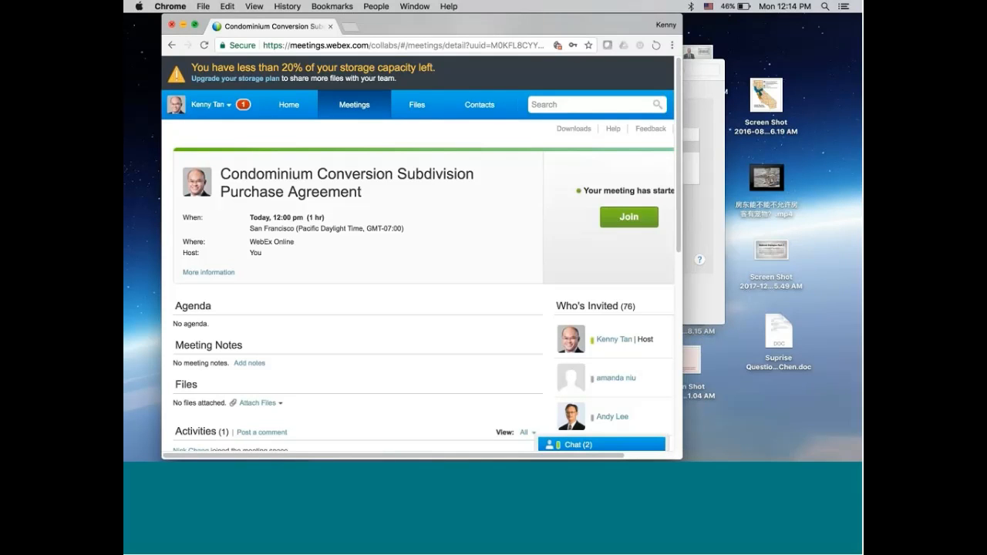
mouse_move(370, 219)
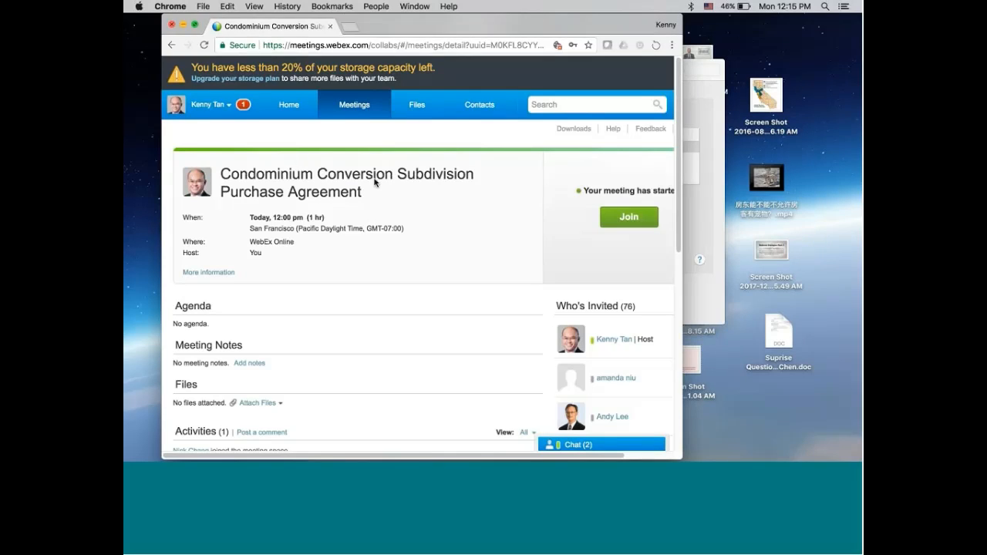
mouse_move(401, 157)
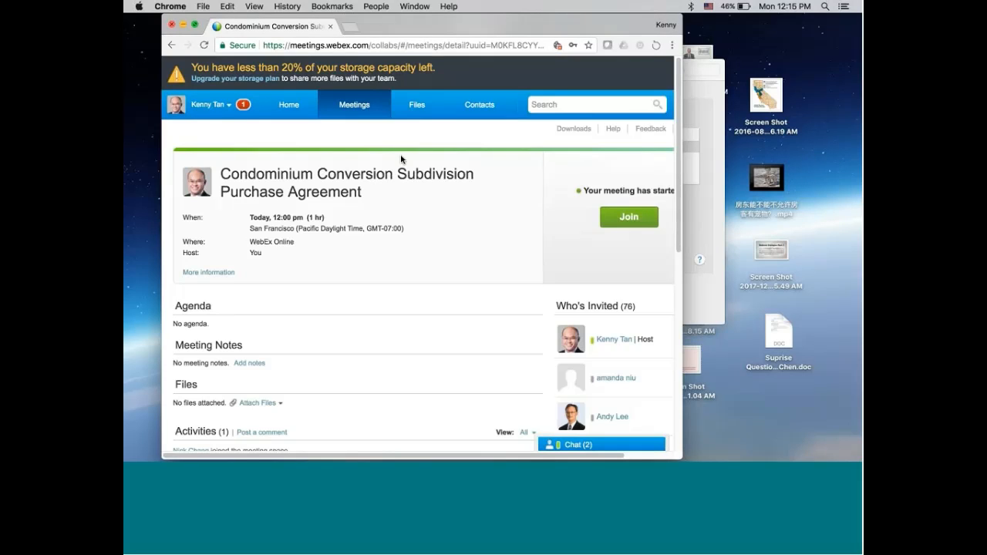
mouse_move(528, 163)
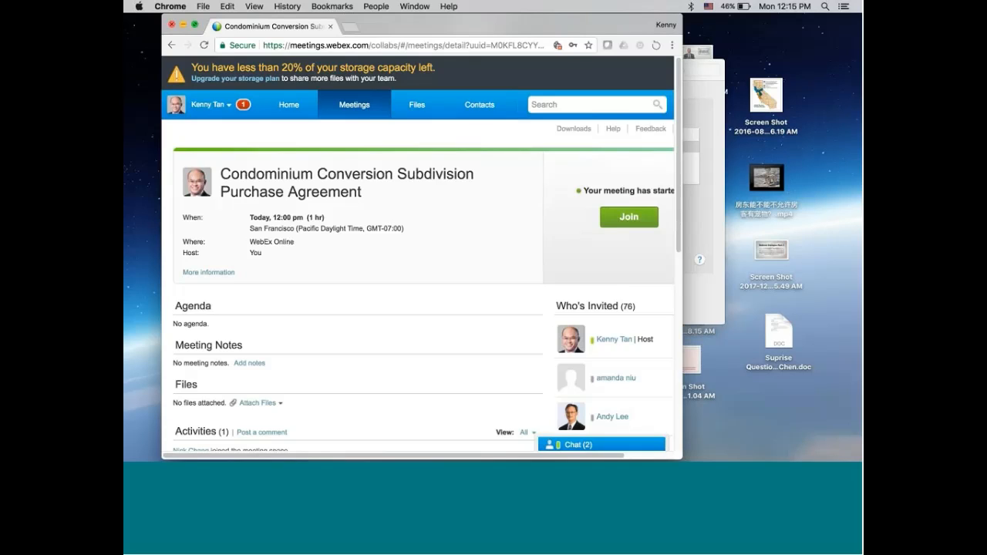
mouse_move(614, 94)
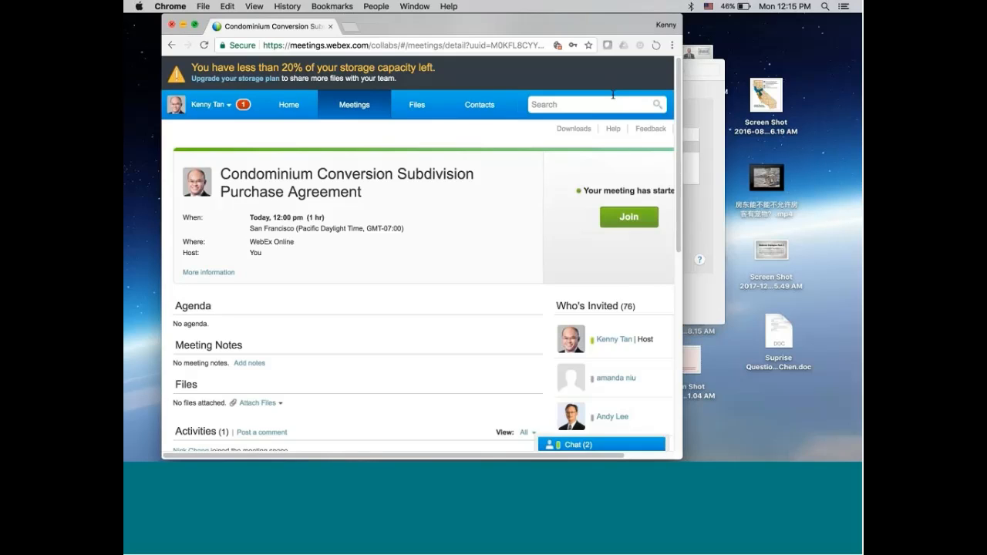
mouse_move(614, 98)
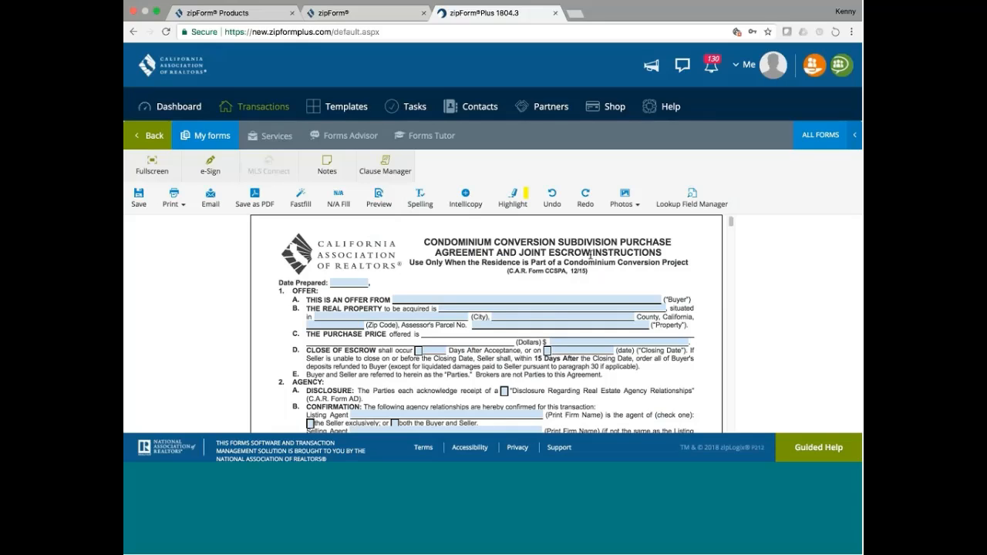
Pick a Date Prepared, then back out of the form discarding unsaved changes.
click(349, 282)
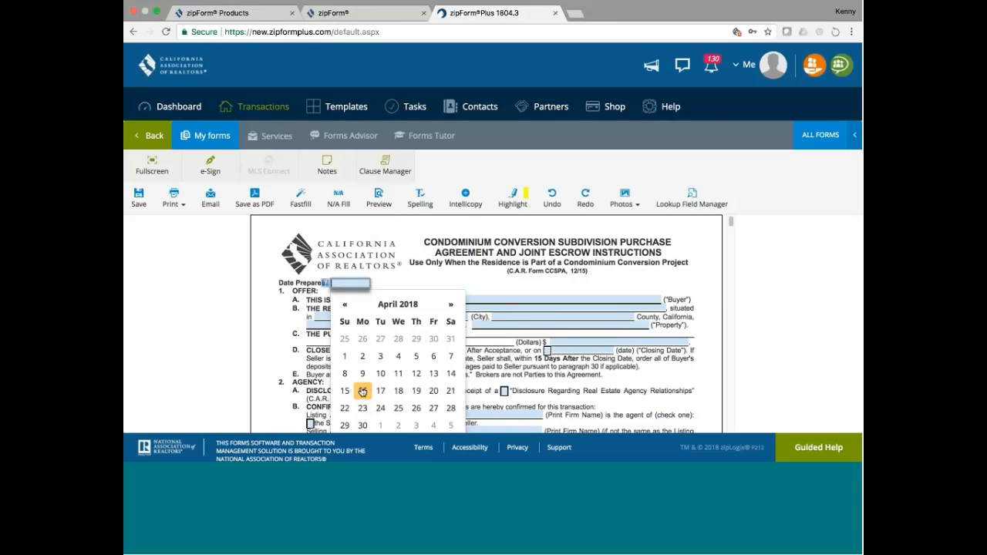
click(363, 390)
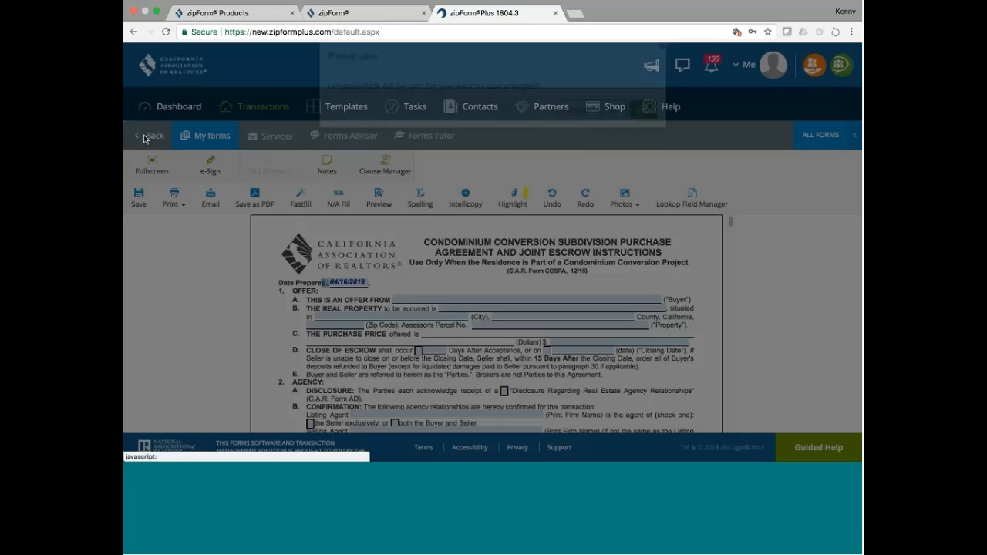
click(148, 136)
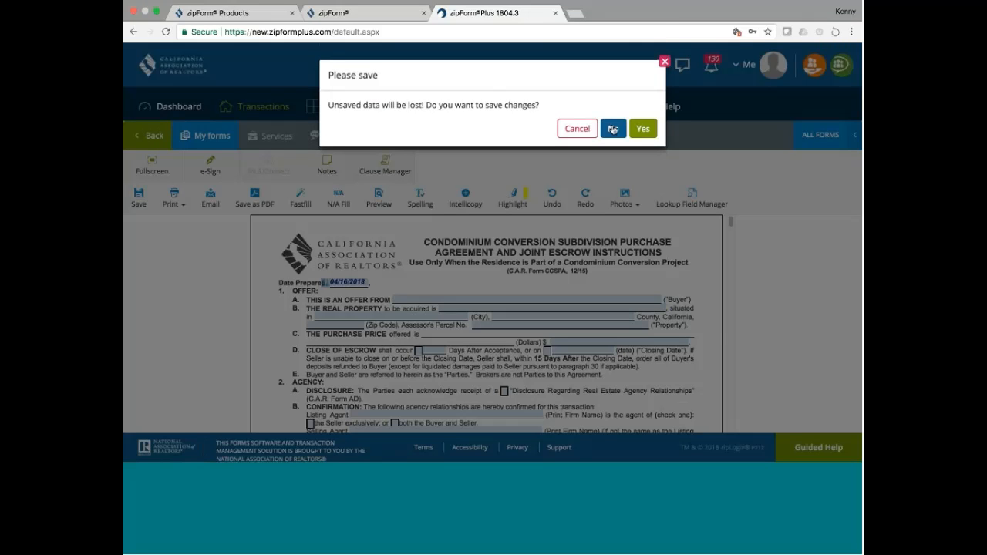
click(613, 128)
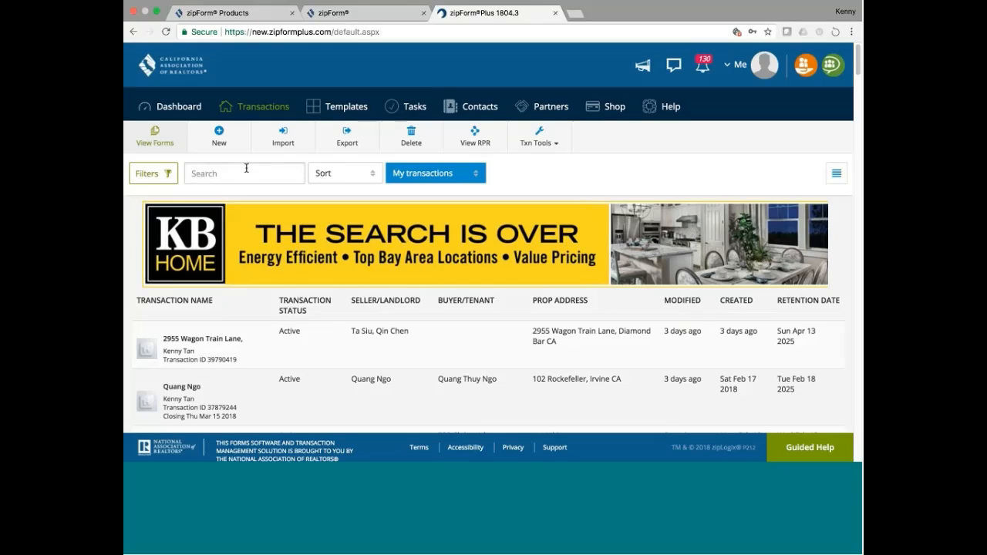
Search the transactions for 'highland' and open 123 Highland Avenue.
click(244, 173)
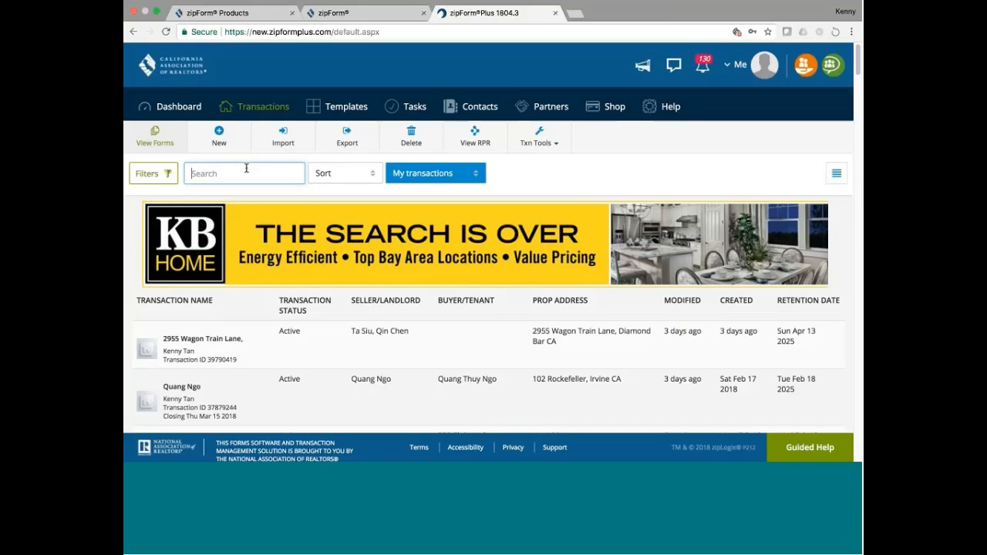
text(highland)
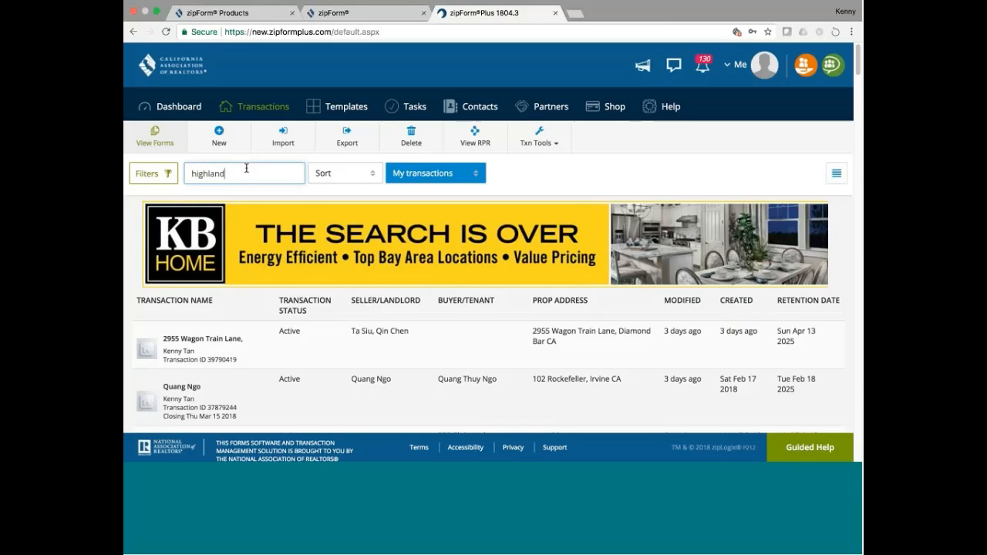
key(Return)
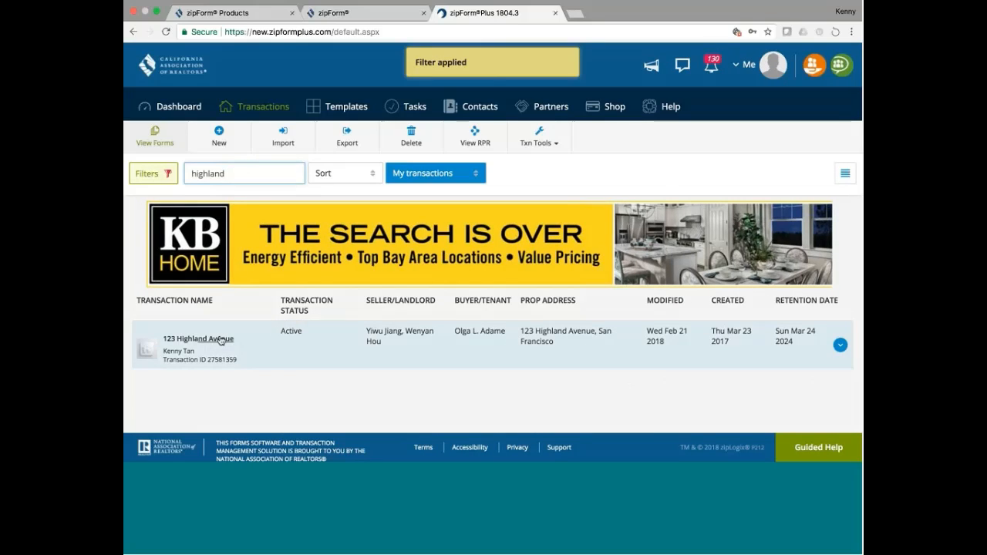
click(199, 340)
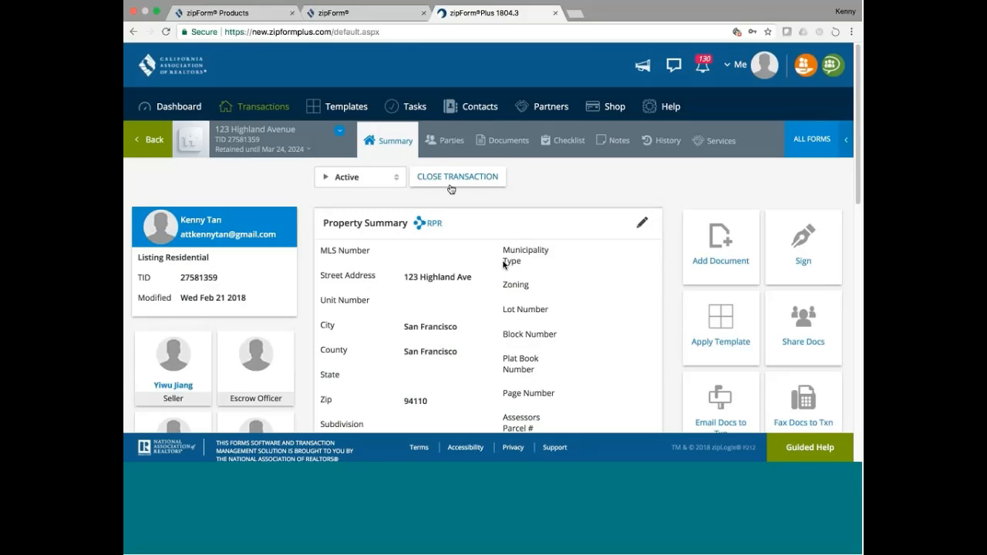
click(451, 138)
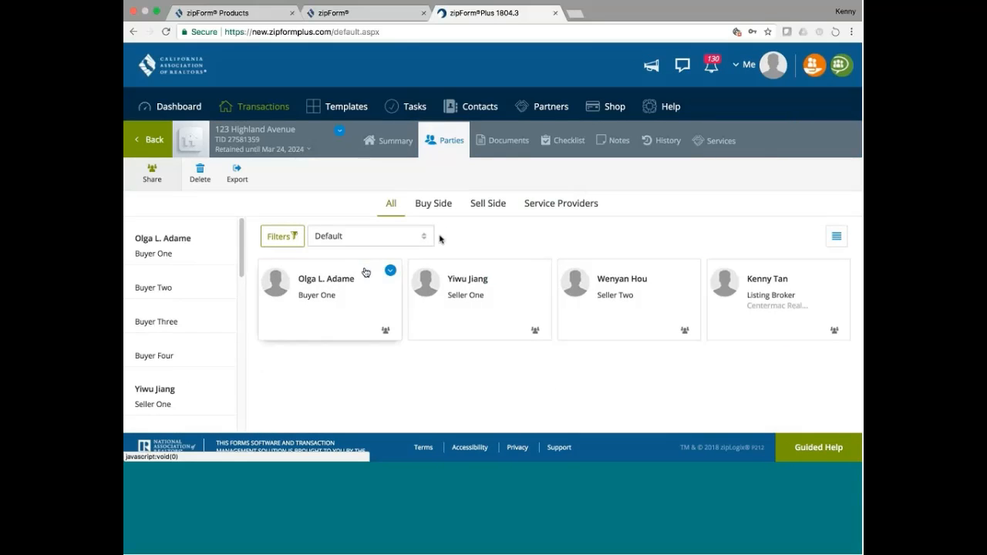
mouse_move(327, 299)
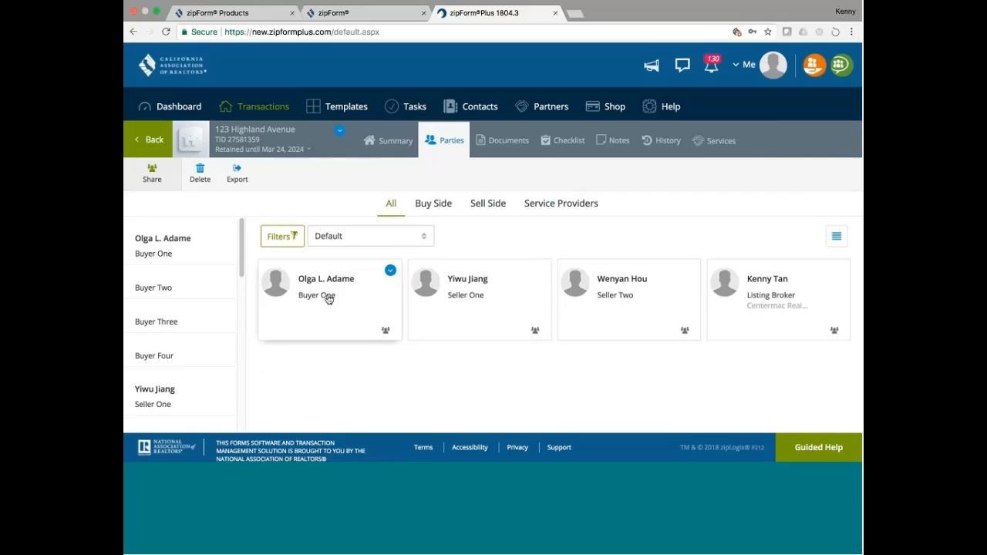
mouse_move(352, 310)
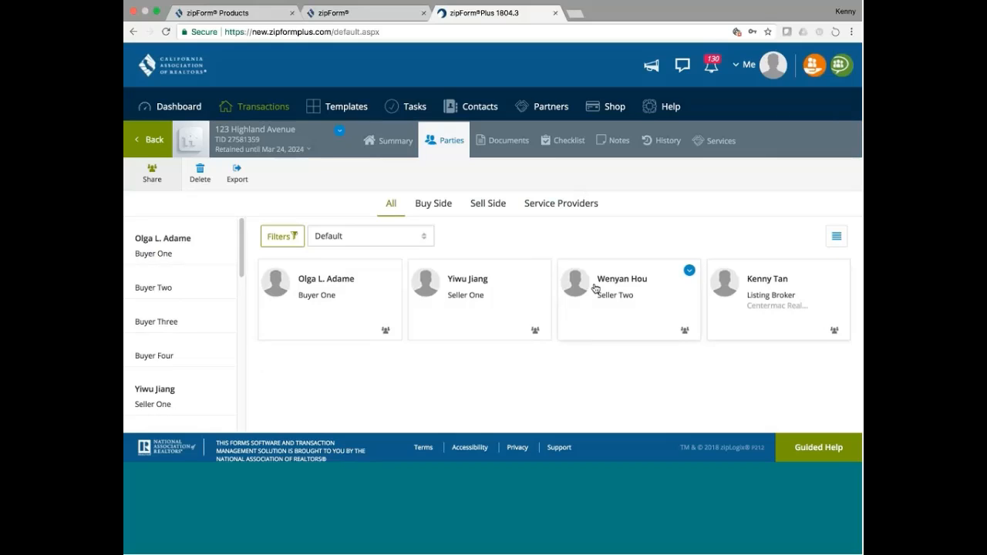
mouse_move(556, 298)
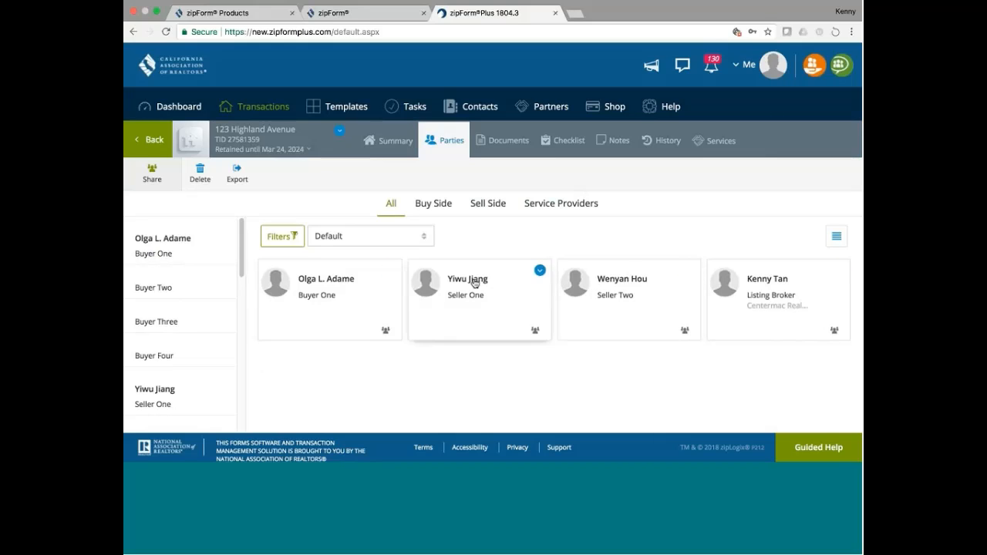
click(478, 299)
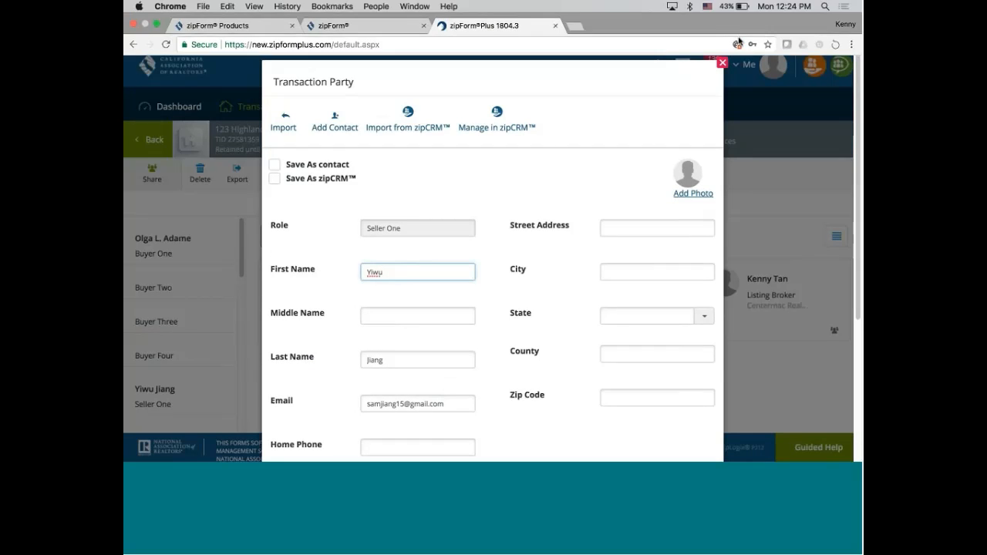
click(722, 61)
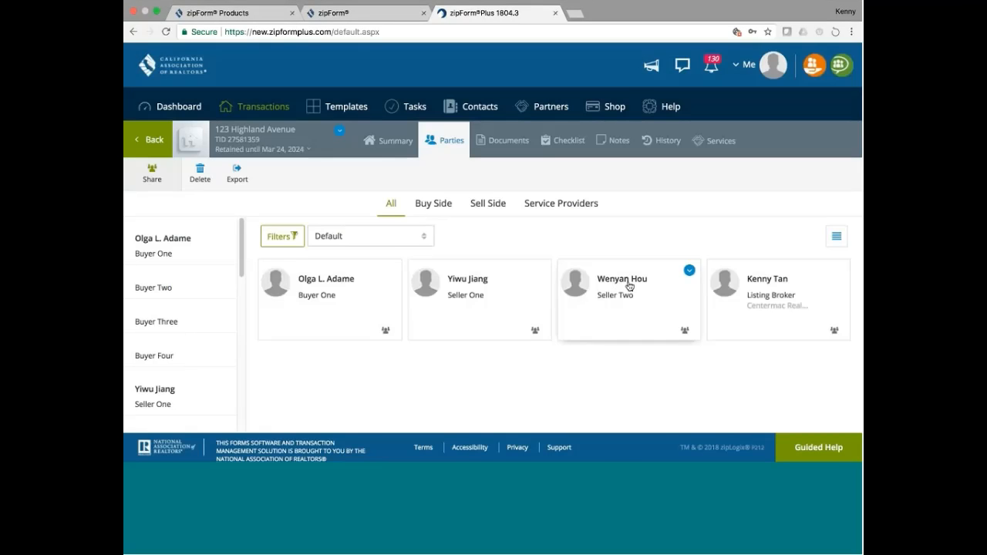
click(630, 299)
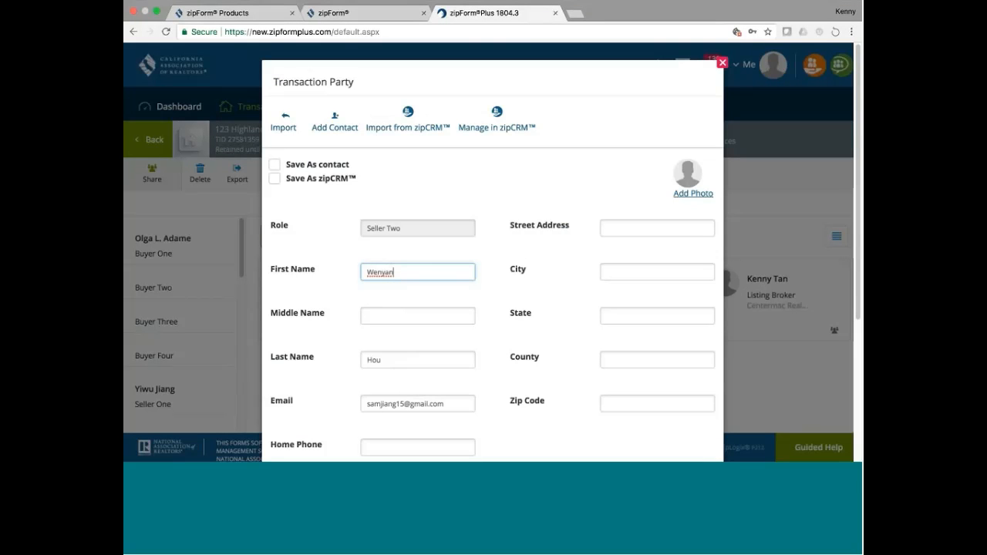
click(722, 62)
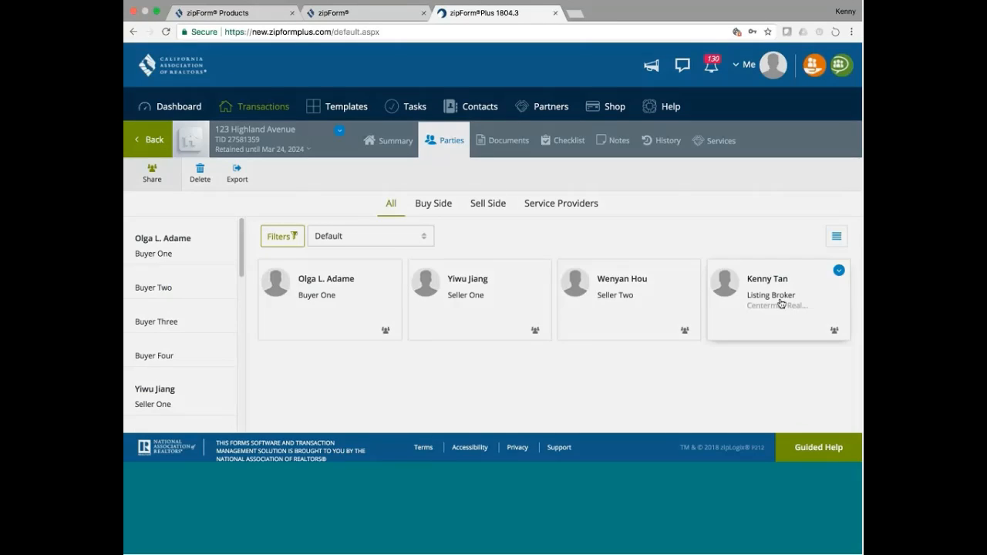
click(777, 299)
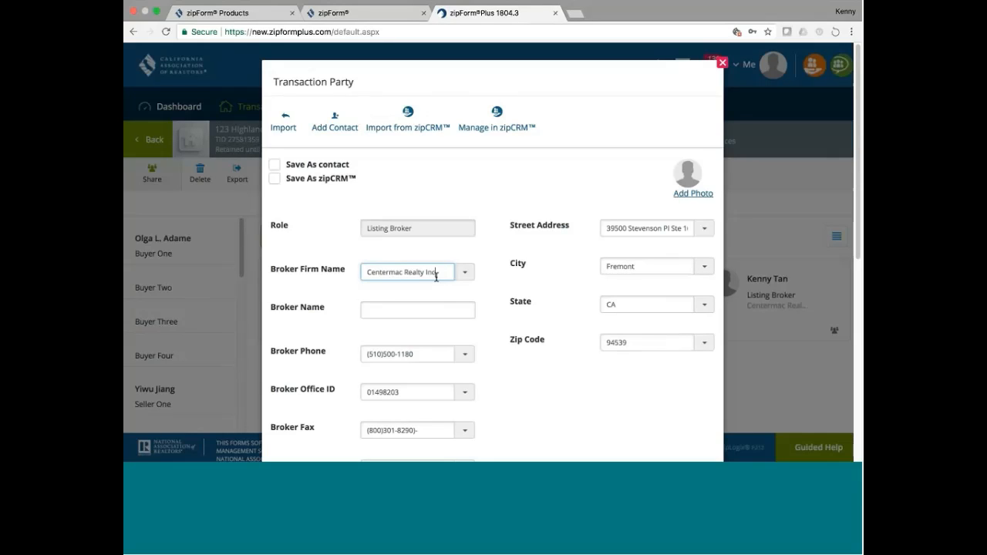
mouse_move(426, 358)
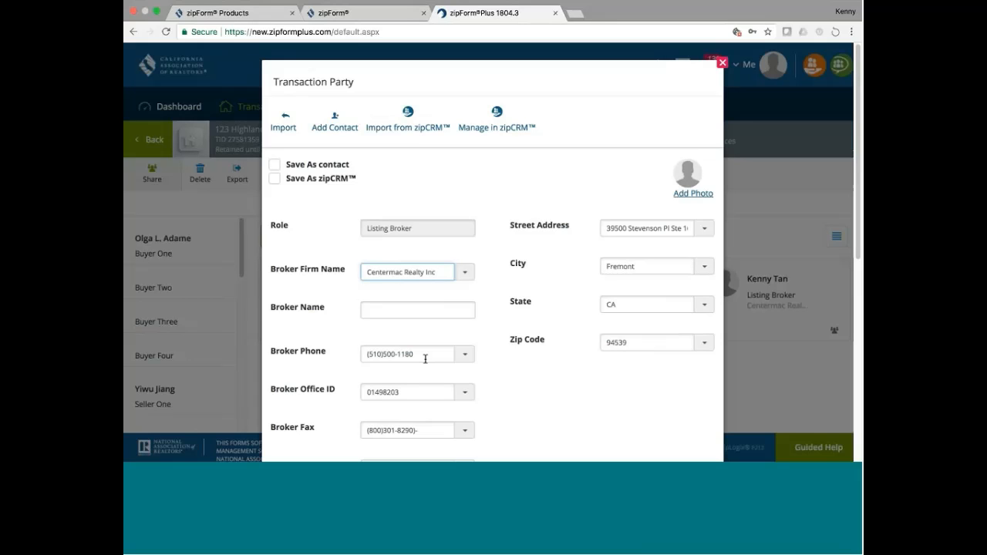
scroll(down, 3)
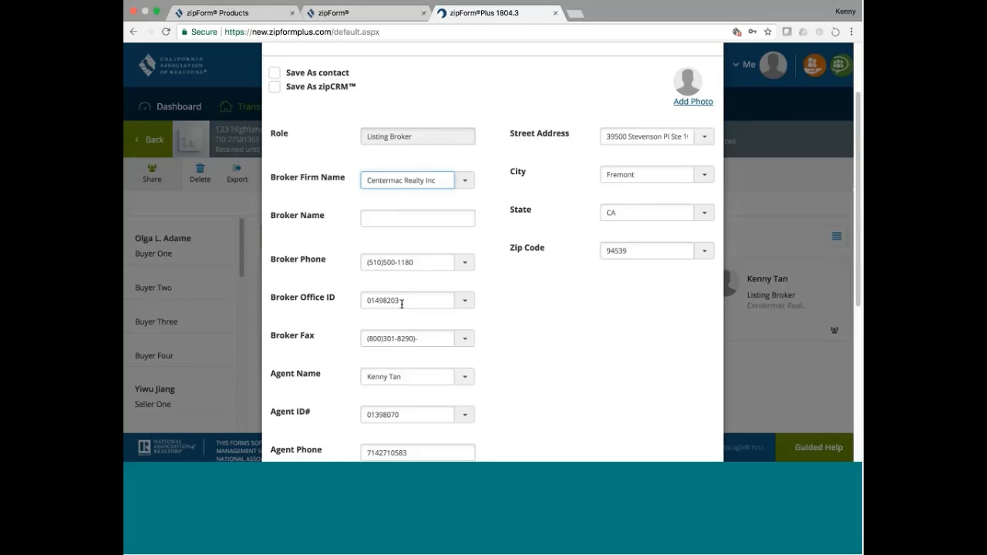
click(416, 179)
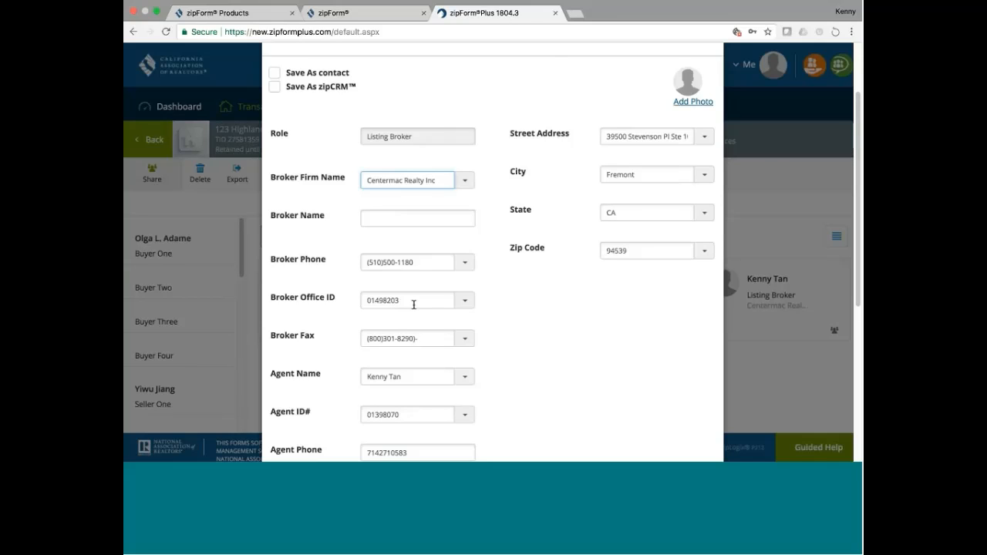
click(407, 179)
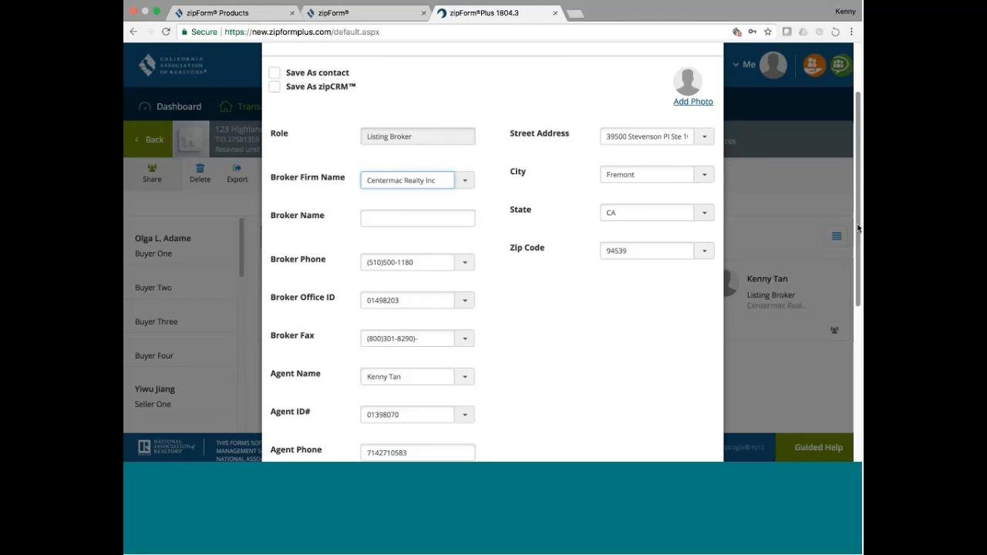
scroll(down, 3)
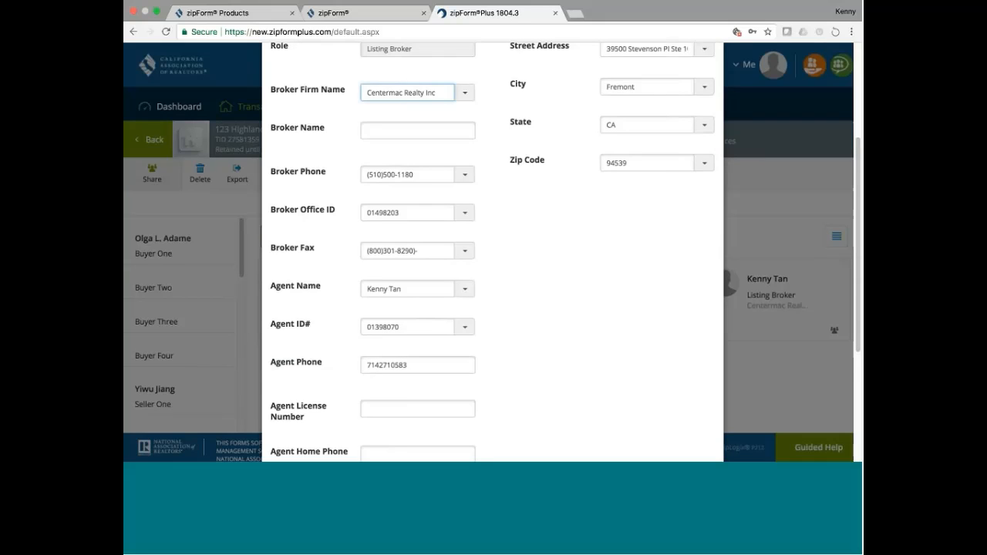
click(416, 364)
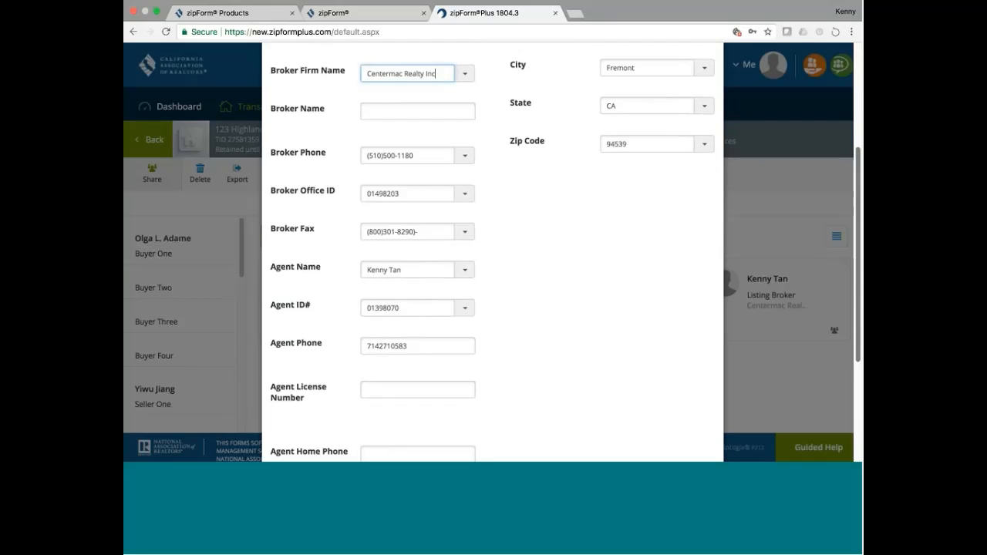
scroll(down, 3)
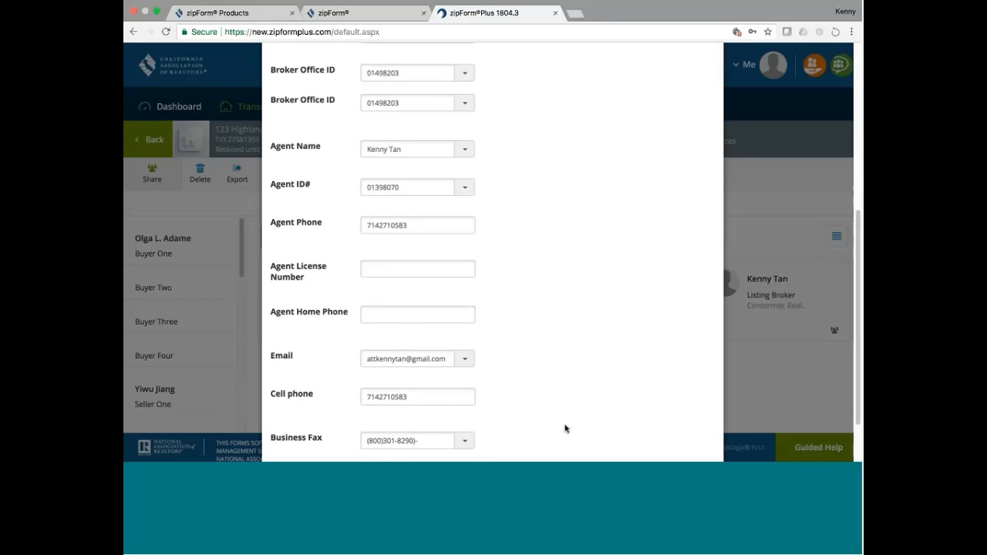
scroll(up, 3)
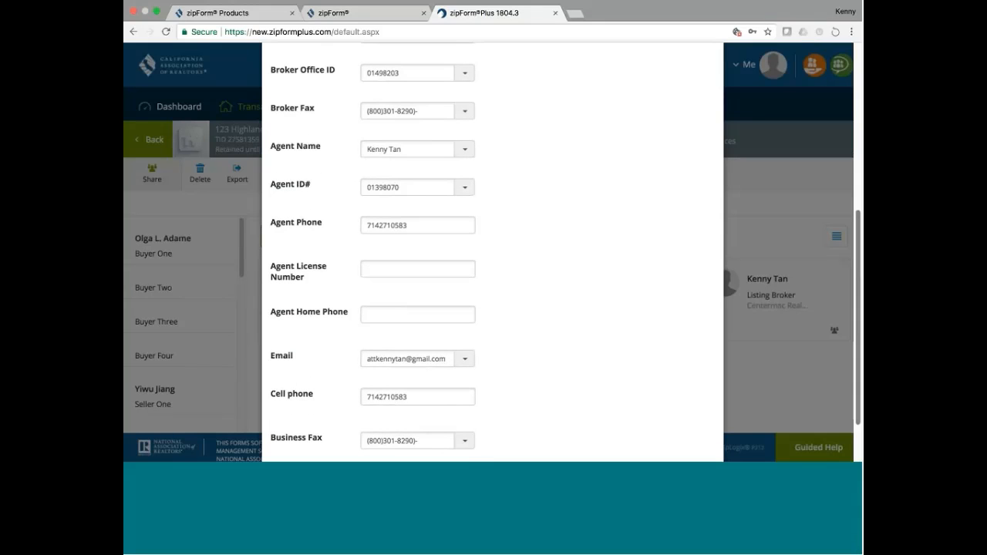
scroll(up, 3)
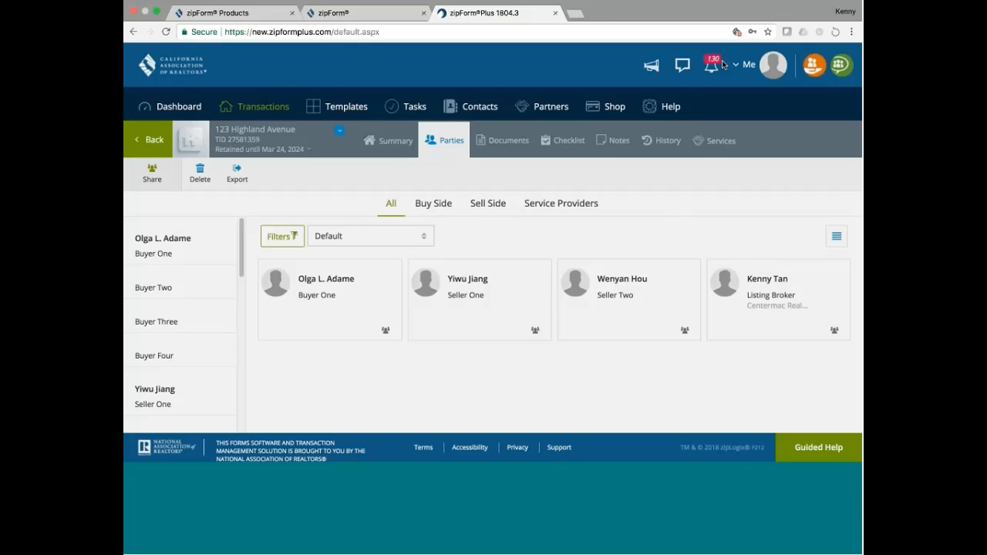
mouse_move(626, 216)
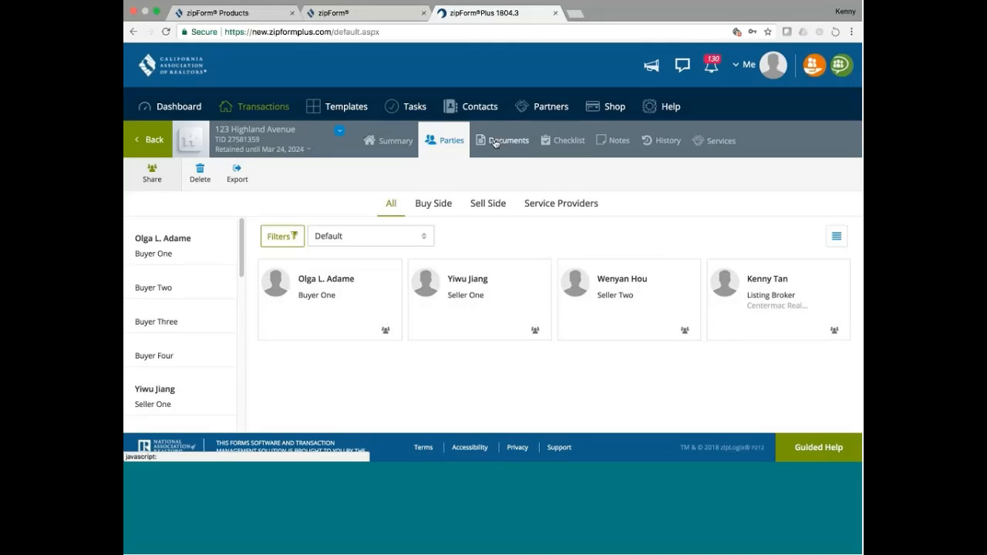
Add the Condominium Conversion Subdiv. Purchase Agreement from All Forms to the documents list.
click(503, 139)
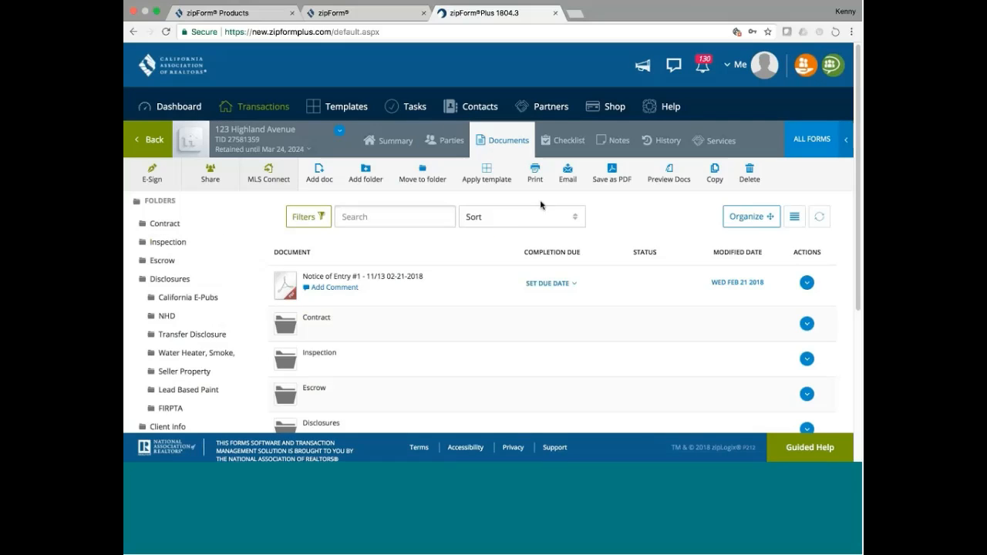
mouse_move(800, 96)
text(condom)
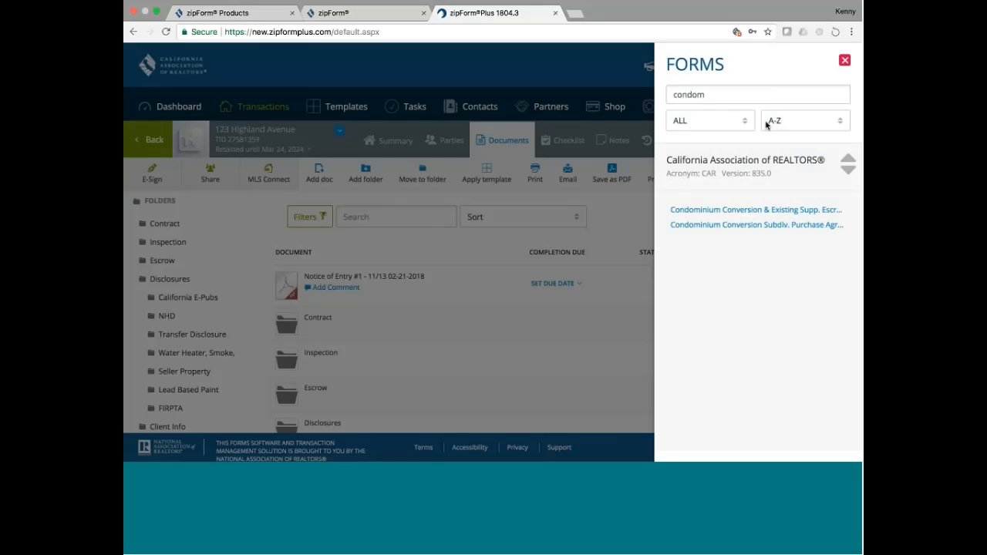
click(756, 225)
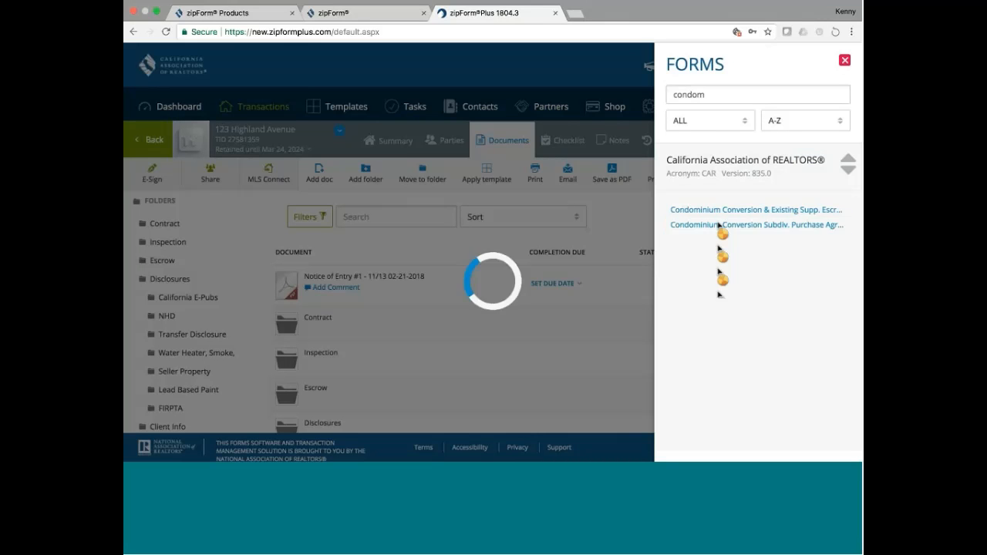
click(757, 225)
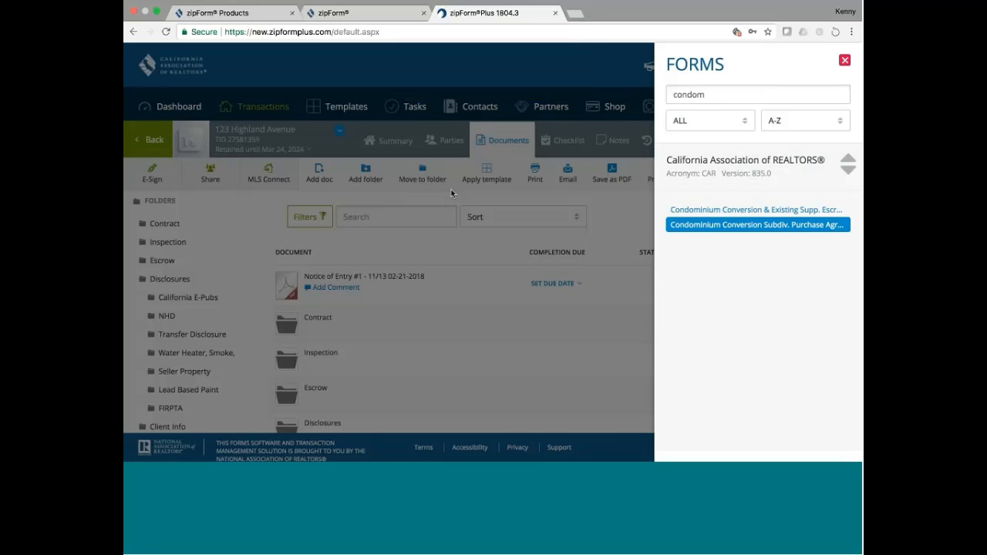
mouse_move(521, 197)
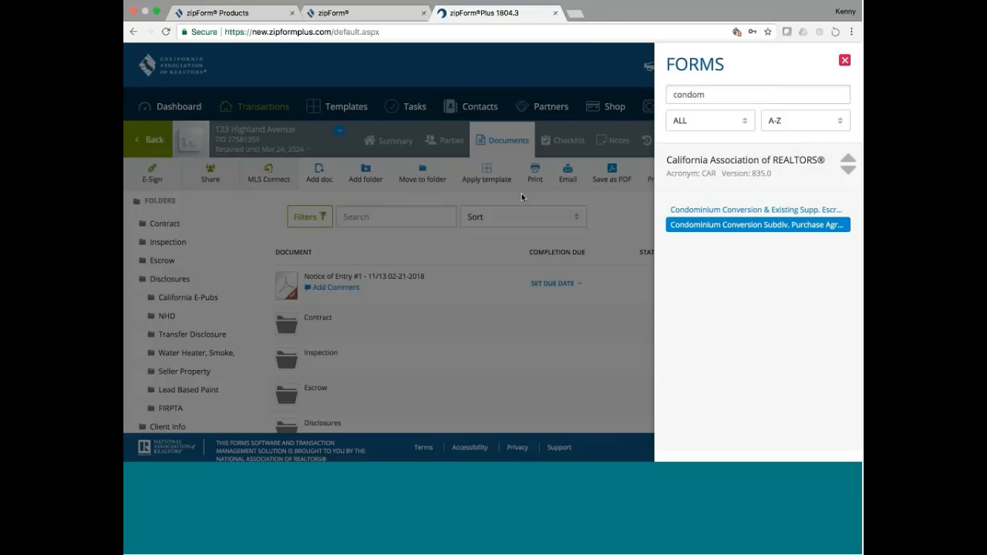
click(845, 59)
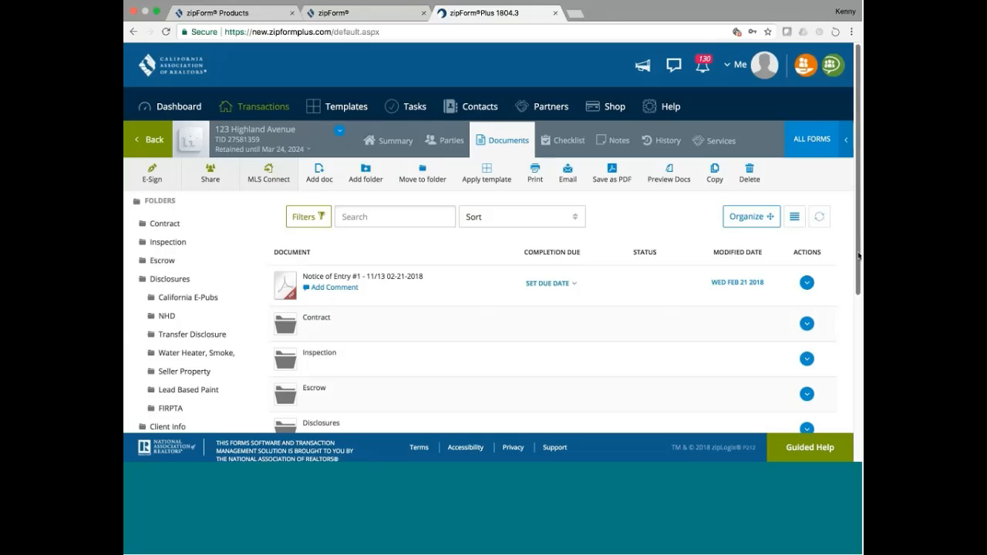
Scroll down the documents list to the newly added purchase agreement.
scroll(down, 3)
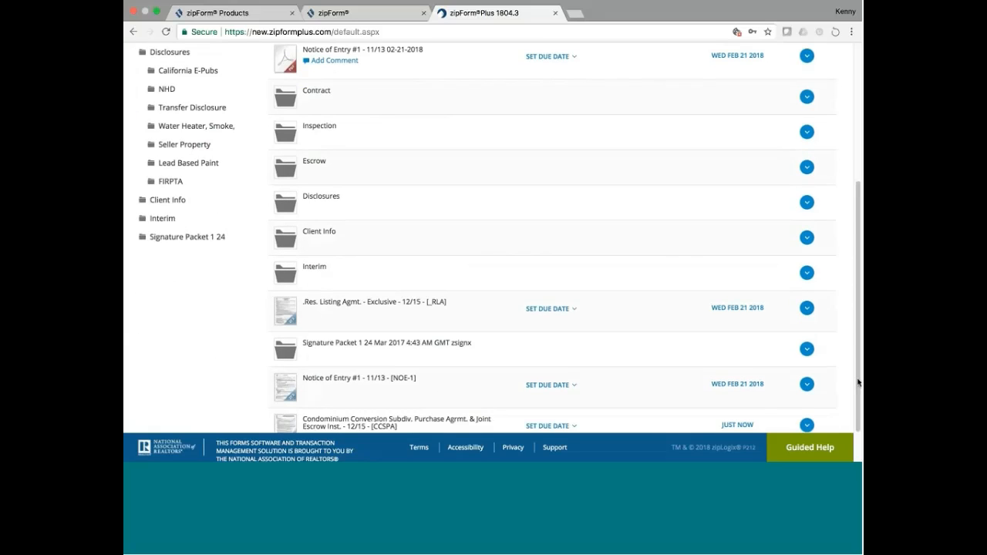
scroll(down, 3)
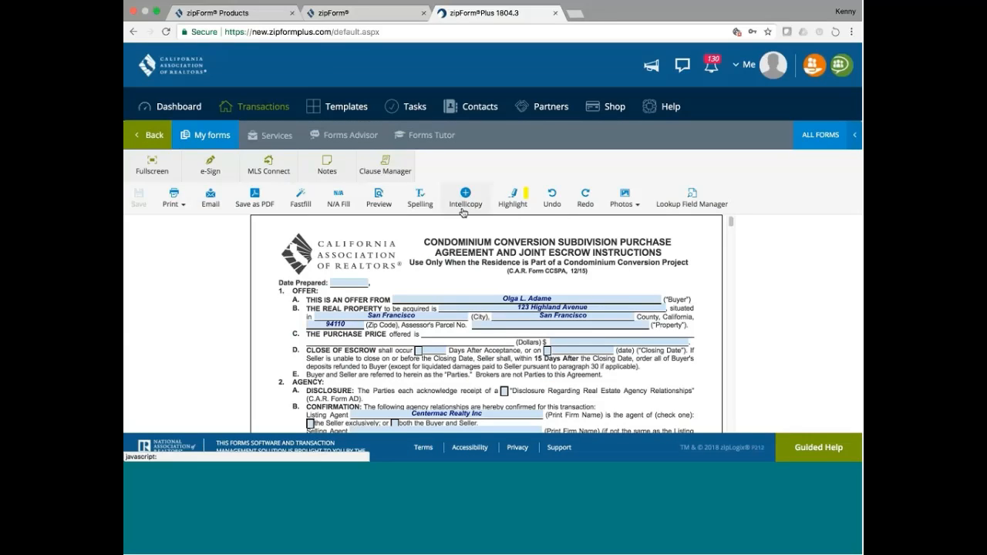
Enter 04/18/2018 in the agreement's Date Prepared field.
click(347, 282)
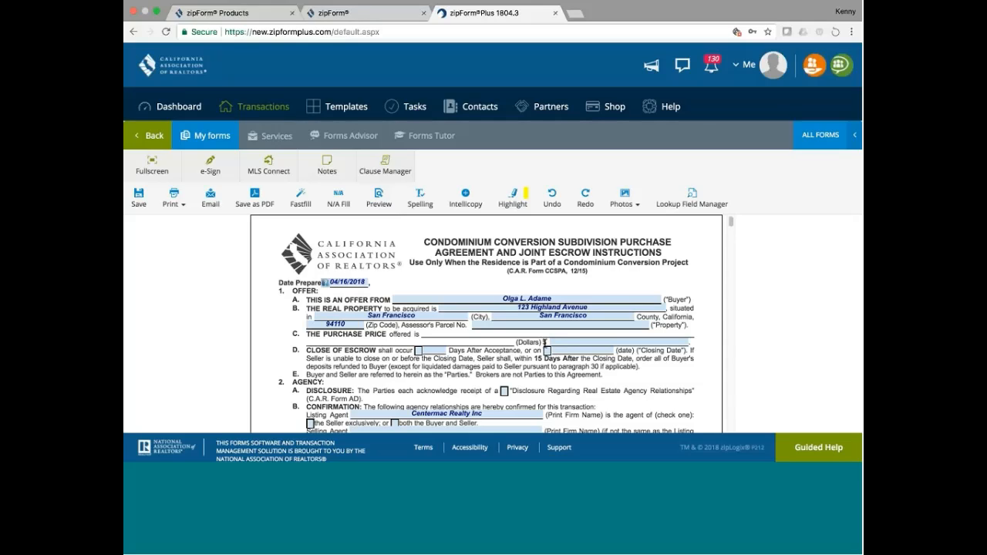
mouse_move(531, 315)
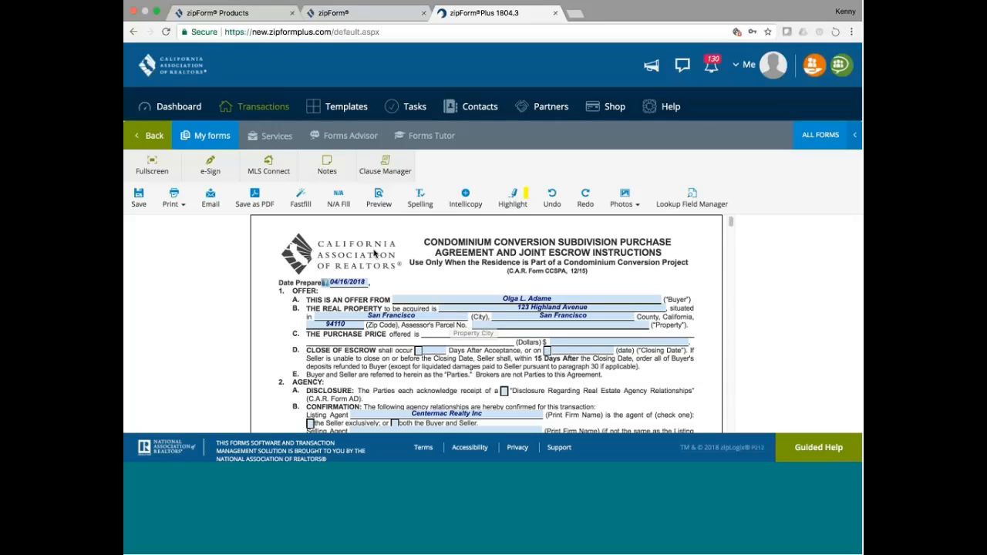
Save and exit the agreement, then reopen 123 Highland Avenue's documents.
click(148, 135)
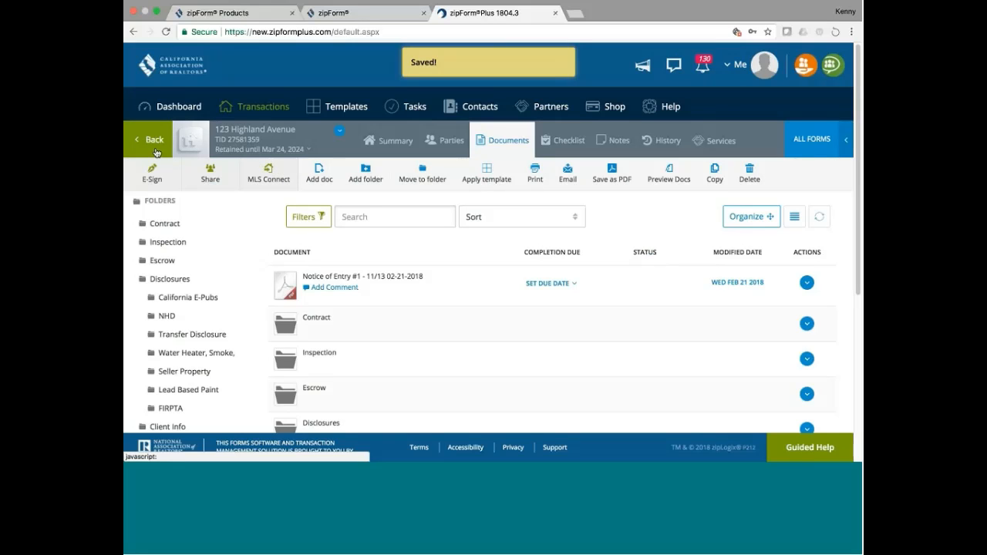
click(154, 139)
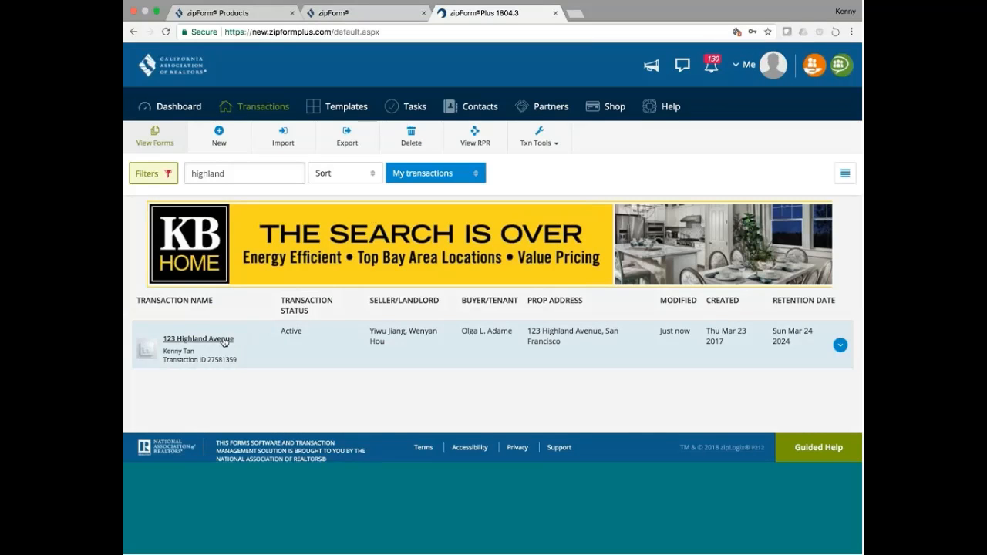
click(197, 339)
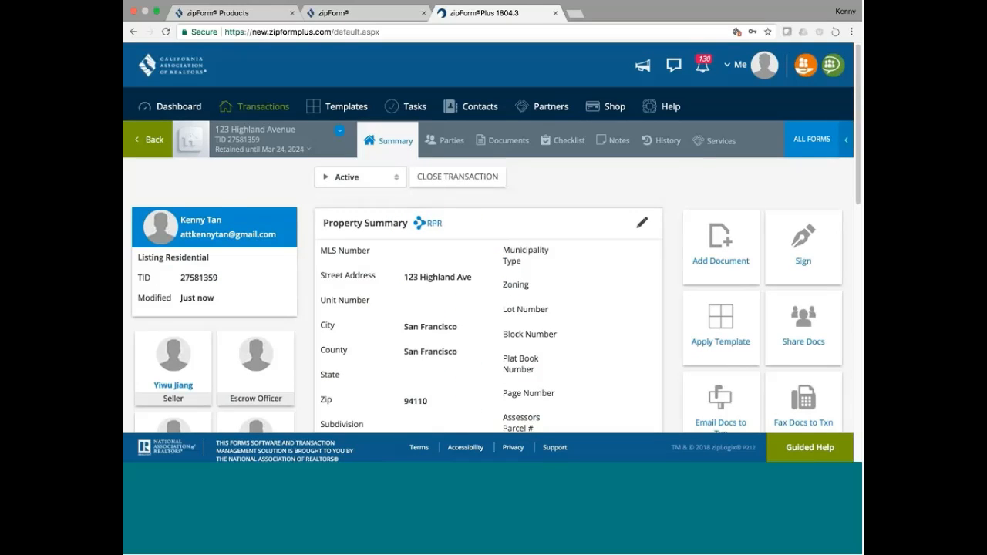
mouse_move(473, 154)
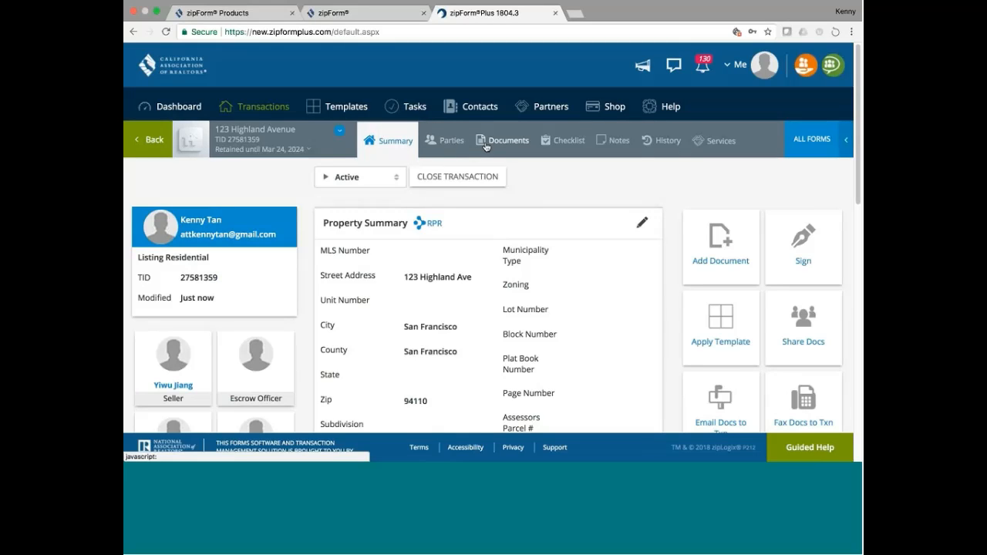
click(509, 139)
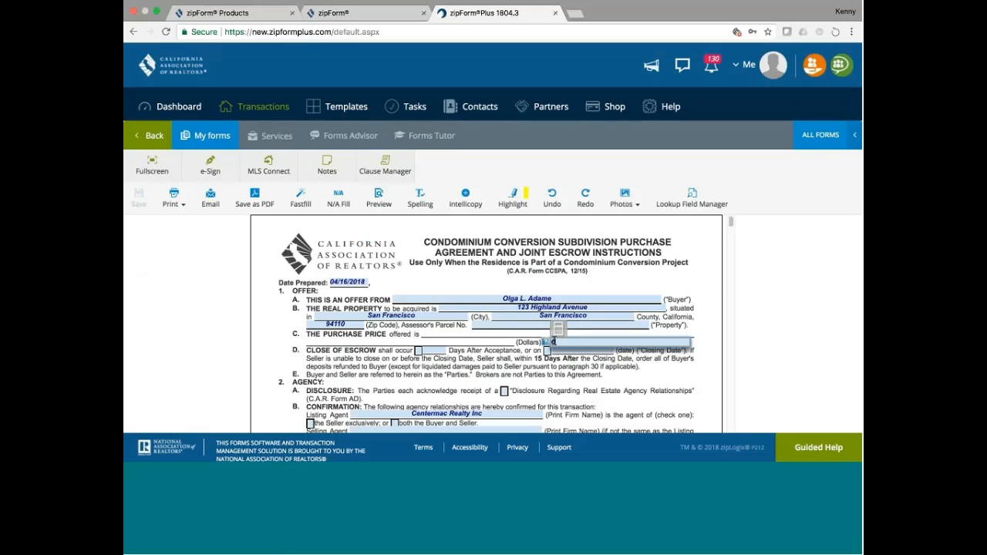
Enter the $685,000.00 purchase price and 21 days to close of escrow.
text(850)
click(418, 350)
text(21)
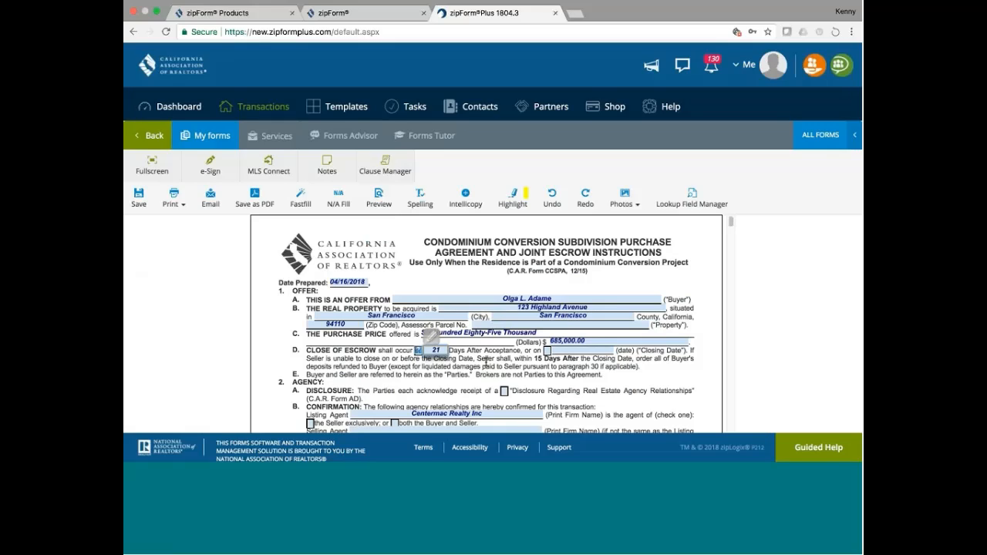
click(423, 350)
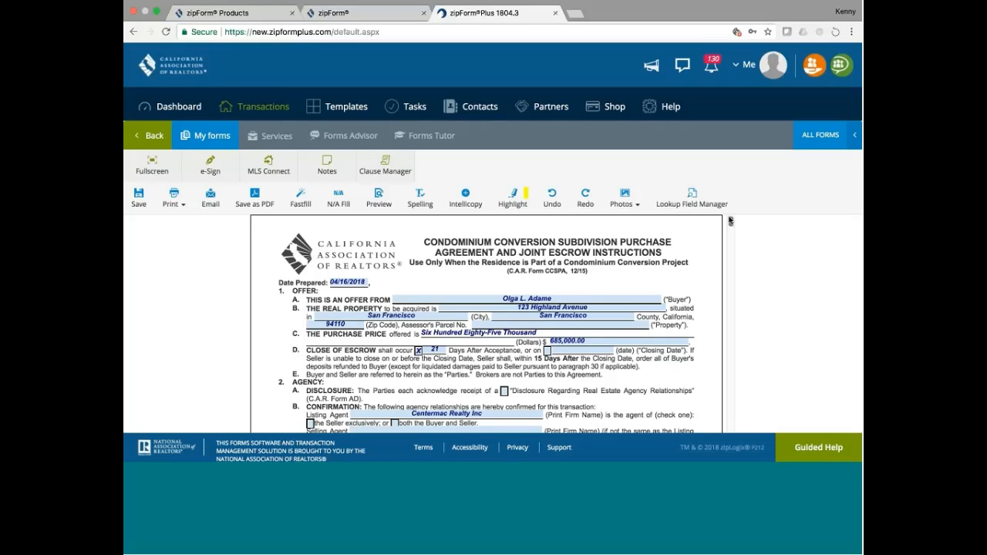
scroll(down, 3)
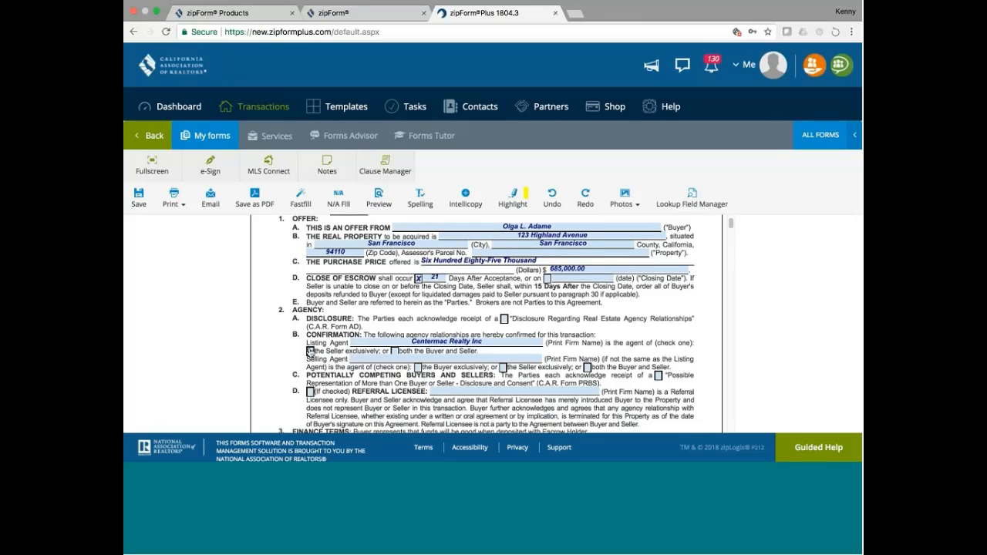
Name Centermac Realty as listing firm with both agents representing Buyer and Seller.
click(307, 352)
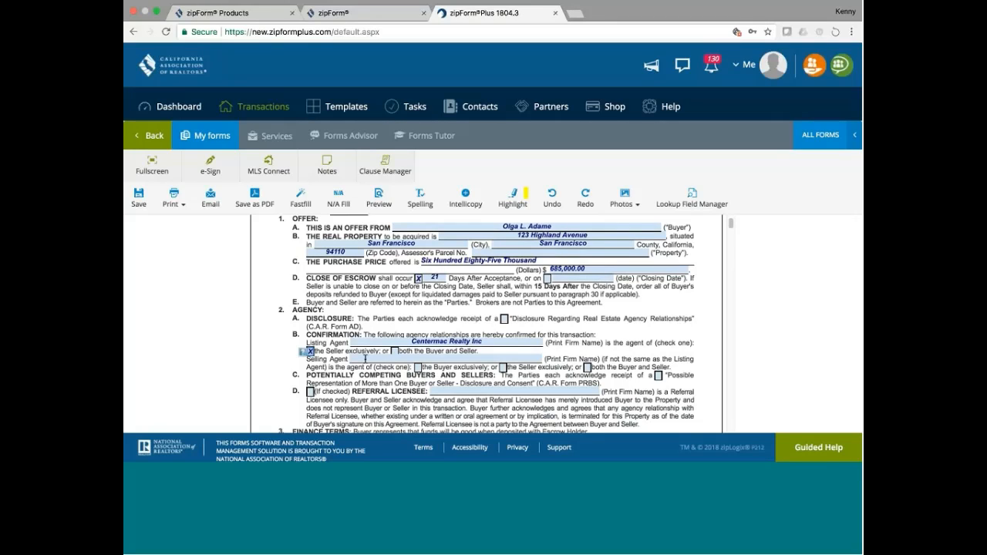
click(444, 357)
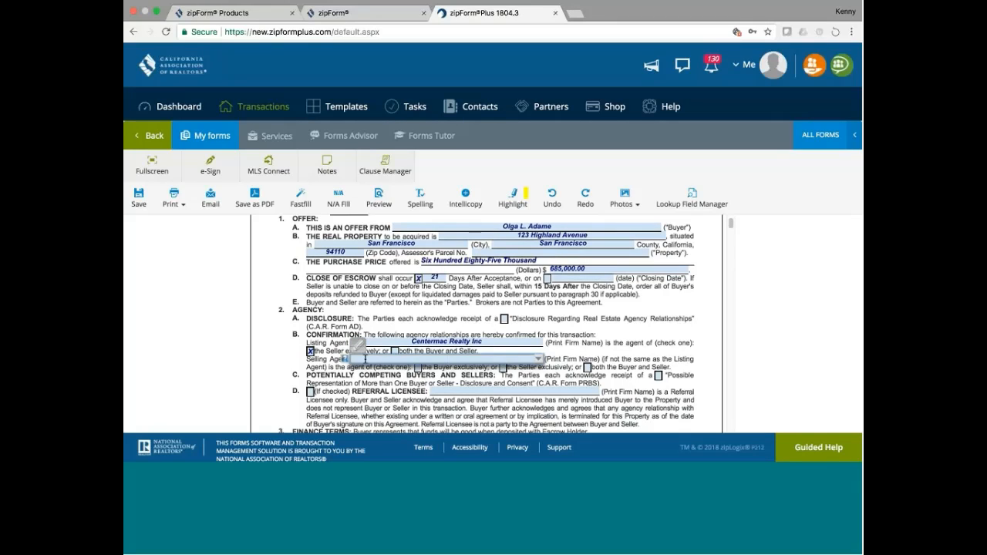
click(445, 341)
text(Centermac Realty,)
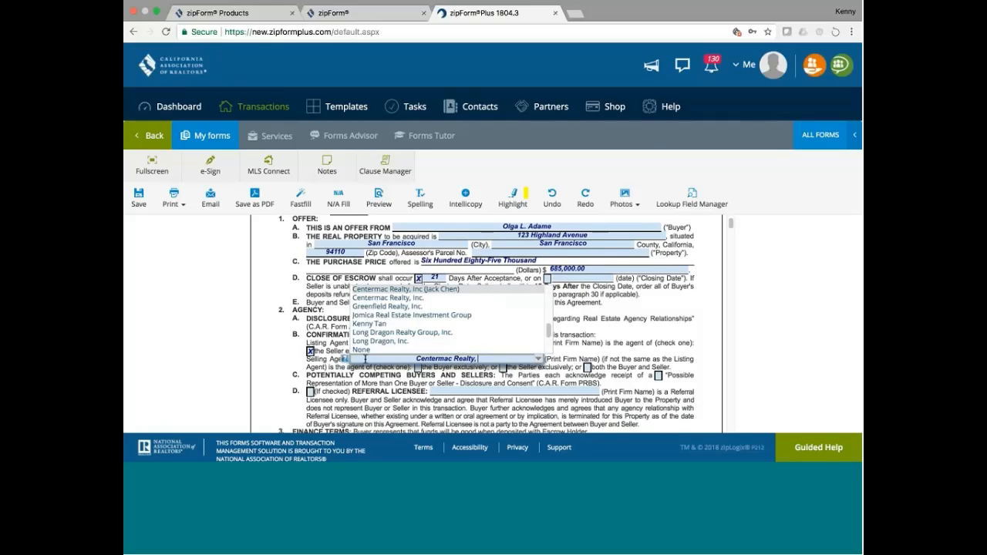
click(389, 296)
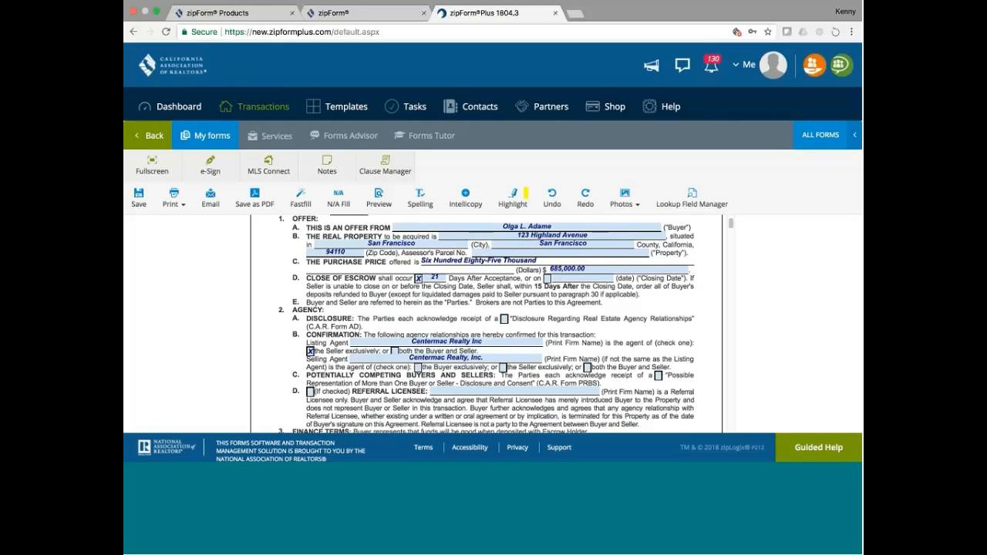
click(389, 352)
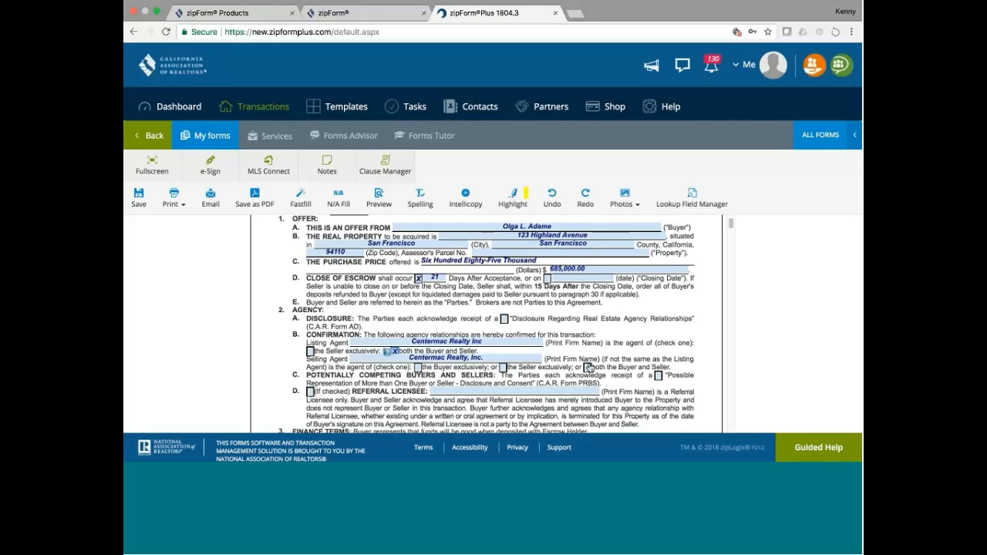
click(583, 367)
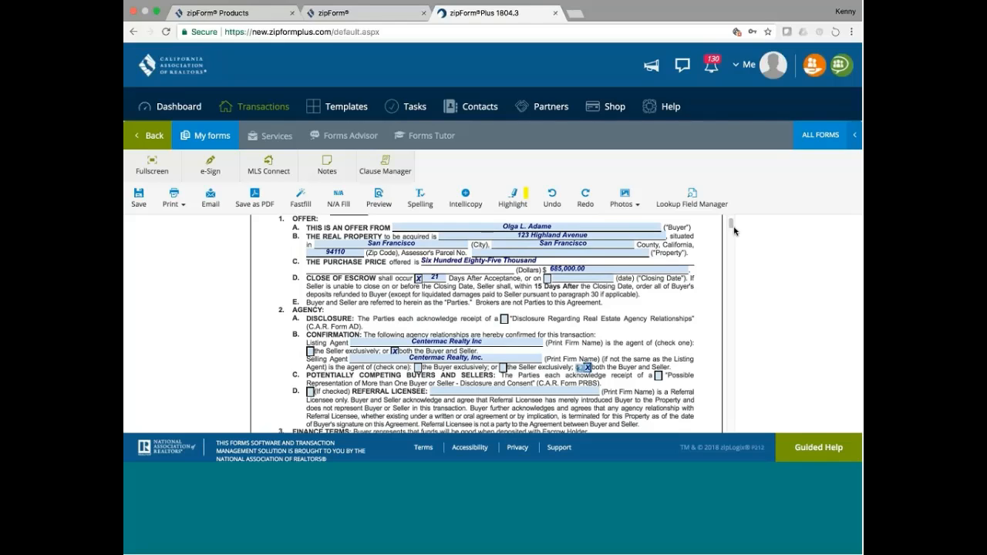
Page down through the later agreement pages, then back up to paragraph 3A Initial Deposit.
scroll(down, 3)
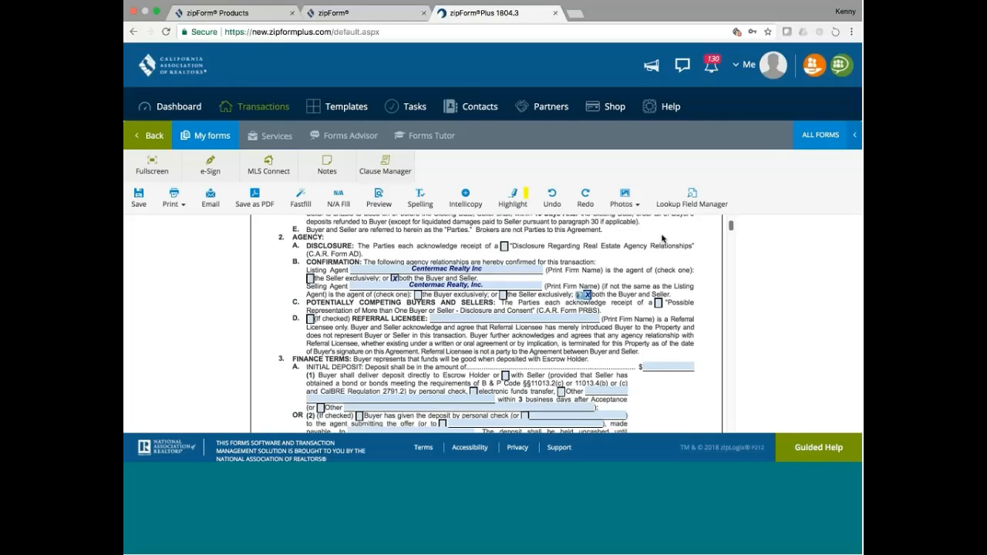
mouse_move(426, 354)
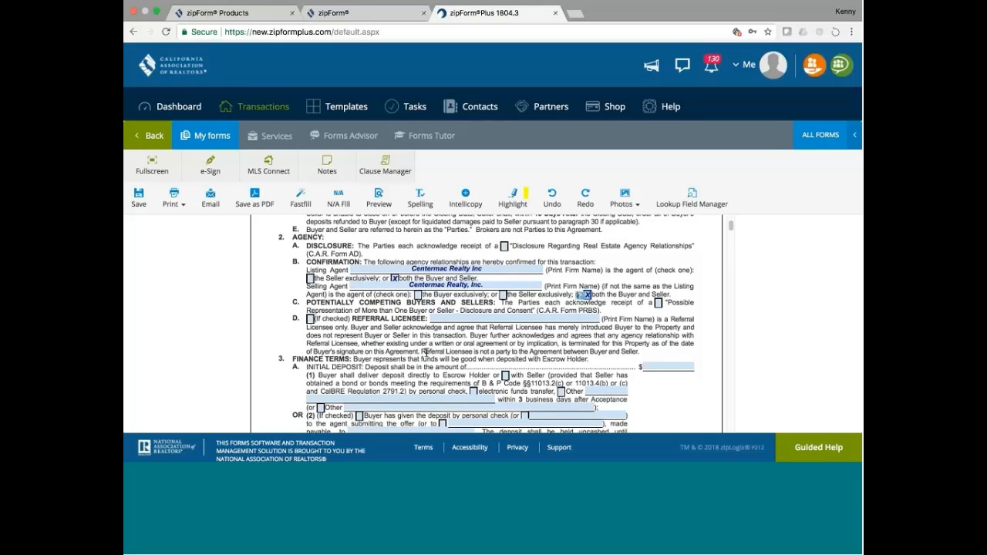
mouse_move(426, 358)
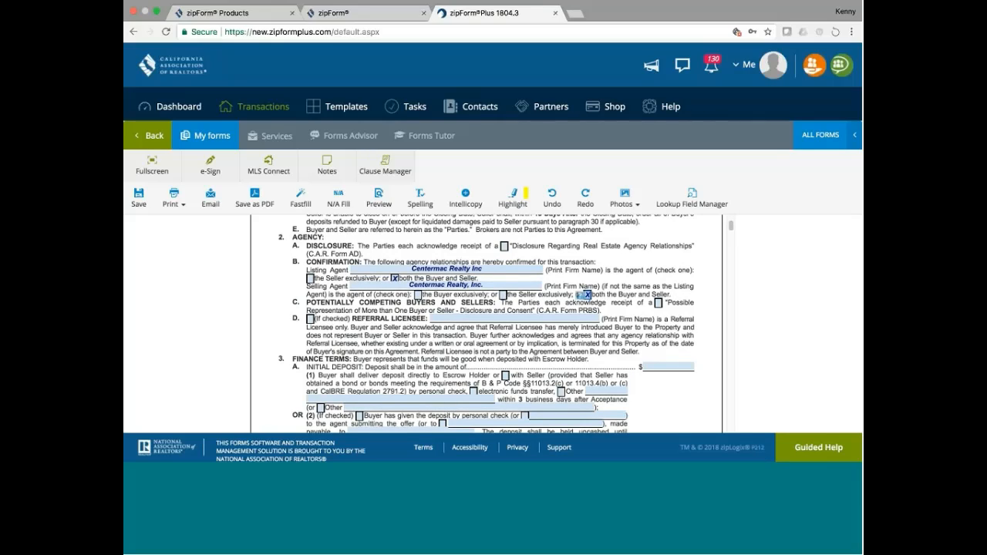
scroll(down, 3)
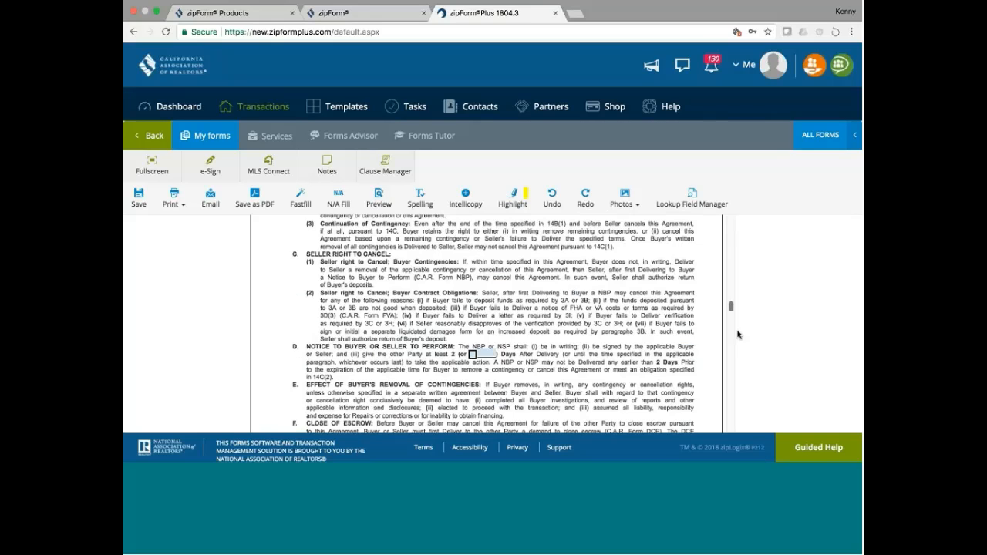
scroll(down, 3)
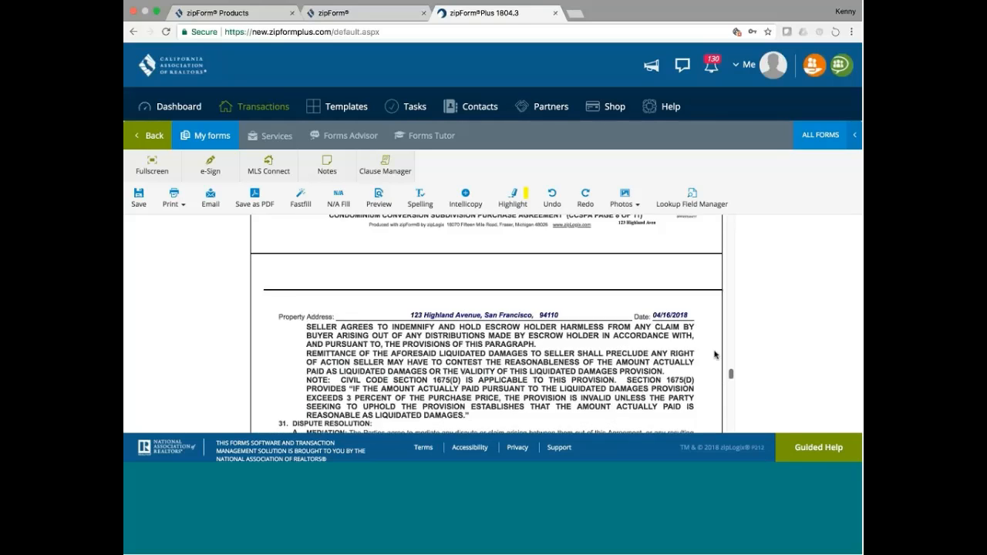
scroll(up, 3)
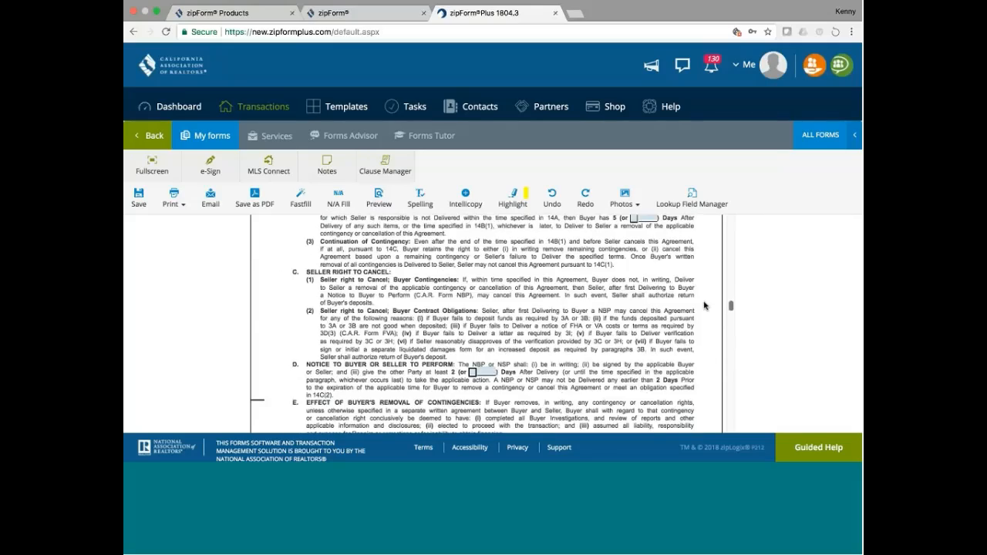
scroll(down, 3)
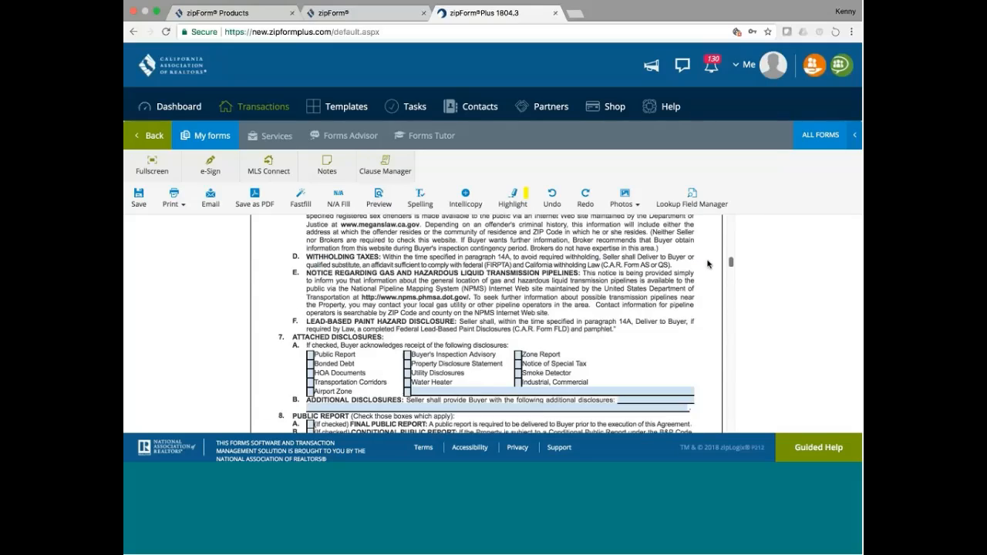
scroll(up, 3)
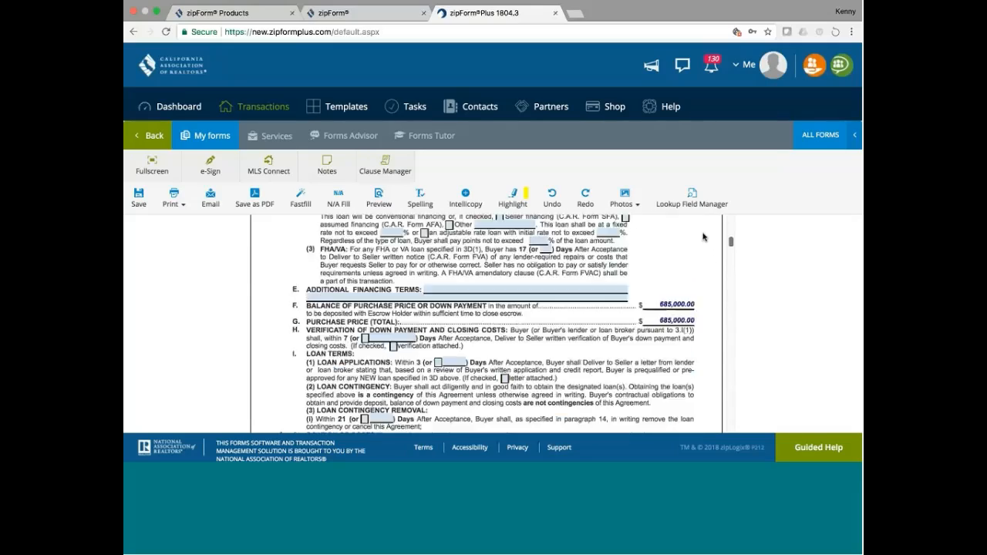
scroll(up, 3)
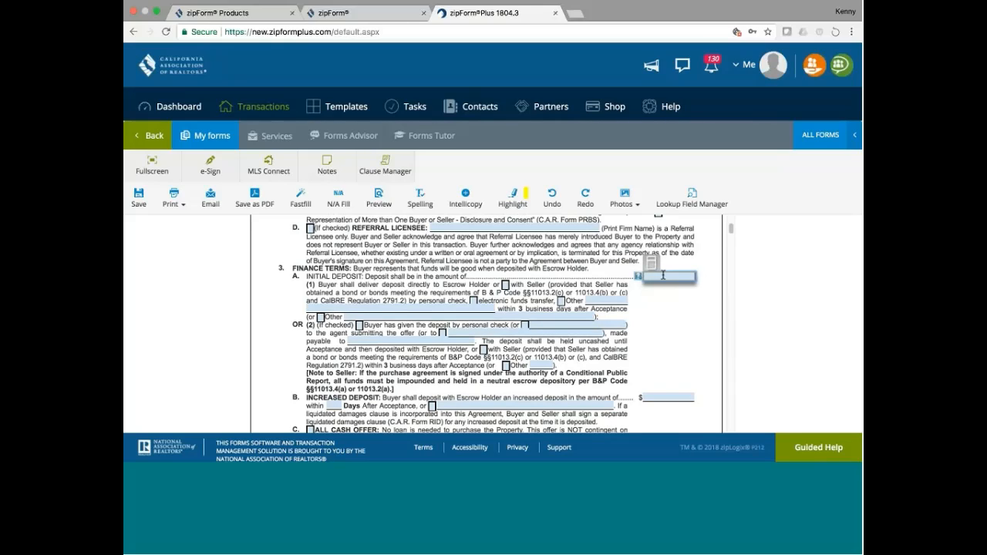
Enter an initial deposit of 21000, leaving a $664,000.00 balance against the $685,000.00 price.
text(210000.00)
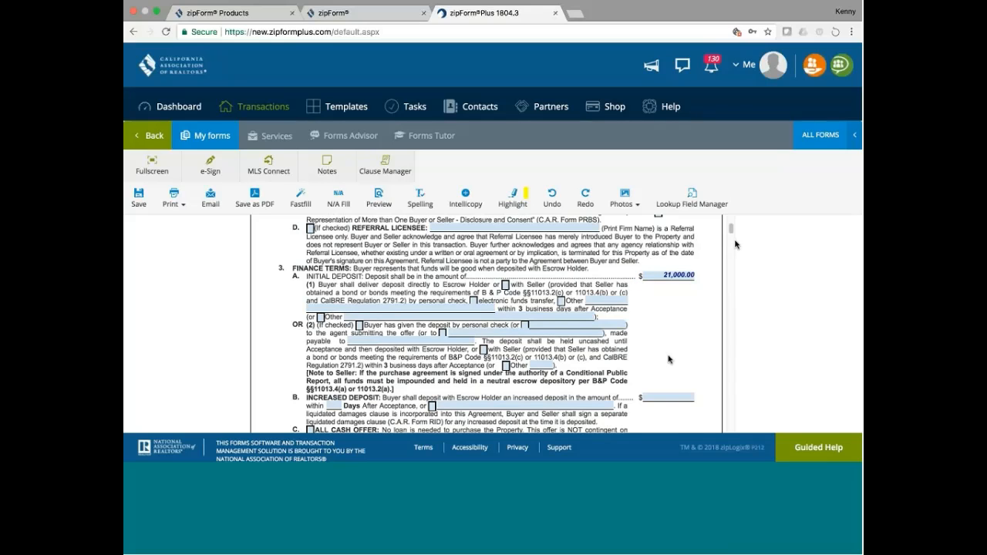
scroll(down, 3)
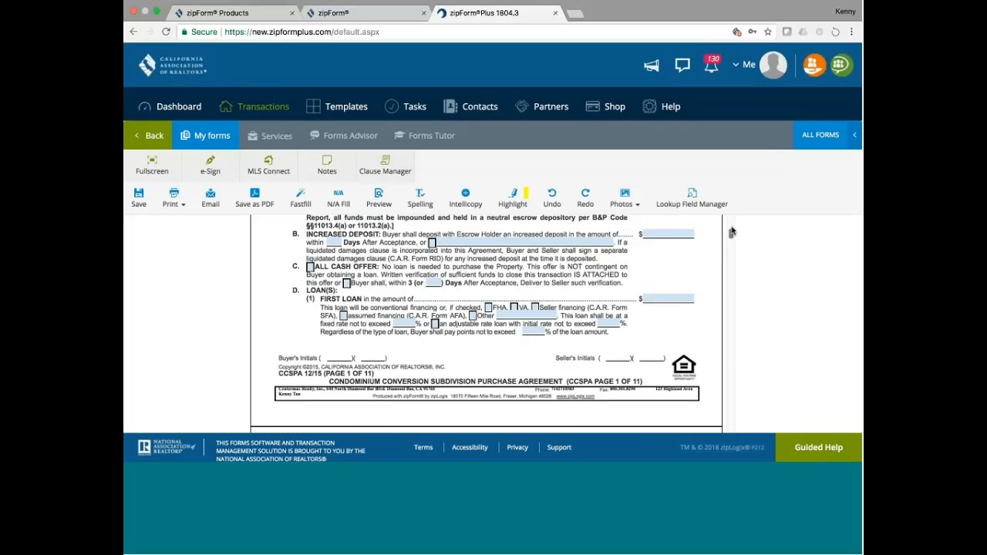
scroll(down, 3)
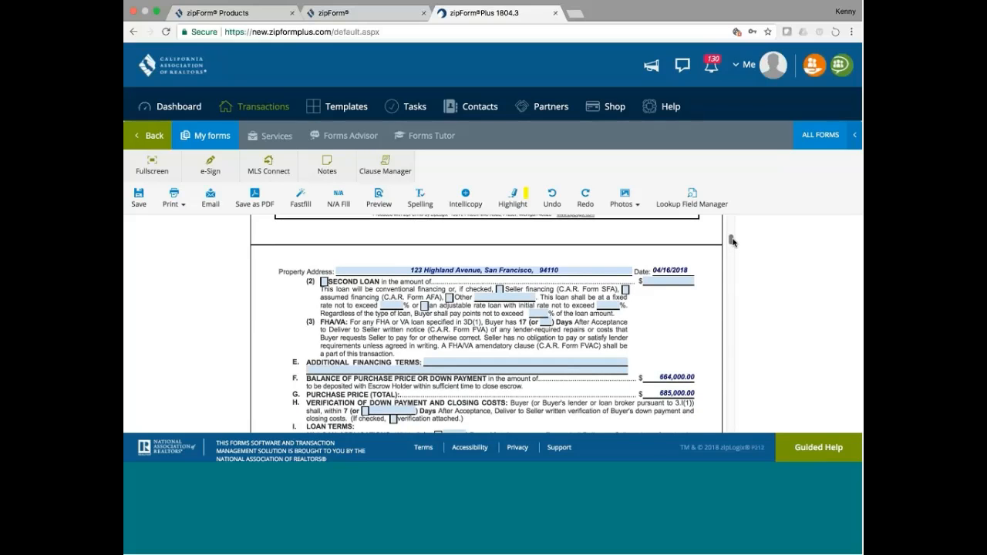
mouse_move(669, 359)
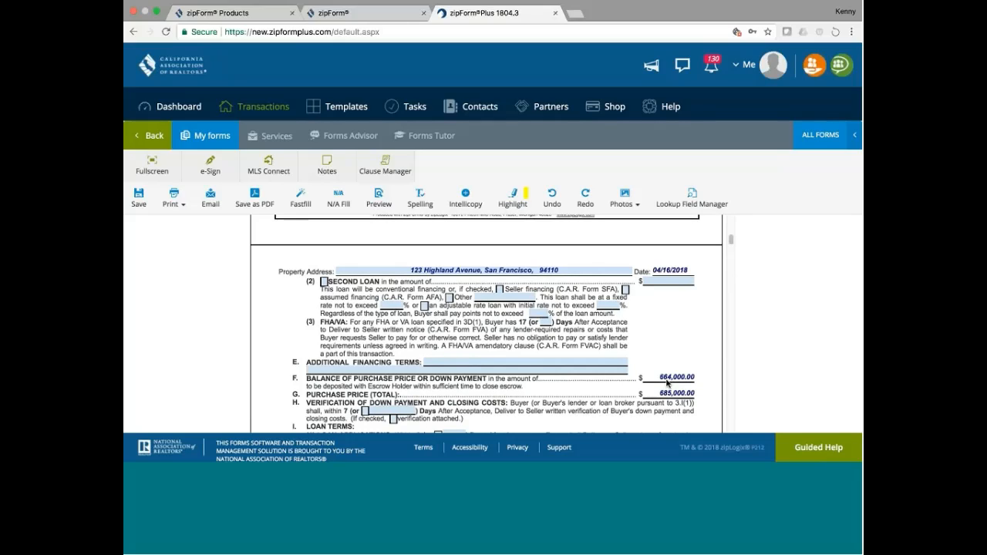
mouse_move(663, 380)
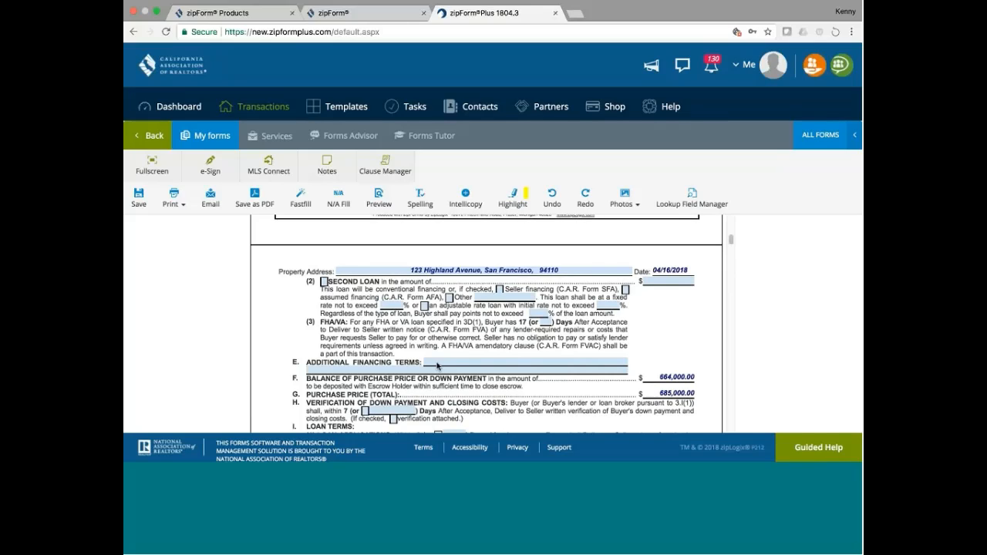
mouse_move(708, 299)
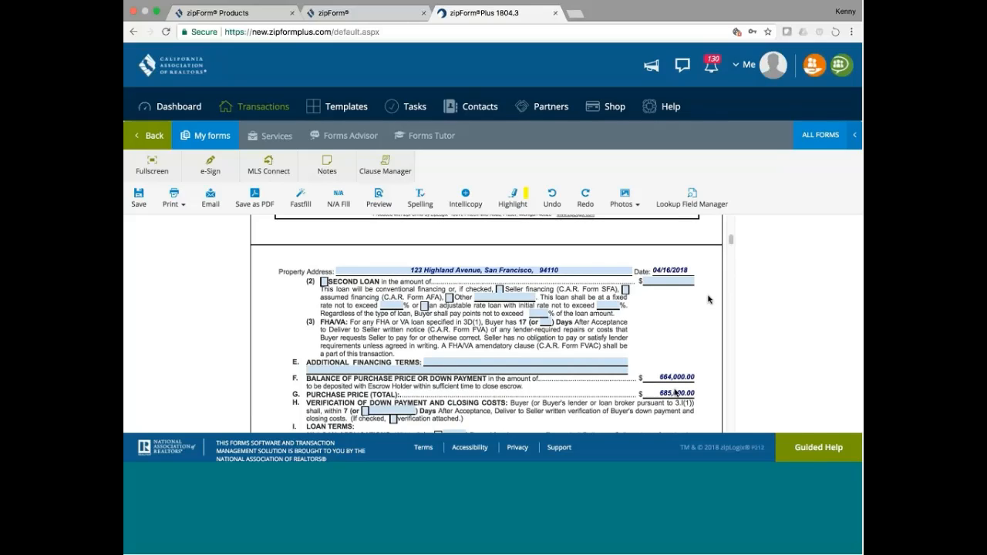
mouse_move(722, 256)
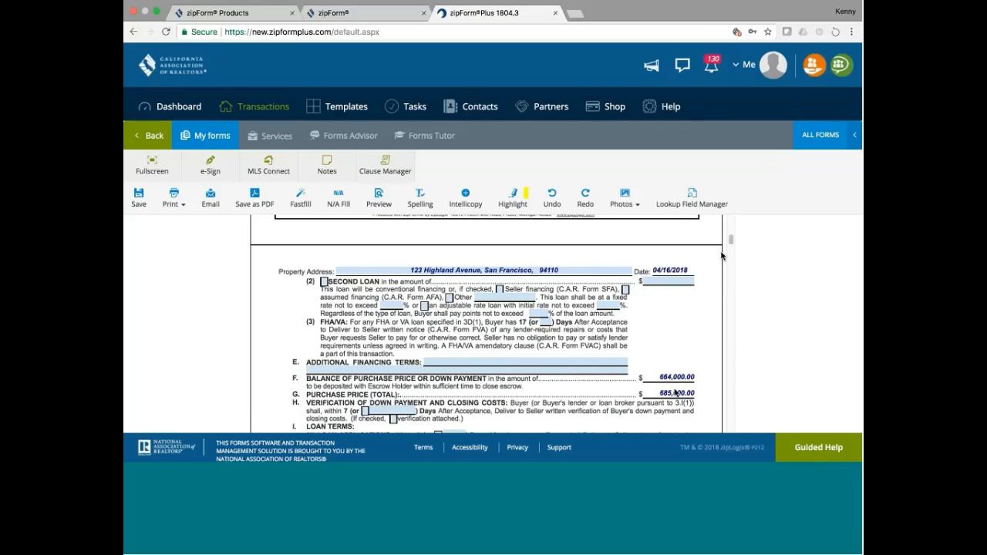
Tick the All Cash Offer option and bring the loans section into view.
scroll(up, 3)
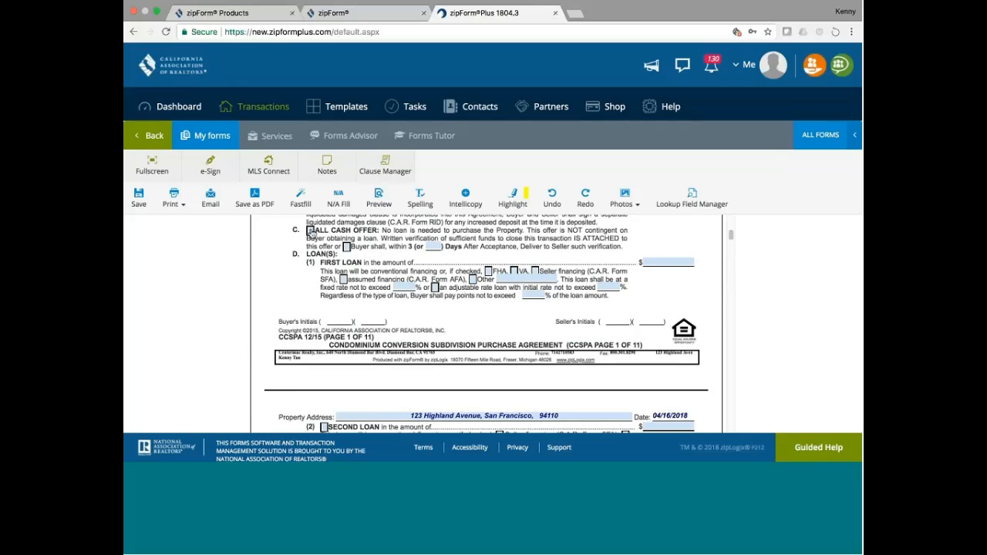
click(306, 230)
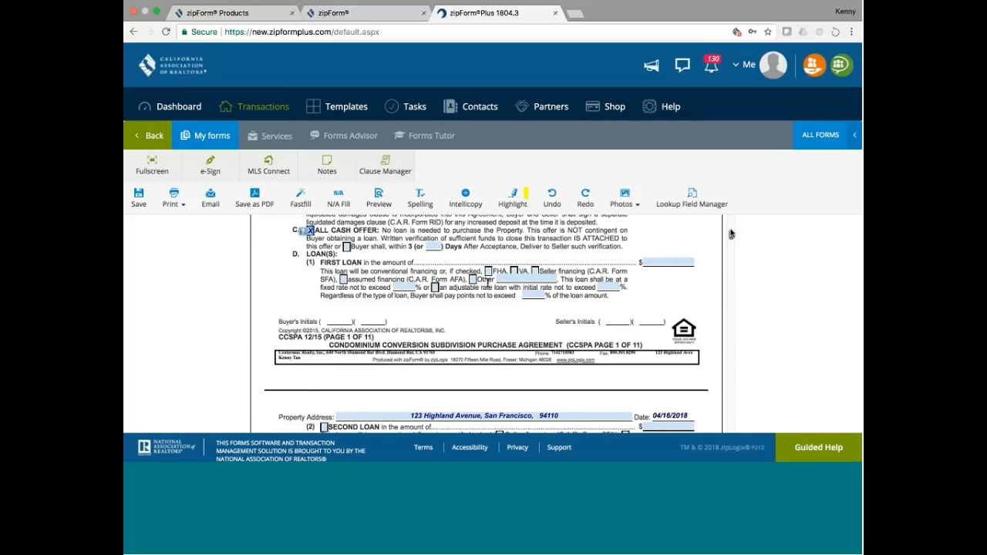
scroll(down, 3)
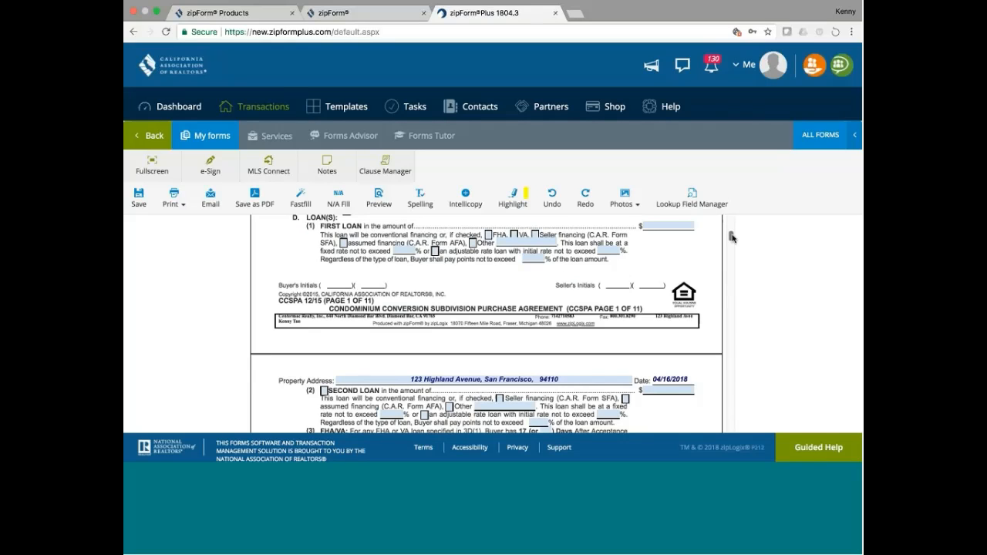
scroll(down, 3)
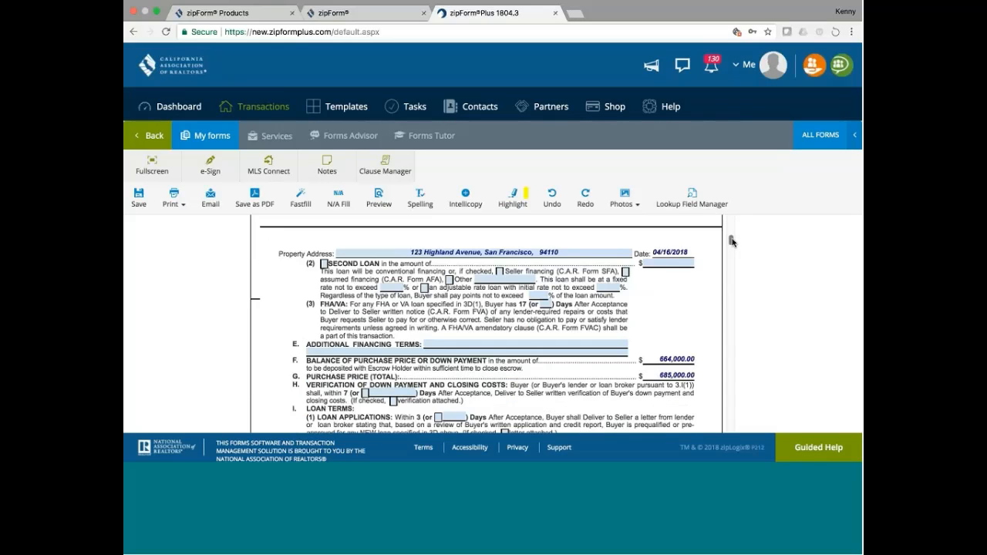
scroll(down, 3)
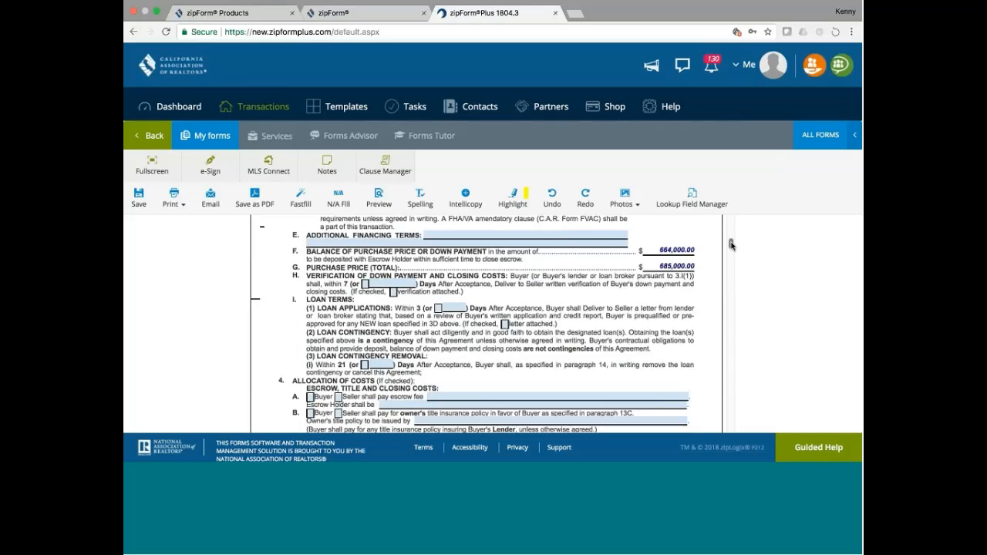
scroll(up, 3)
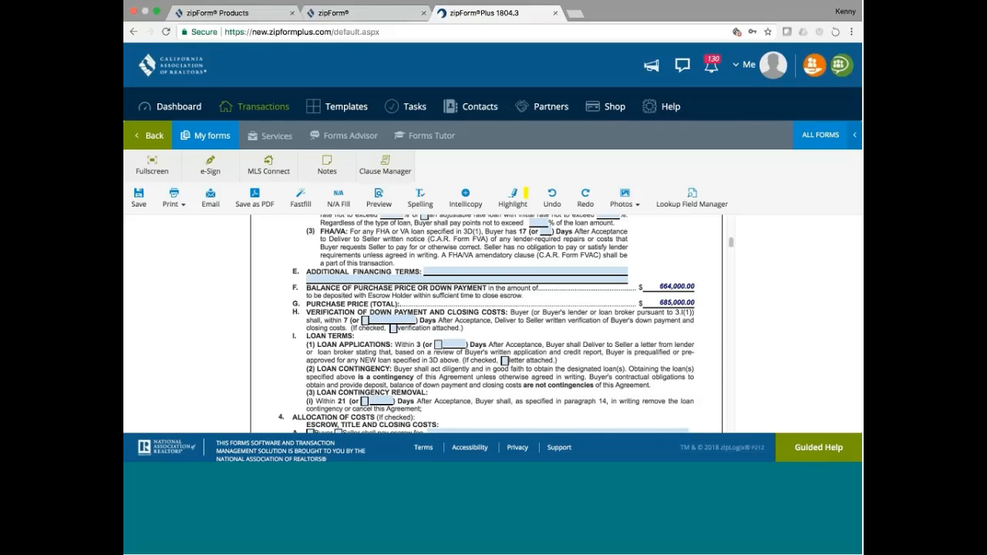
mouse_move(732, 246)
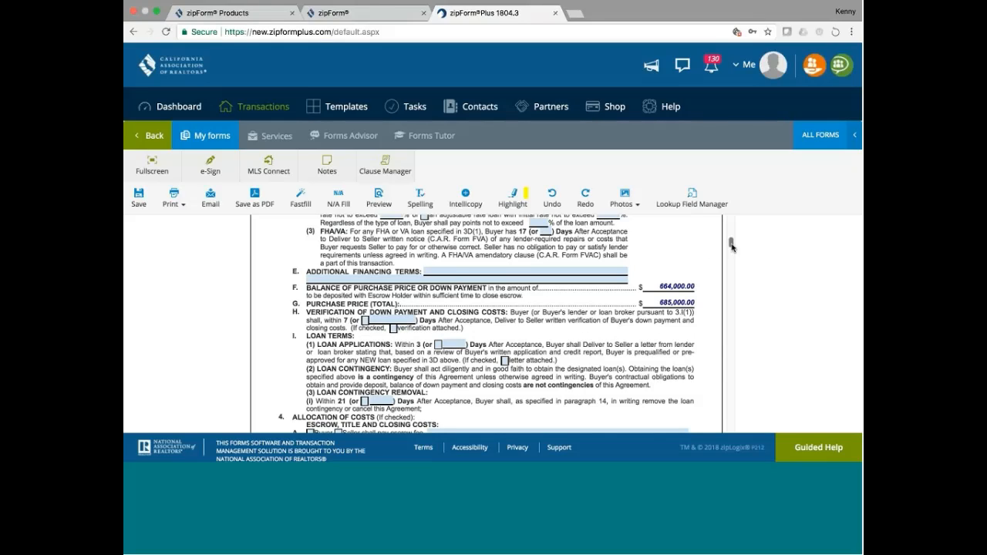
scroll(down, 3)
text(0)
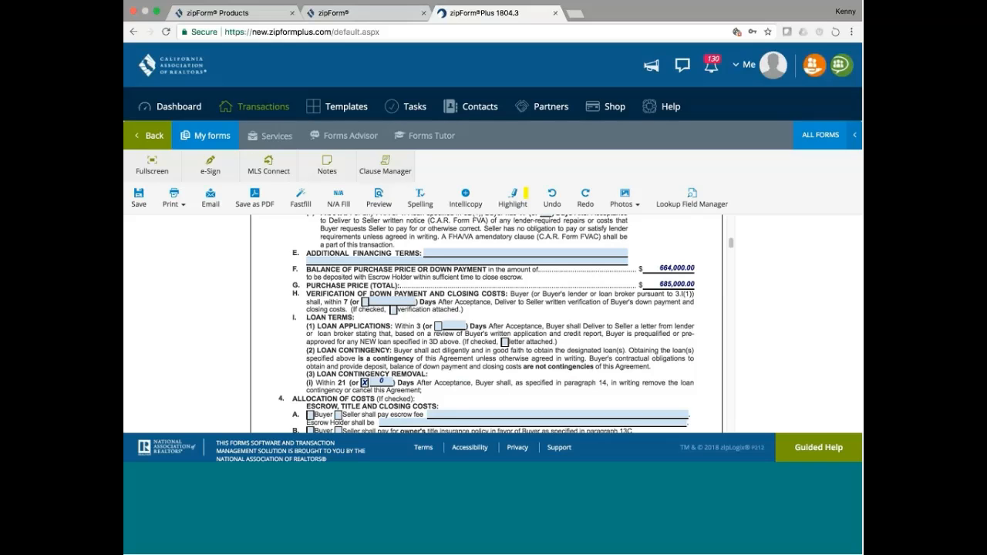
scroll(up, 3)
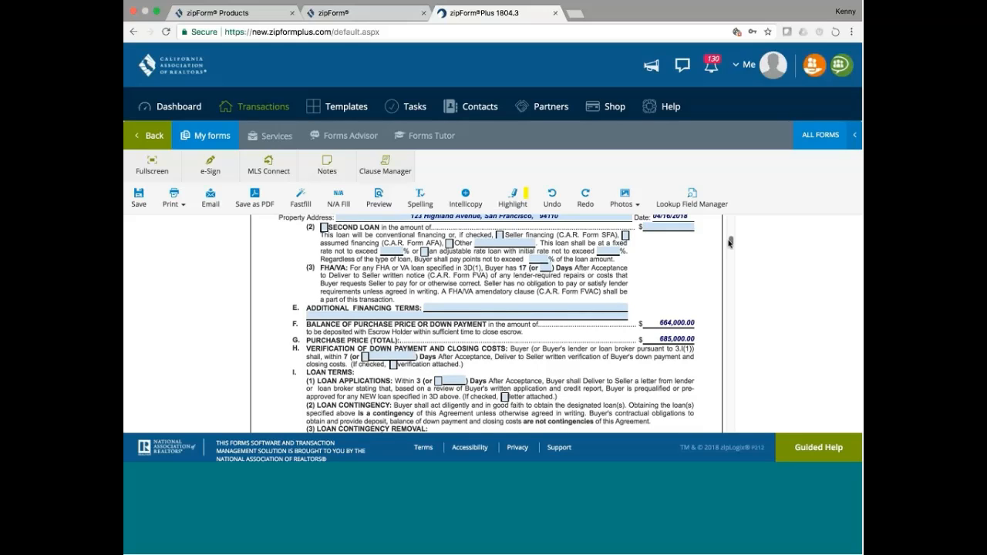
scroll(down, 3)
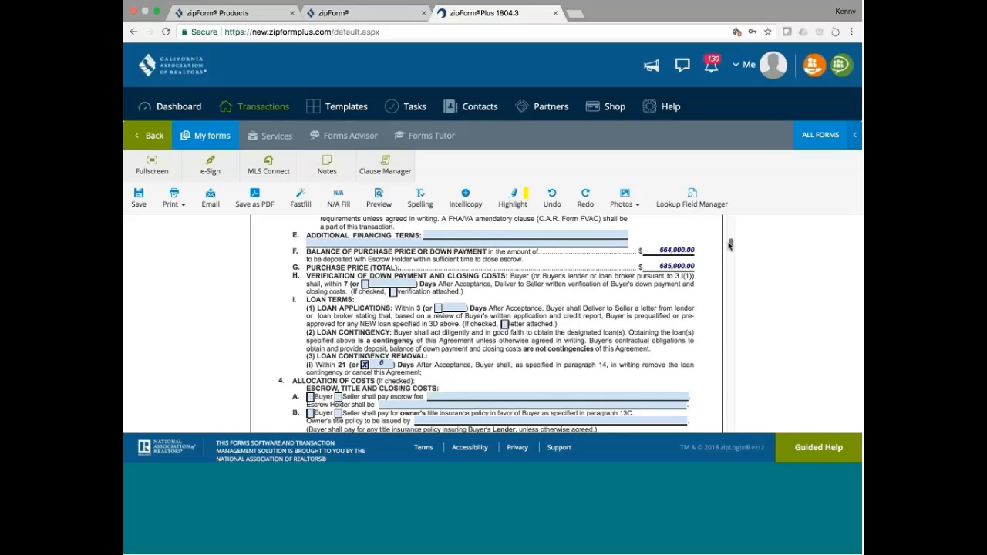
scroll(up, 3)
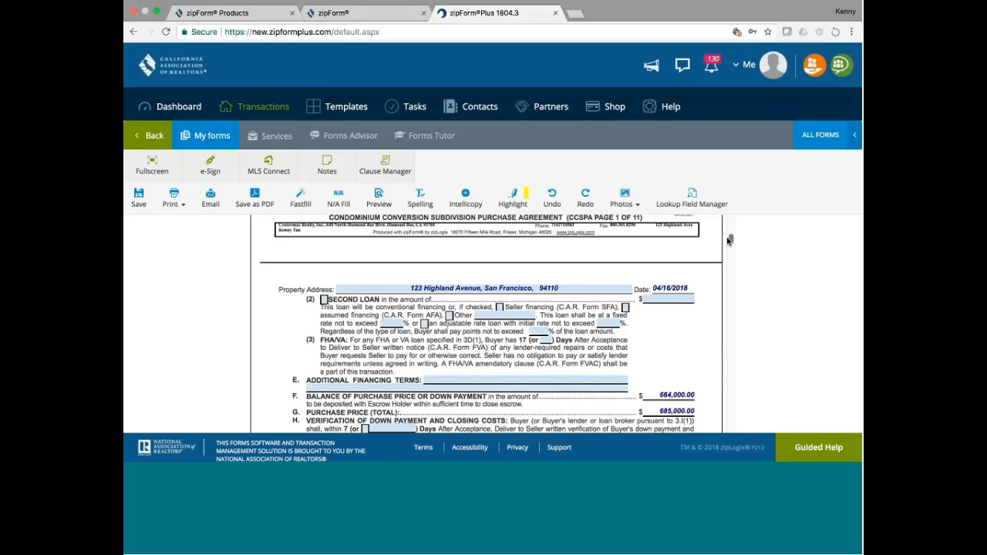
scroll(down, 3)
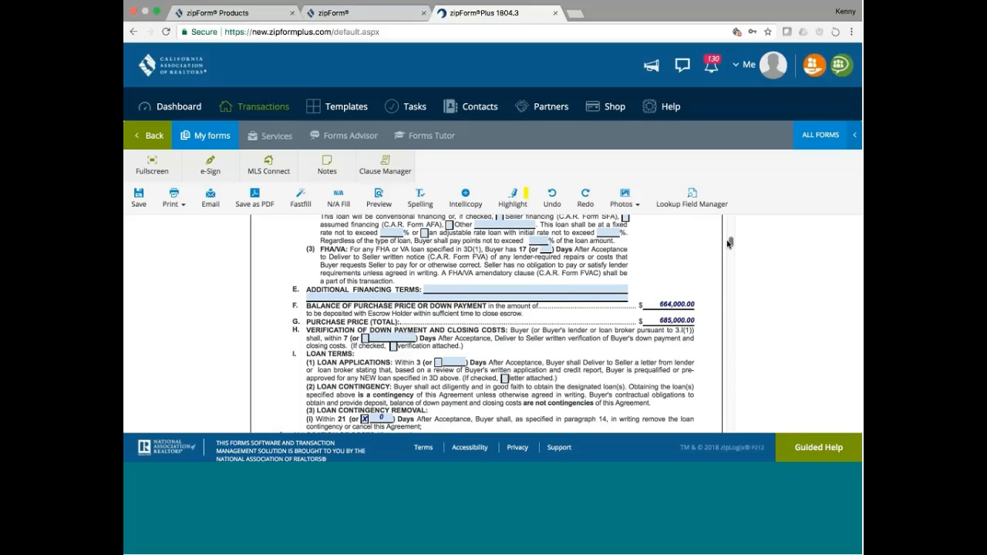
scroll(up, 3)
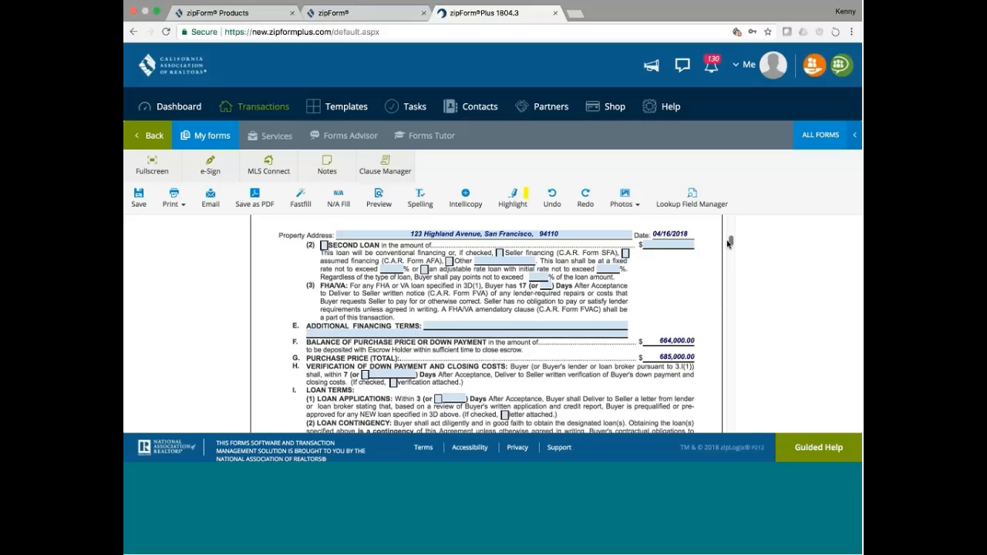
scroll(down, 3)
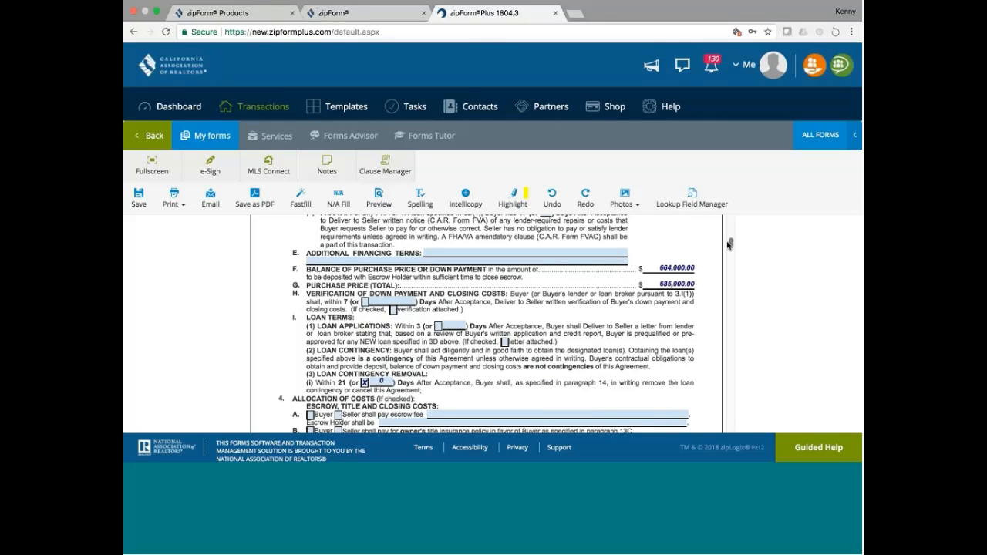
scroll(up, 3)
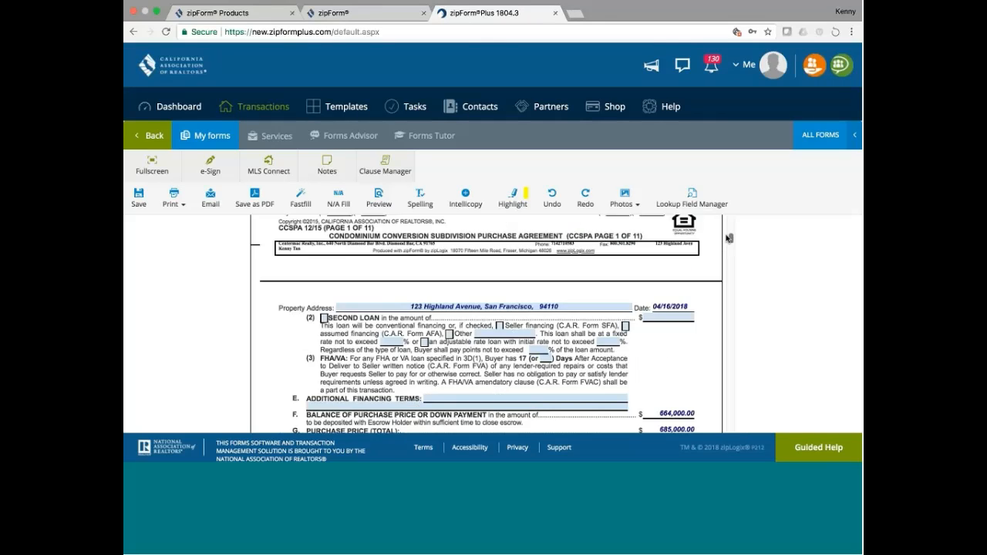
scroll(up, 3)
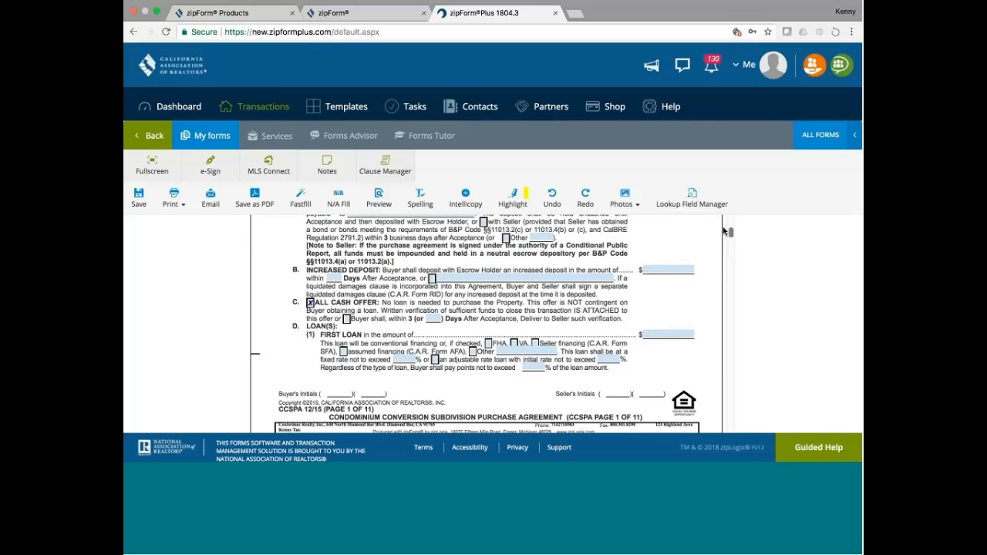
scroll(up, 3)
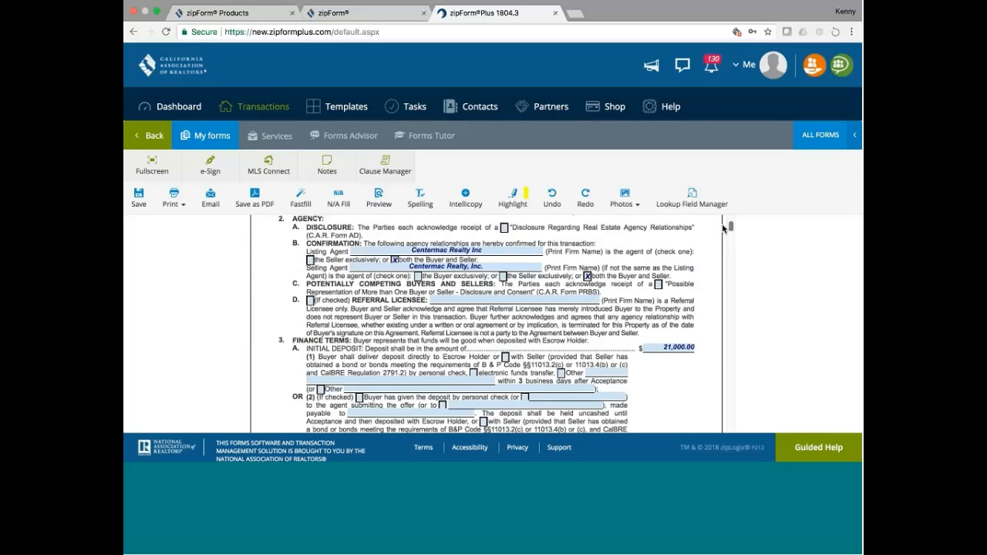
scroll(down, 3)
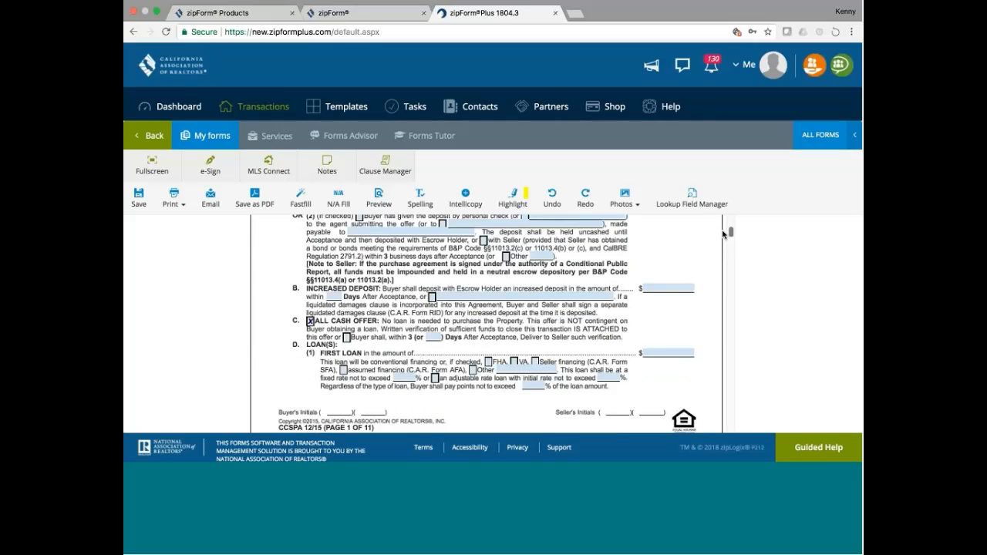
scroll(down, 3)
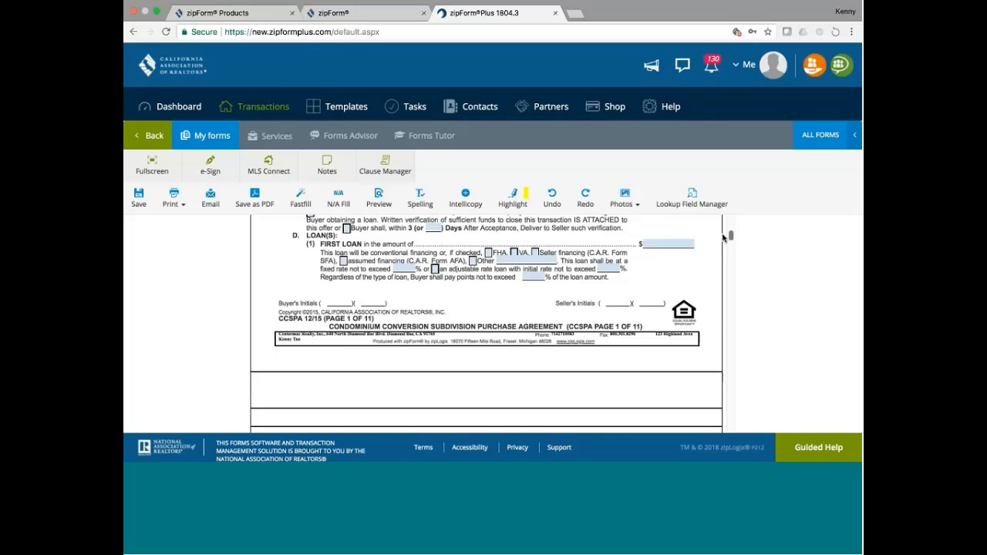
scroll(down, 3)
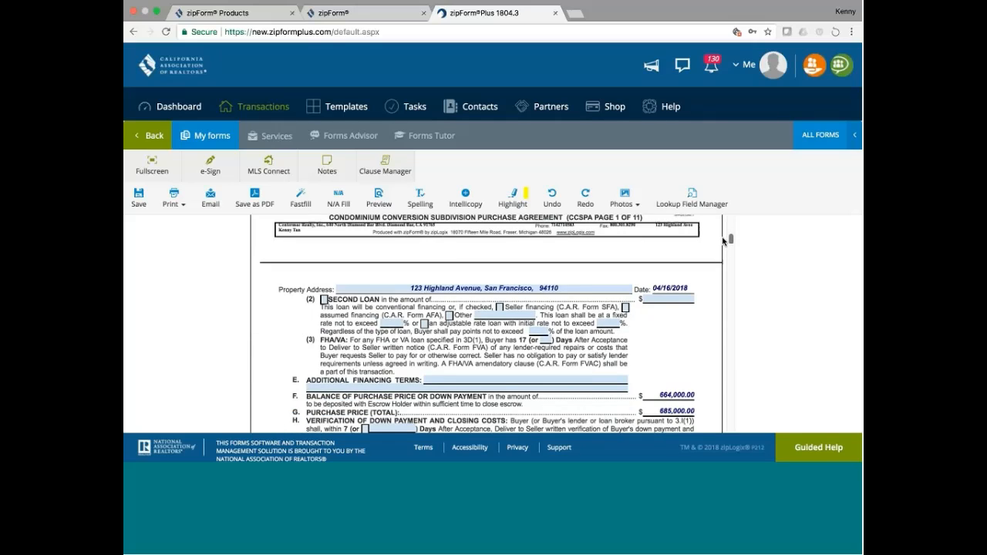
scroll(down, 3)
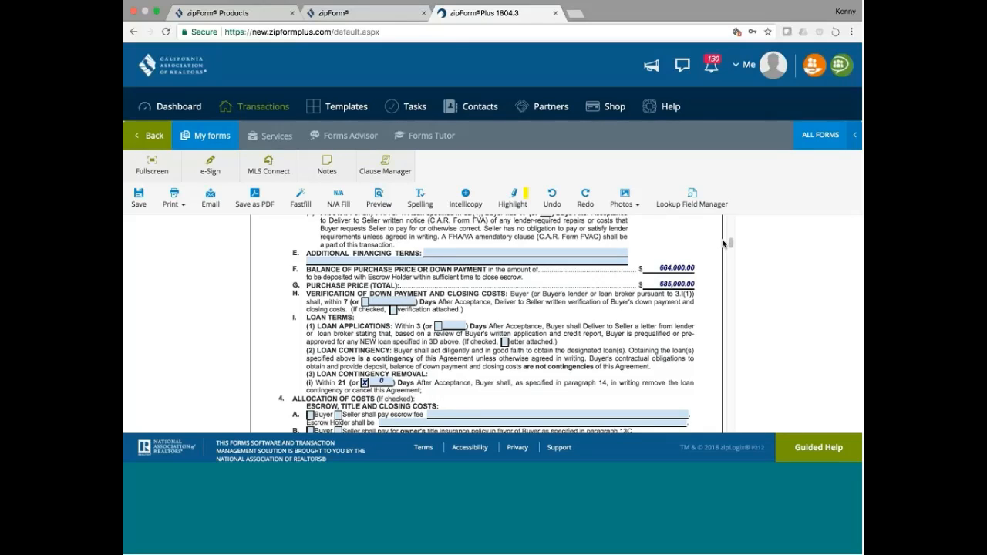
mouse_move(728, 245)
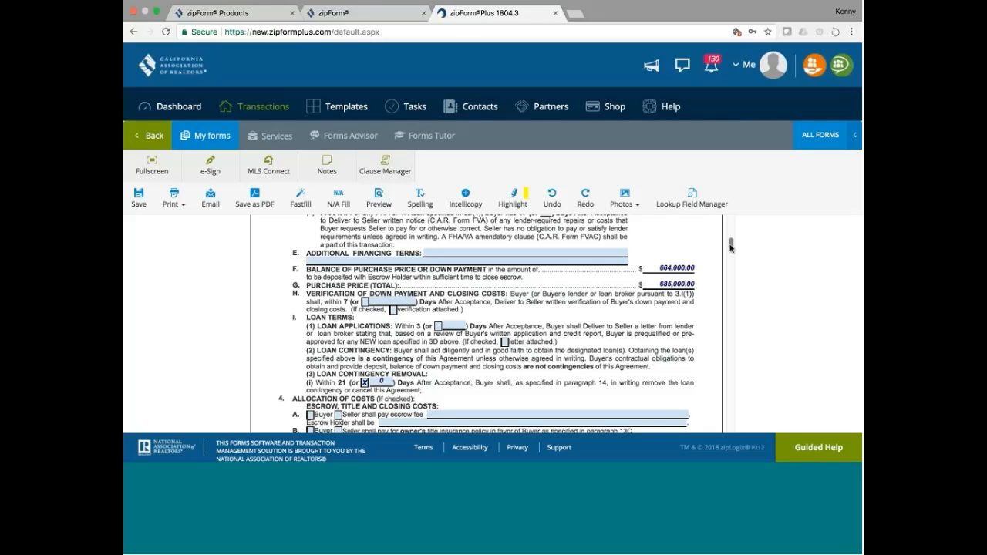
Name First American Title Co as escrow holder under paragraph 4, with the buyer paying escrow.
scroll(down, 3)
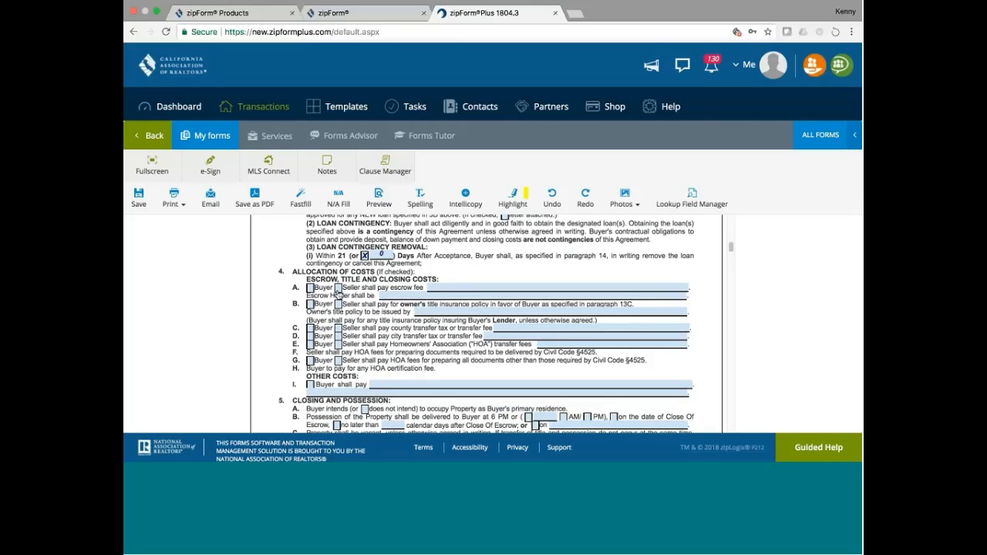
click(336, 287)
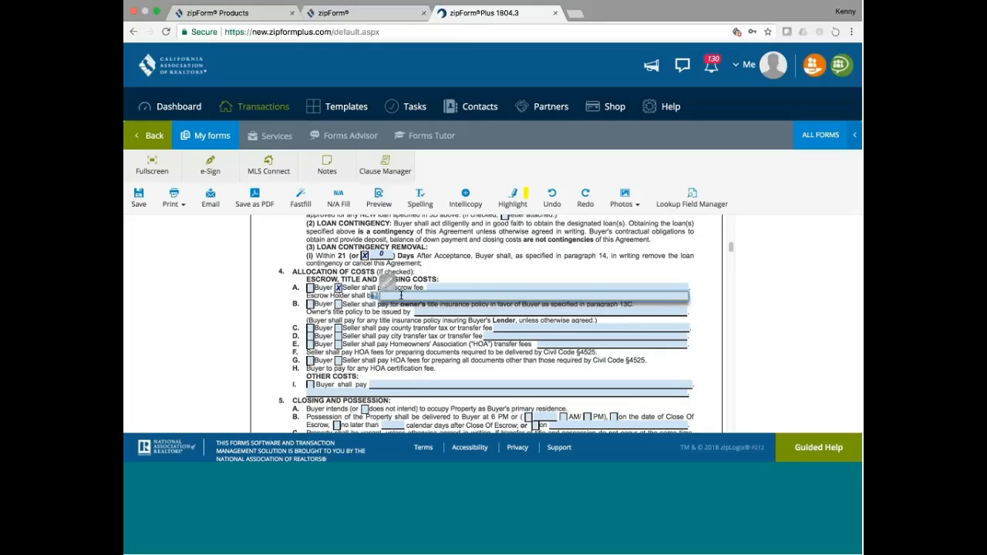
text(First)
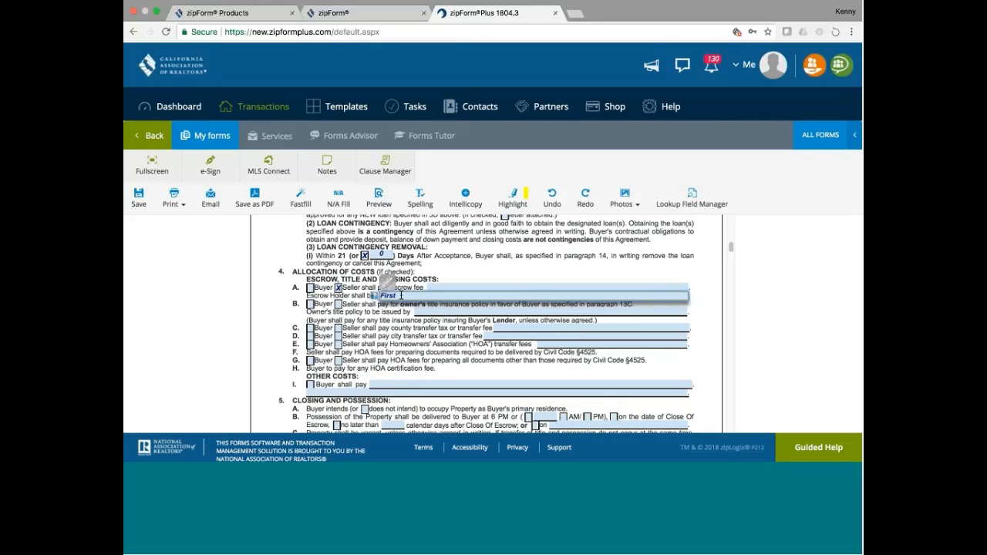
text(American Title Company)
click(551, 312)
text(F)
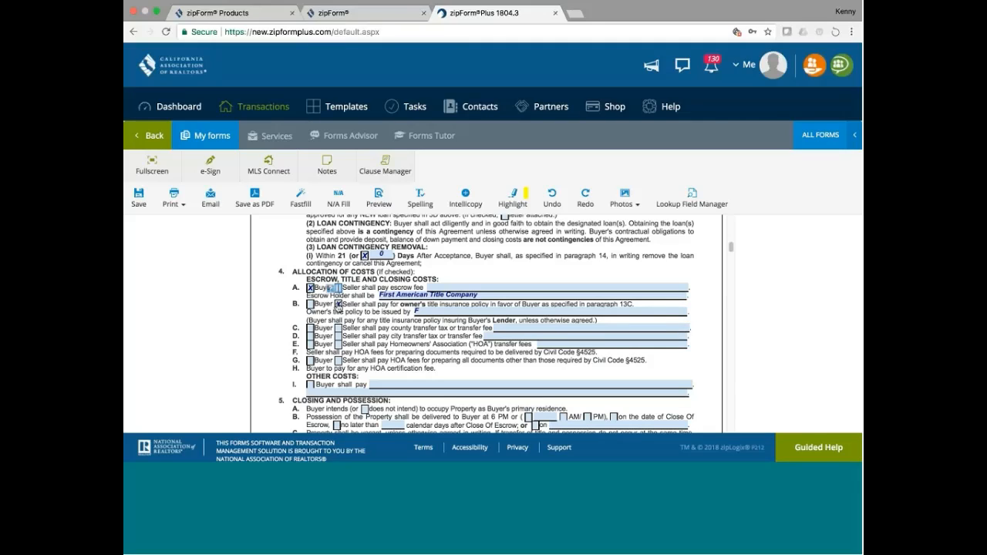
Have the buyer pay owner's title insurance, issued by First American Title Company.
click(312, 302)
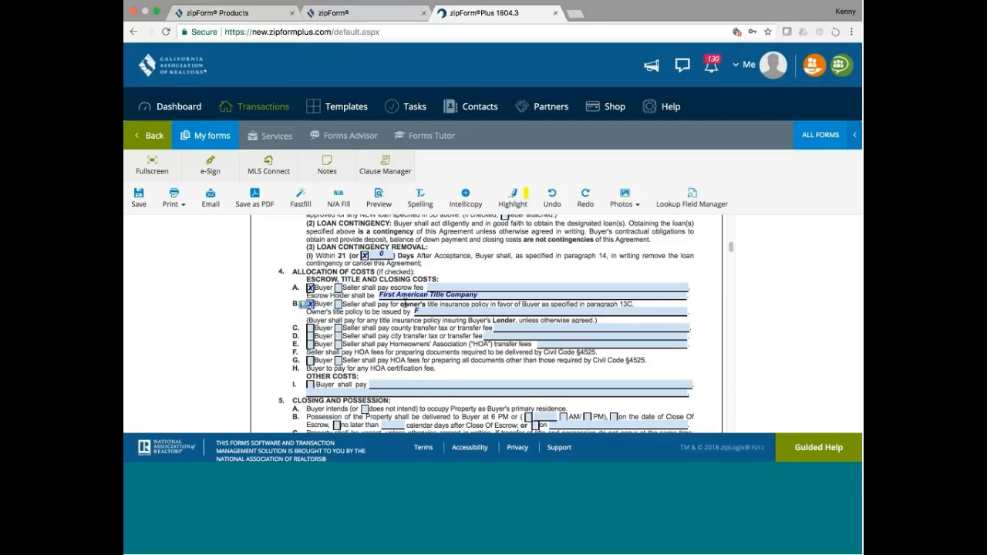
click(417, 311)
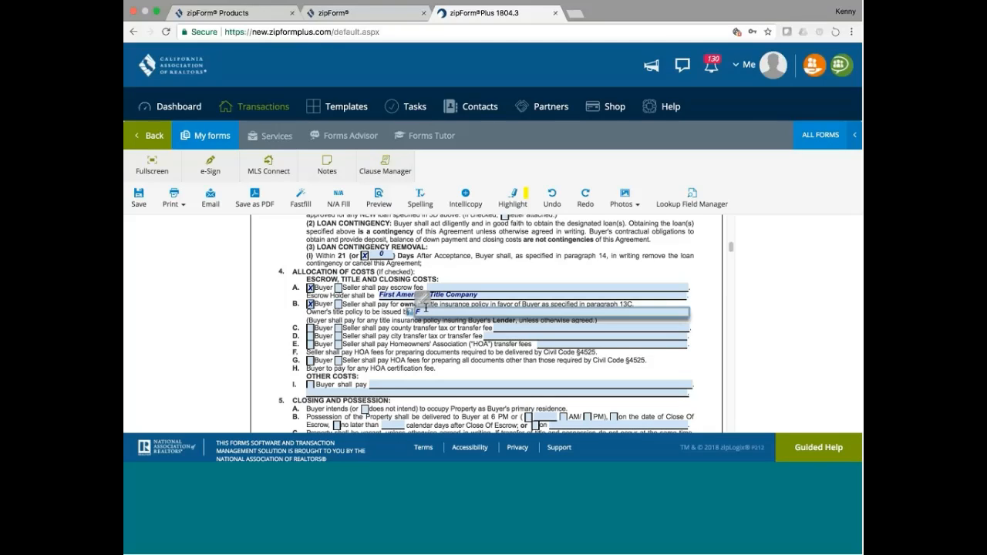
text(First American Title Company)
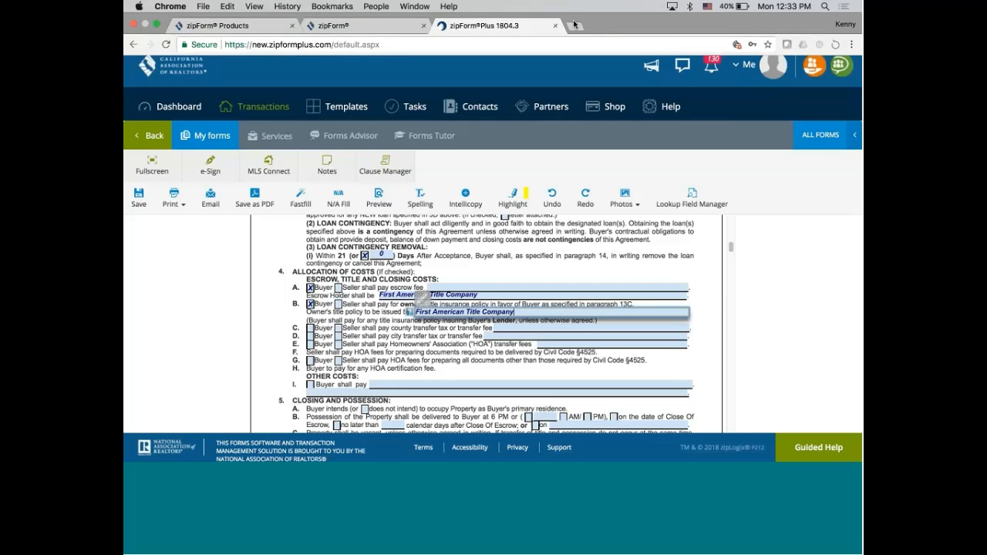
click(647, 12)
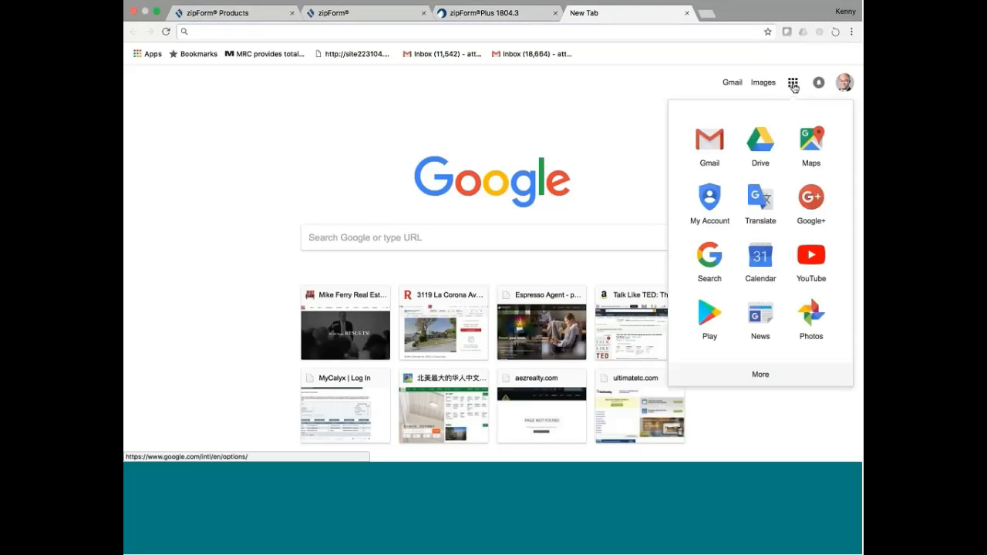
In Google Drive, search 'who' and open the Who Pays What Closing Costs - First American PDF.
click(759, 142)
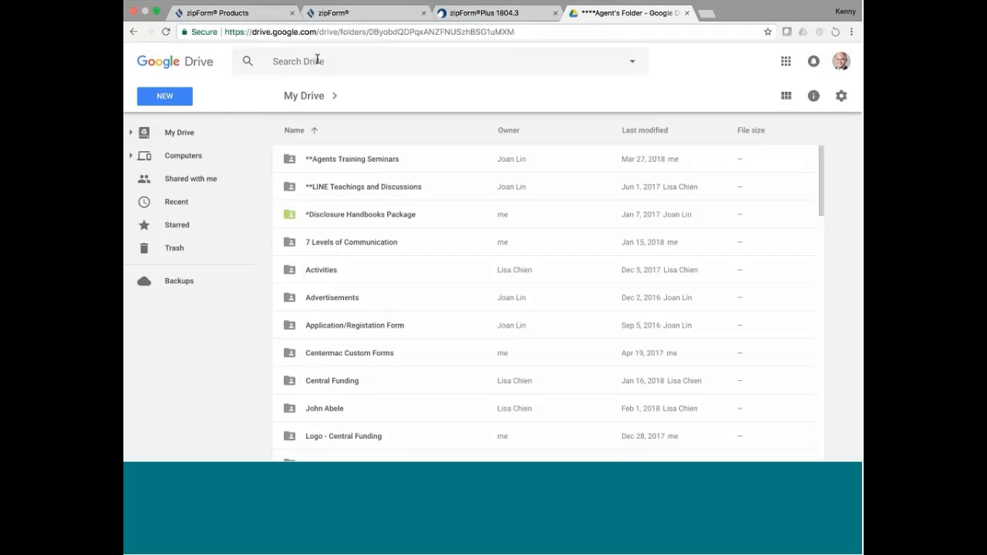
text(who)
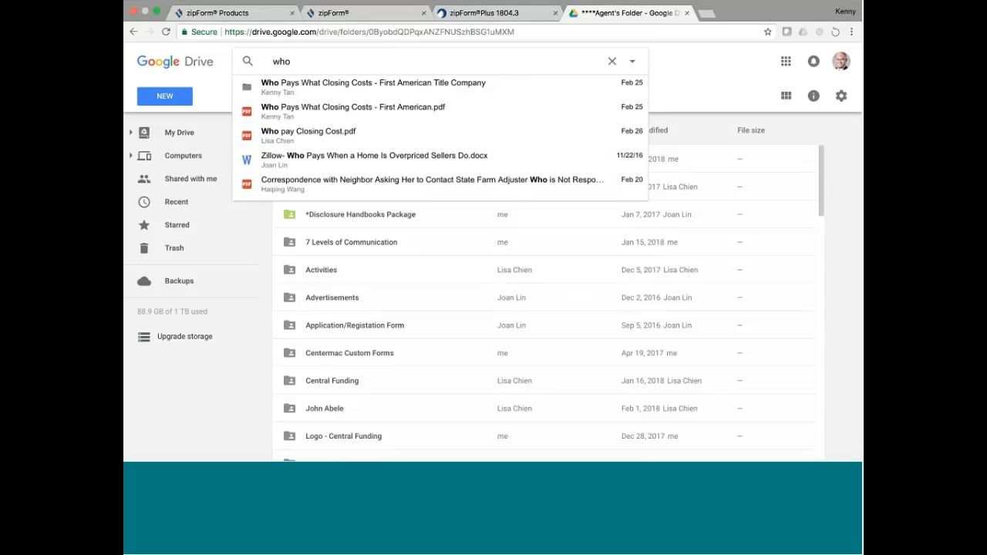
click(355, 106)
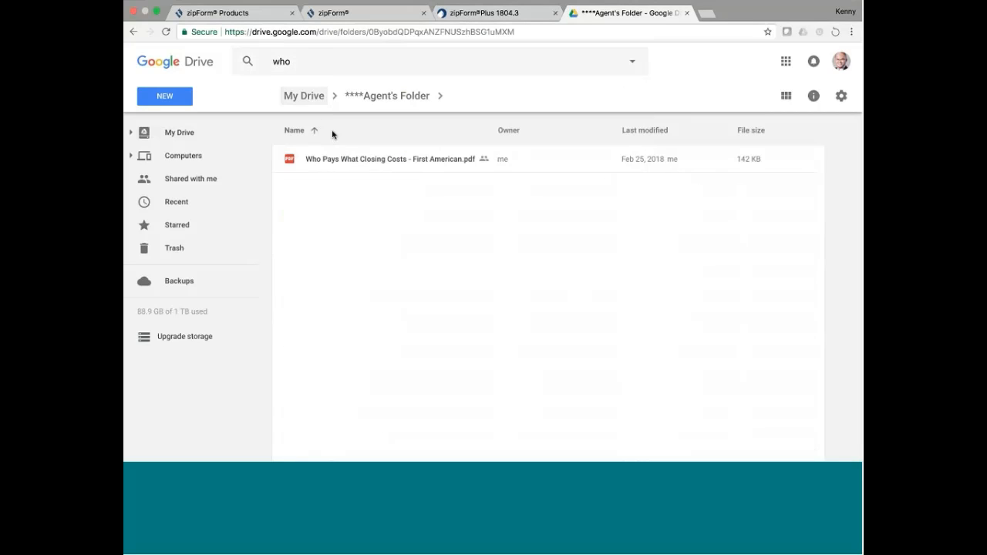
double_click(392, 159)
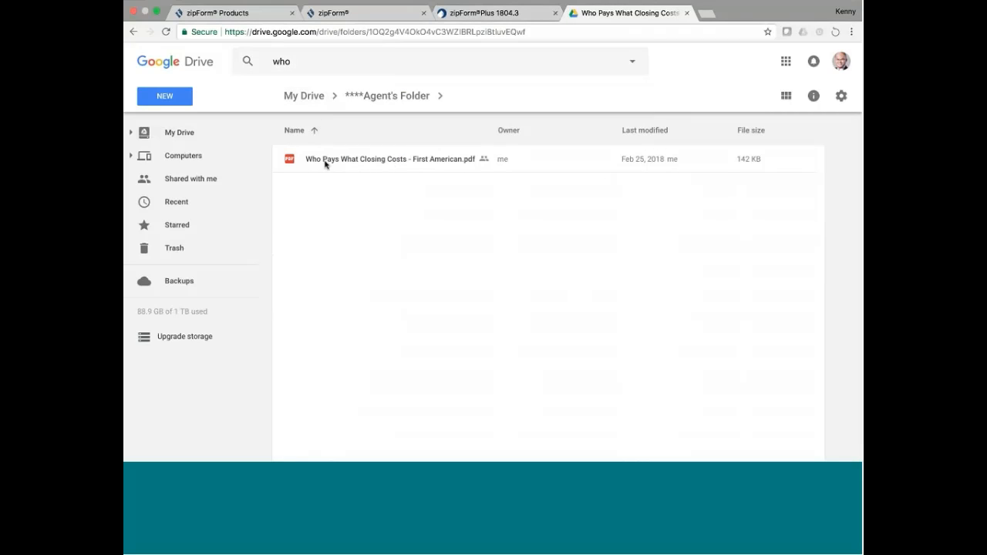
double_click(392, 159)
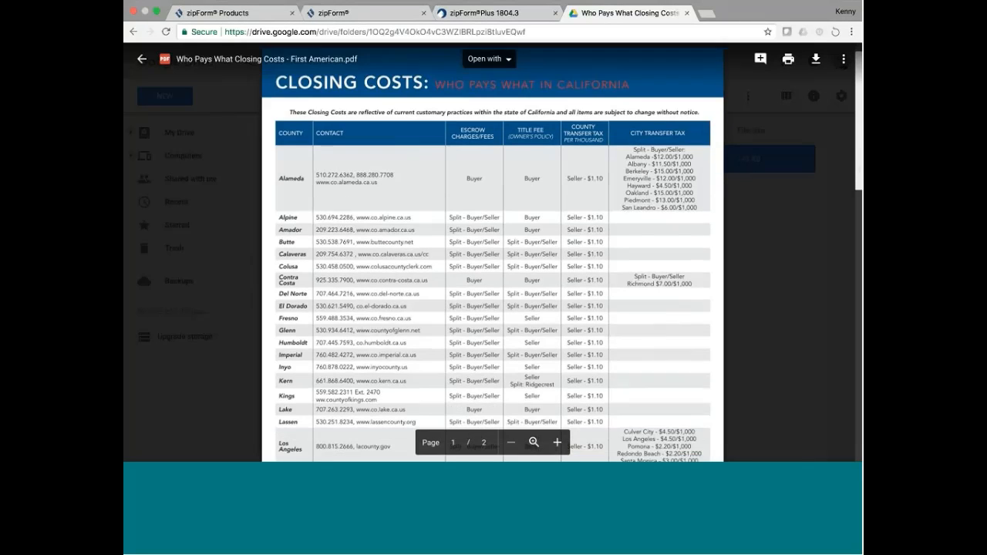
Scroll the closing-costs chart to the San Francisco and San Mateo rows, comparing against the agreement.
scroll(down, 3)
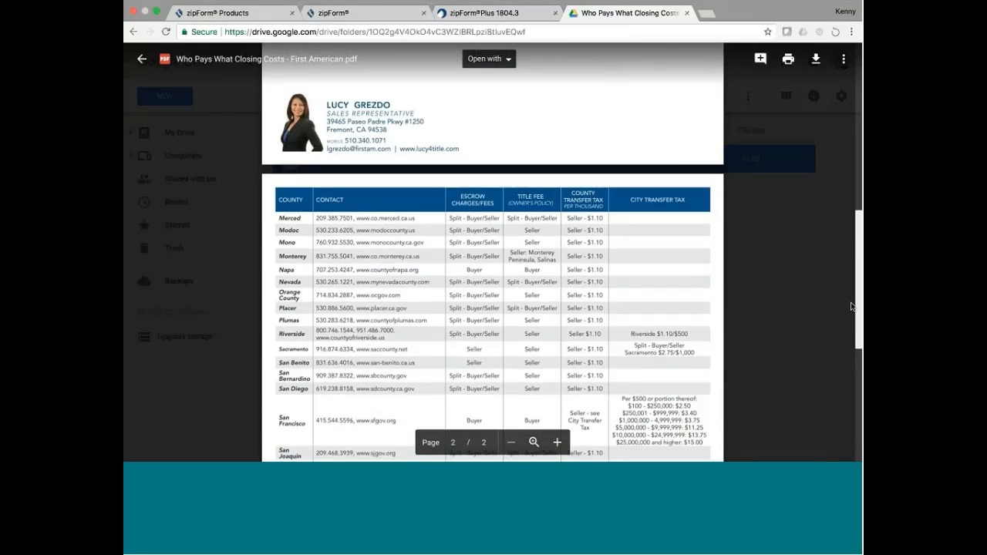
scroll(down, 3)
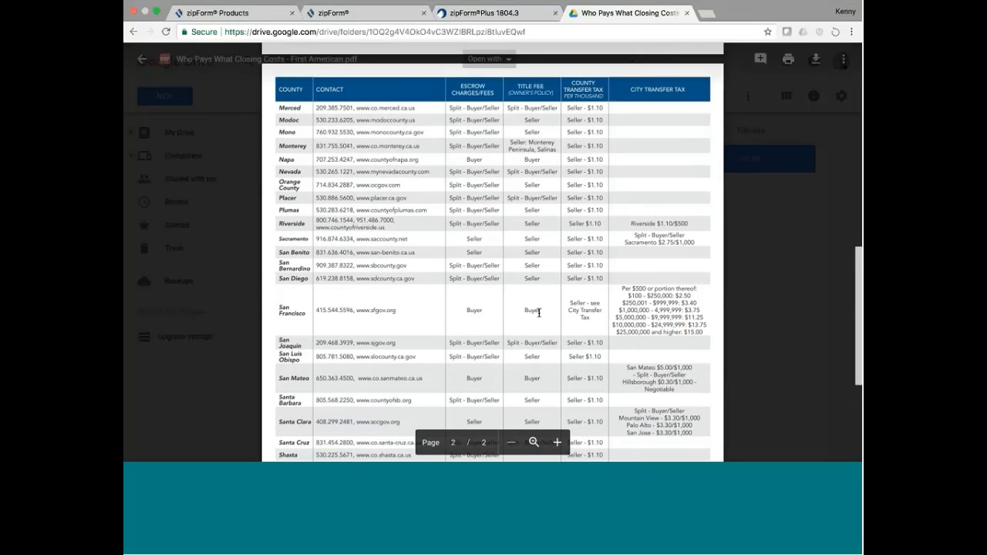
click(497, 12)
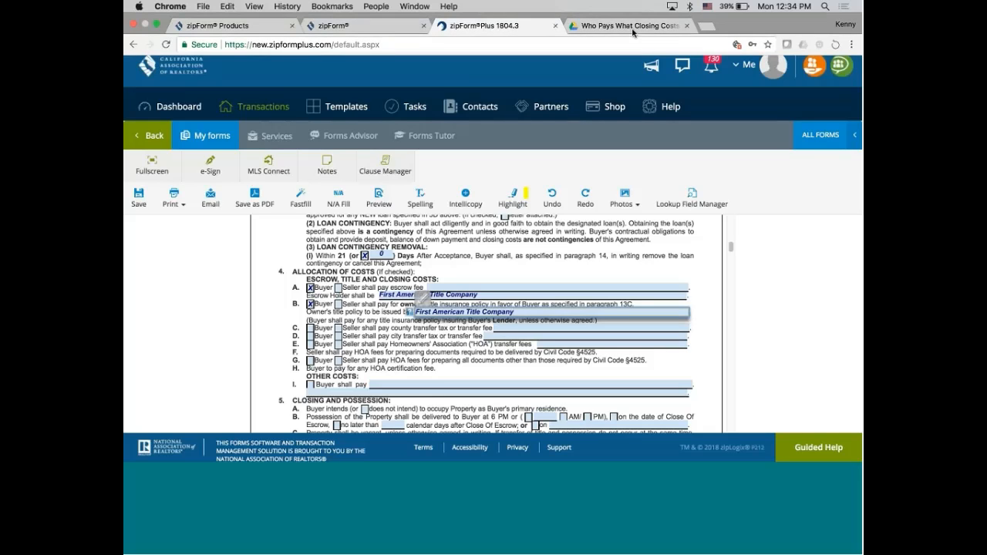
click(629, 25)
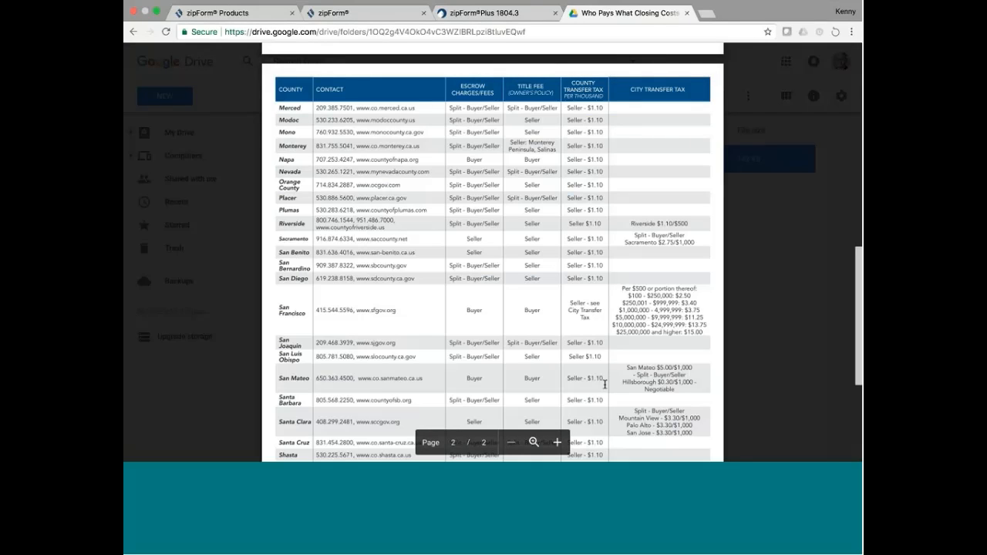
mouse_move(600, 323)
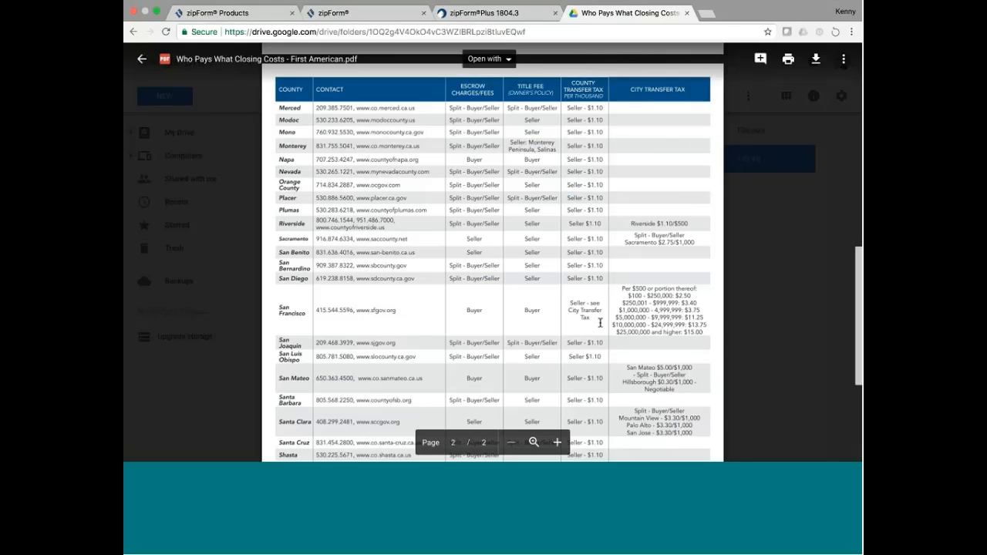
click(497, 12)
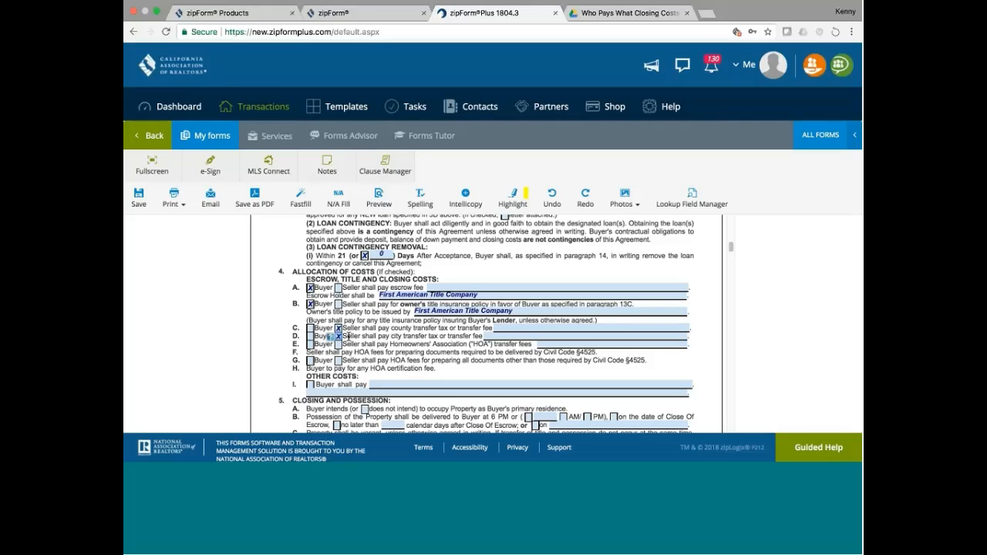
Mark the seller as paying city transfer tax (item D) and HOA document preparation fees (item G).
click(332, 343)
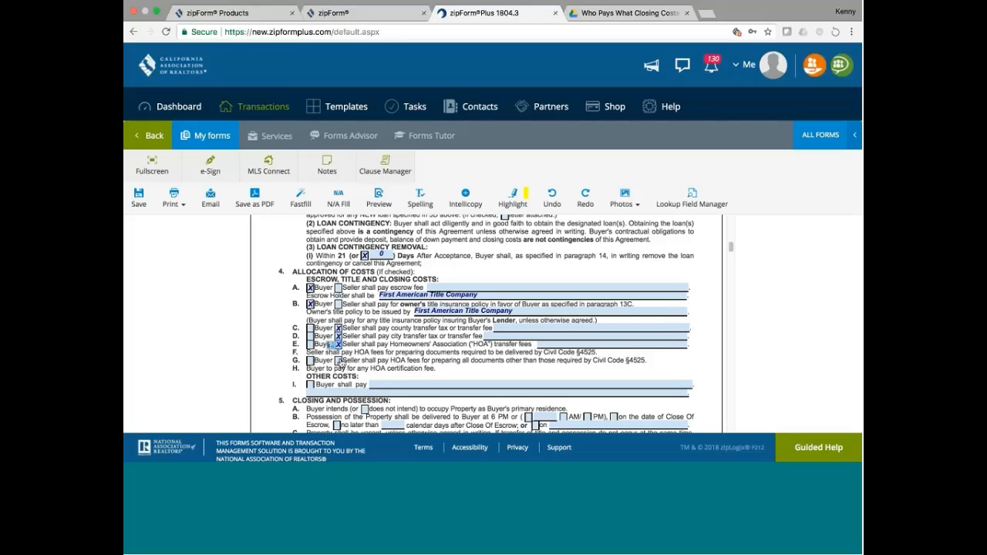
click(330, 361)
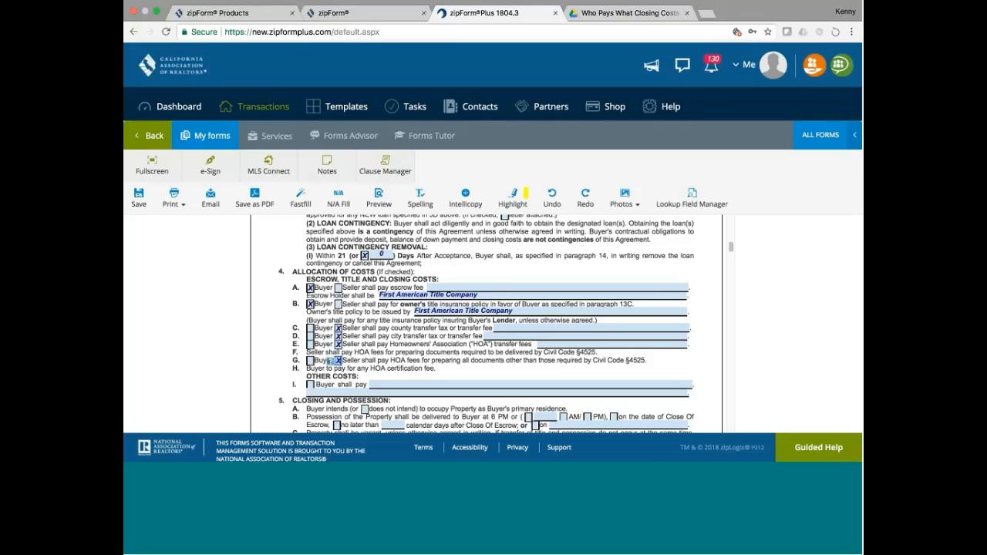
scroll(down, 3)
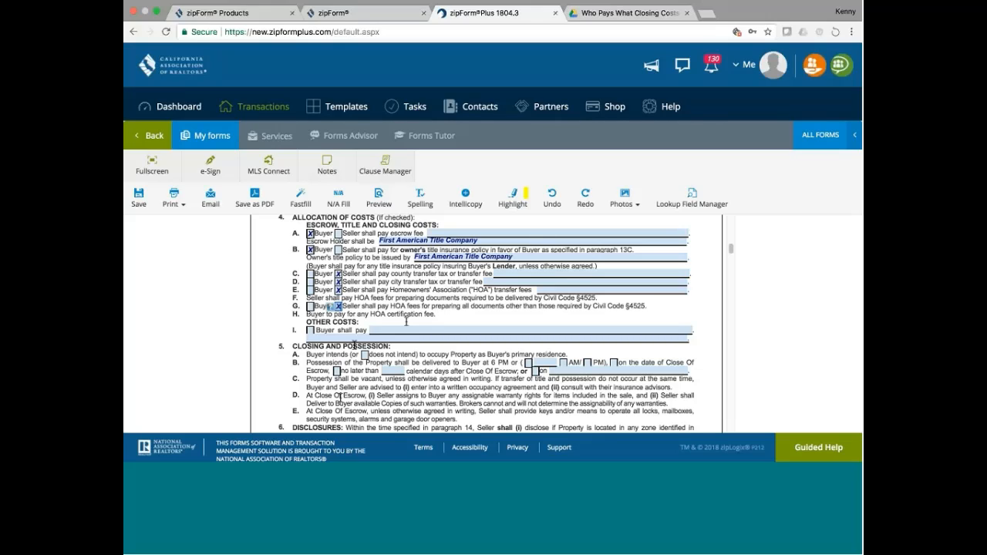
Scroll past paragraphs 5 Closing and Possession and 6 Disclosures to the page 2 footer.
scroll(down, 3)
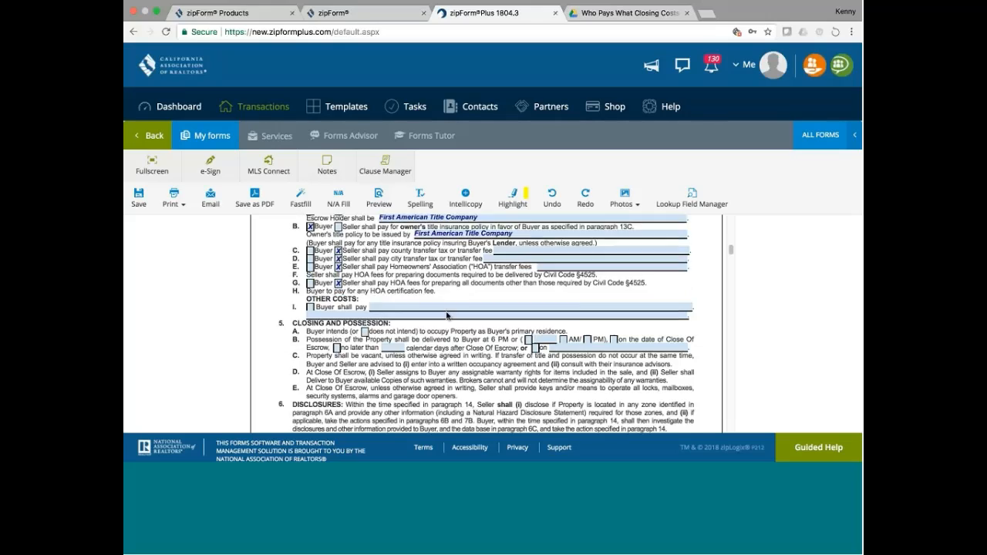
scroll(down, 3)
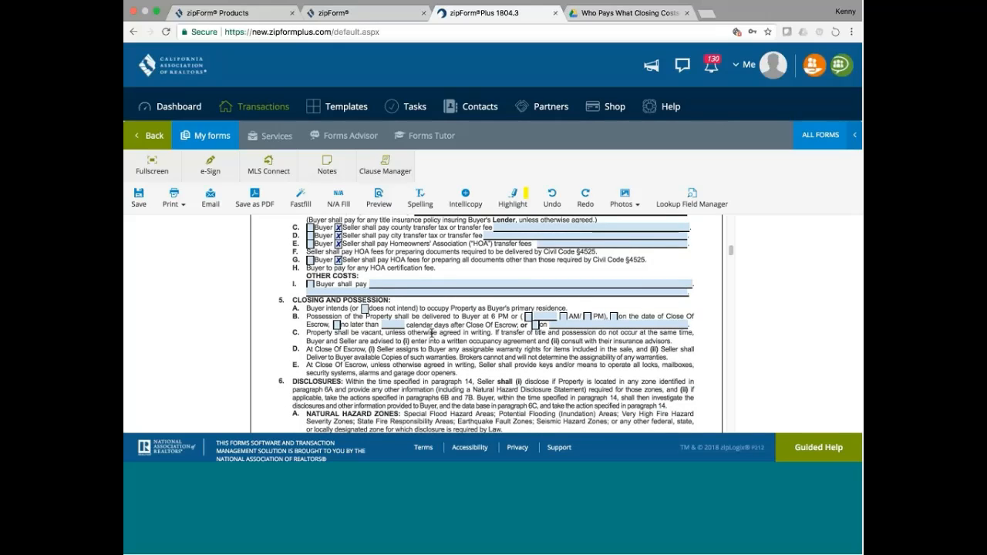
mouse_move(608, 311)
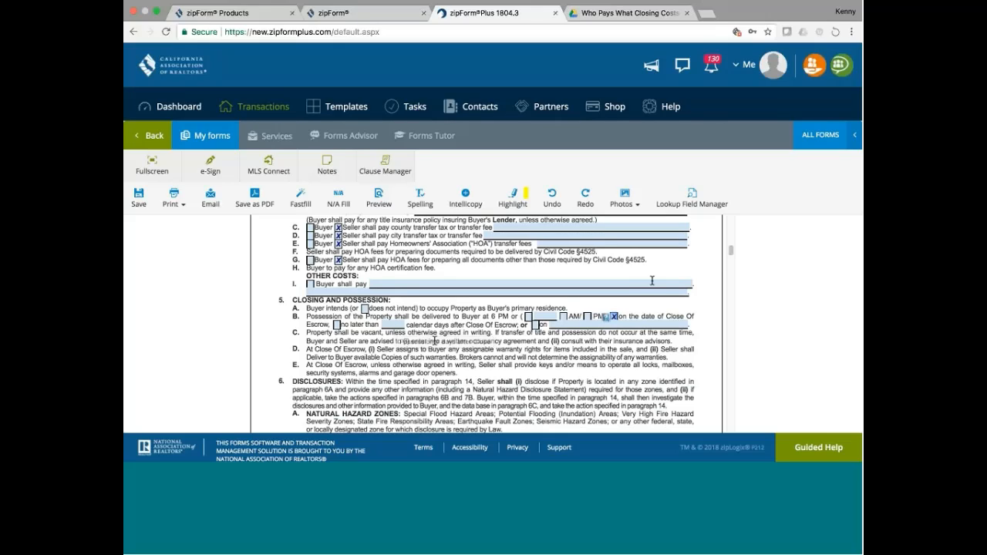
scroll(down, 3)
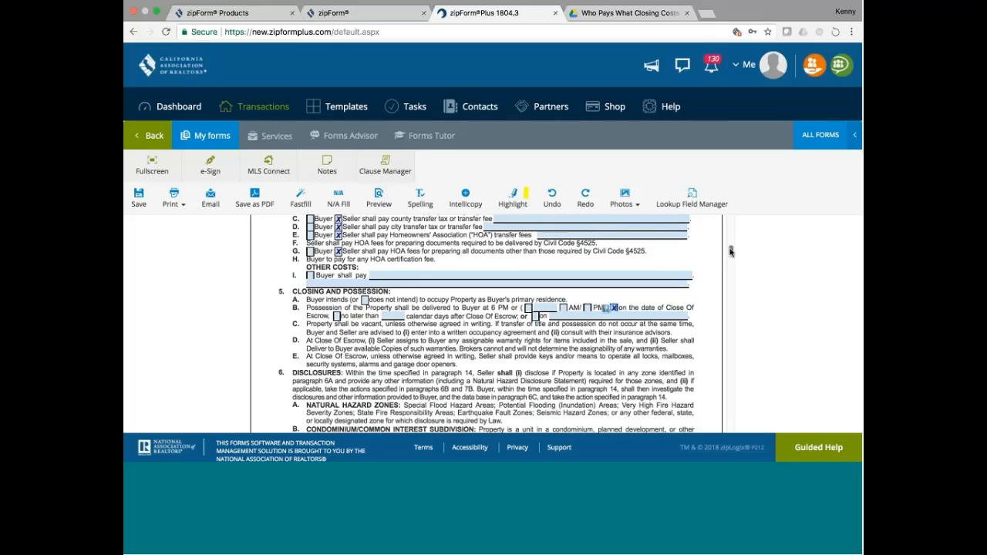
scroll(down, 3)
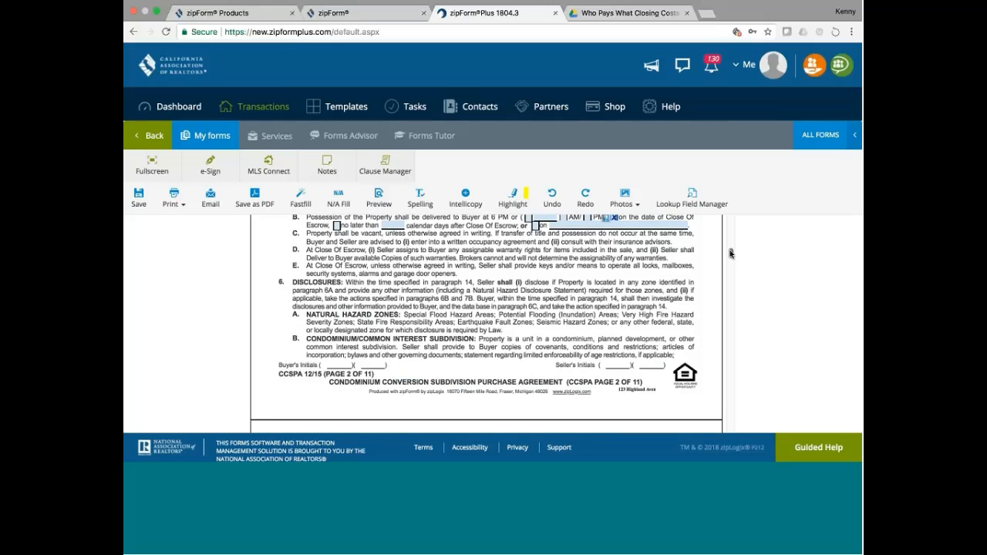
Scroll back over Allocation of Costs and reread Closing and Possession and Disclosures at the bottom of page 2.
scroll(up, 3)
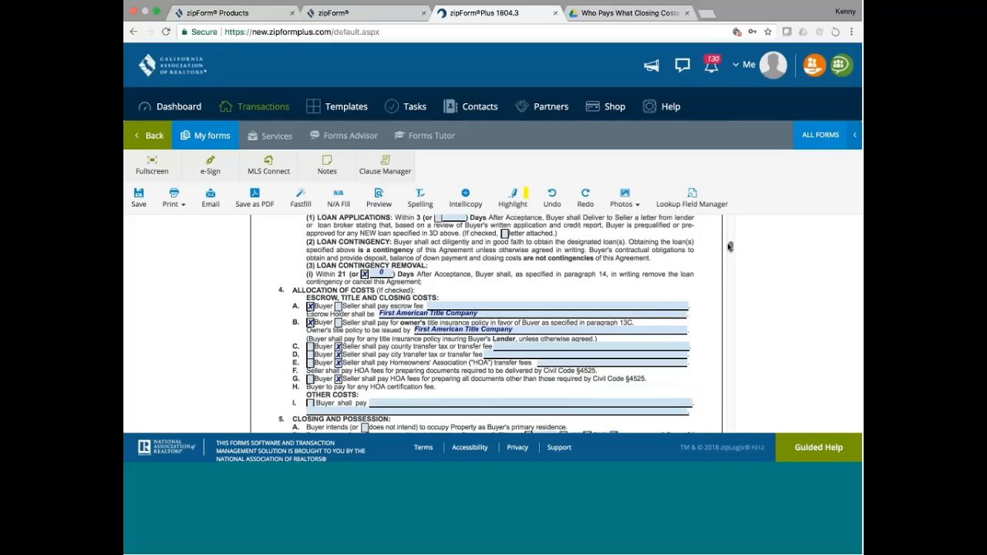
scroll(up, 3)
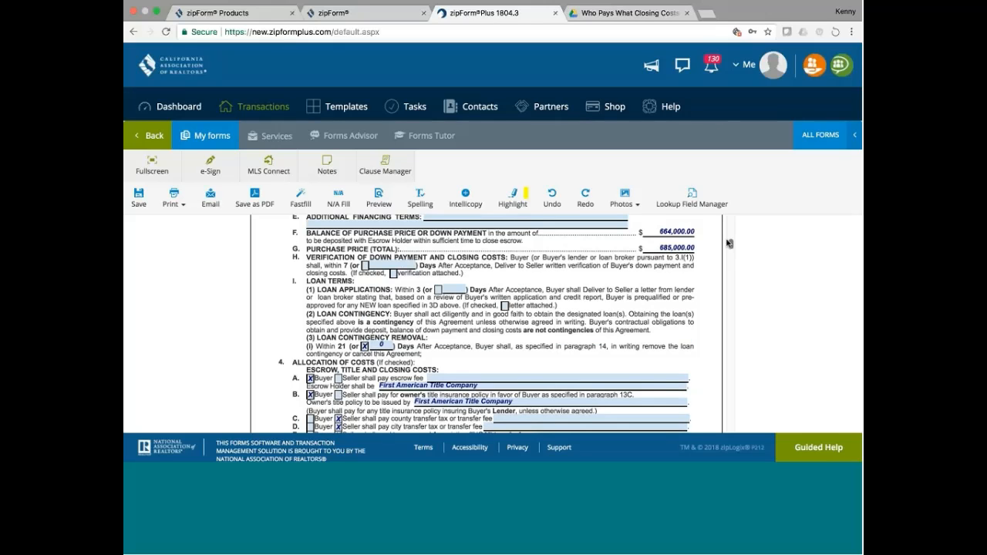
scroll(up, 3)
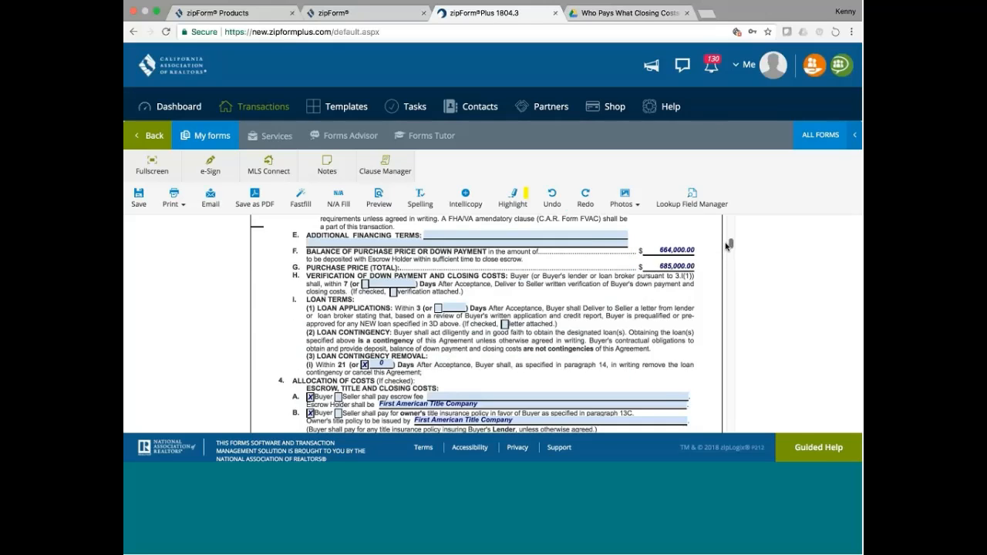
scroll(down, 3)
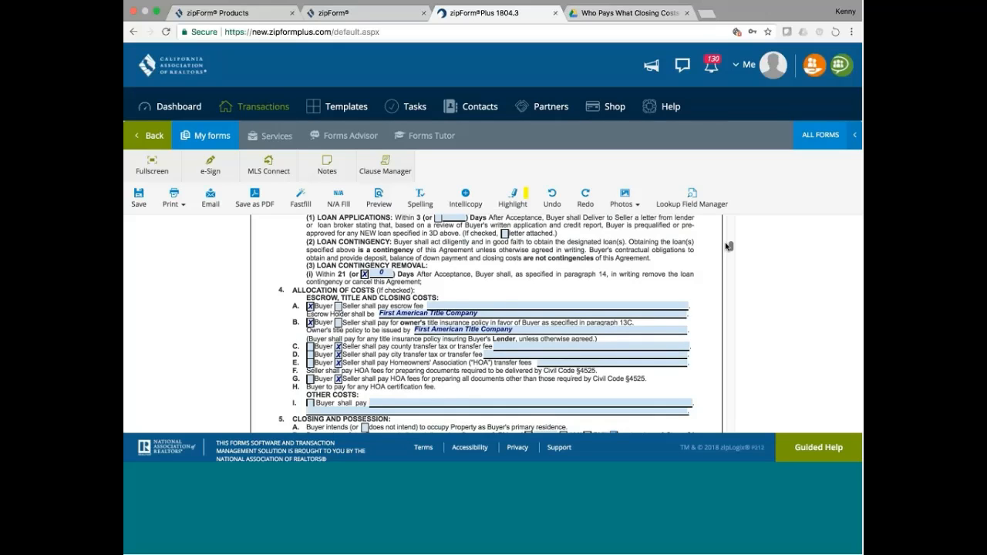
scroll(down, 3)
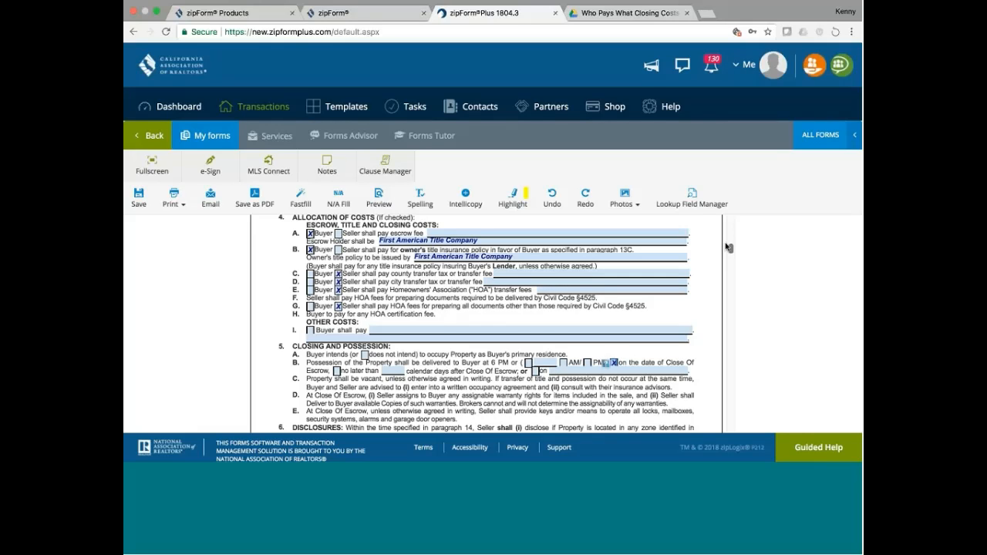
scroll(down, 3)
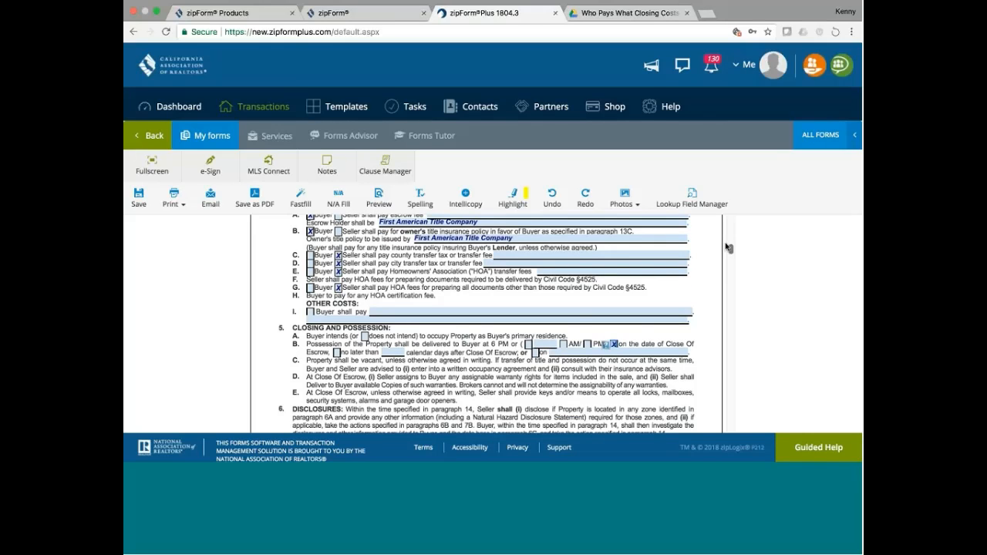
scroll(down, 3)
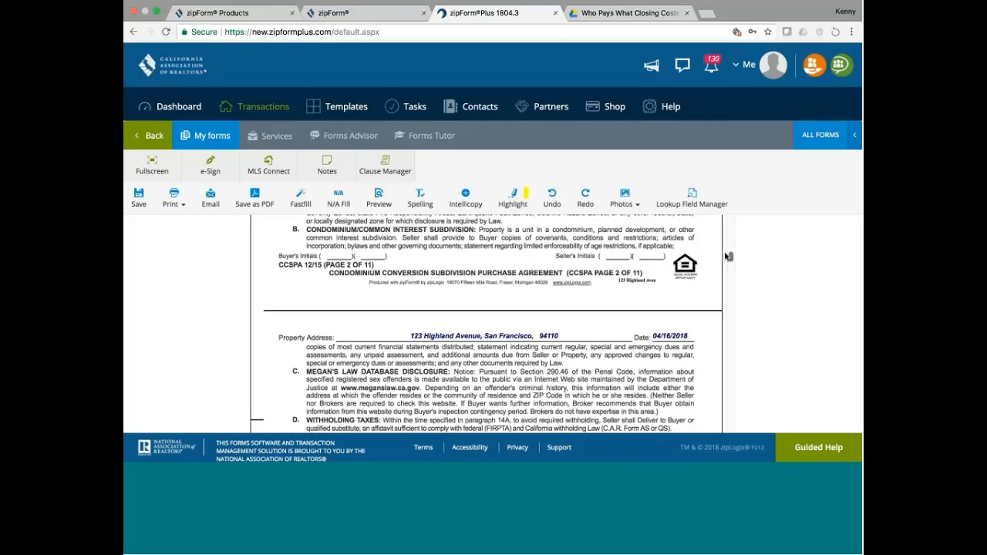
scroll(up, 3)
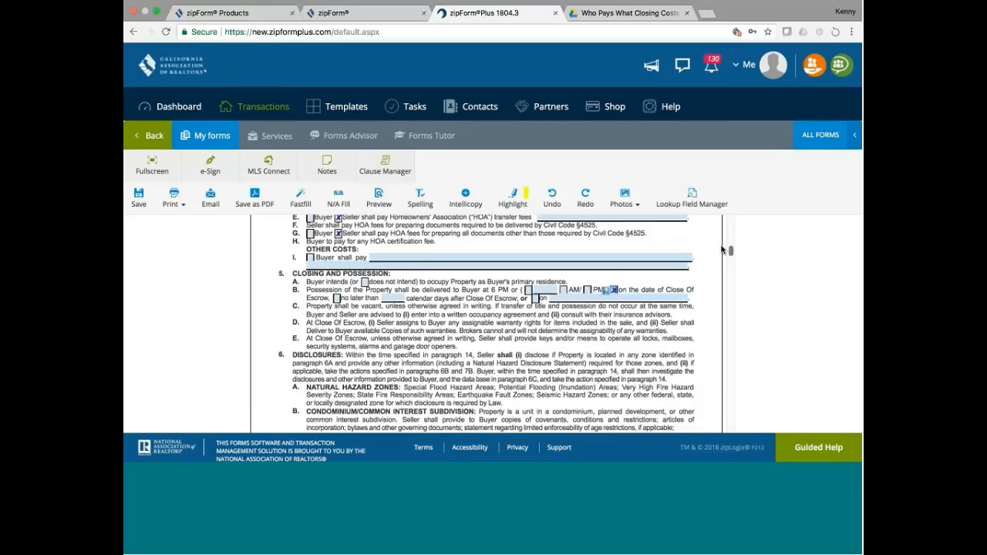
scroll(up, 3)
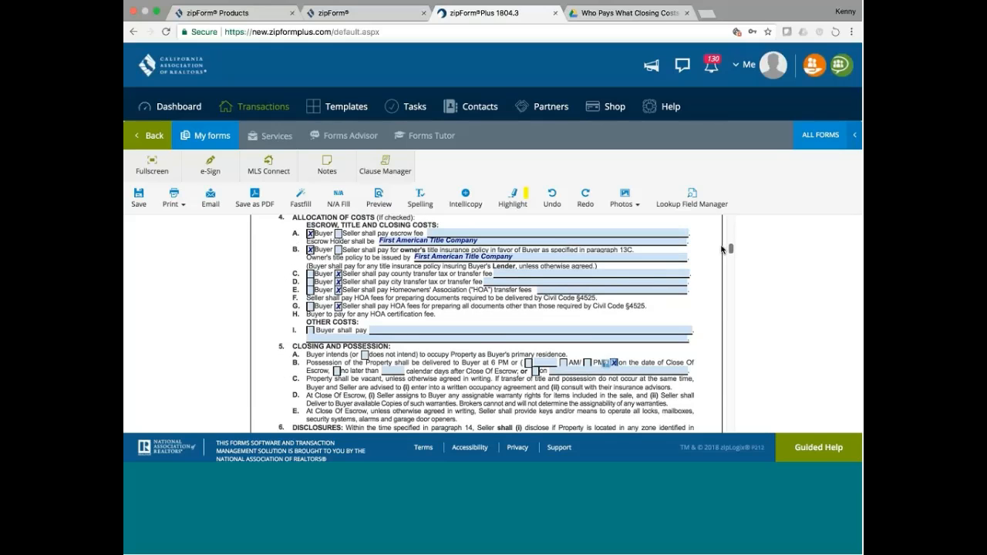
scroll(up, 3)
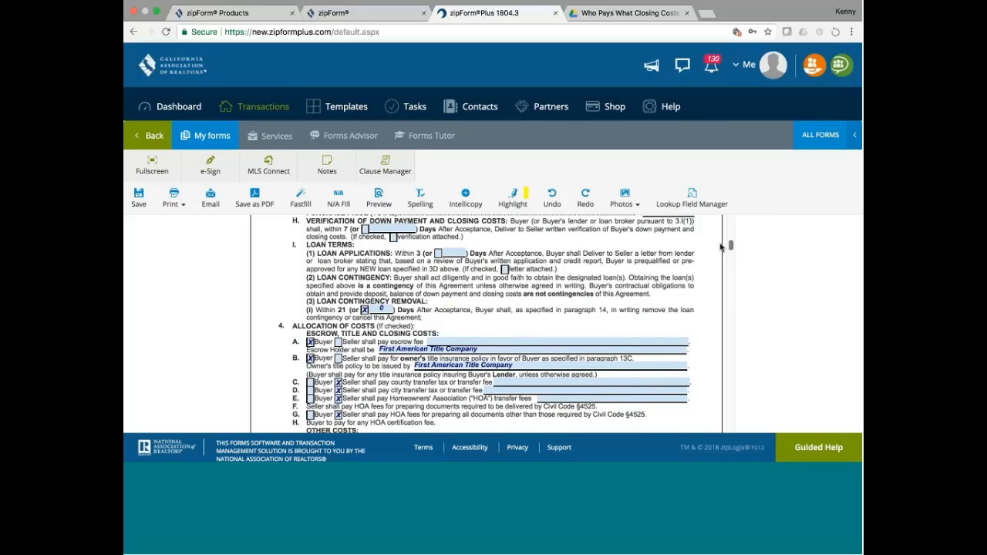
scroll(down, 3)
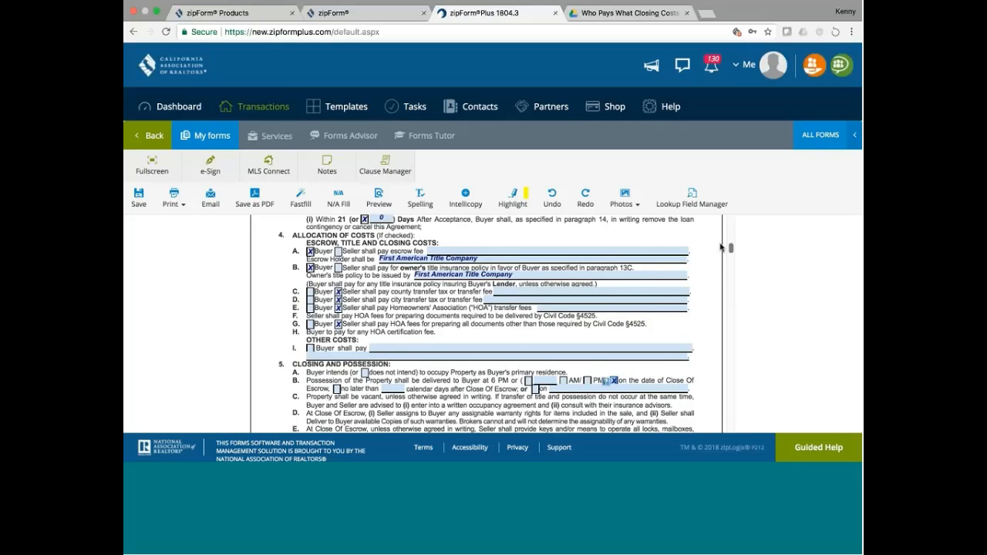
scroll(down, 3)
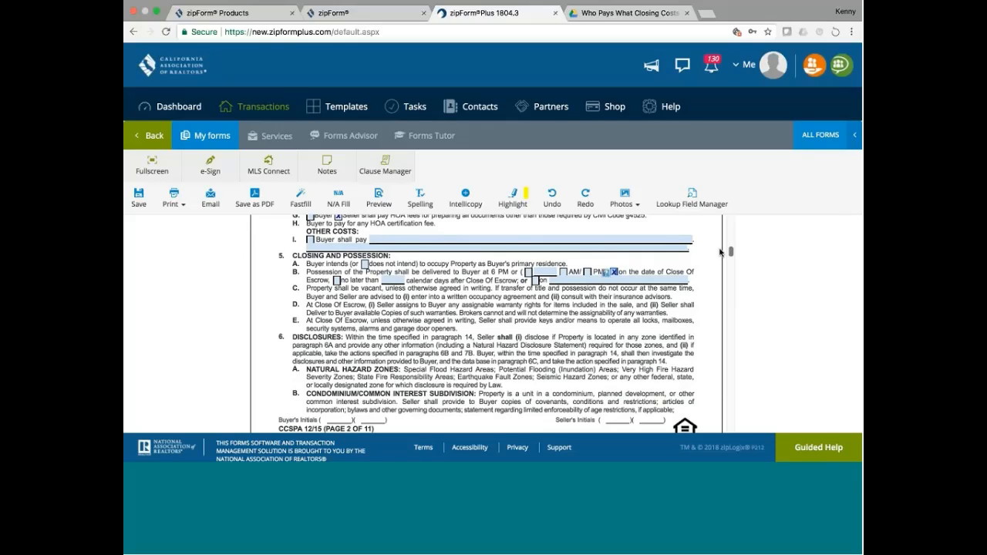
scroll(up, 3)
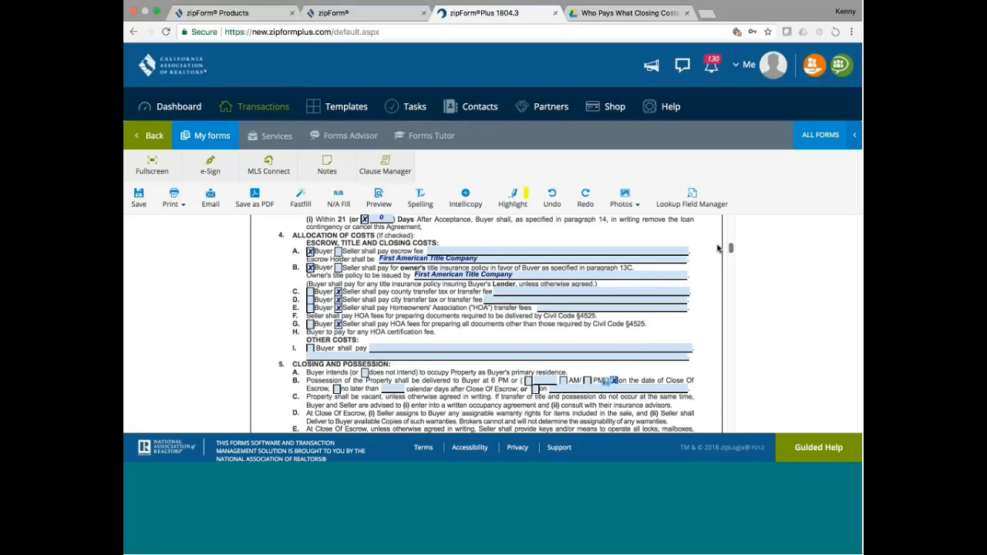
scroll(up, 3)
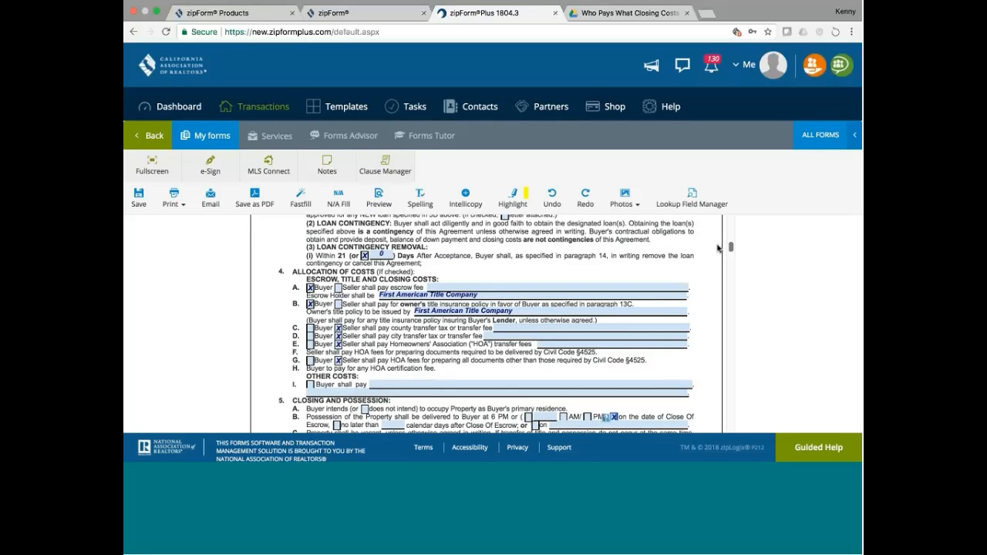
scroll(down, 3)
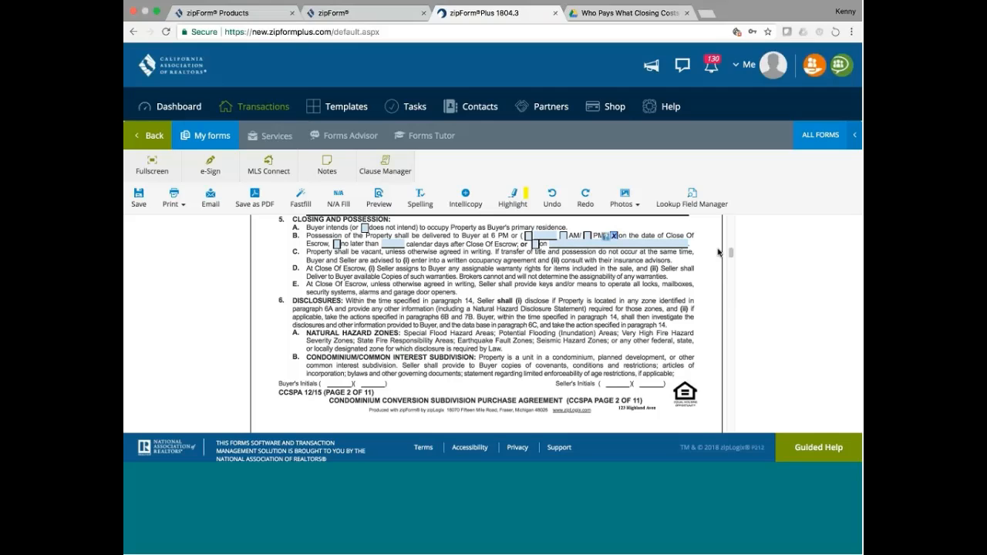
mouse_move(509, 351)
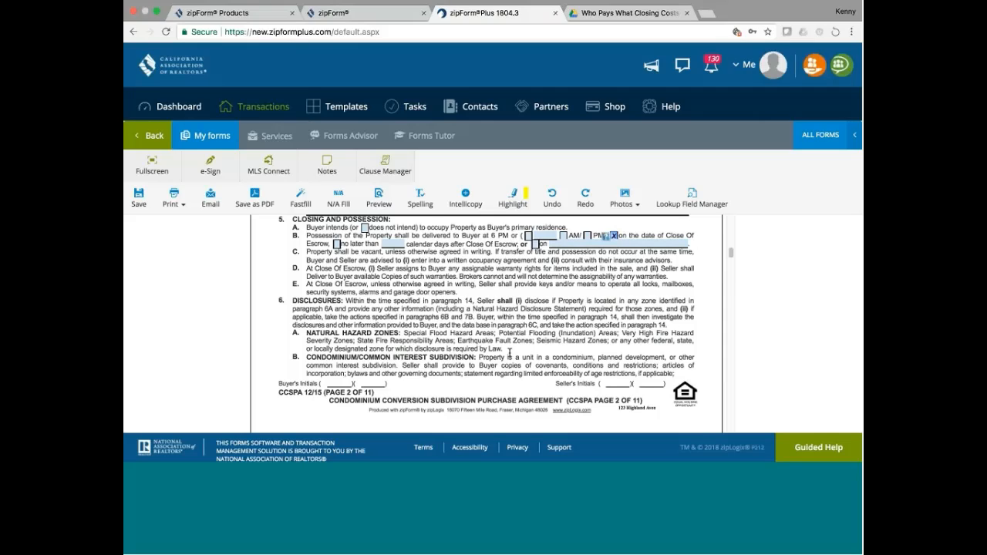
mouse_move(509, 352)
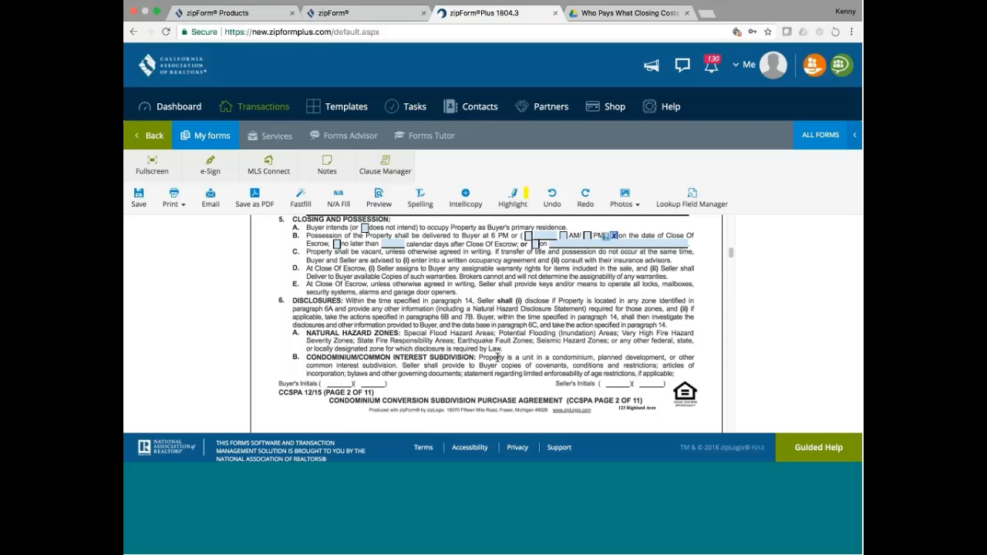
mouse_move(670, 293)
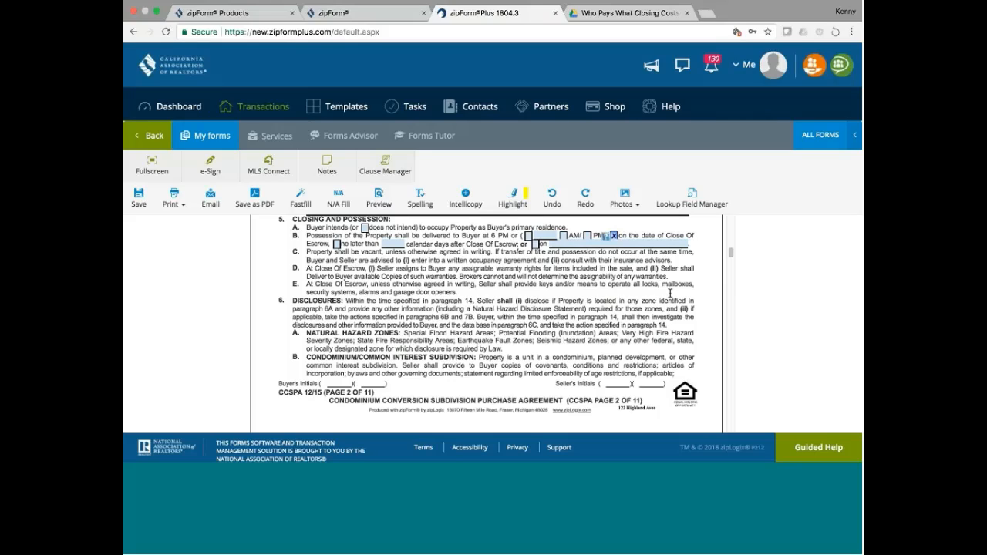
scroll(down, 3)
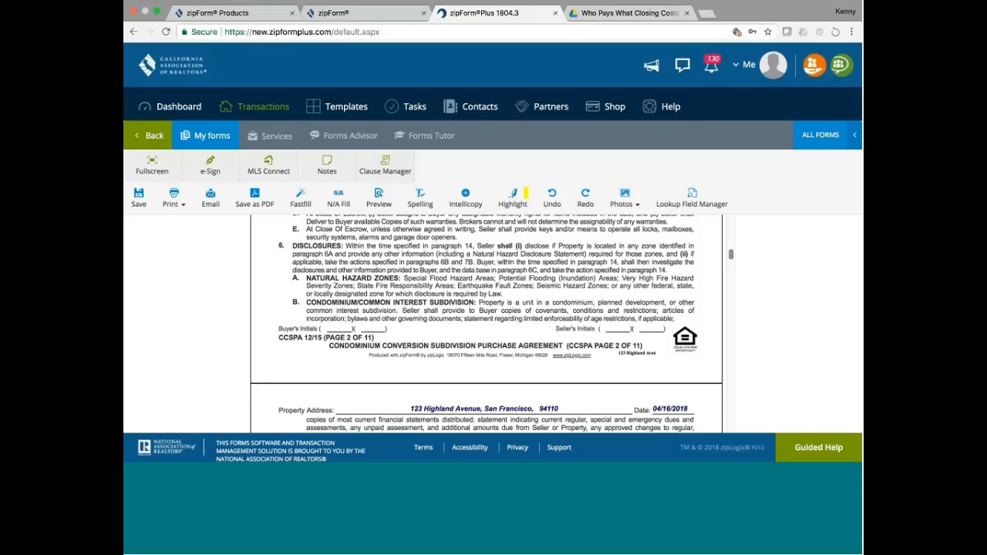
mouse_move(509, 318)
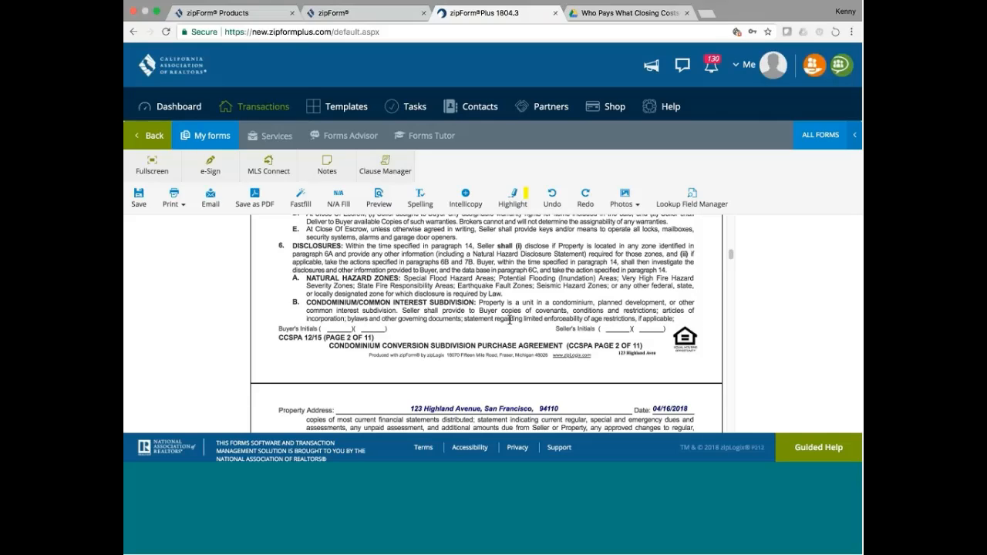
mouse_move(447, 336)
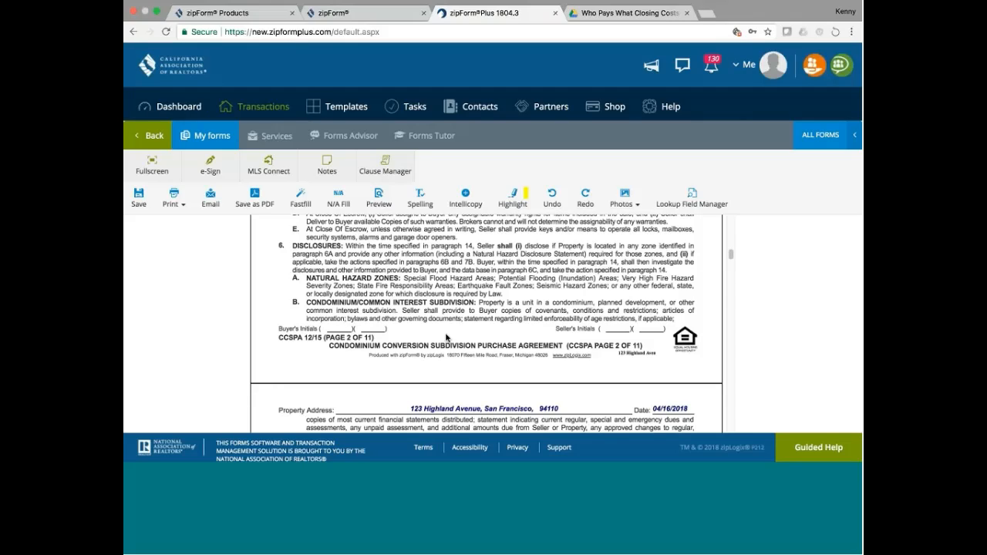
mouse_move(476, 330)
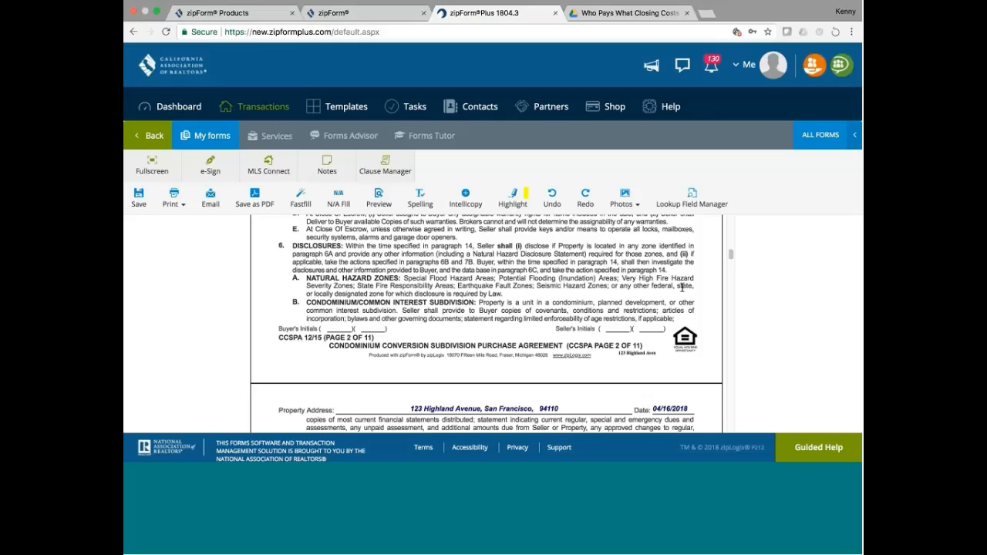
mouse_move(732, 254)
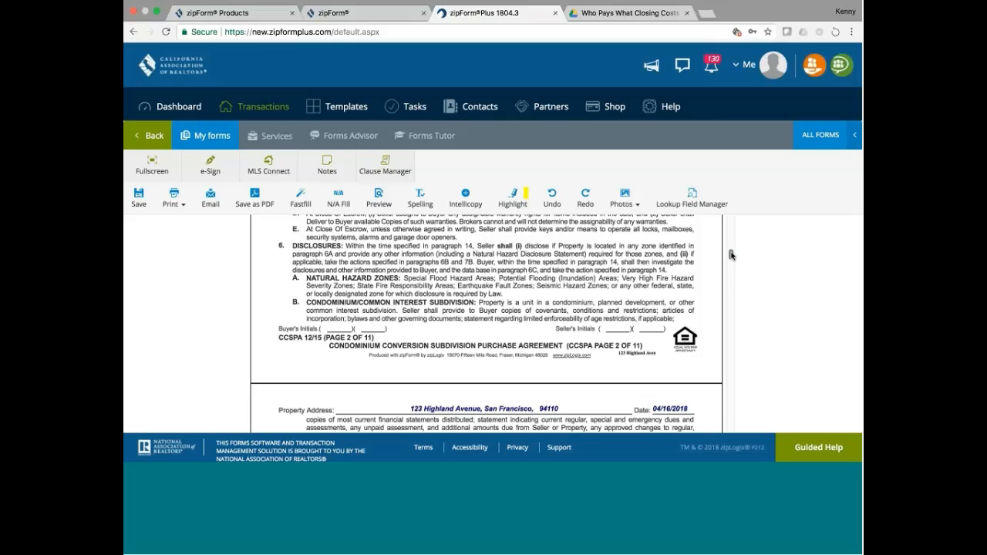
scroll(down, 3)
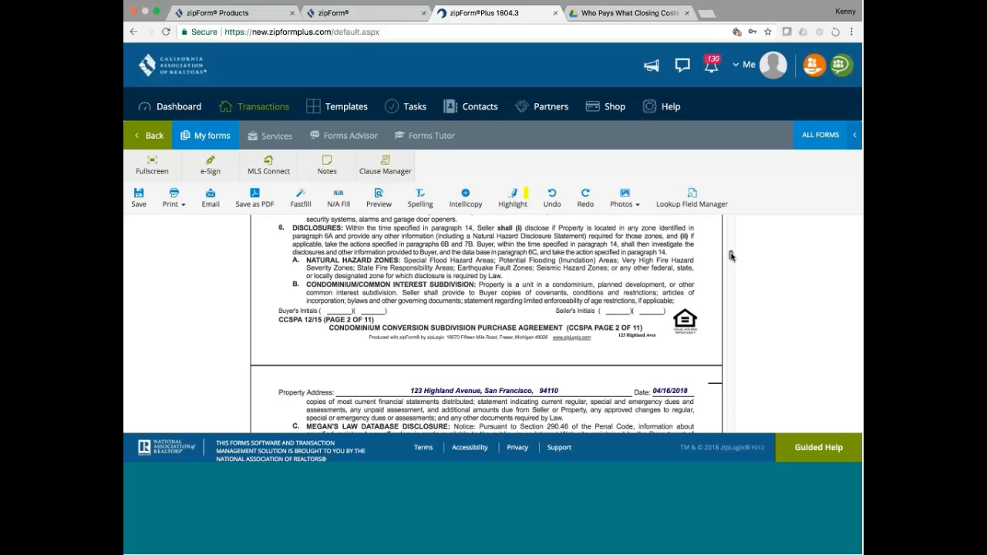
scroll(down, 3)
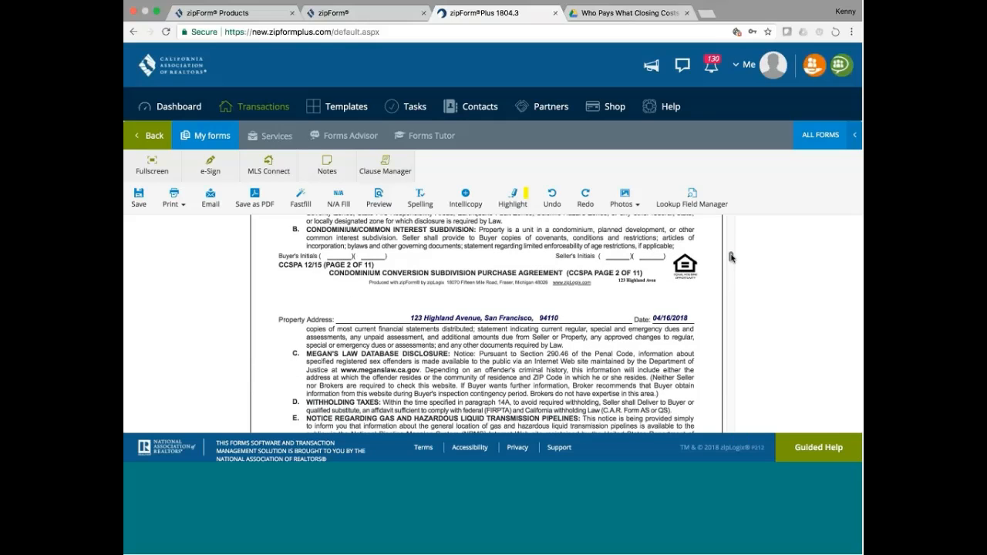
scroll(up, 3)
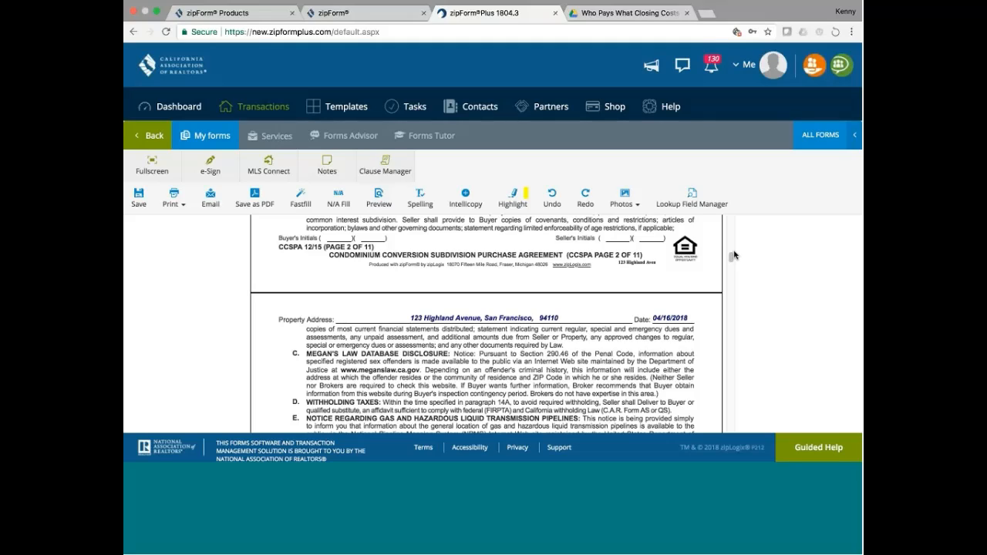
Scroll down to section 7 Attached Disclosures.
scroll(down, 3)
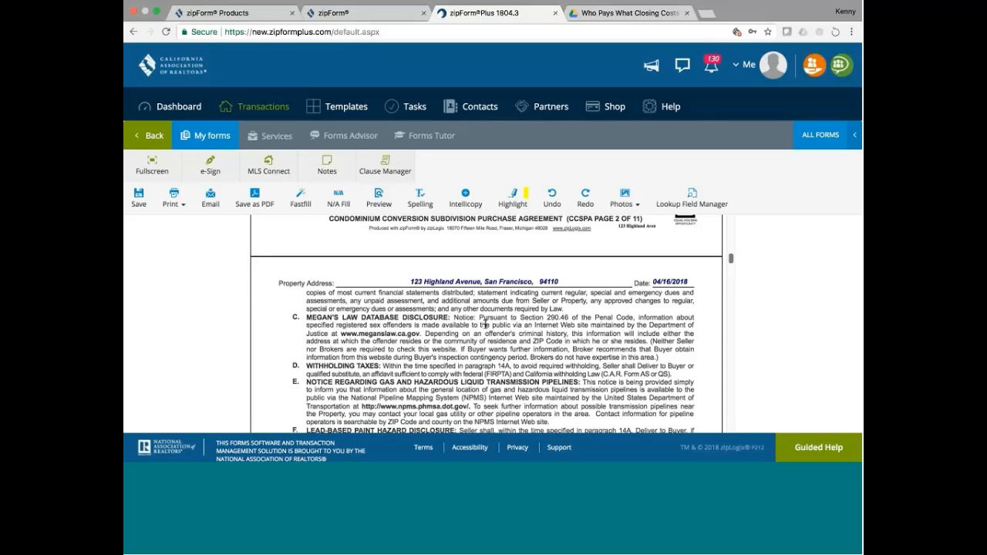
mouse_move(364, 316)
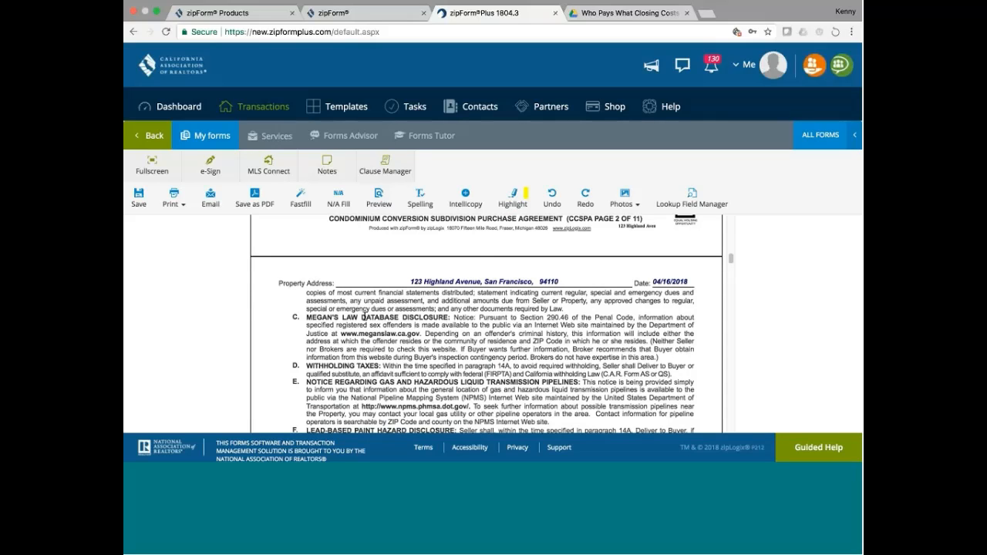
mouse_move(423, 341)
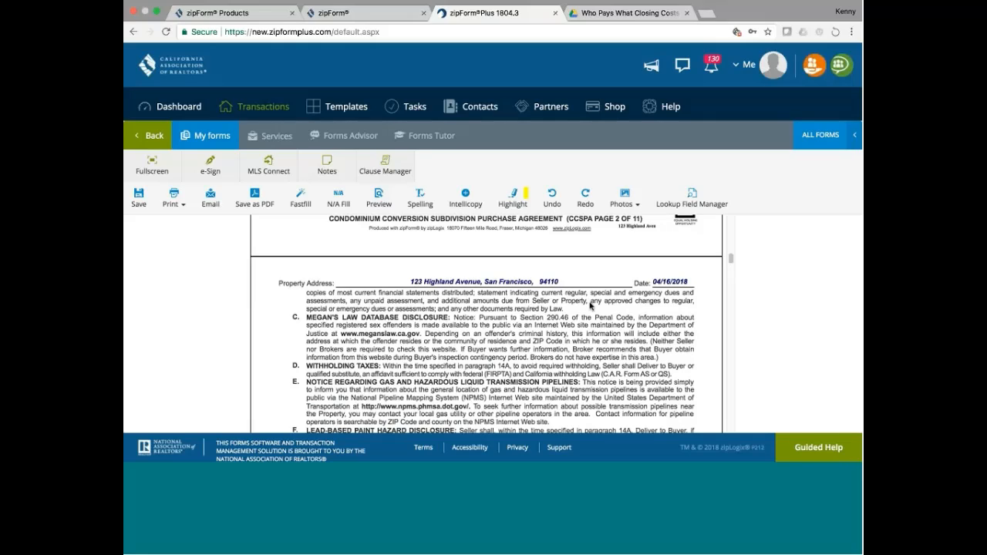
scroll(down, 3)
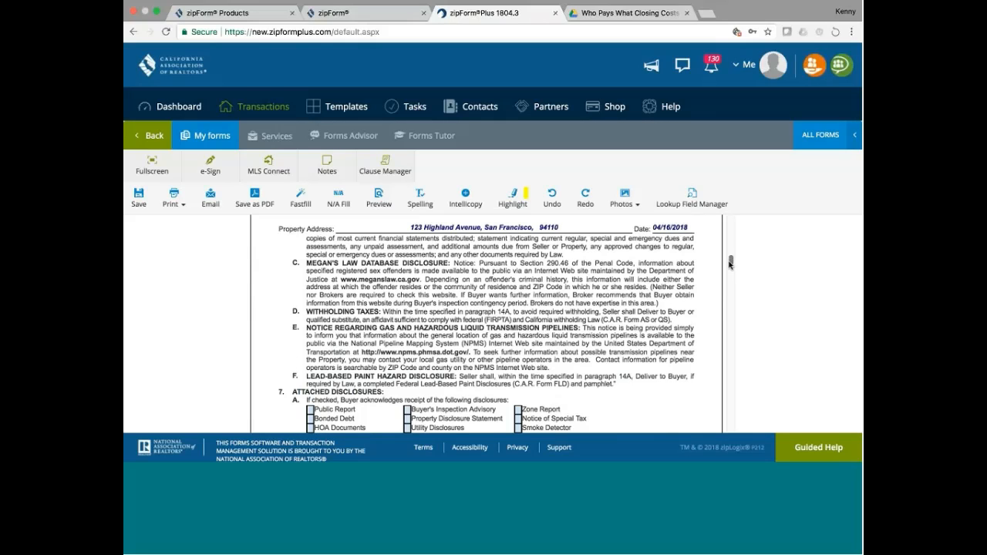
scroll(down, 3)
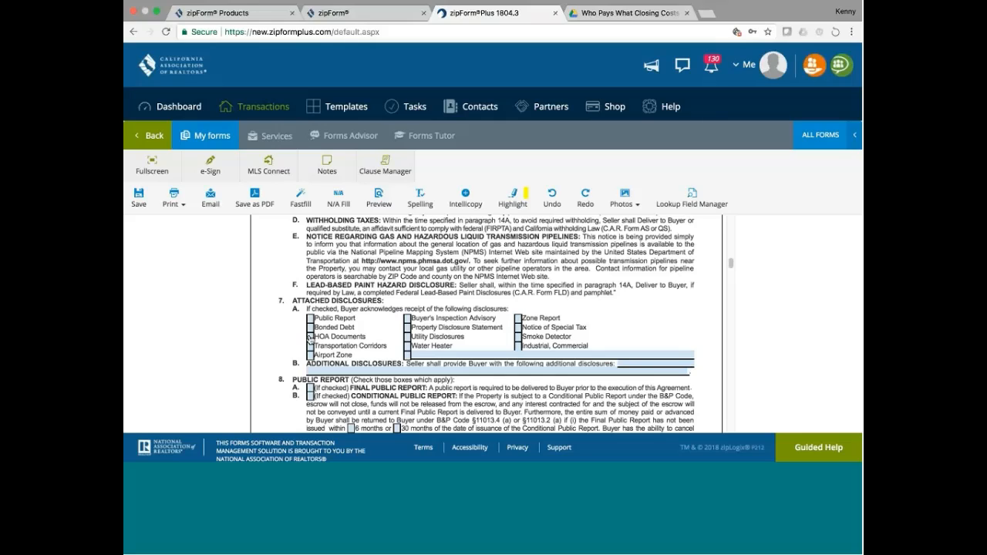
Tick HOA Documents, Buyer's Inspection Advisory, Smoke Detector and Water Heater as attached disclosures.
click(311, 336)
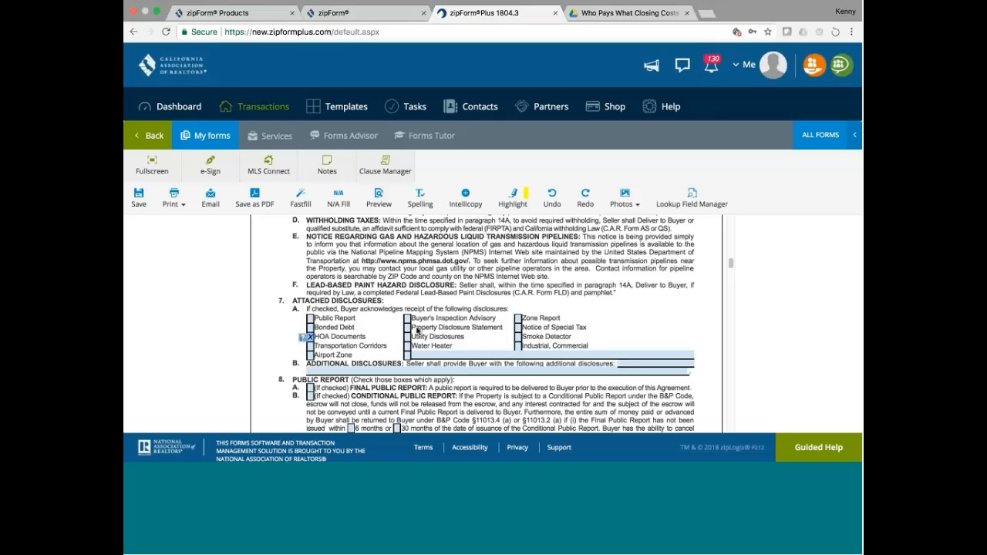
click(403, 318)
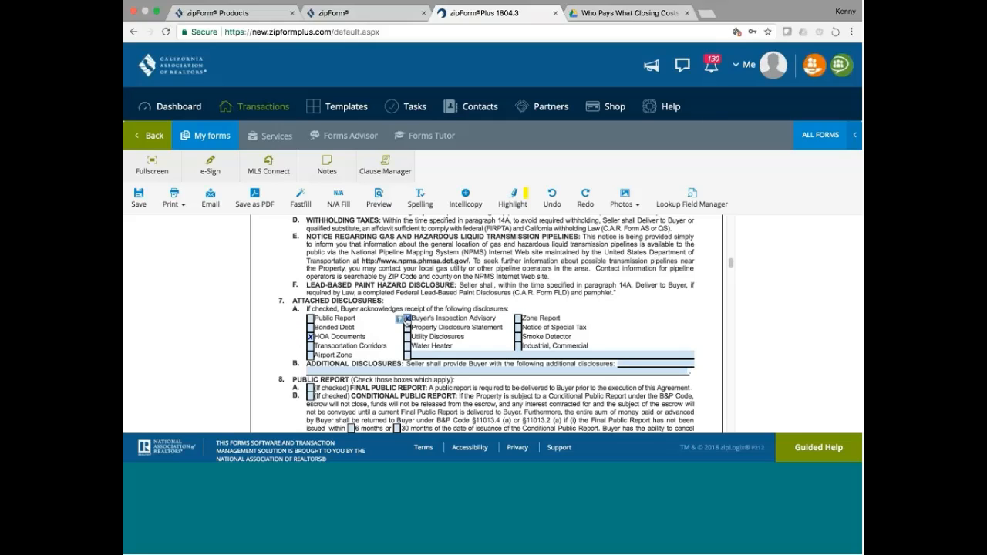
click(409, 318)
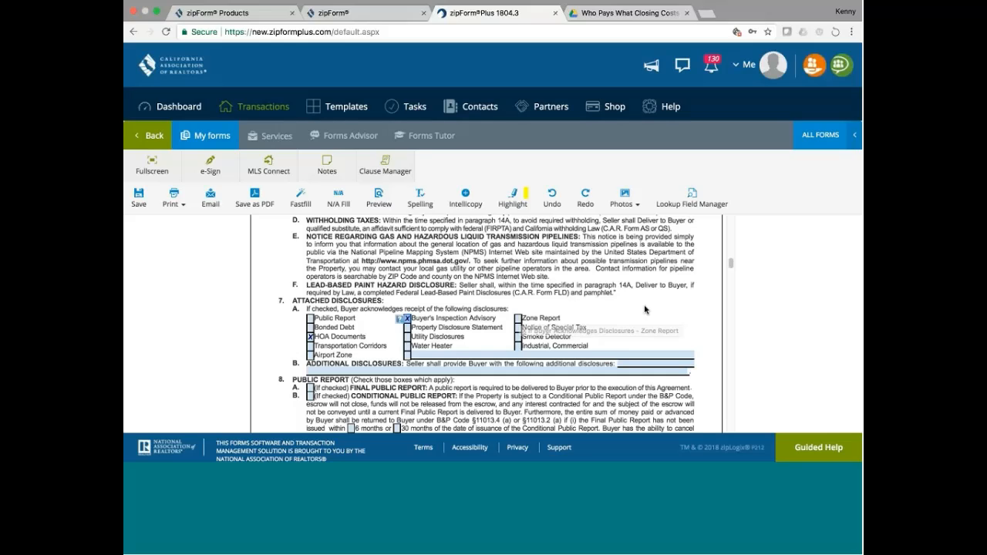
mouse_move(585, 345)
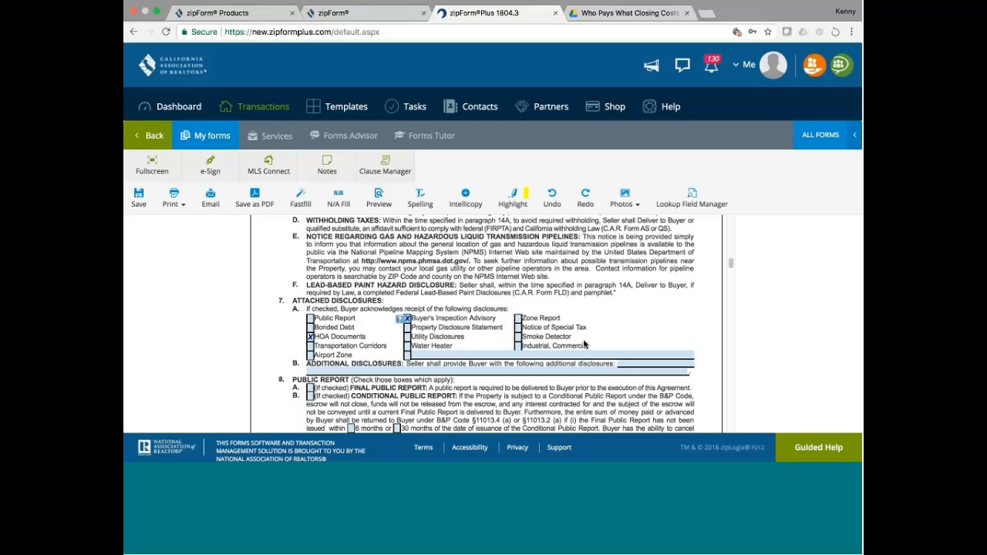
click(509, 337)
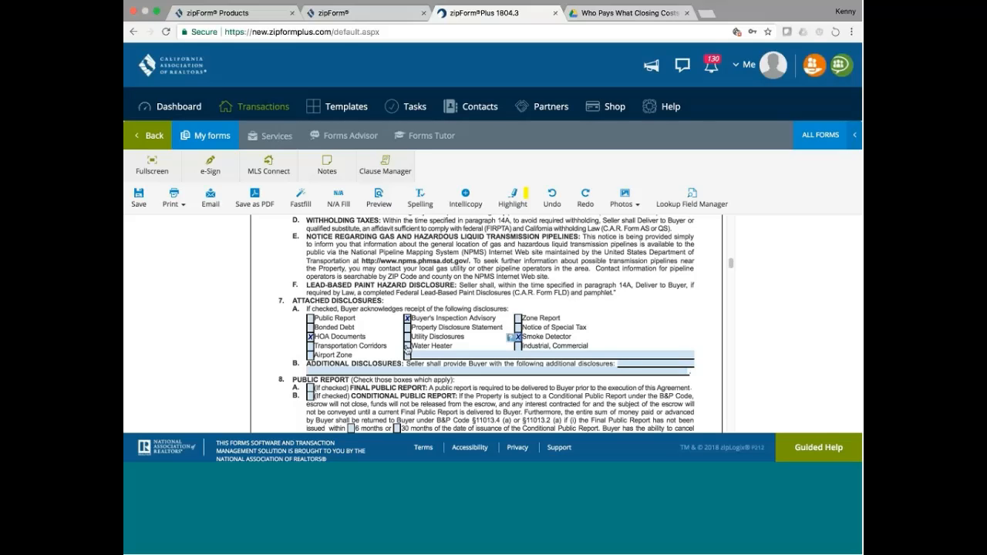
click(514, 336)
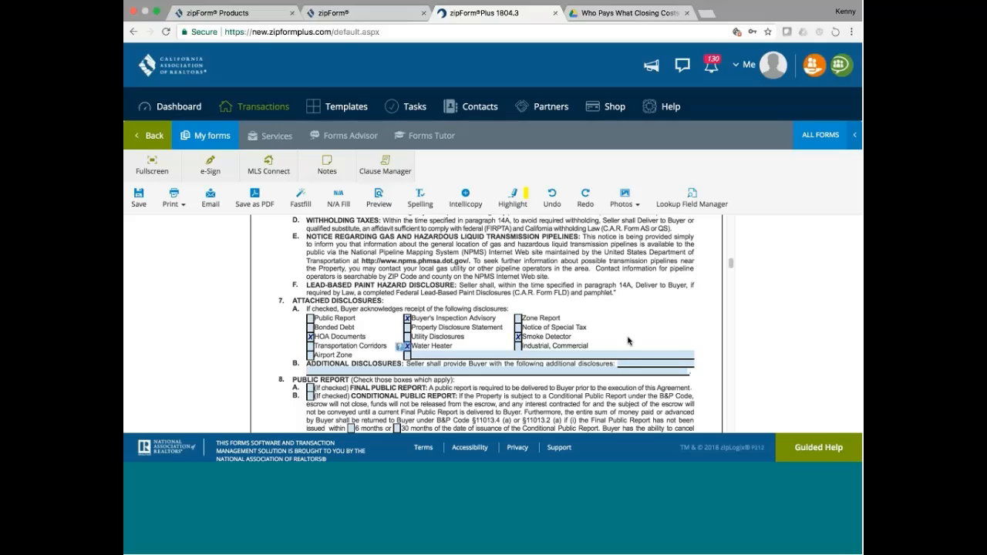
mouse_move(740, 256)
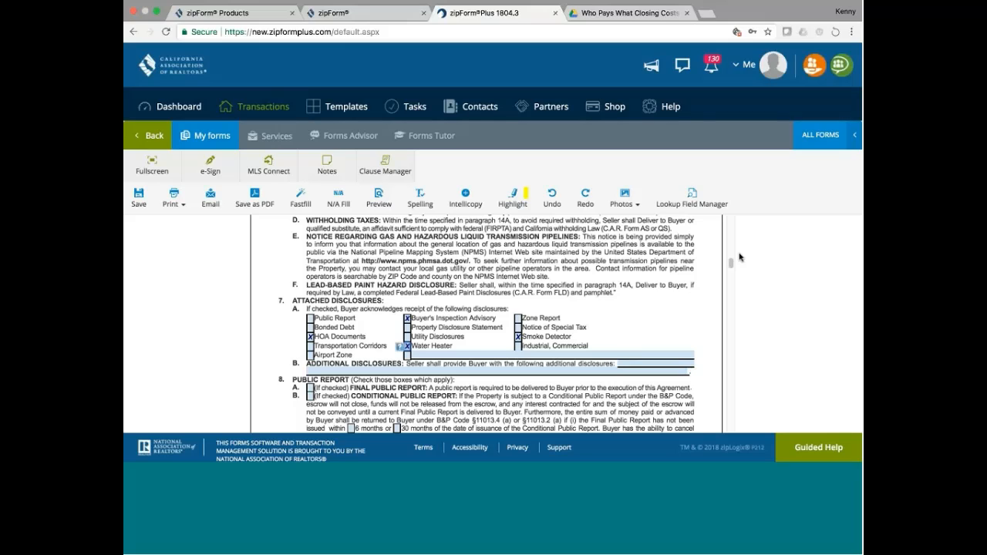
Scroll down past the public report options to paragraph 9, Condition of Property and Statement of Defects.
scroll(down, 3)
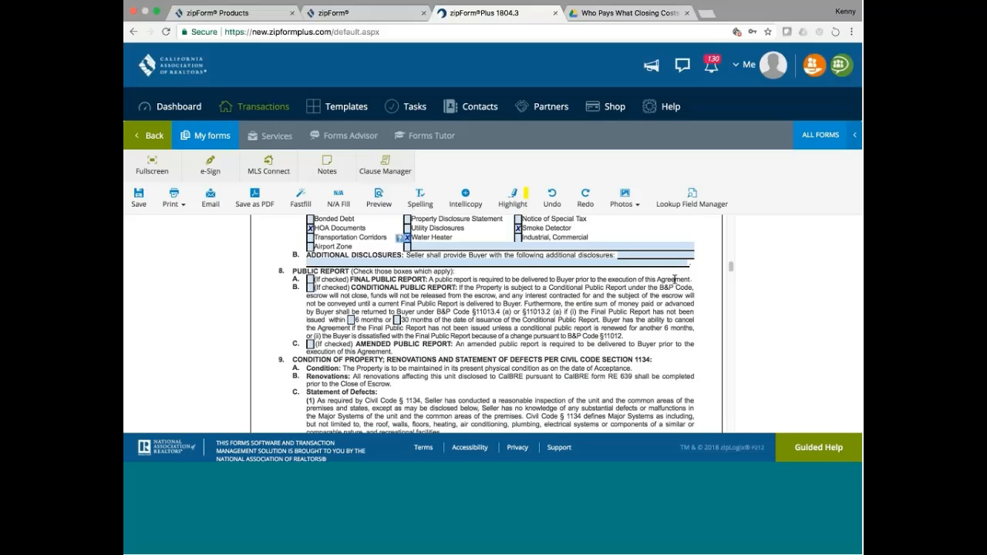
mouse_move(392, 293)
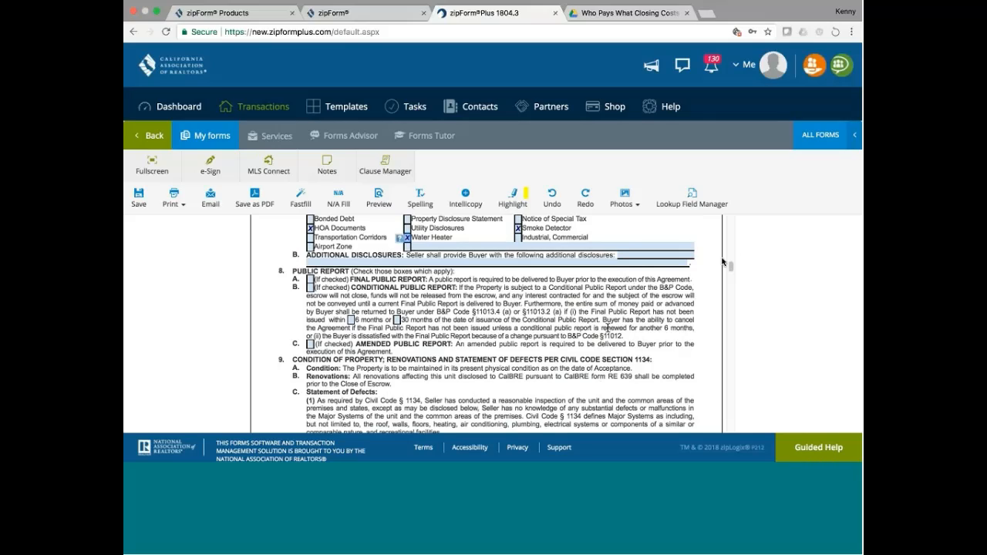
scroll(down, 3)
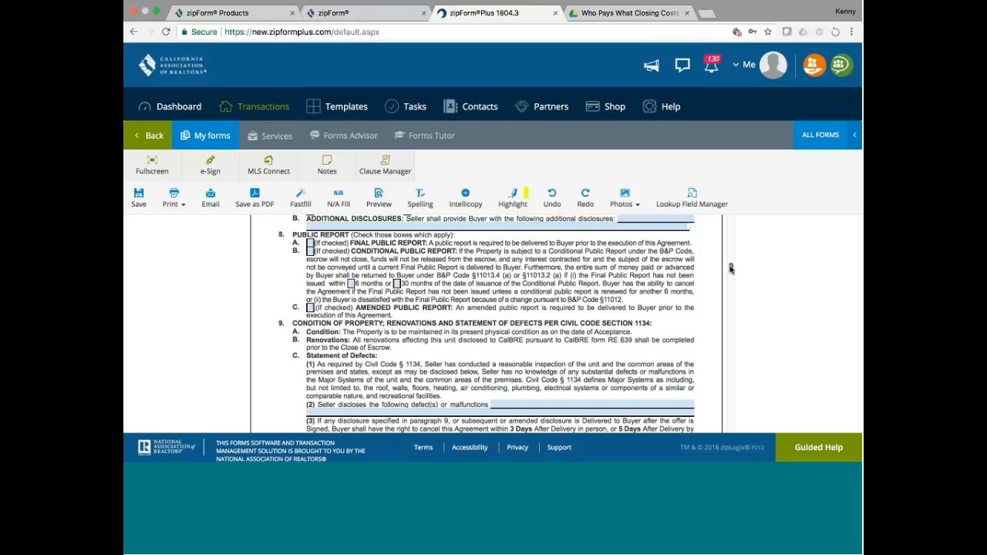
scroll(down, 3)
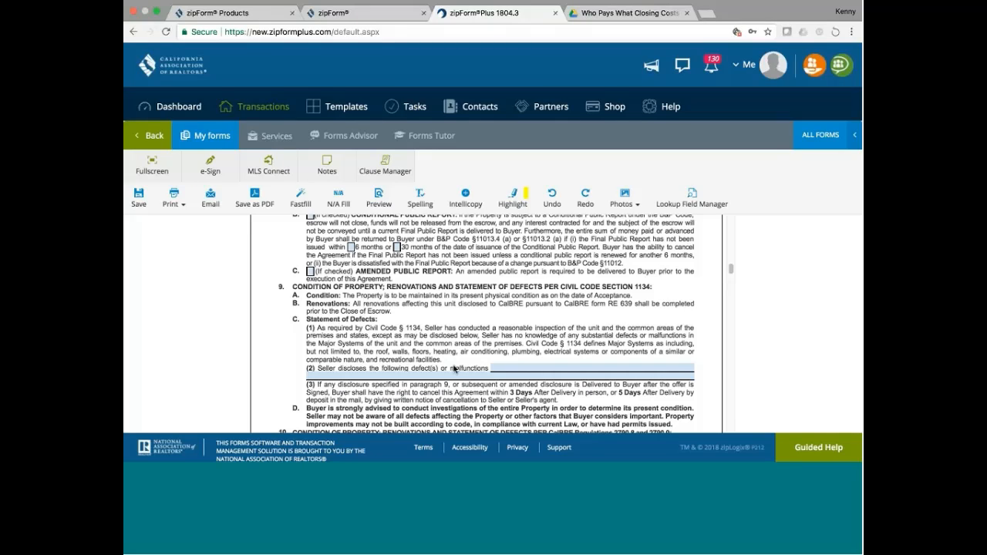
mouse_move(301, 379)
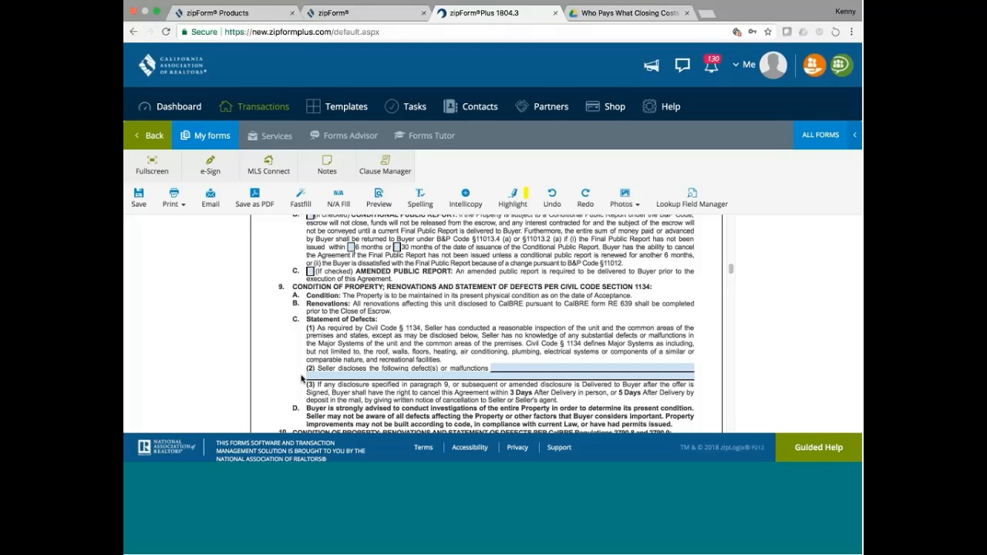
mouse_move(509, 381)
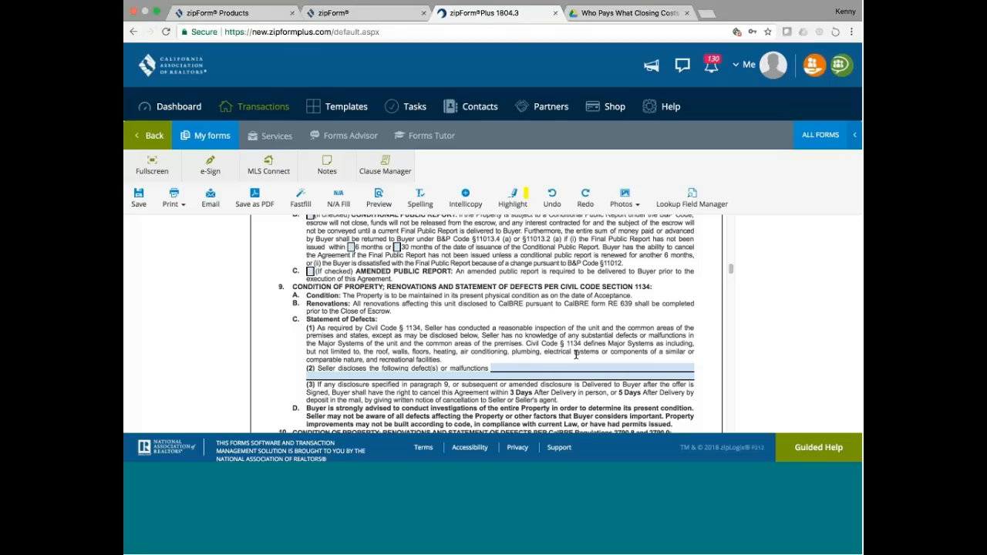
mouse_move(389, 369)
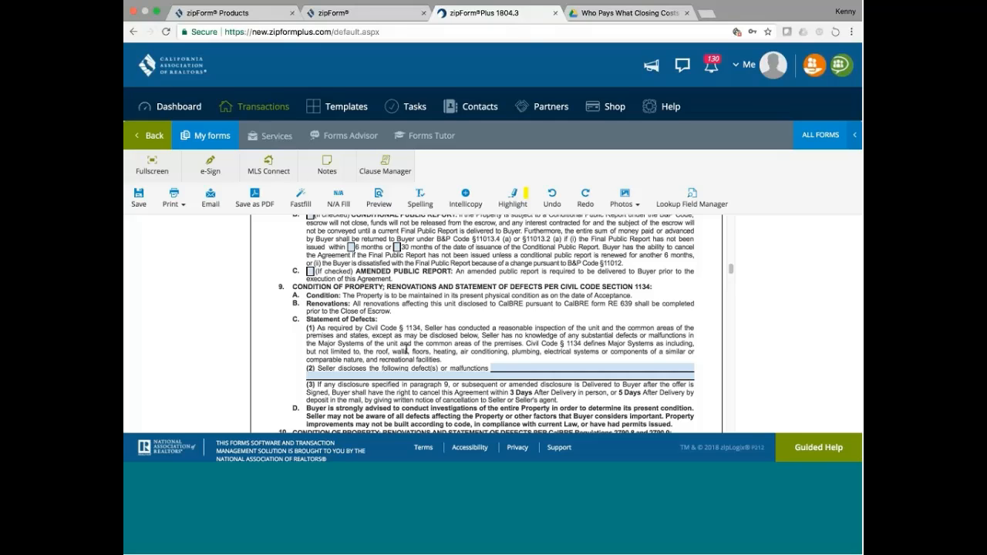
mouse_move(725, 259)
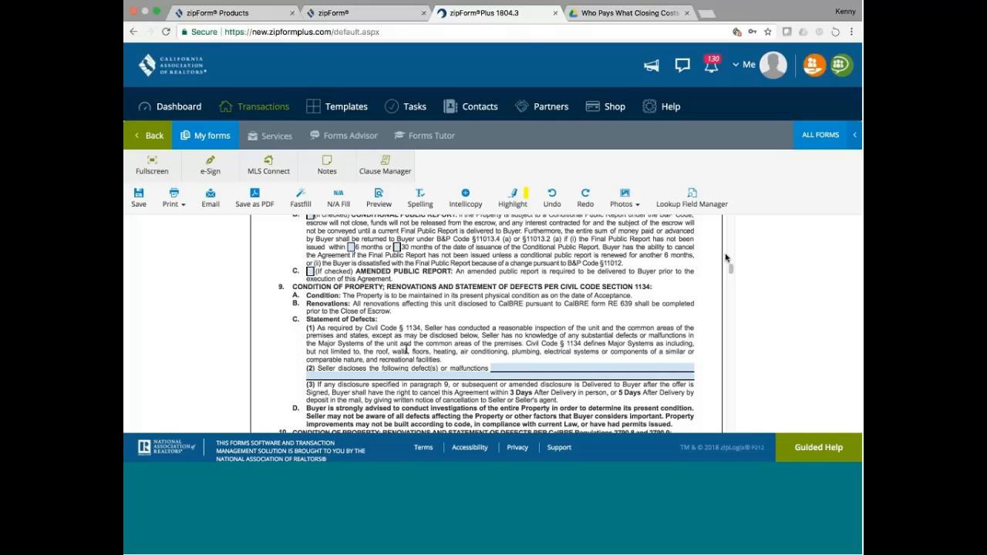
Scroll down through the buyer's inspection advisory and paragraph 10 to the page 3 footer and initials lines.
scroll(down, 3)
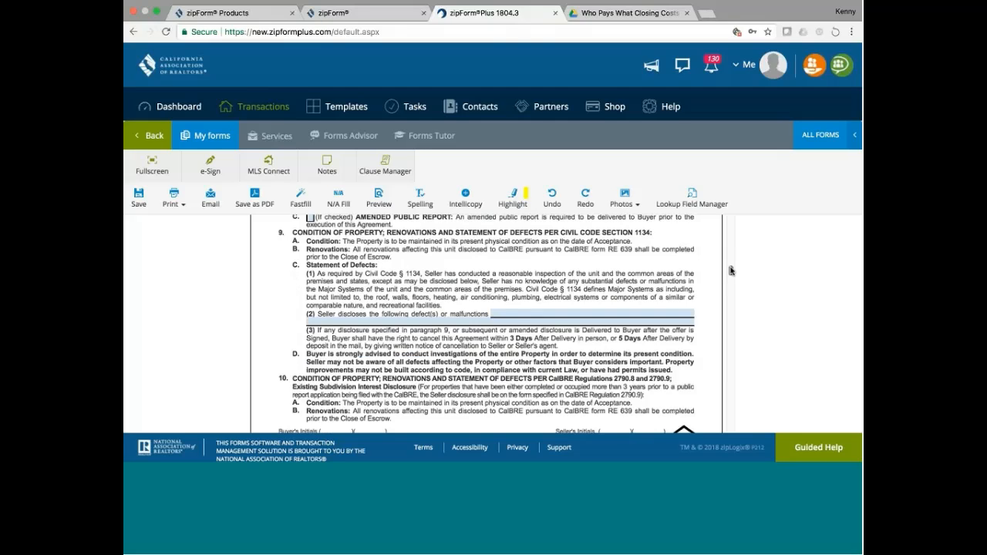
scroll(down, 3)
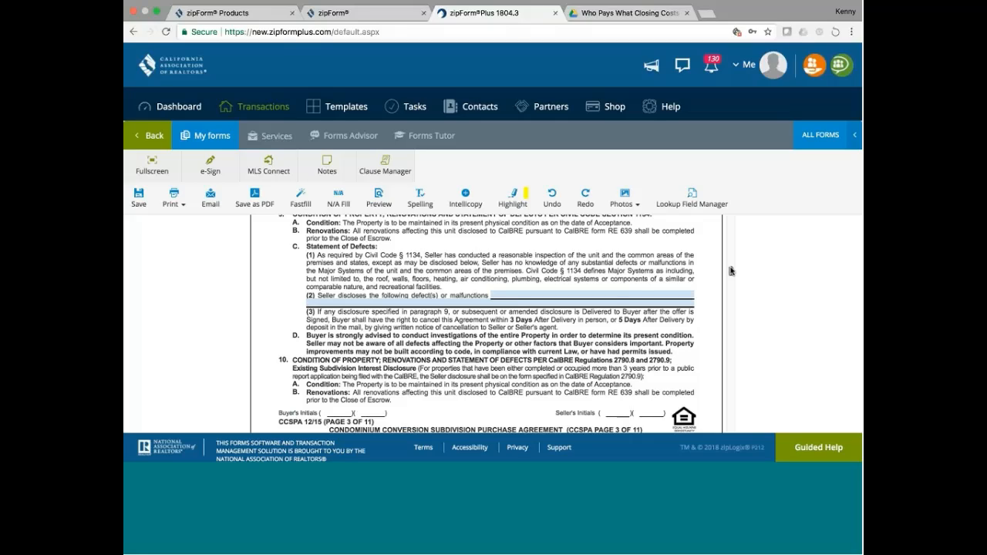
mouse_move(728, 271)
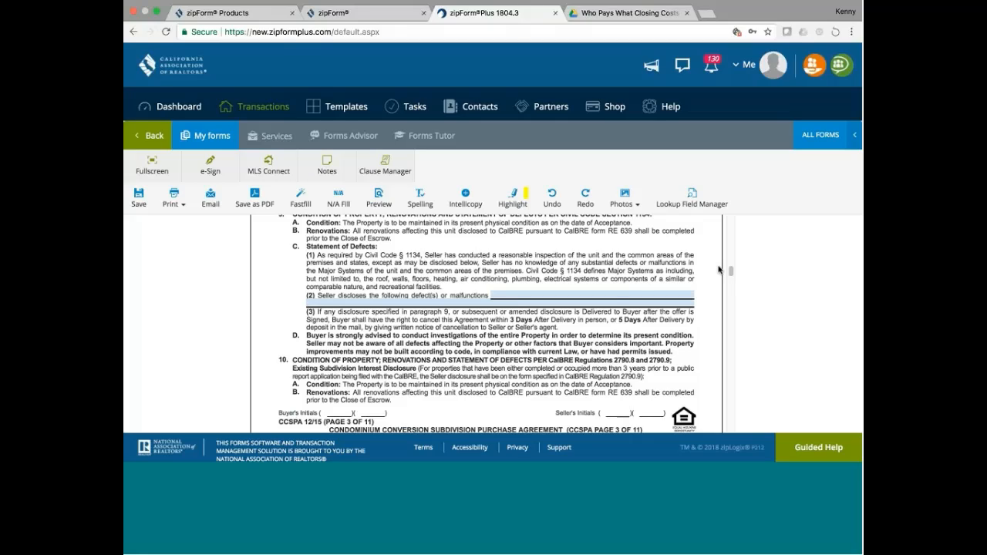
scroll(down, 3)
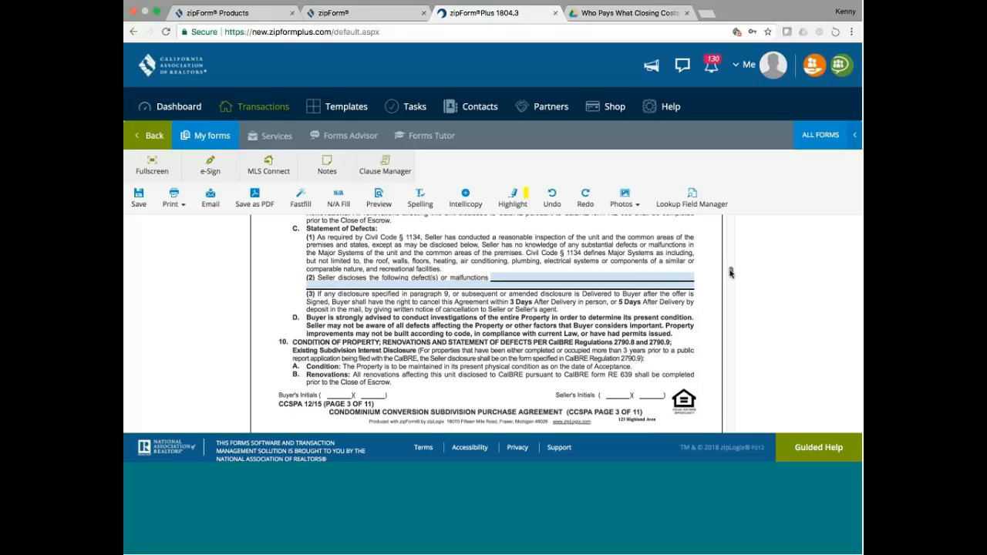
scroll(down, 3)
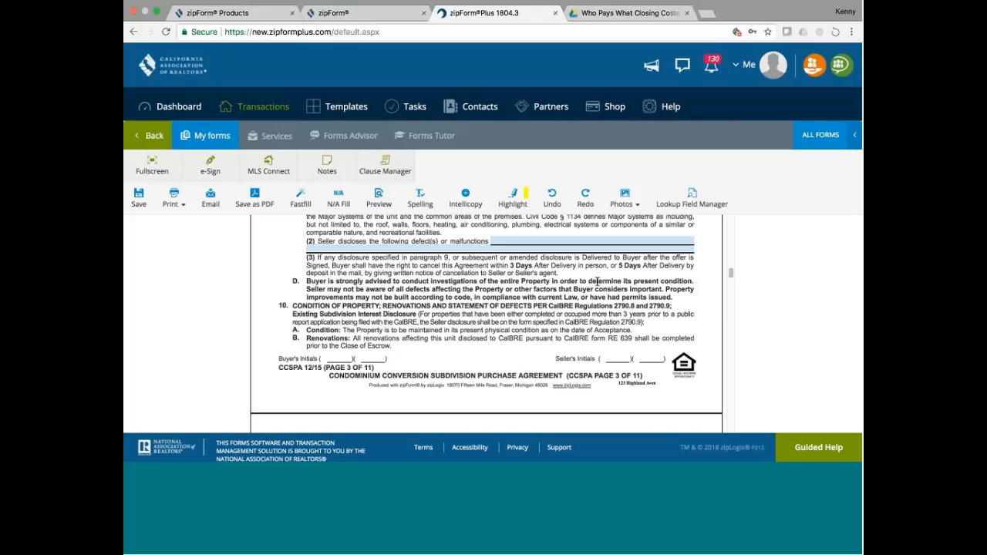
mouse_move(345, 298)
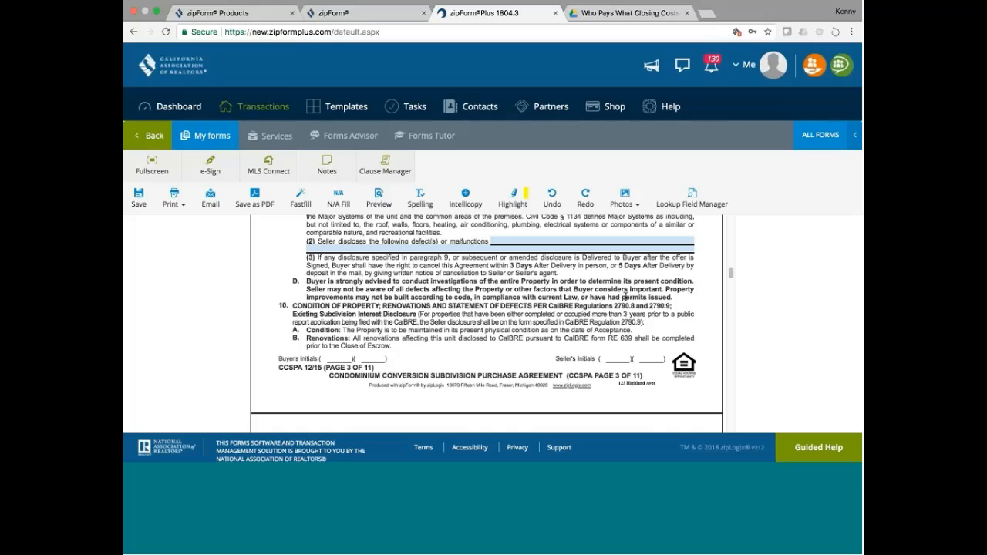
mouse_move(731, 275)
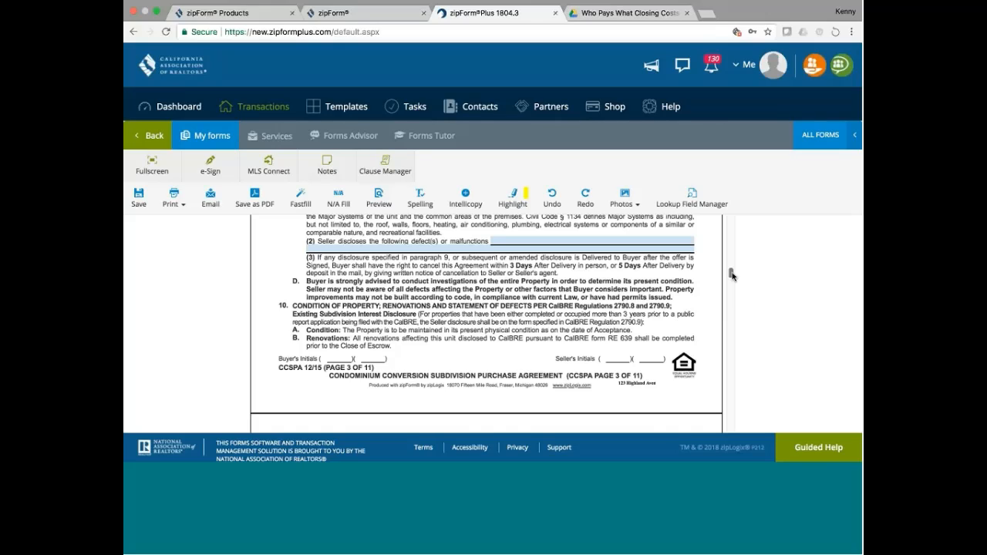
mouse_move(611, 275)
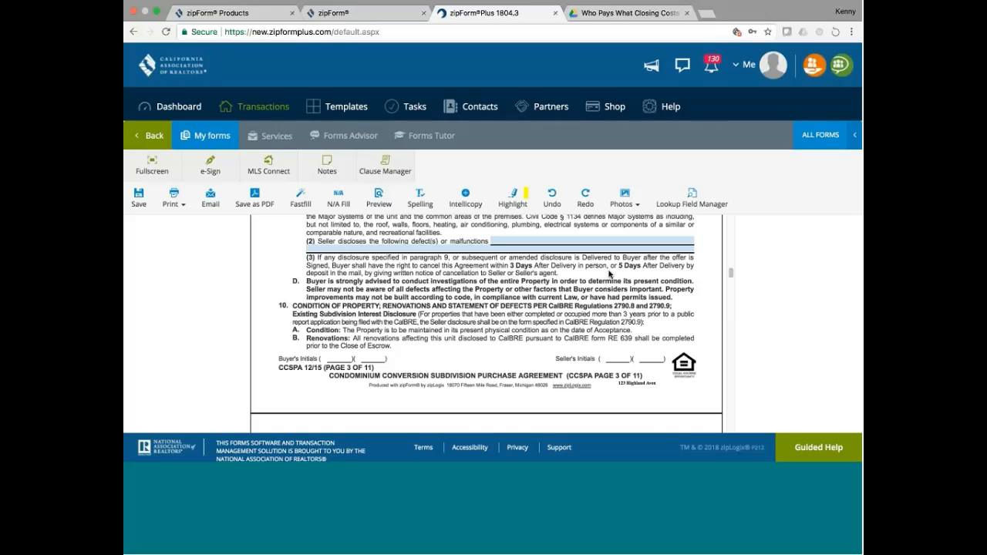
mouse_move(665, 298)
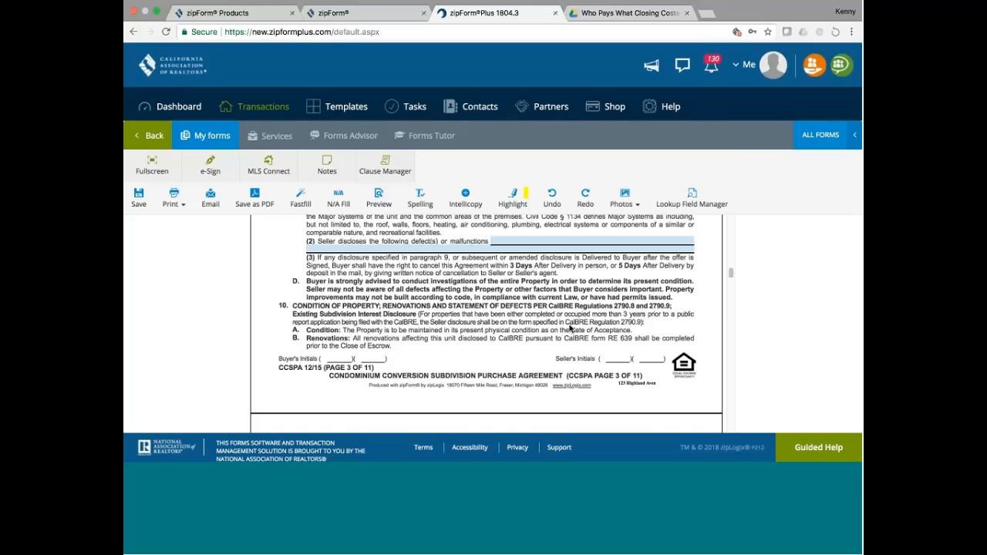
mouse_move(732, 271)
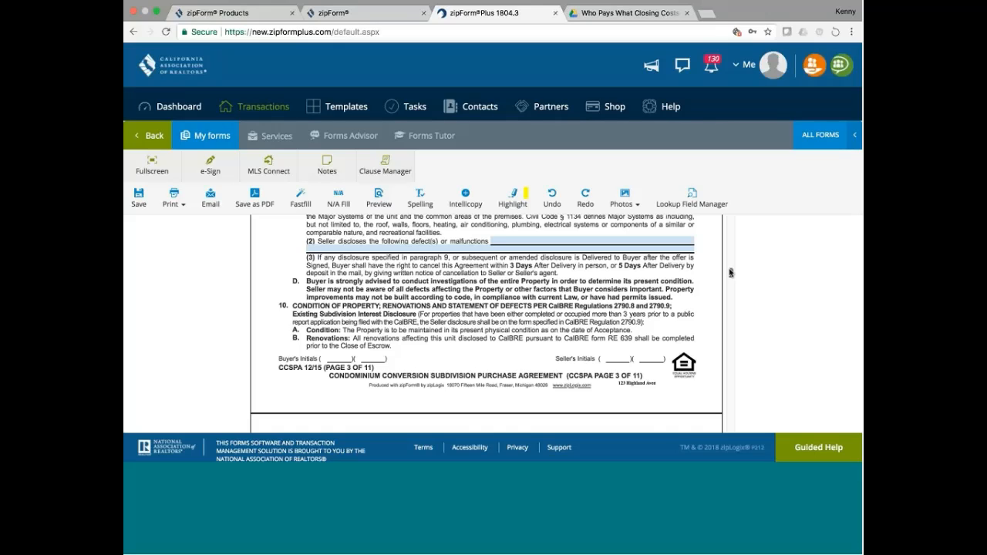
Scroll down through page 5's contingency terms toward the page 5 footer.
scroll(up, 3)
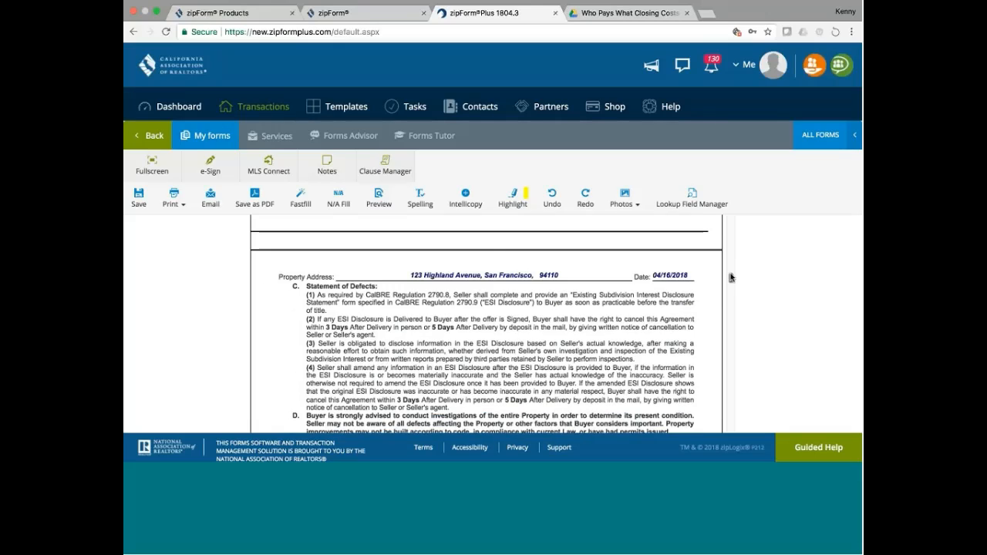
scroll(down, 3)
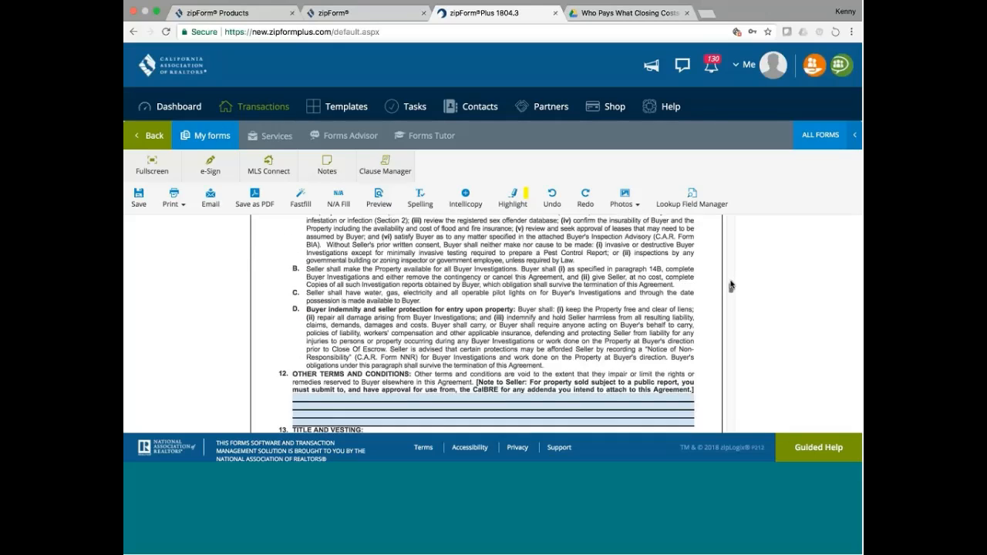
scroll(down, 3)
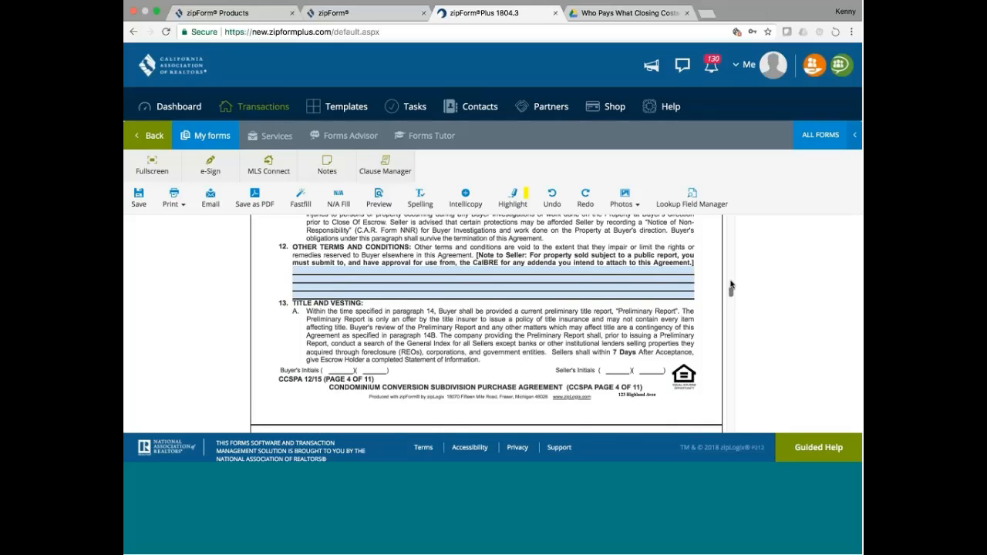
scroll(down, 3)
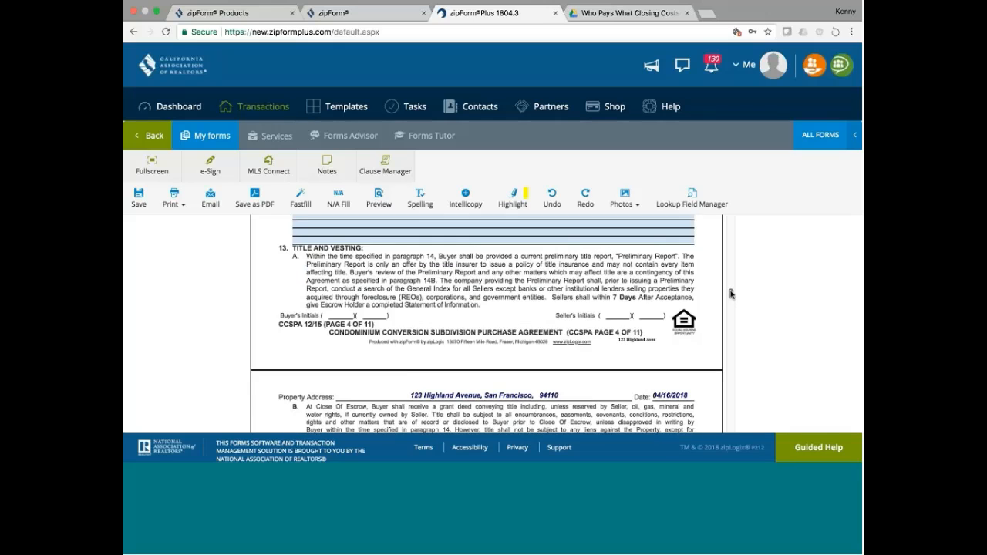
scroll(down, 3)
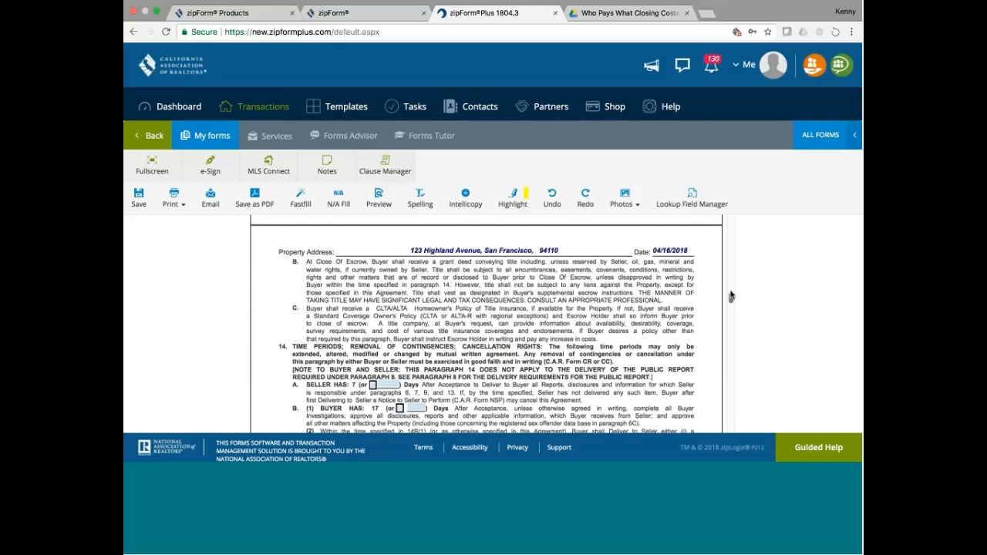
scroll(down, 3)
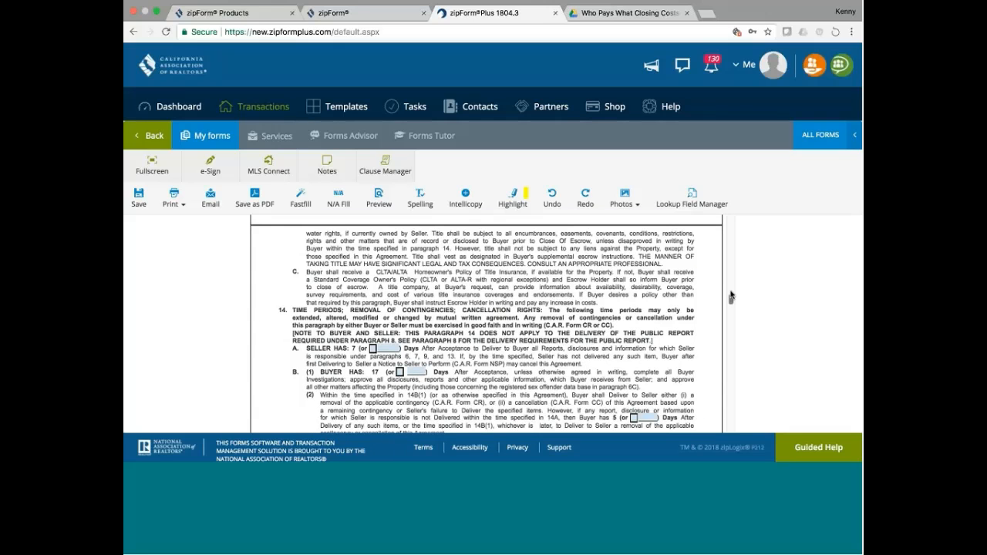
scroll(up, 3)
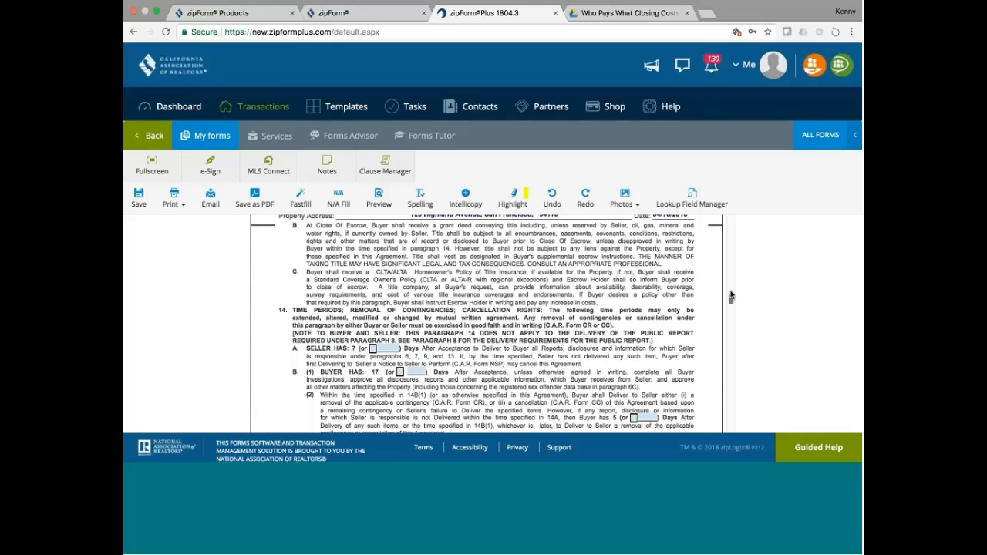
Continue past the page 5 footer to the top of page 6 and the final verification of condition paragraph.
scroll(down, 3)
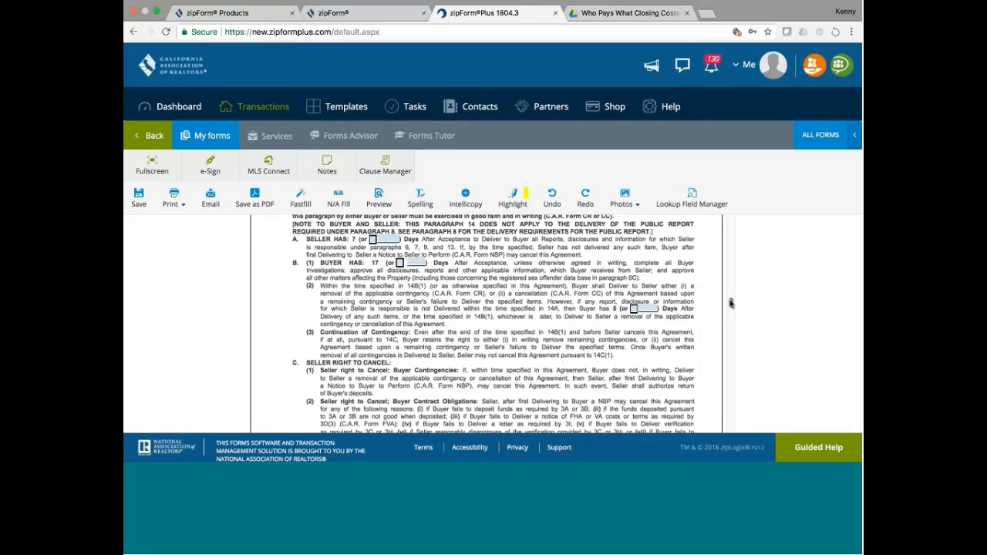
scroll(down, 3)
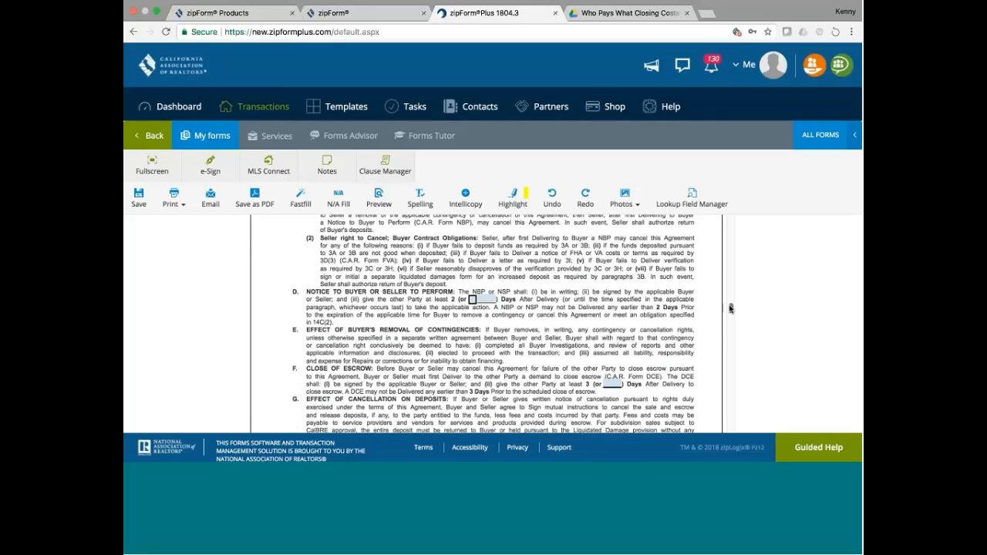
scroll(down, 3)
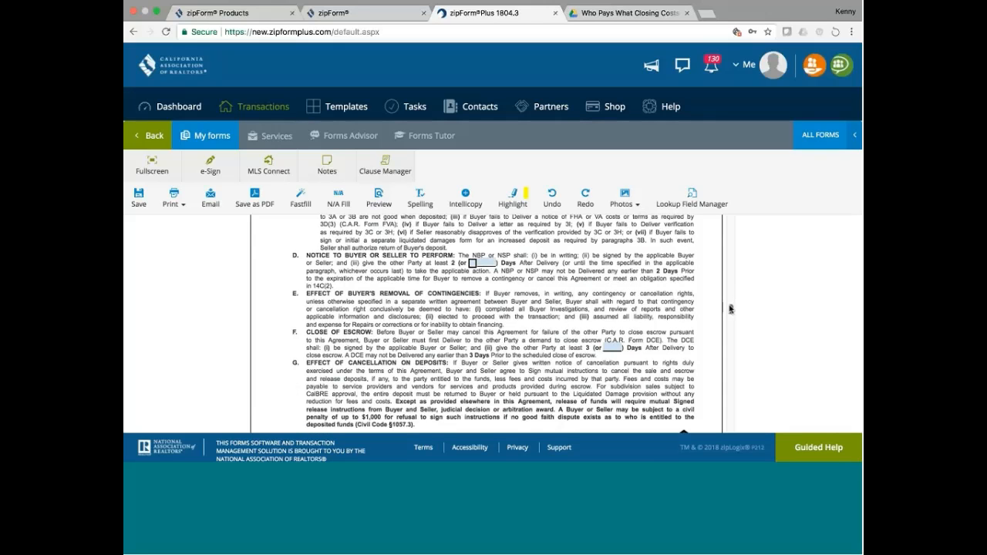
scroll(down, 3)
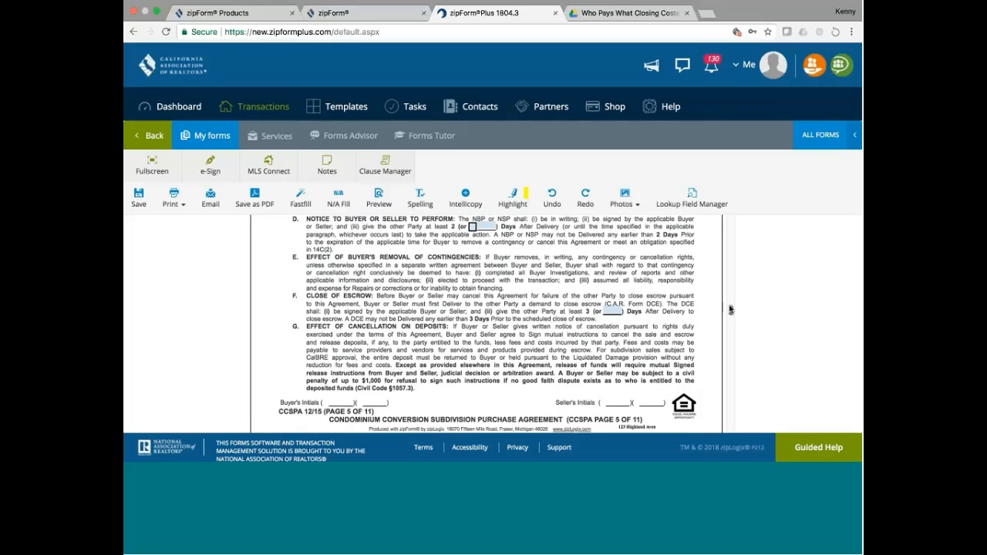
scroll(down, 3)
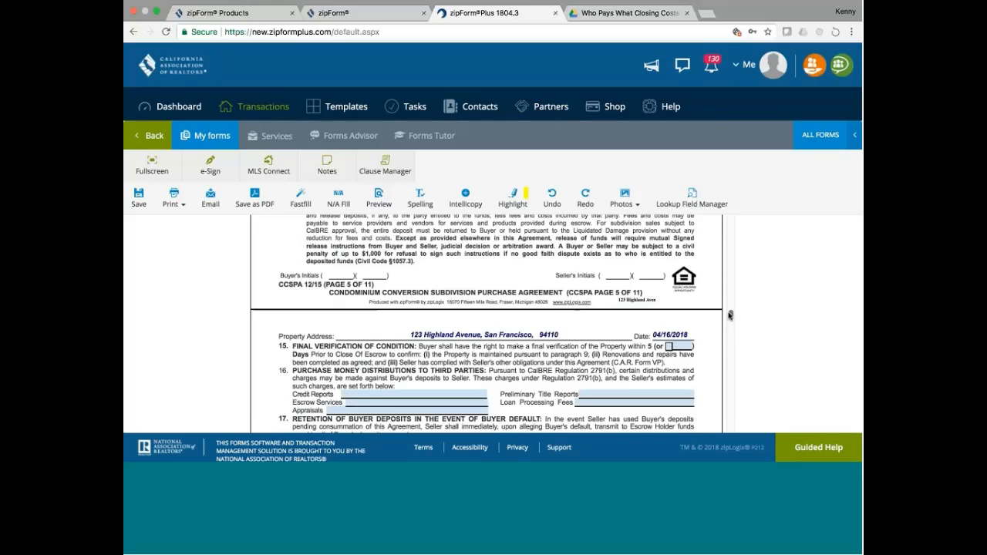
scroll(down, 3)
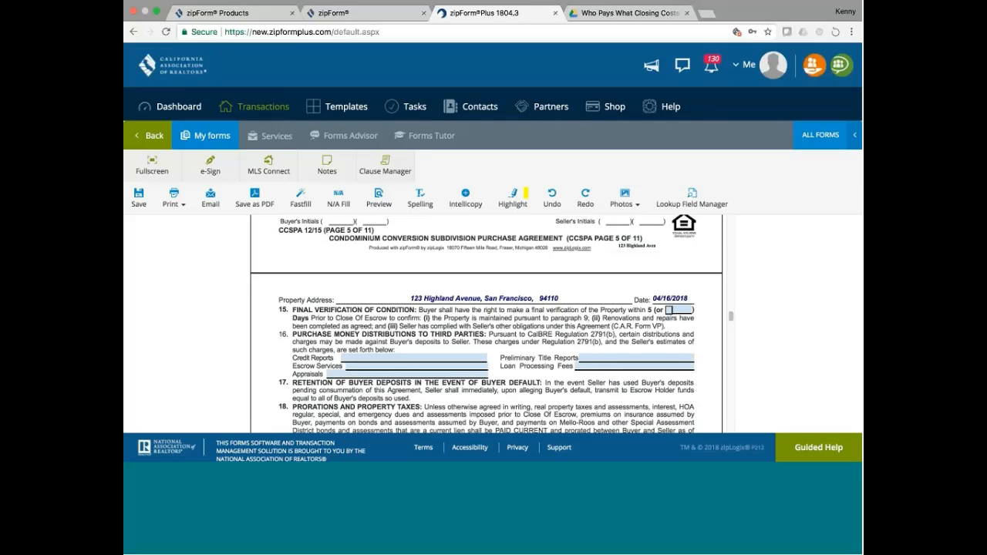
mouse_move(281, 347)
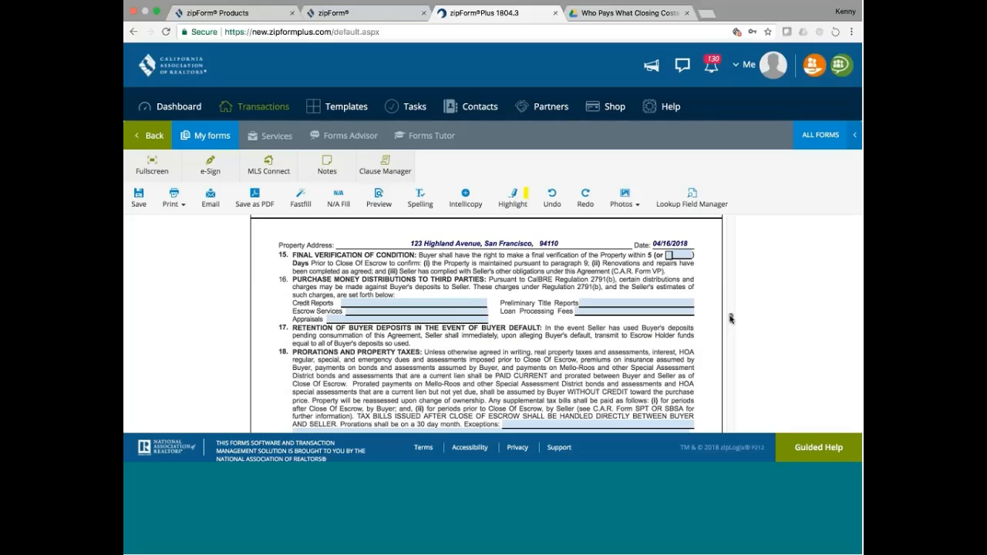
Scroll slightly down page 6 to reveal paragraph 19, Selection of Service Providers, below property taxes.
scroll(down, 3)
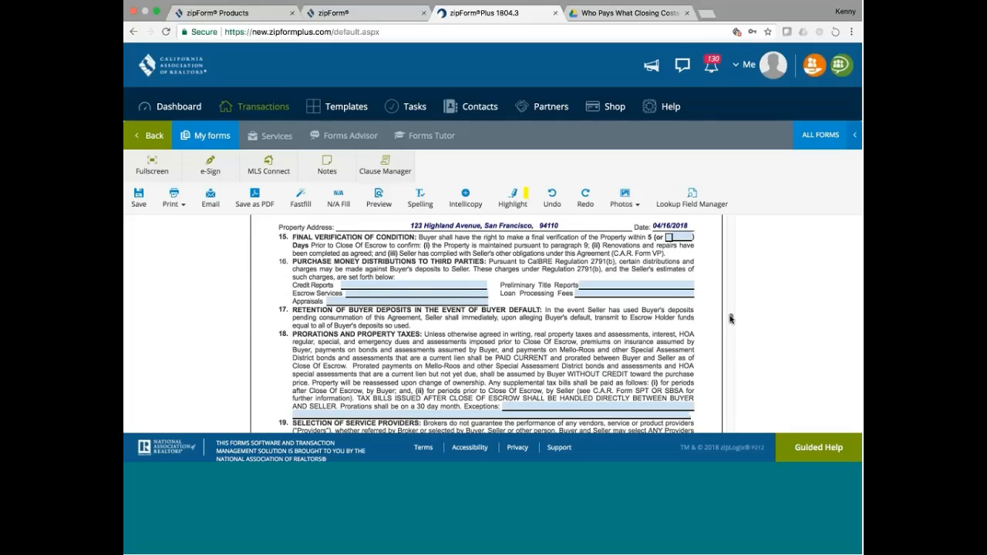
mouse_move(407, 315)
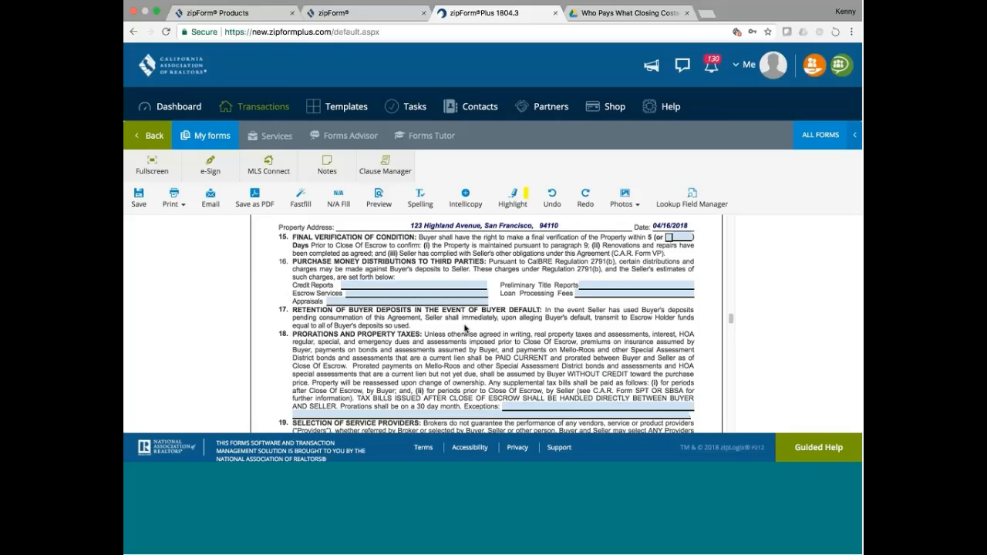
mouse_move(590, 319)
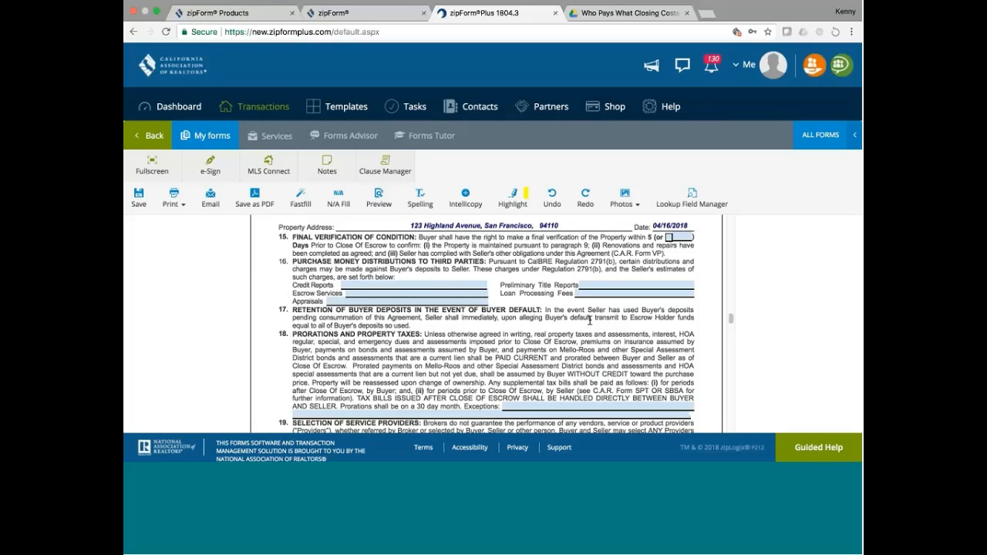
mouse_move(634, 320)
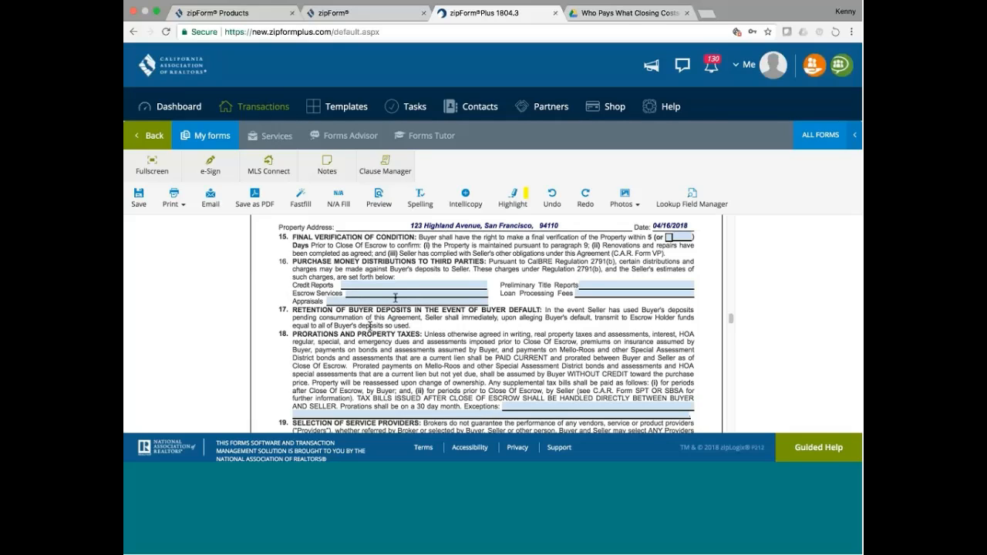
mouse_move(395, 298)
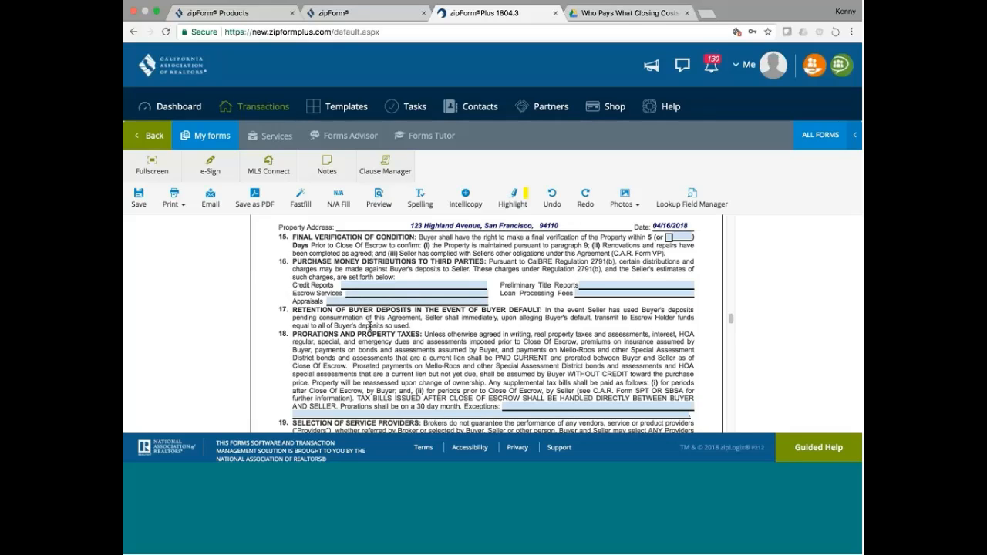
mouse_move(611, 316)
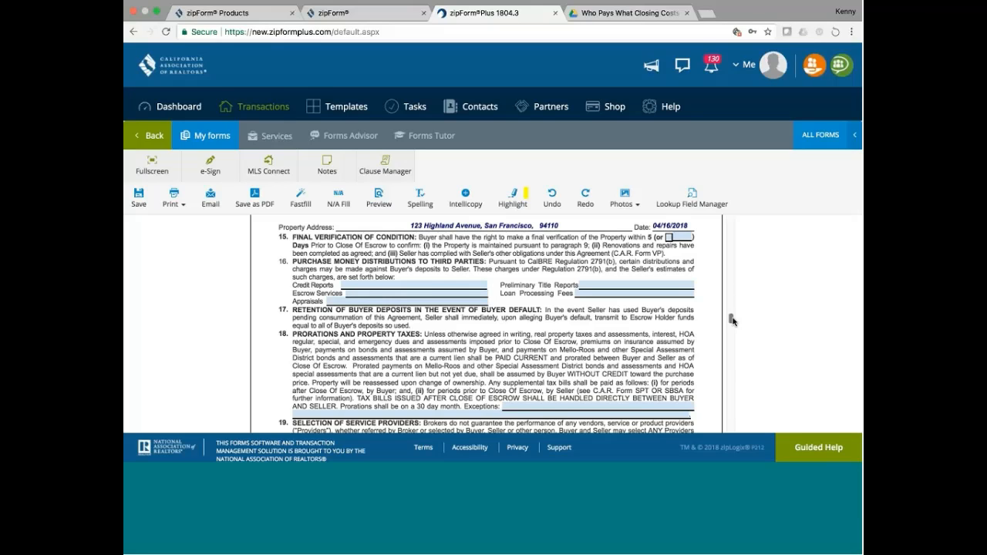
Scroll down page 6 through attorney fees, destruction of property and no transfer during escrow to the Definitions section.
scroll(down, 3)
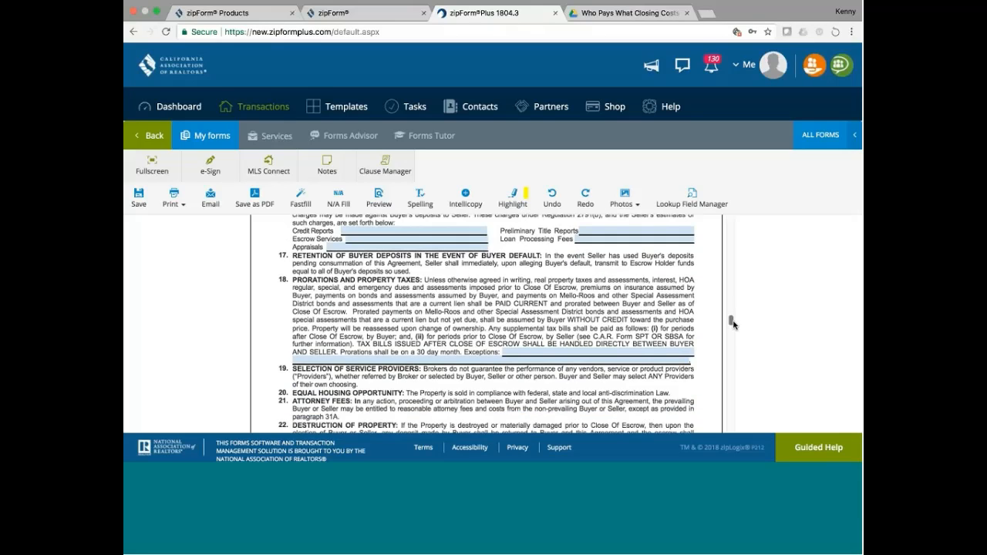
scroll(down, 3)
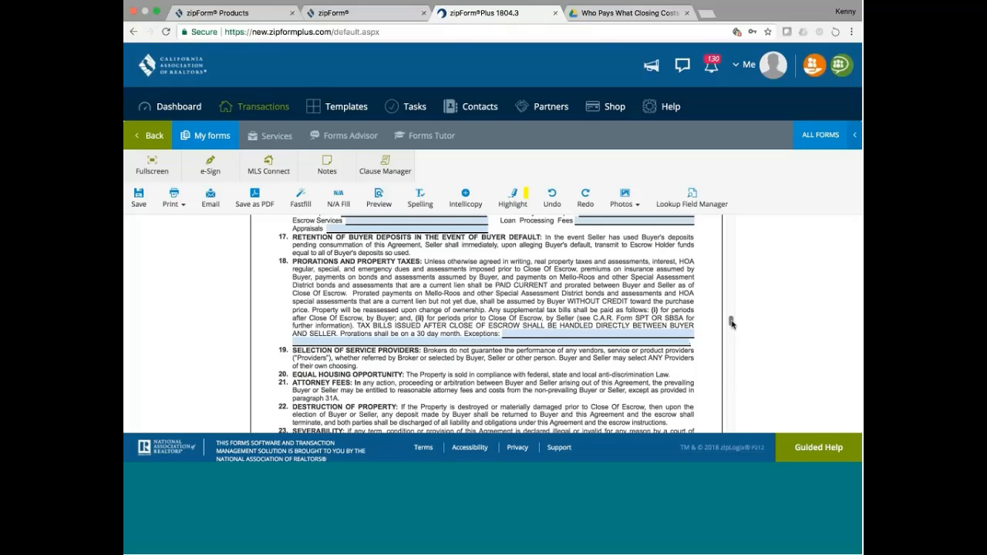
scroll(down, 3)
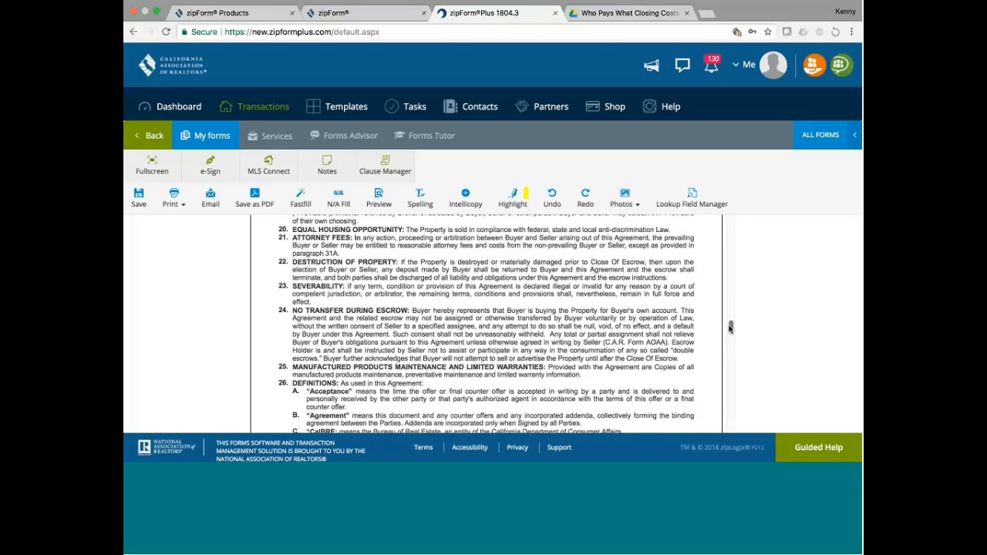
scroll(down, 3)
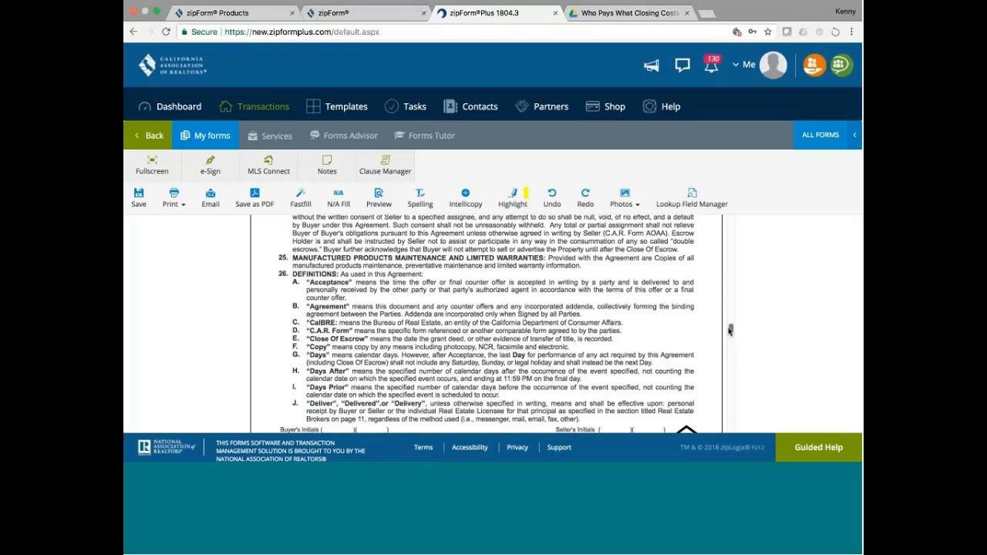
scroll(down, 3)
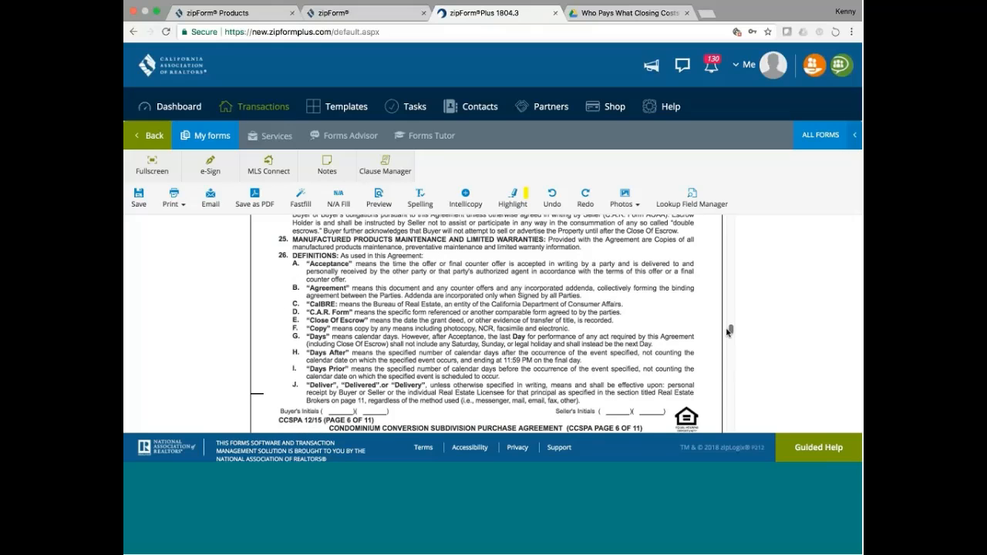
scroll(up, 3)
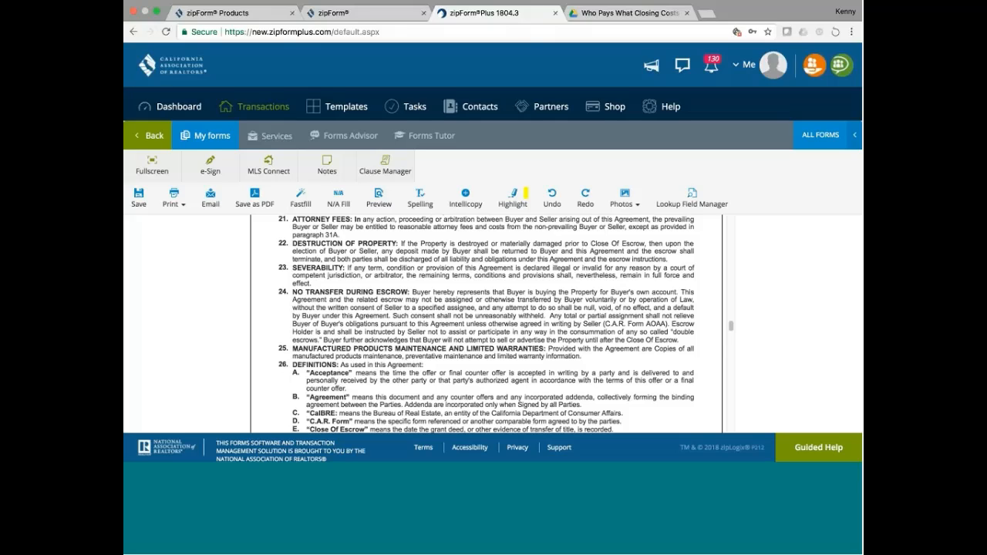
Scroll past the page 6 footer to page 7's broker compensation and representative capacity paragraphs.
scroll(down, 3)
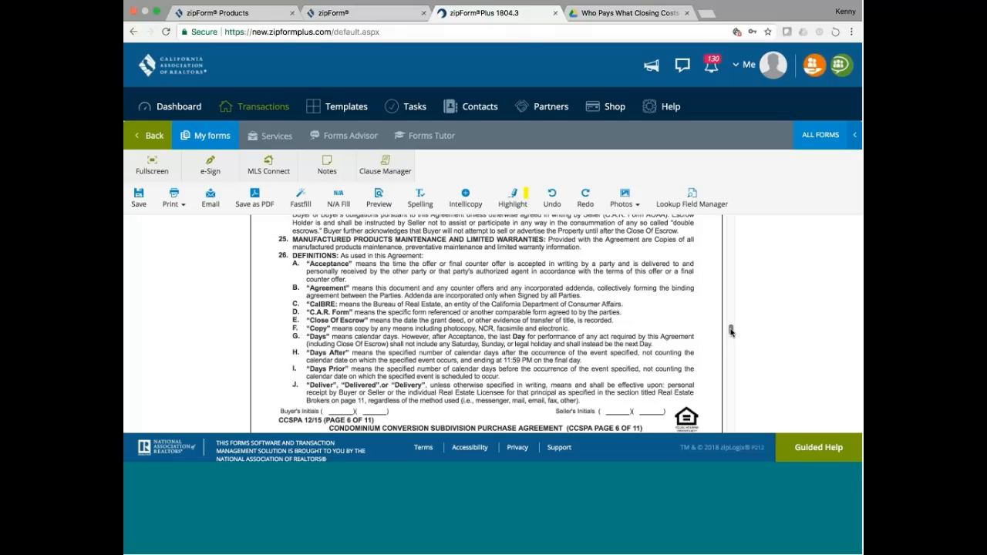
scroll(down, 3)
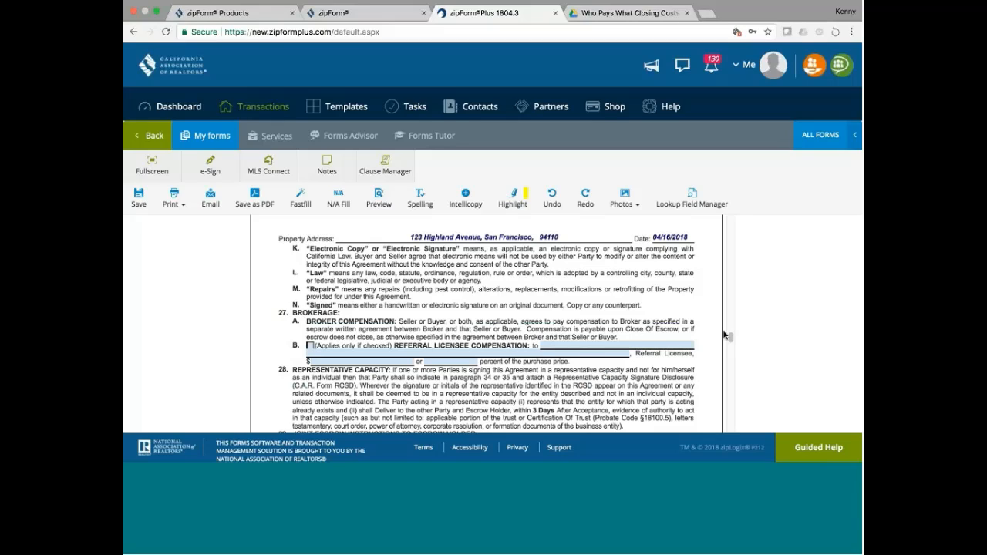
Scroll down page 7 through joint escrow instructions and the blanket encumbrance paragraph to the footer.
scroll(down, 3)
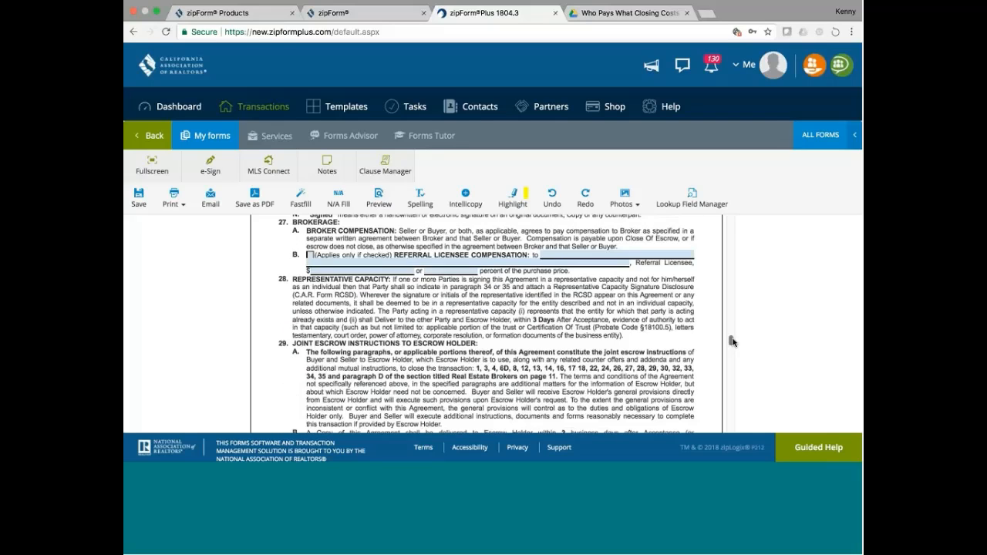
scroll(down, 3)
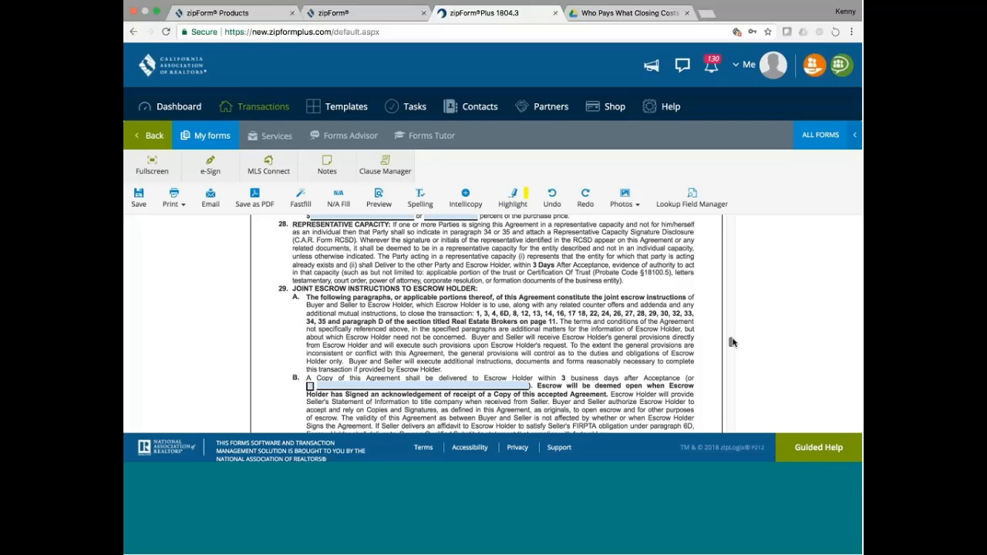
scroll(down, 3)
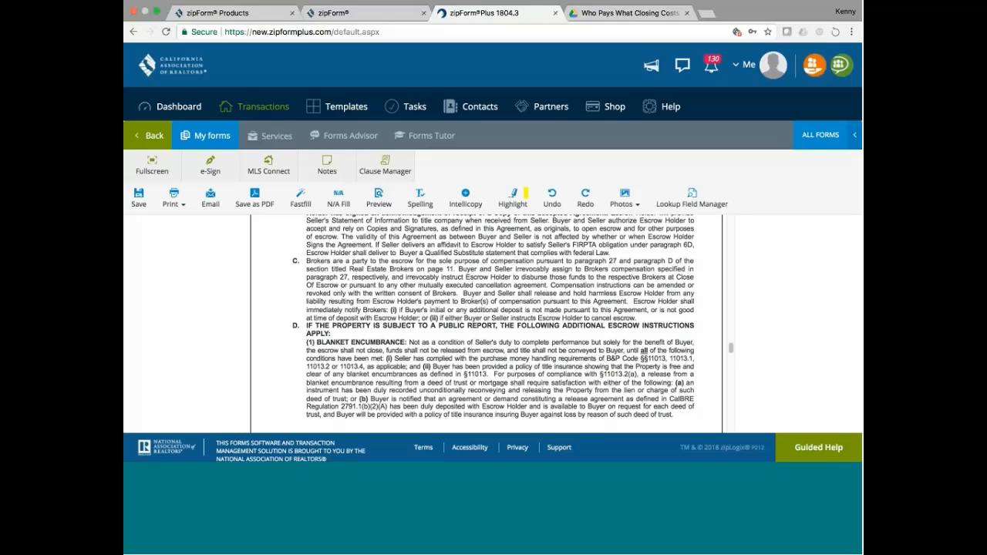
scroll(up, 3)
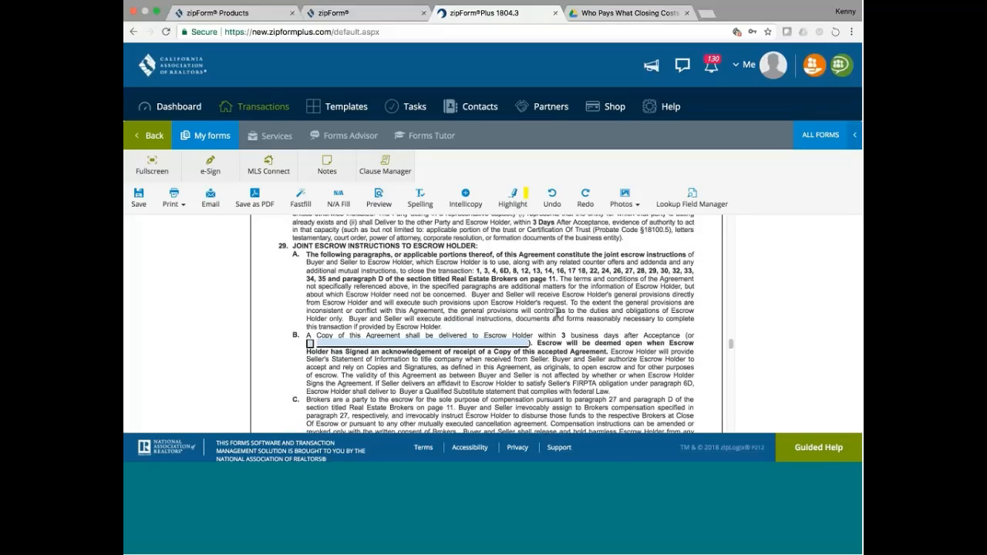
scroll(down, 3)
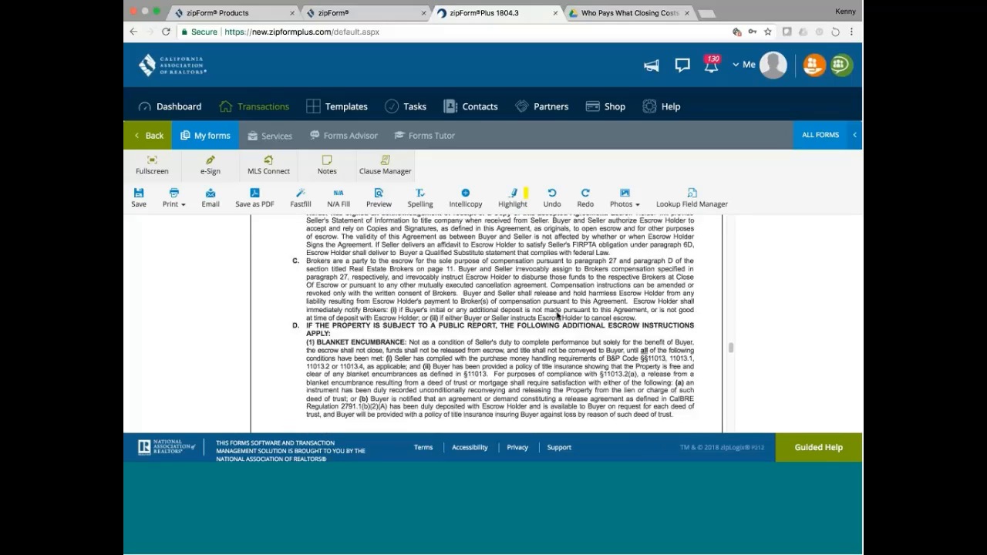
scroll(down, 3)
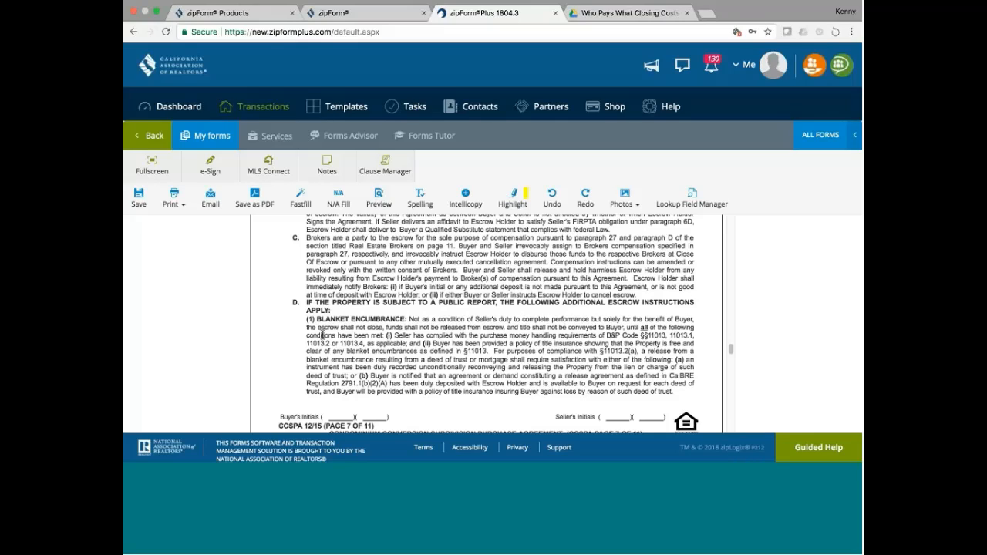
mouse_move(577, 318)
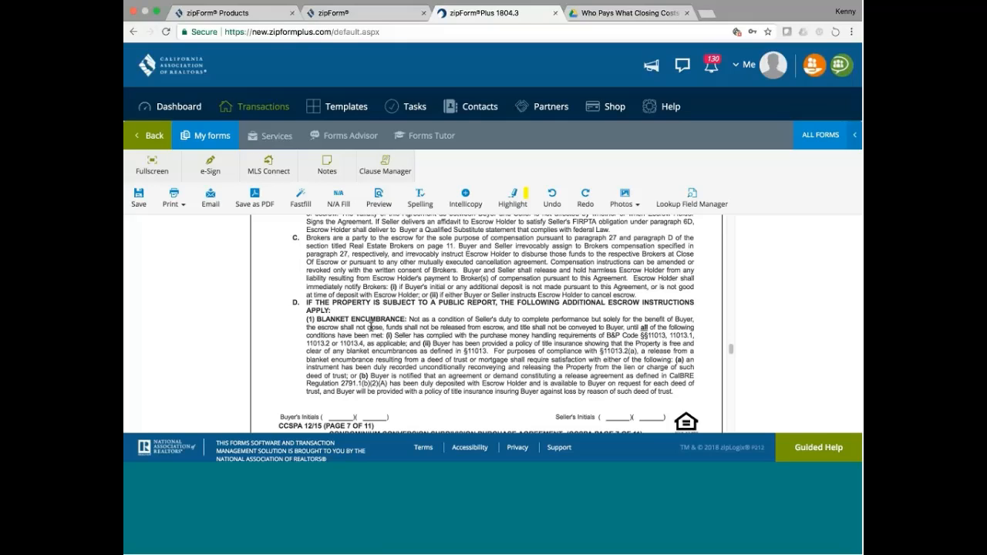
mouse_move(494, 343)
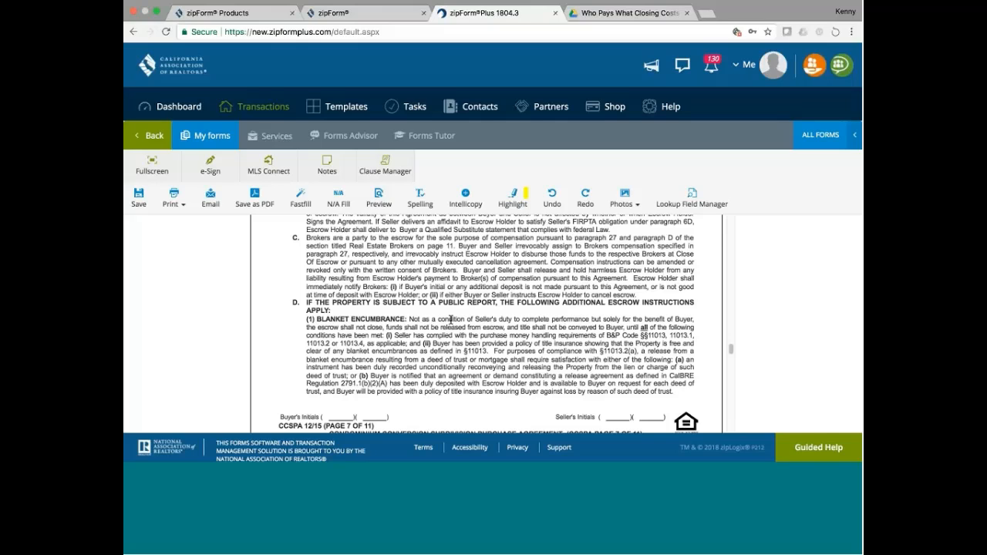
Scroll down into page 8's paragraph 30, Liquidated Damages, and its seller notice provisions.
scroll(down, 3)
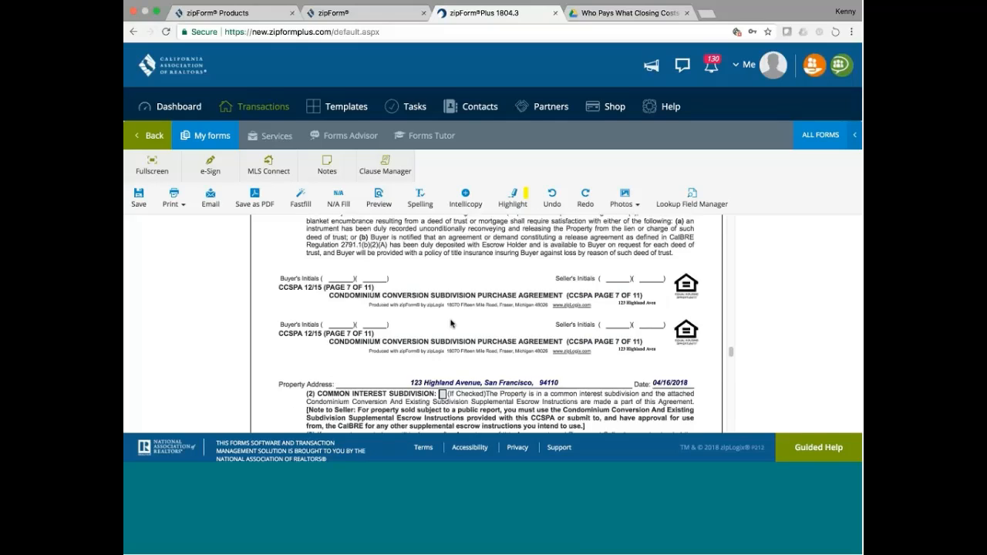
scroll(down, 3)
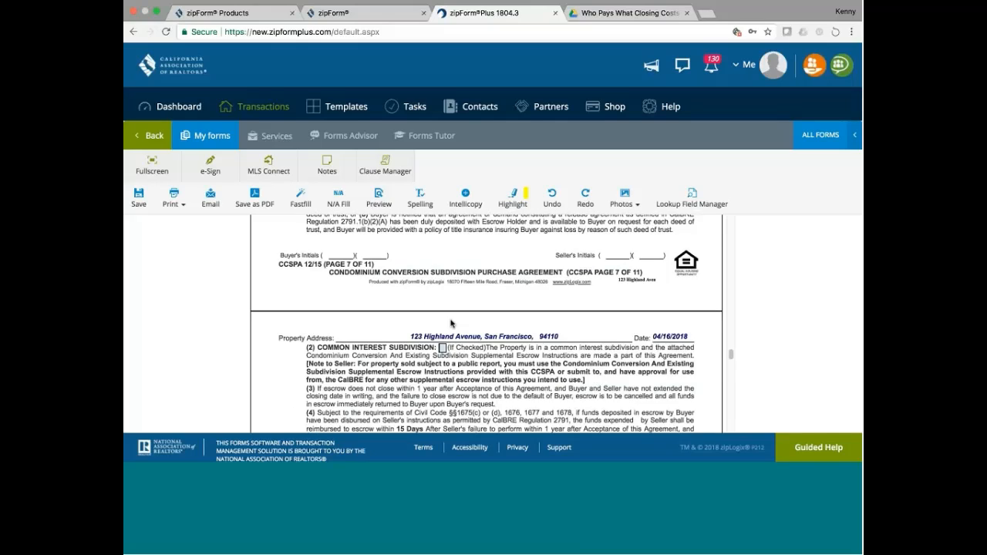
scroll(down, 3)
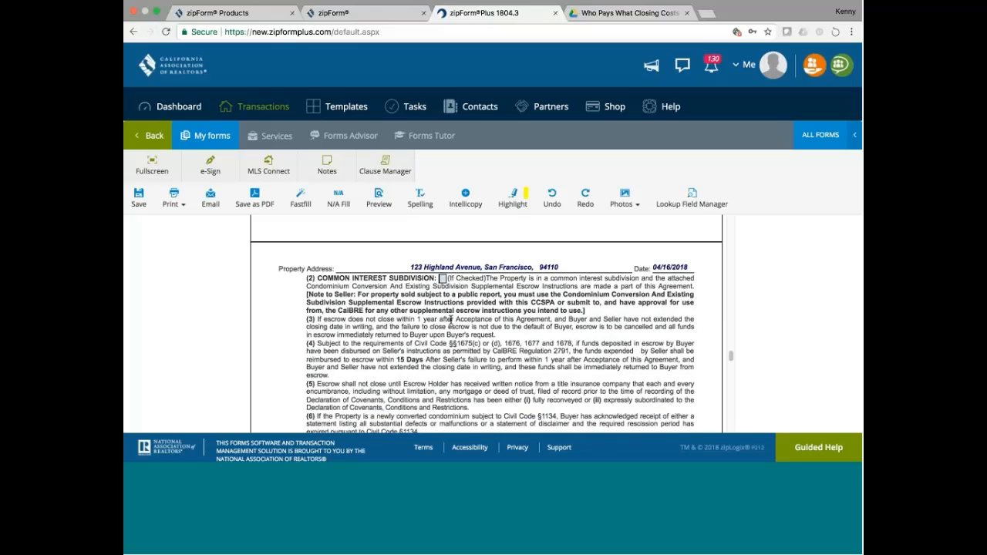
scroll(down, 3)
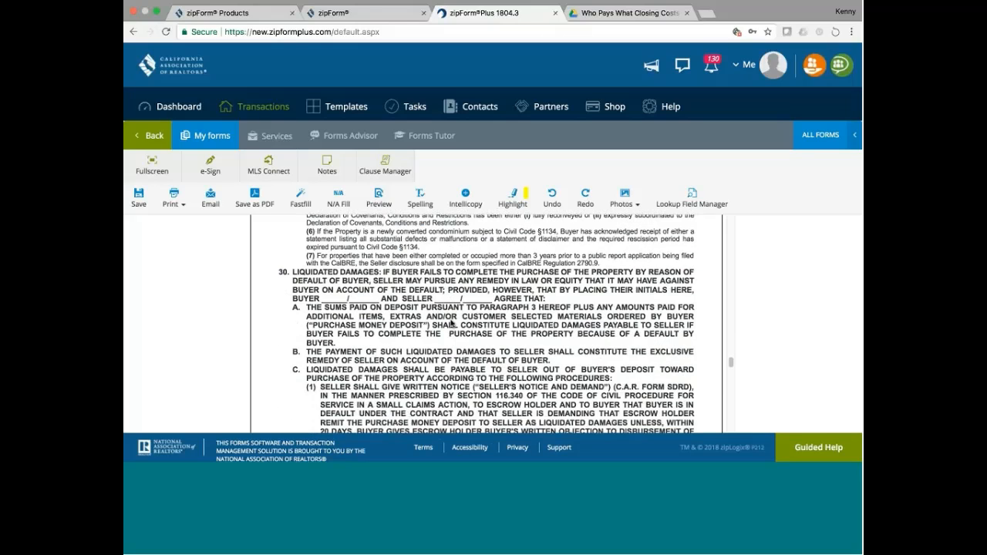
scroll(down, 3)
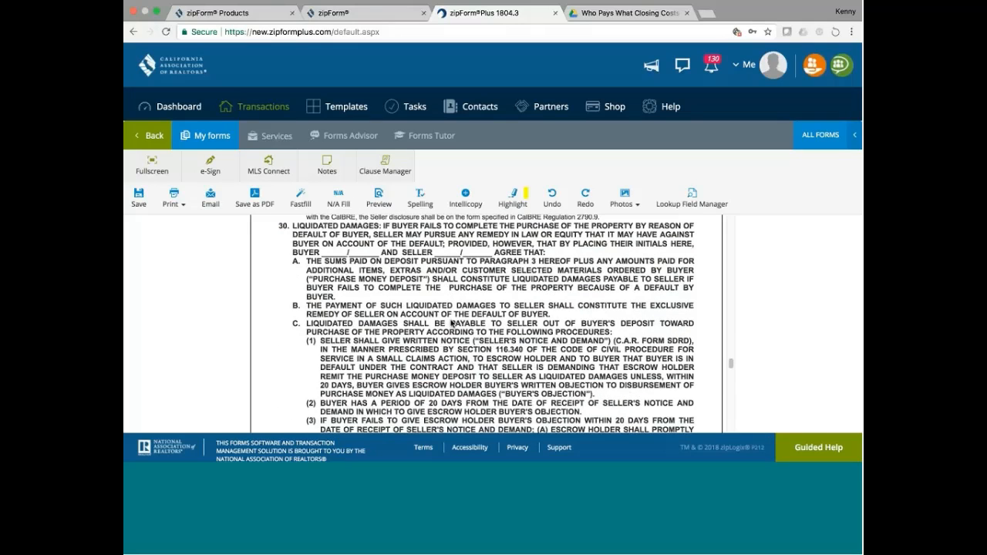
scroll(up, 3)
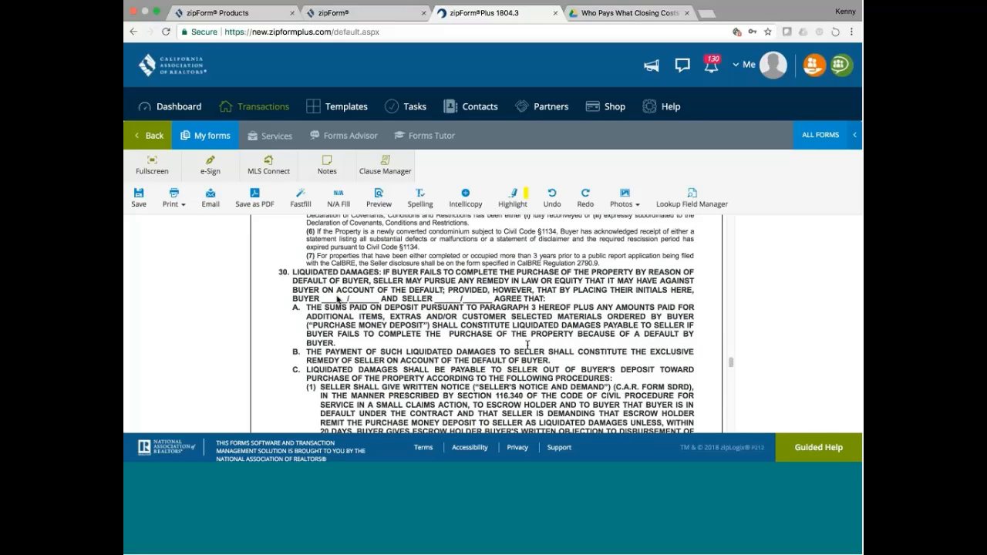
Continue through the buyer objection procedures to the end of page 8, then settle back on paragraph 30.
scroll(down, 3)
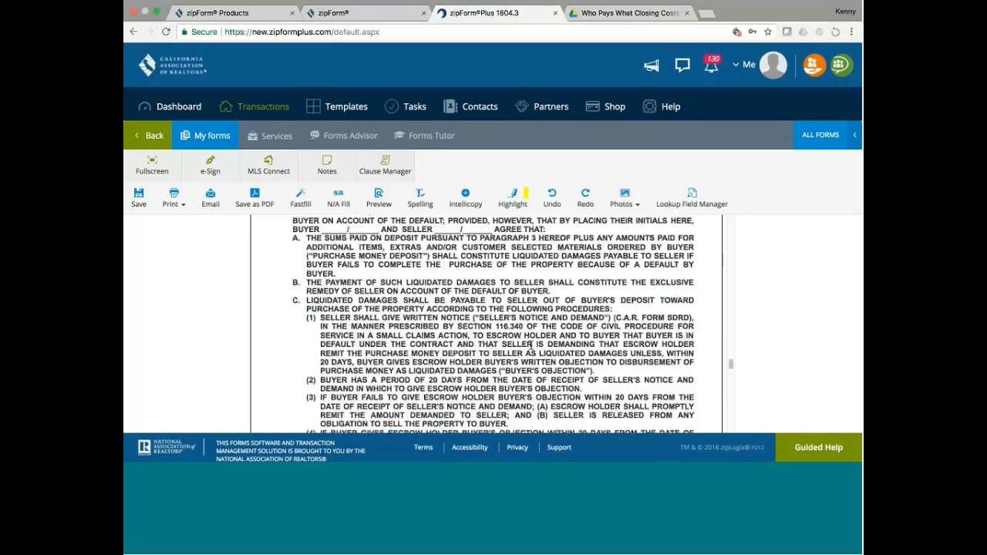
scroll(down, 3)
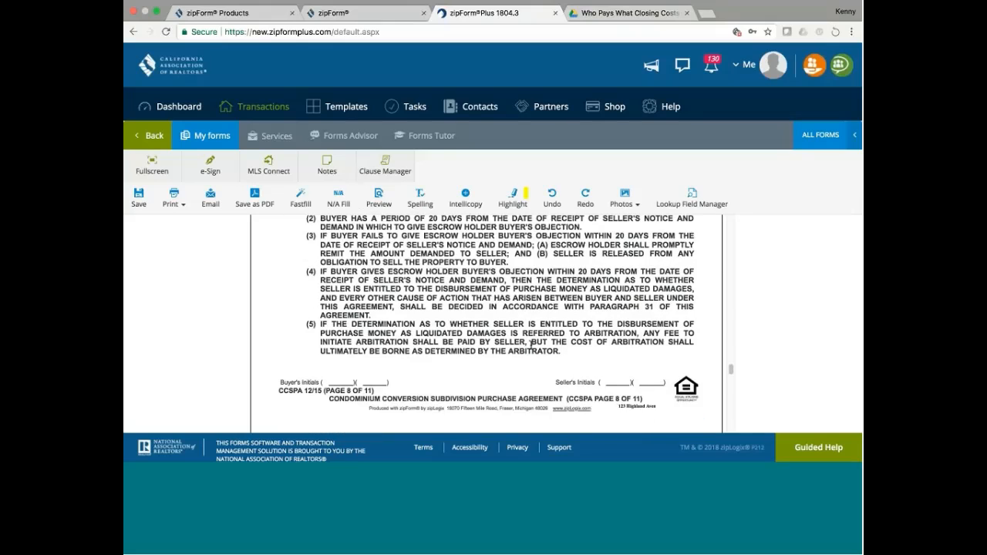
scroll(down, 3)
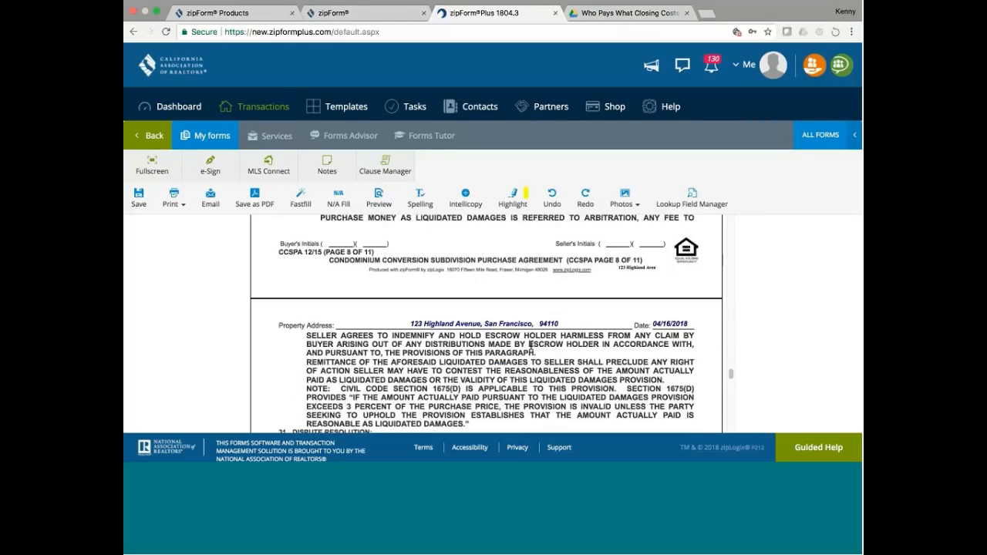
scroll(down, 3)
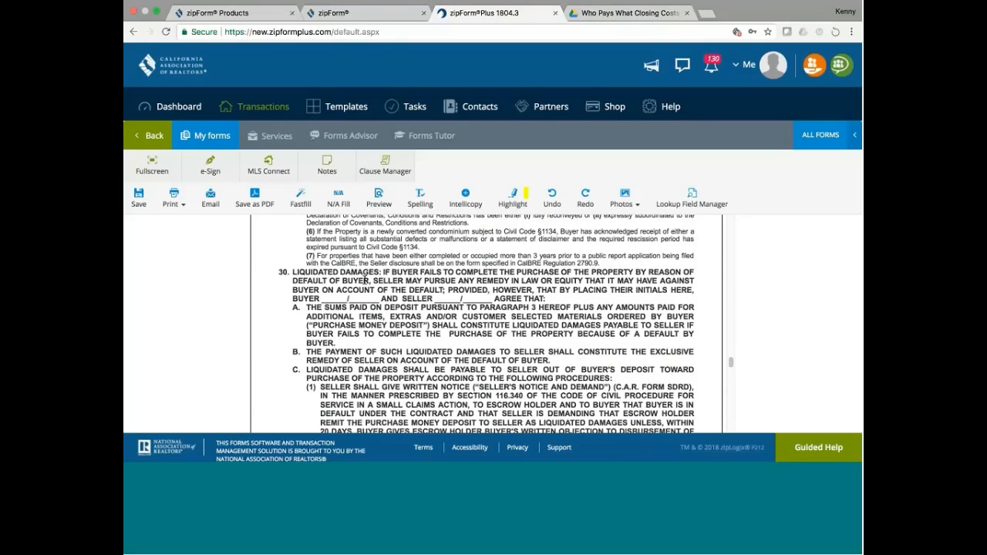
mouse_move(494, 300)
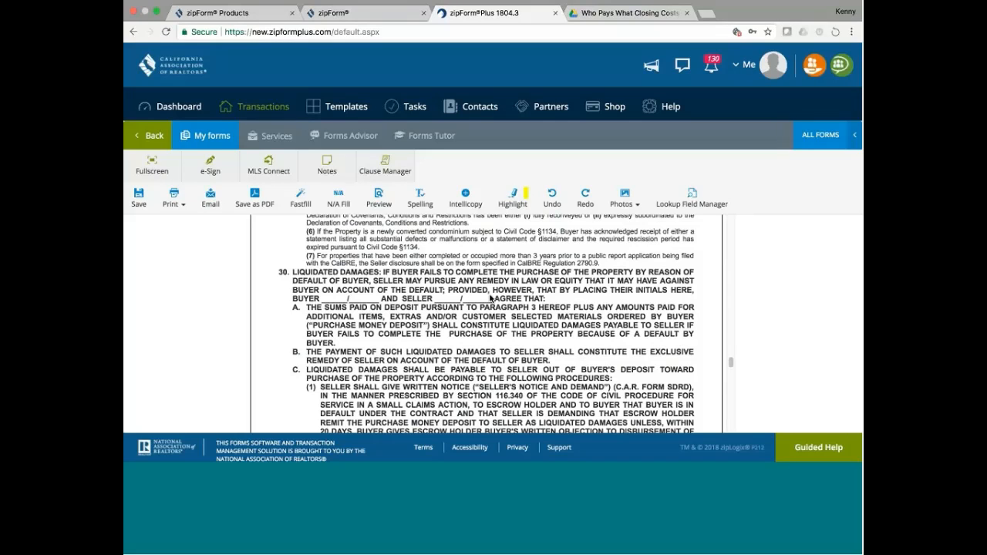
mouse_move(729, 365)
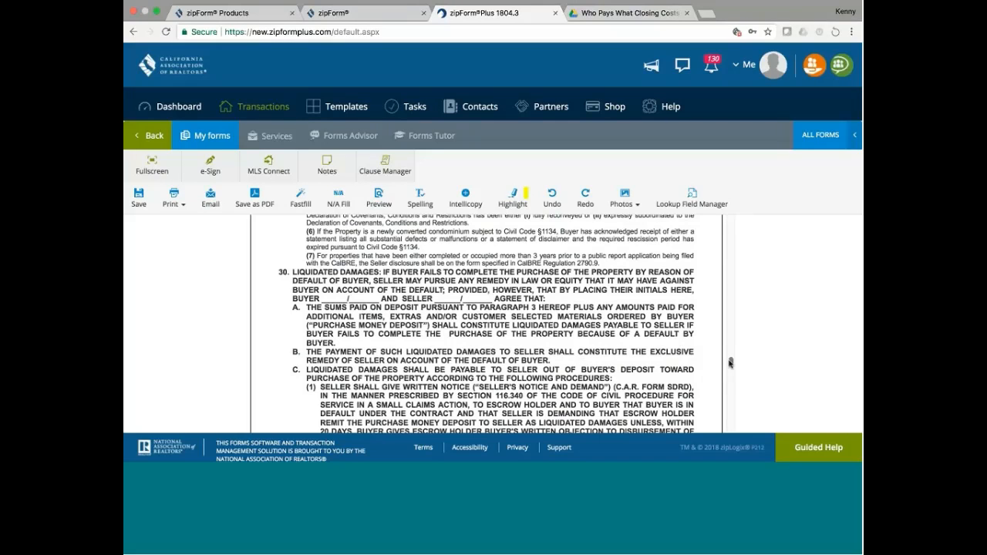
scroll(down, 3)
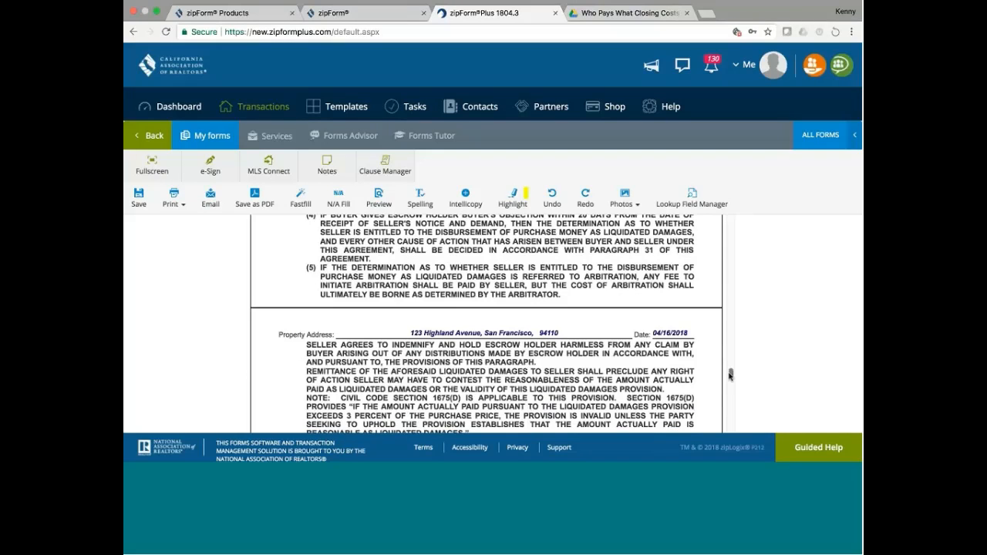
scroll(up, 3)
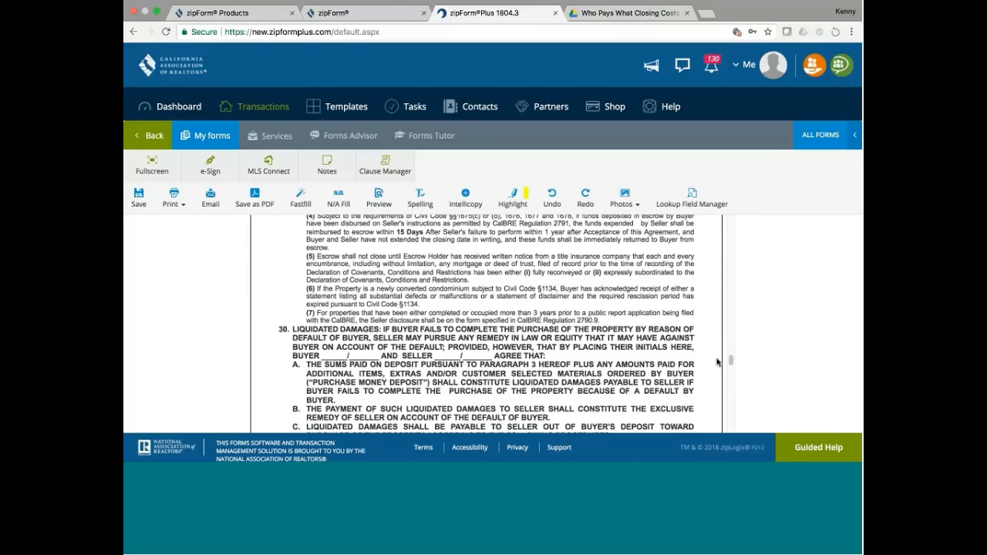
scroll(down, 3)
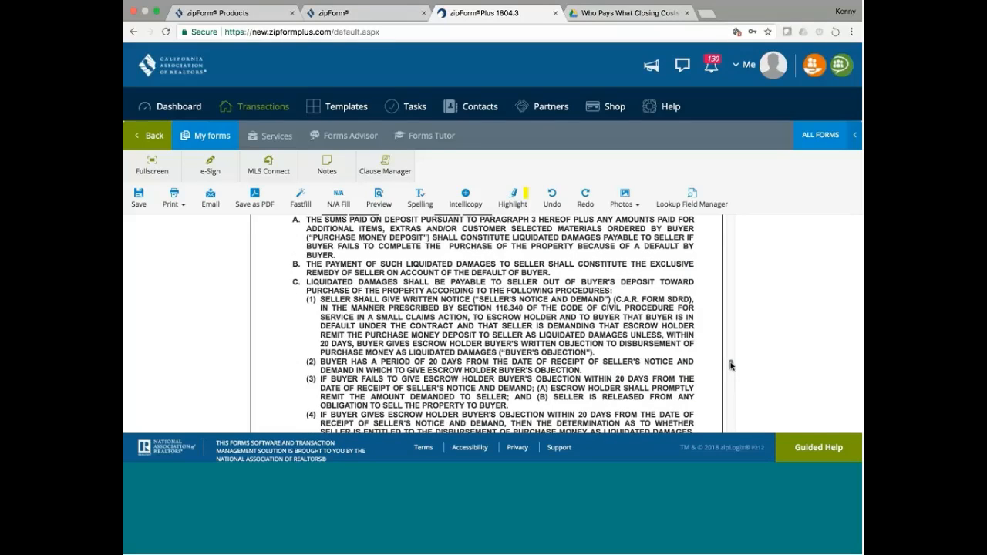
Scroll past paragraph 31 Dispute Resolution and the arbitration initials boxes to paragraph 32, Terms and Conditions of Offer.
scroll(down, 3)
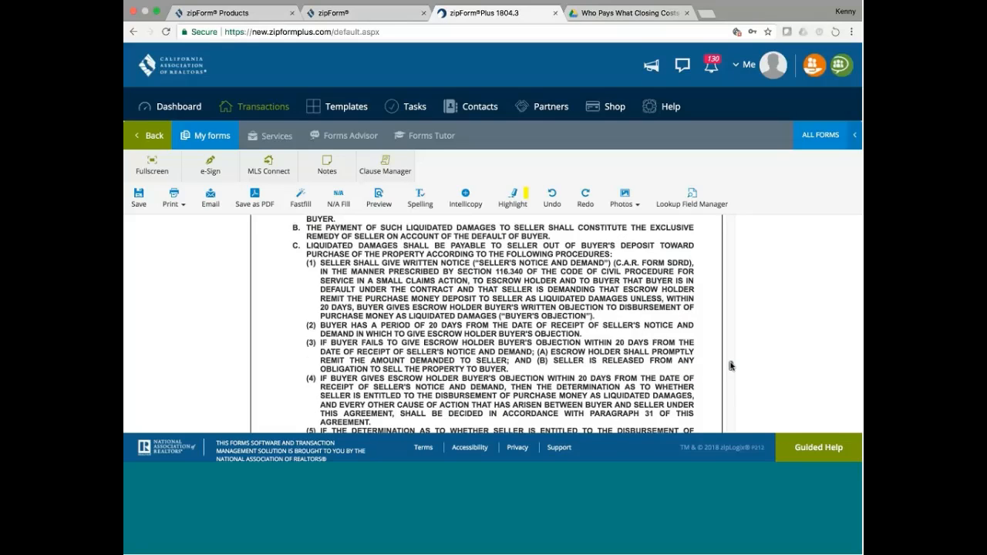
scroll(down, 3)
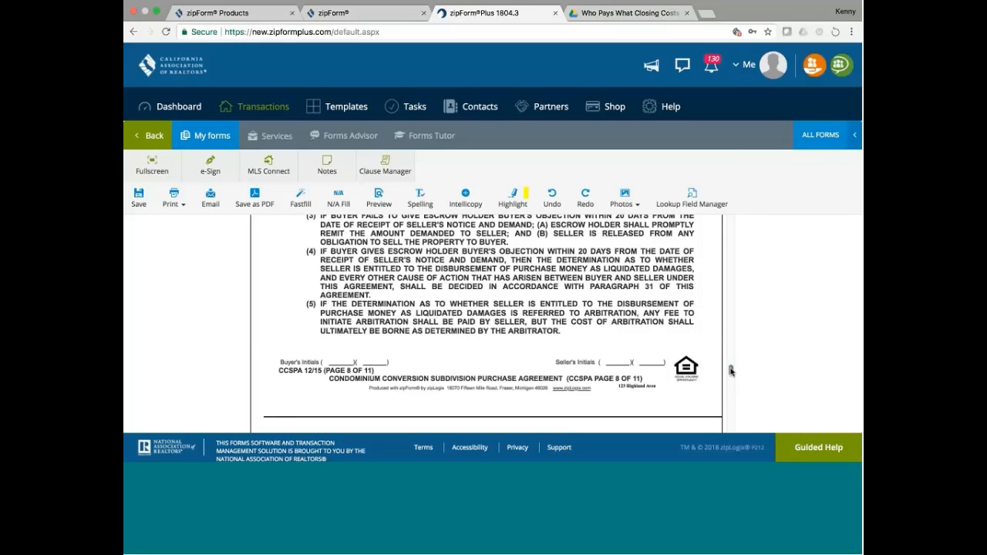
scroll(down, 3)
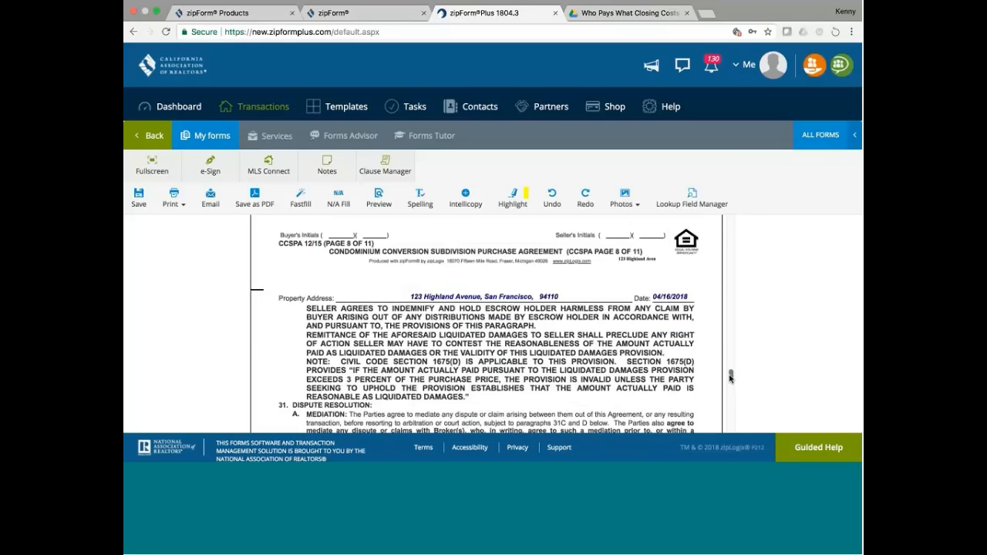
scroll(down, 3)
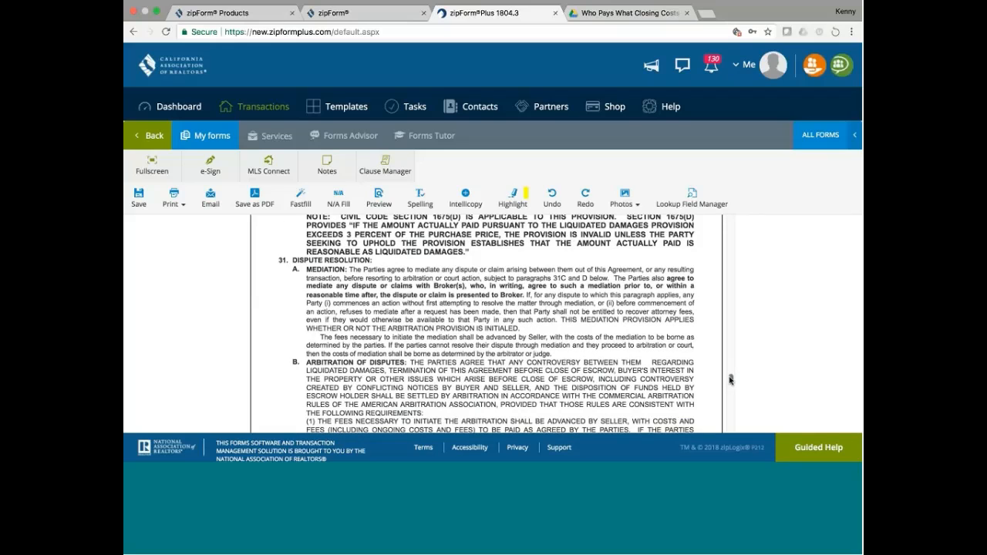
scroll(down, 3)
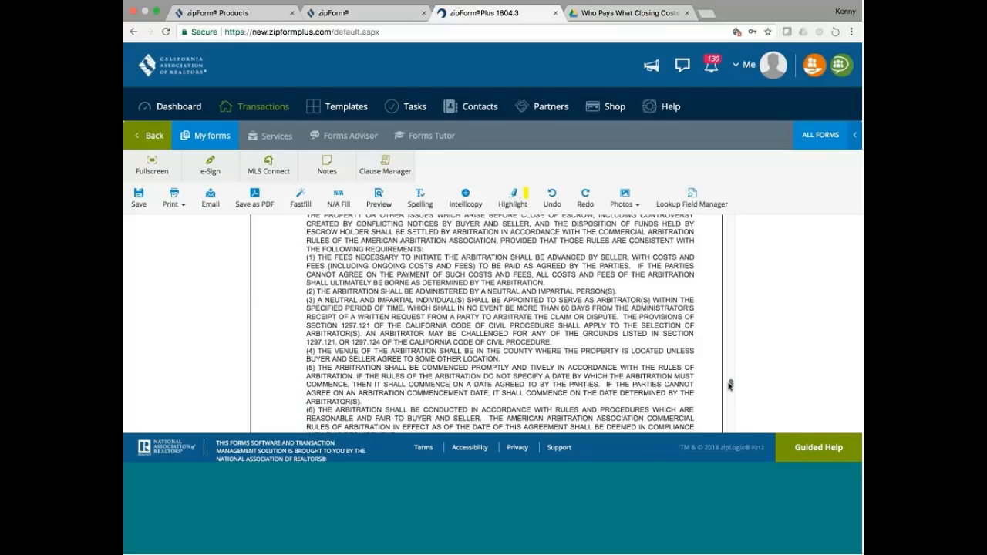
scroll(down, 3)
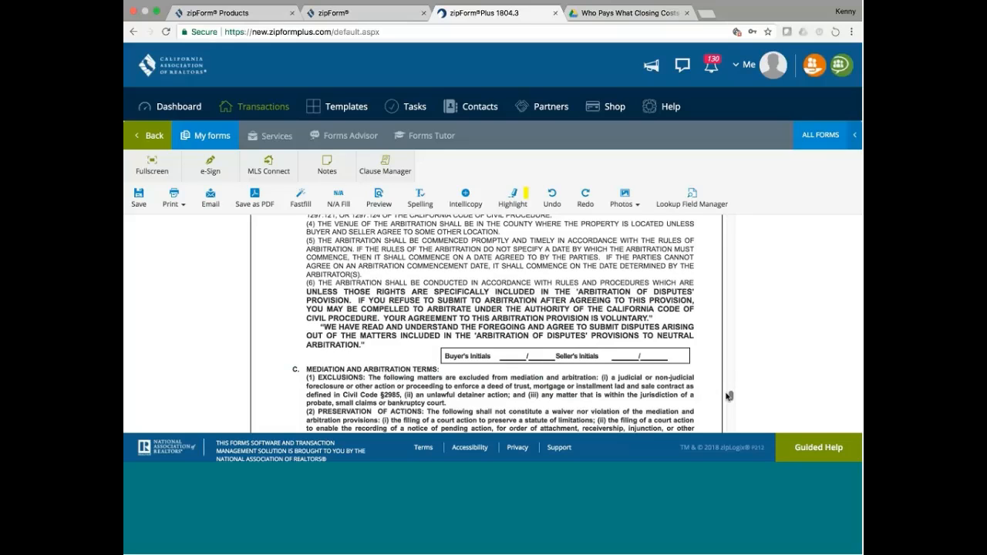
scroll(up, 3)
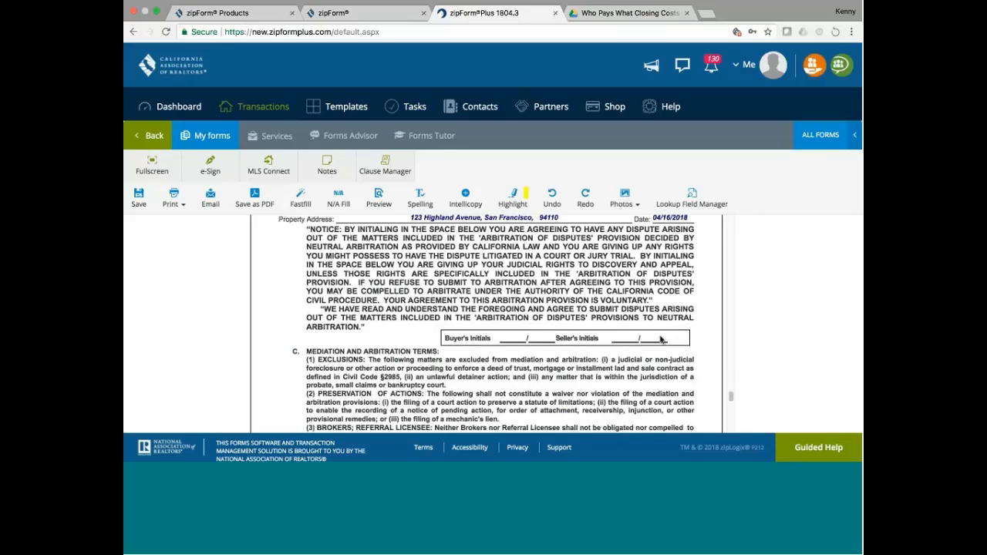
mouse_move(740, 347)
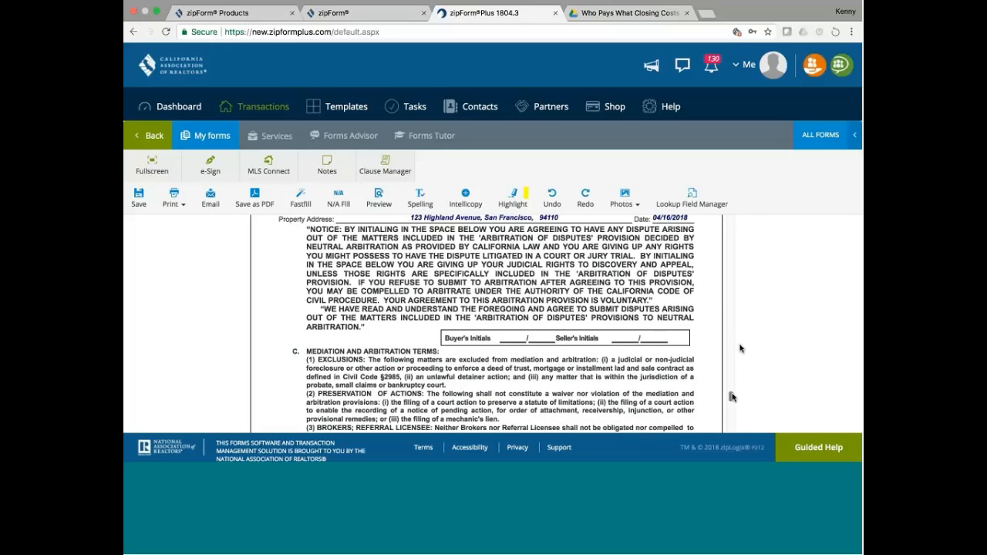
scroll(down, 3)
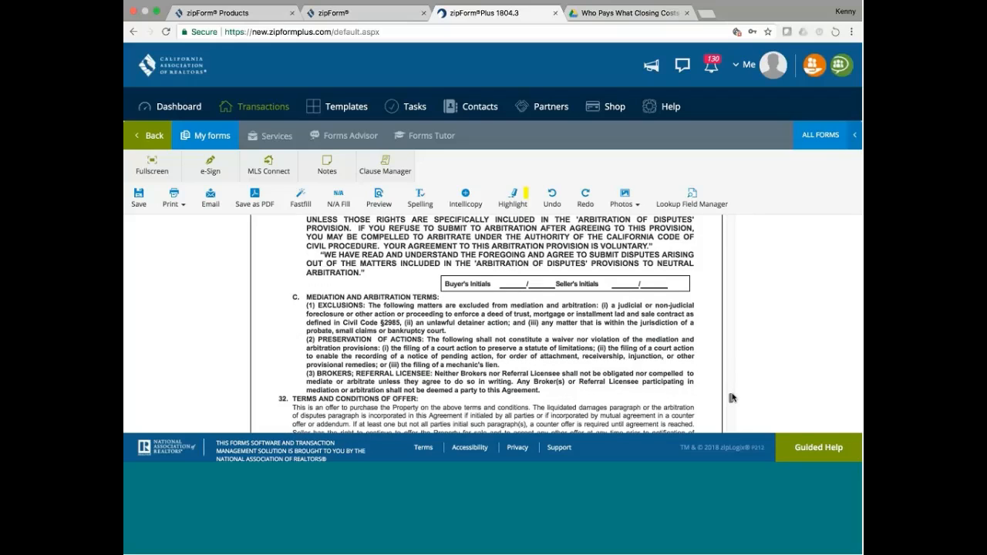
scroll(down, 3)
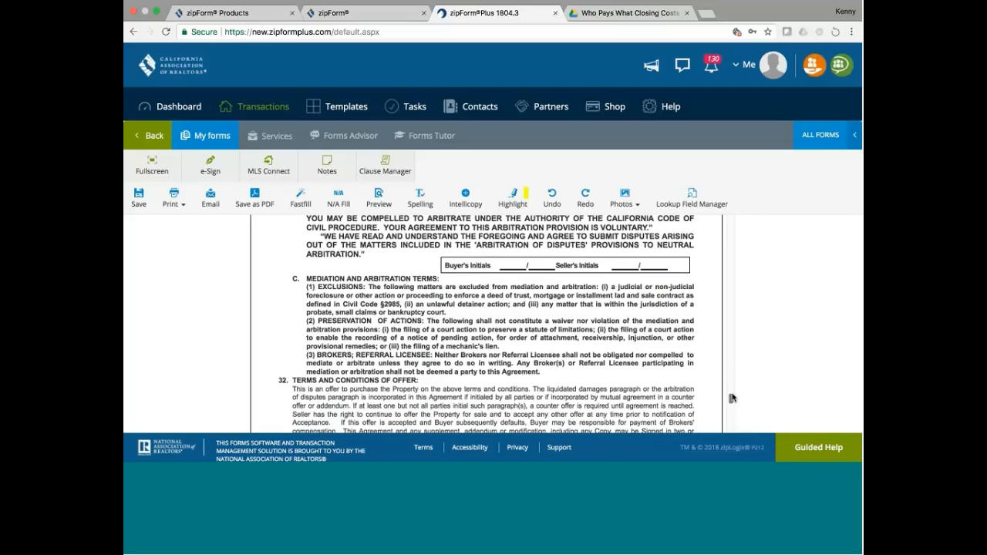
scroll(down, 3)
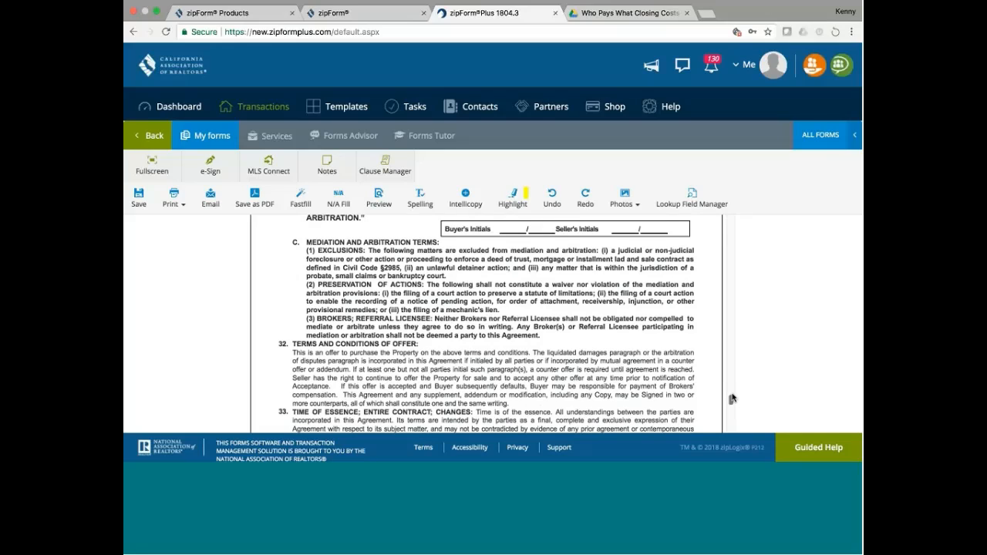
mouse_move(412, 349)
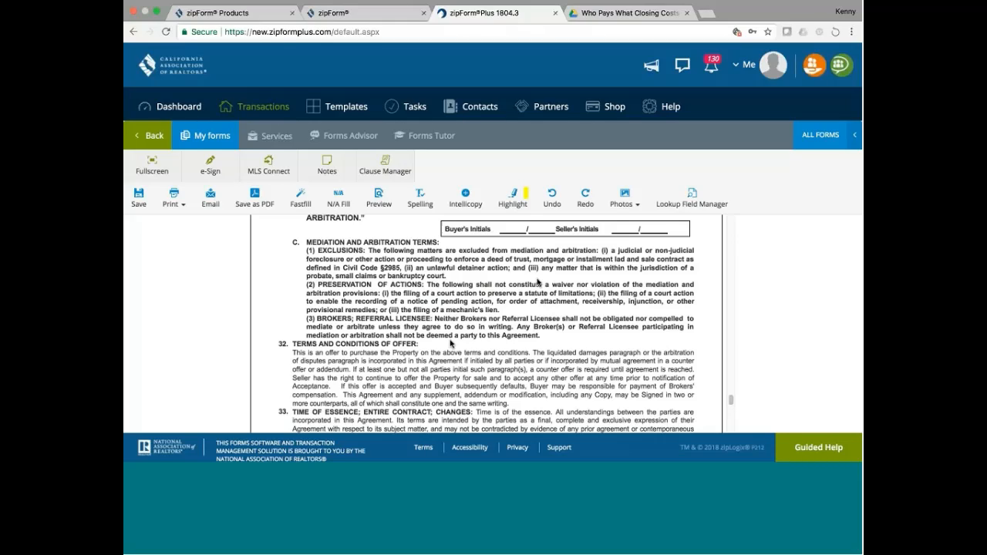
mouse_move(540, 284)
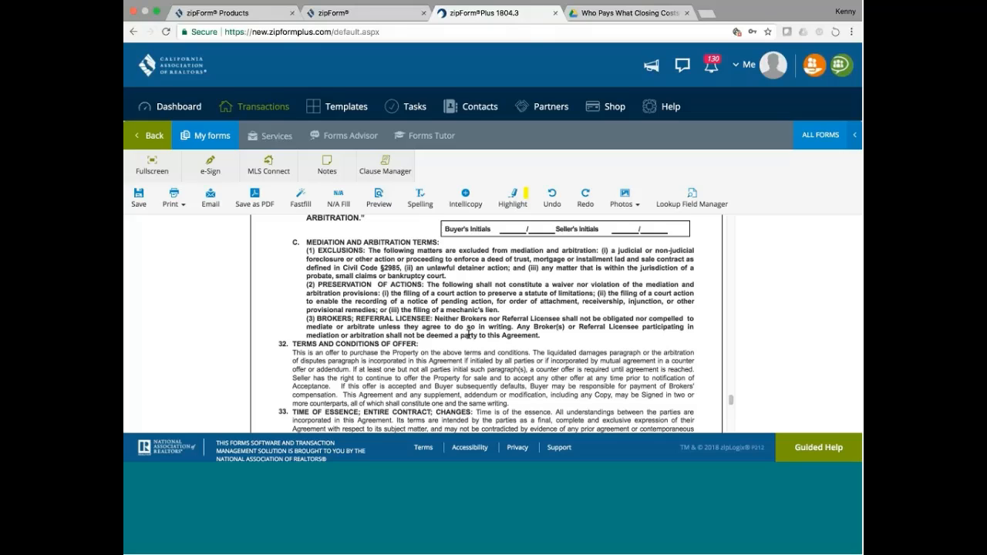
Scroll slightly to show the full Time of Essence paragraph and the start of paragraph 34, Expiration of Offer.
scroll(down, 3)
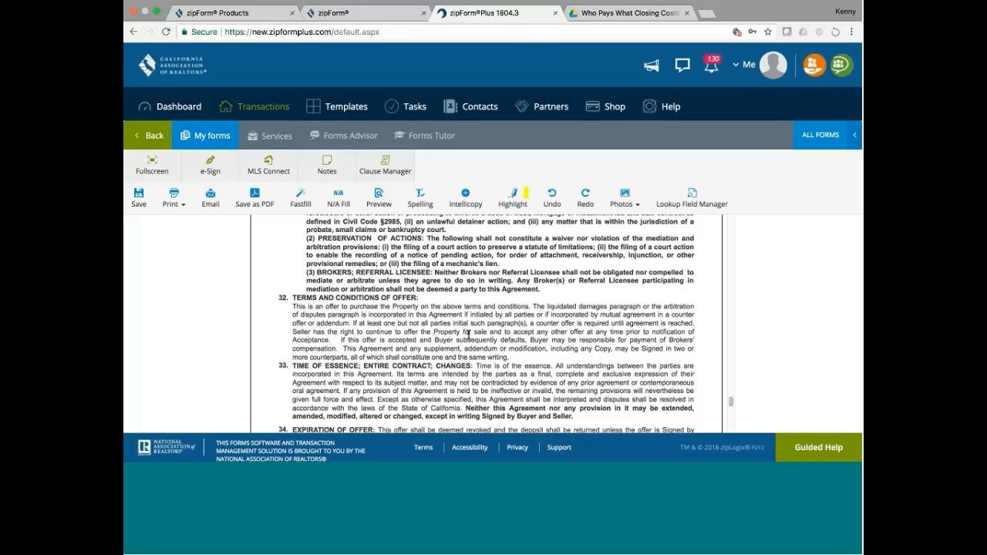
Scroll back from the signature and escrow pages to the Finance Terms showing the $664,000 balance and loan terms.
scroll(down, 3)
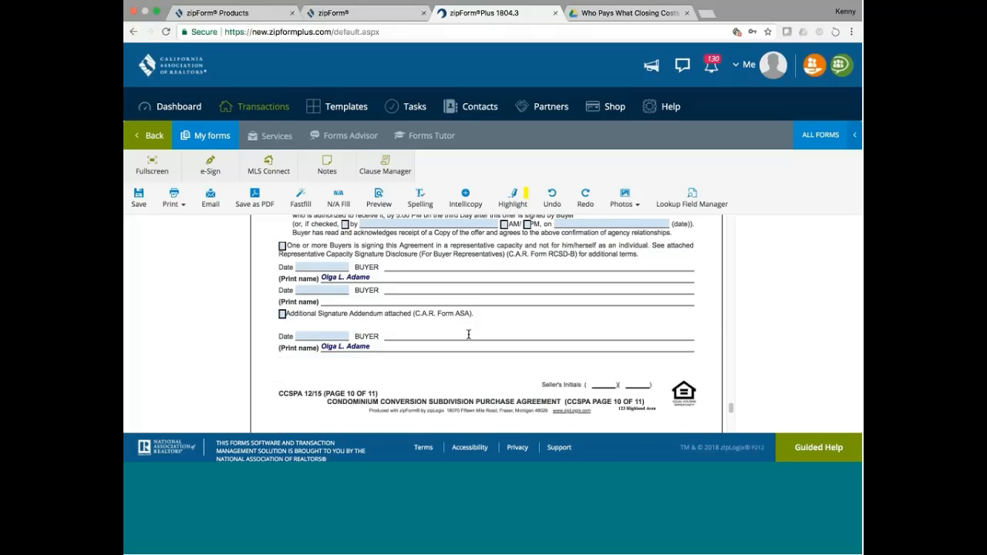
scroll(up, 3)
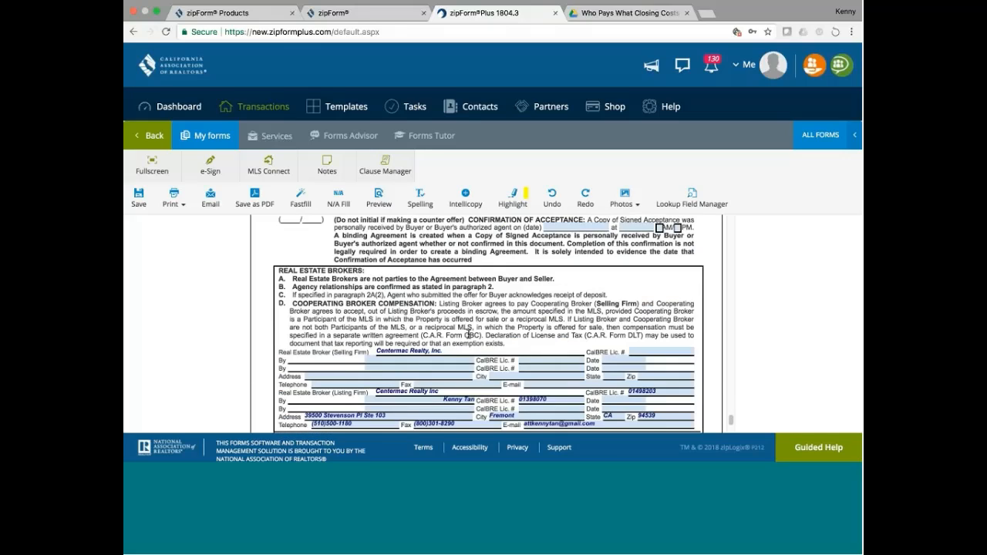
scroll(down, 3)
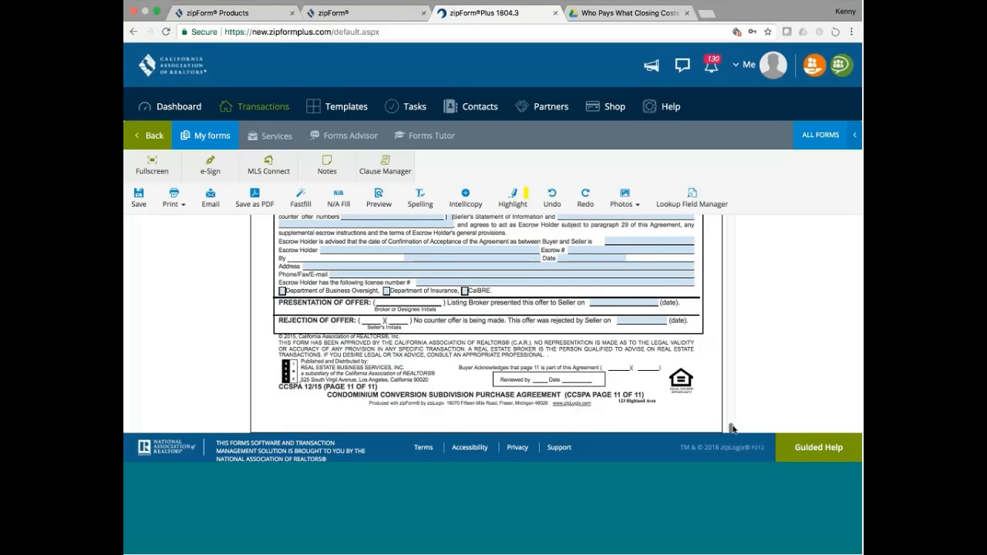
scroll(up, 3)
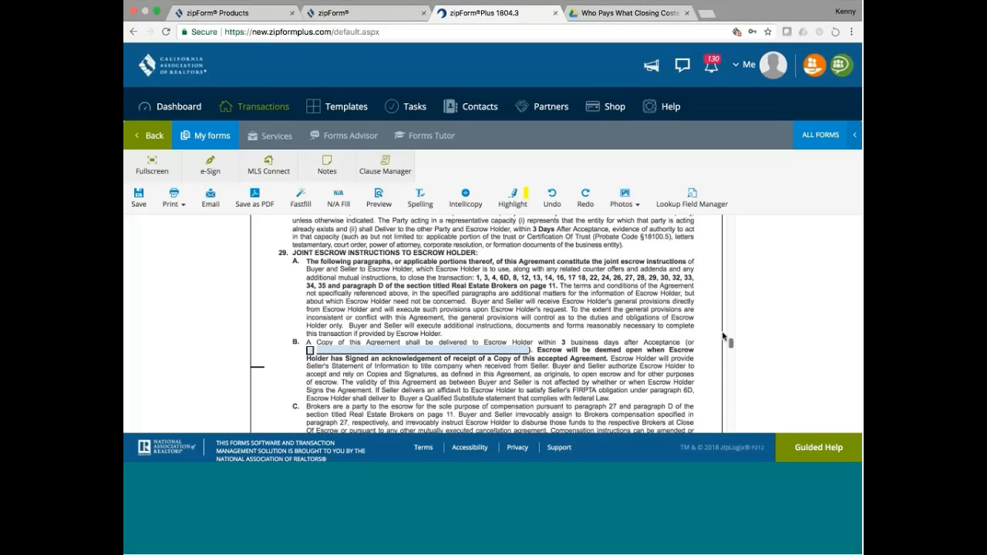
scroll(up, 3)
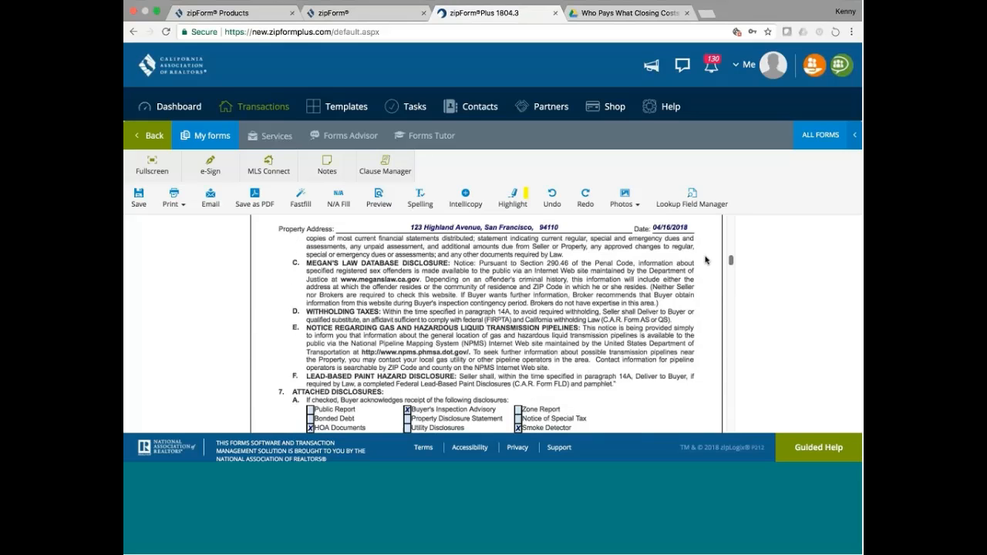
scroll(up, 3)
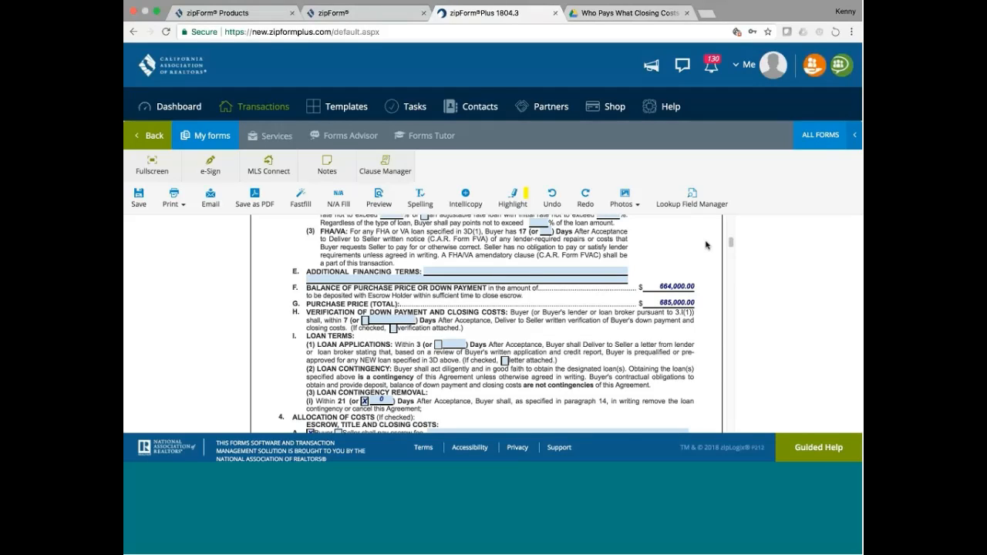
mouse_move(732, 242)
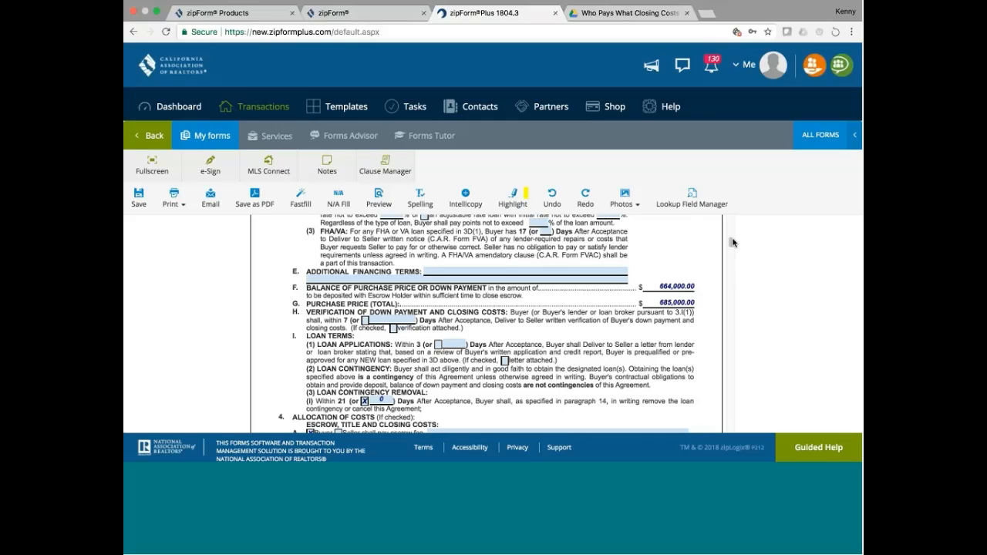
Scroll forward past page 2 disclosures to paragraph 14, Time Periods; Removal of Contingencies; Cancellation Rights.
scroll(down, 3)
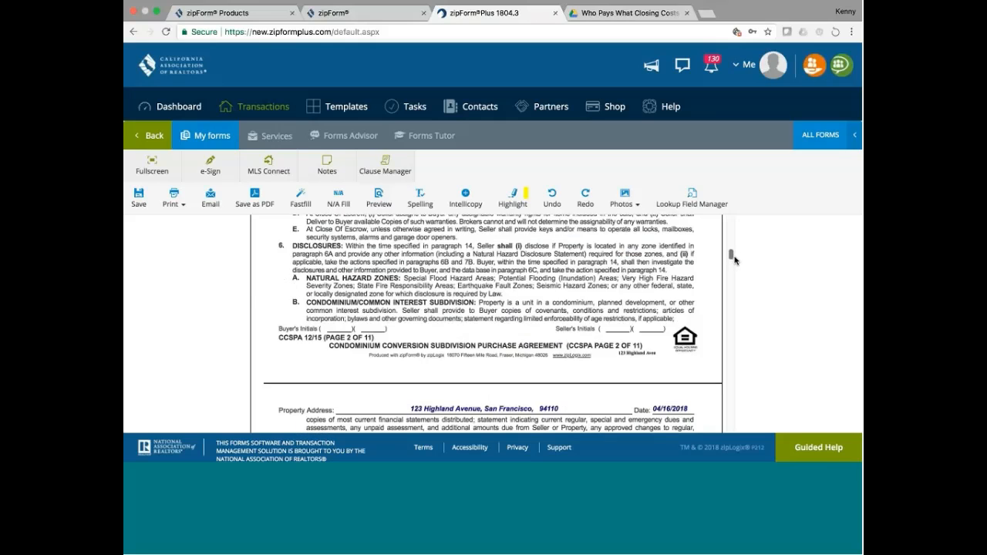
scroll(down, 3)
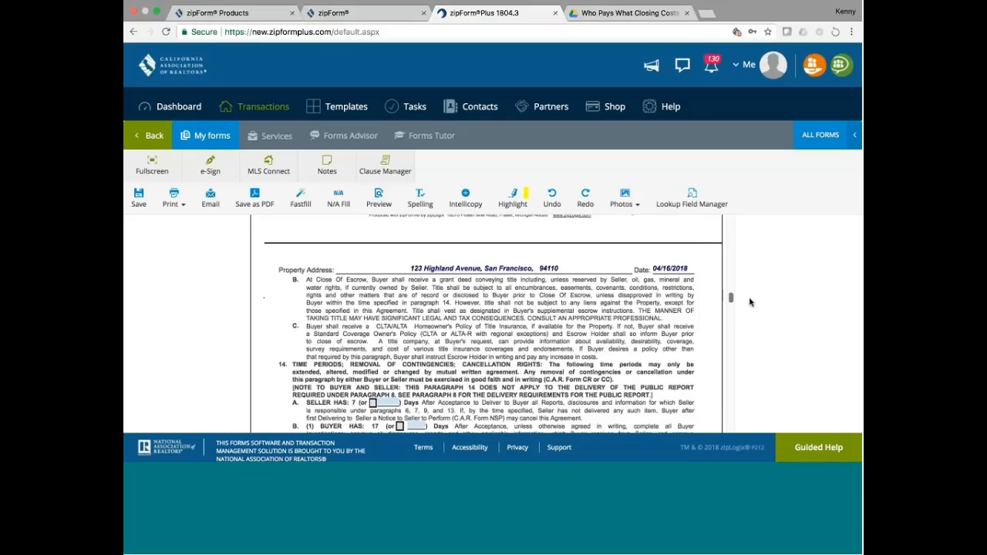
scroll(down, 3)
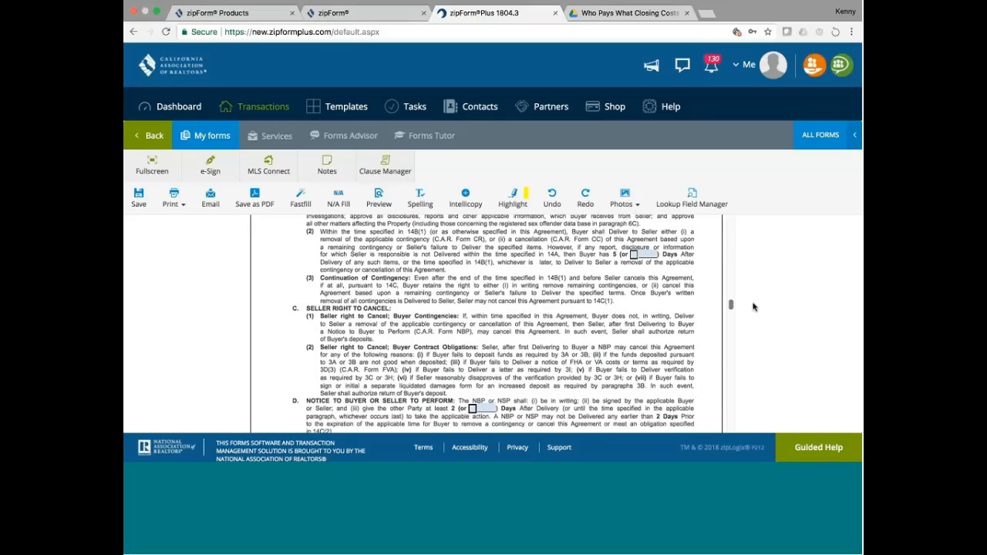
scroll(down, 3)
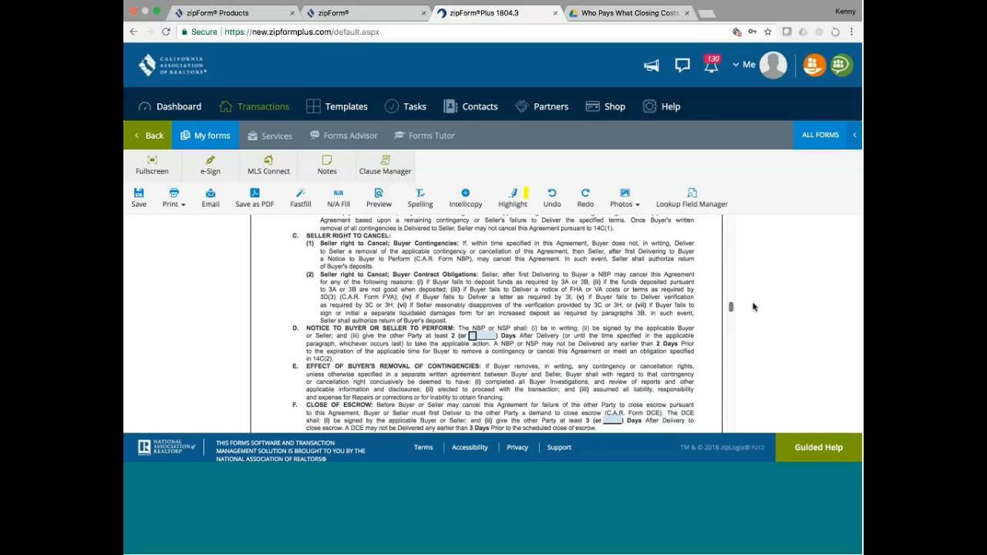
scroll(down, 3)
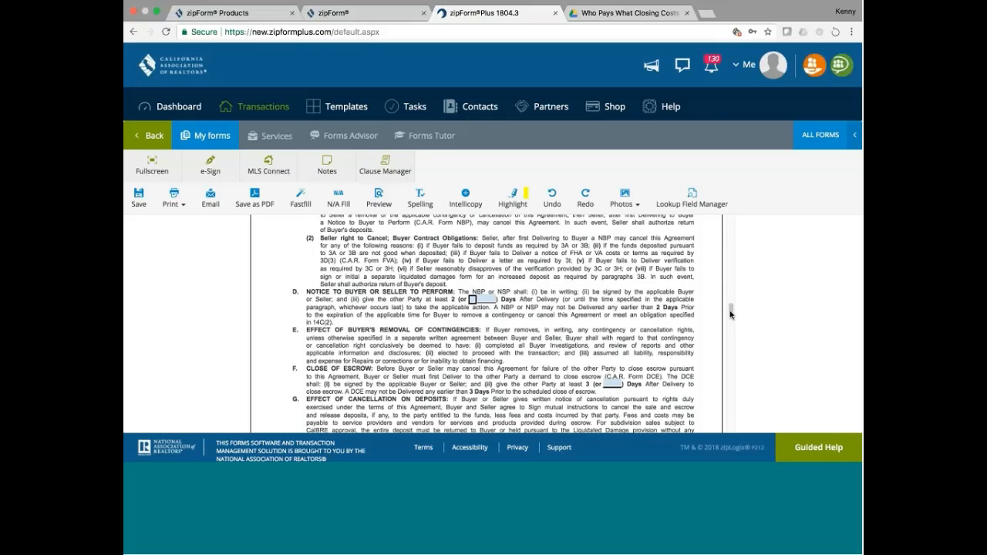
mouse_move(378, 378)
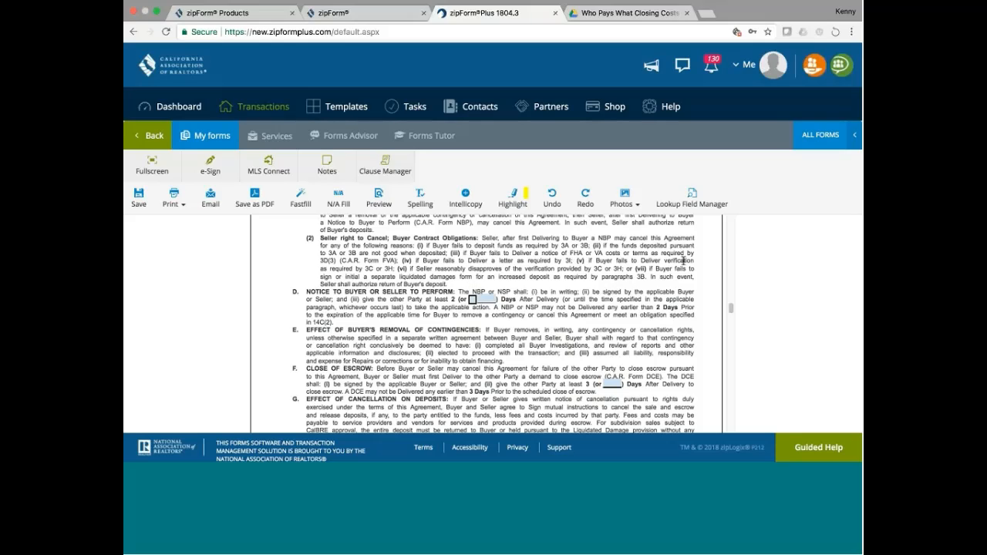
mouse_move(723, 296)
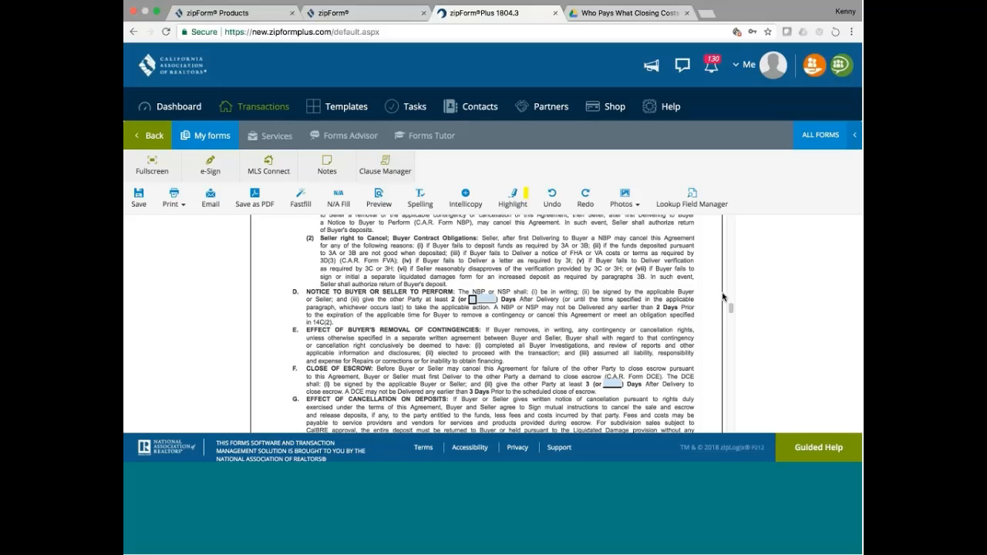
Scroll up past paragraphs 14, 11, 10 and Finance Terms to the top of page 1 of the CCSPA offer.
scroll(up, 3)
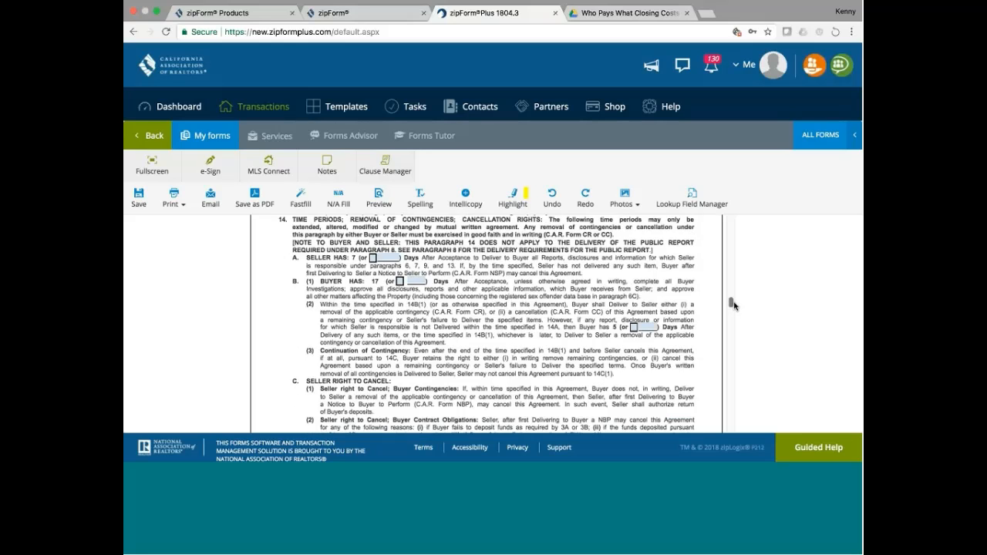
scroll(up, 3)
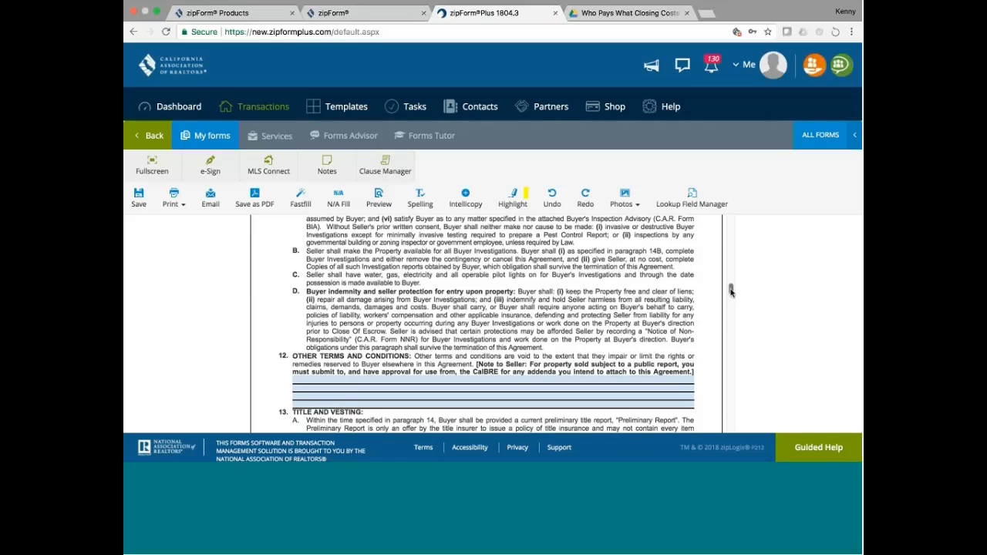
scroll(up, 3)
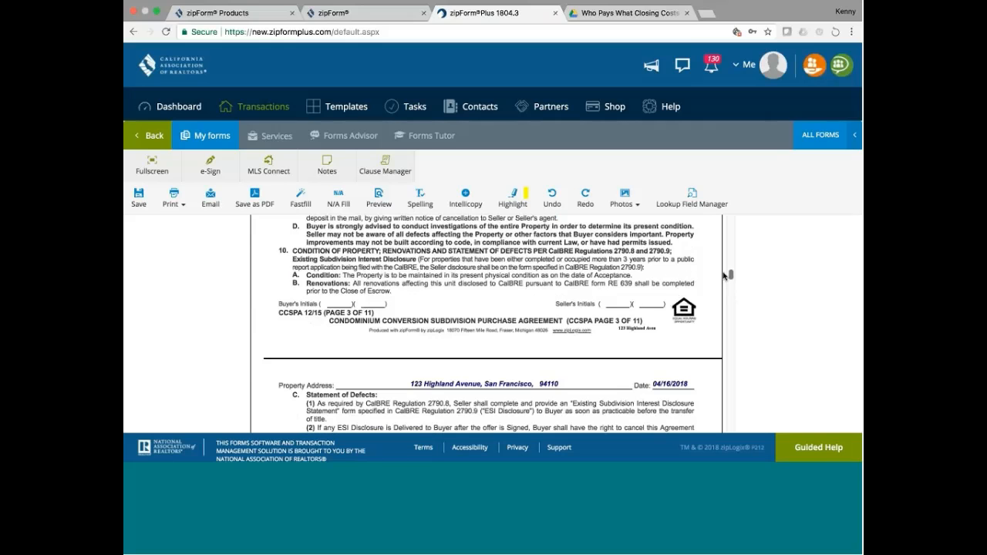
scroll(up, 3)
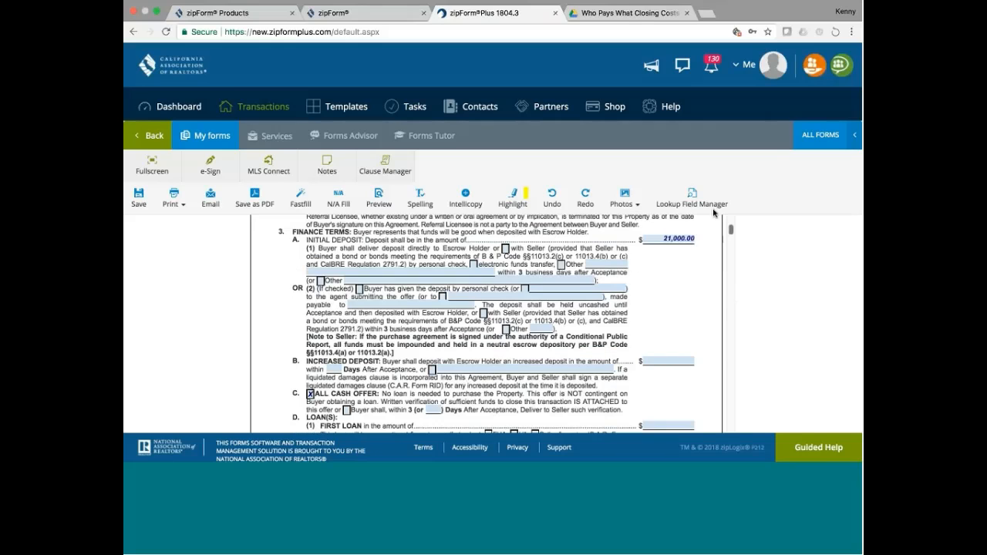
scroll(up, 3)
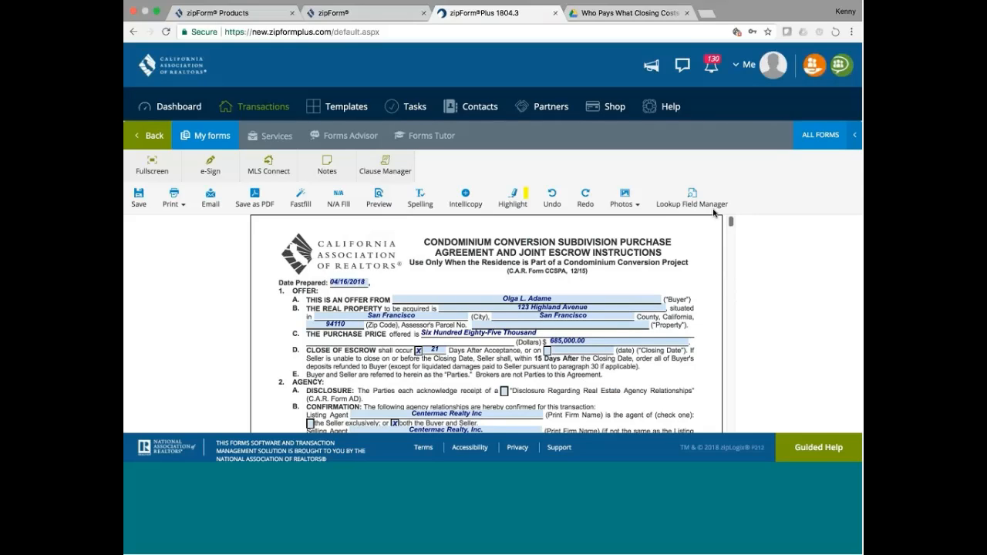
mouse_move(713, 214)
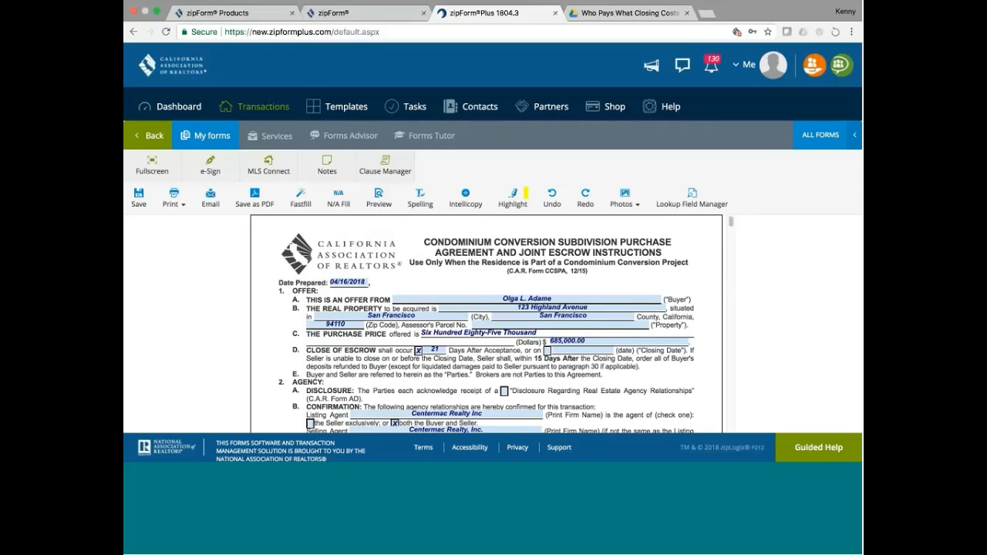
mouse_move(355, 278)
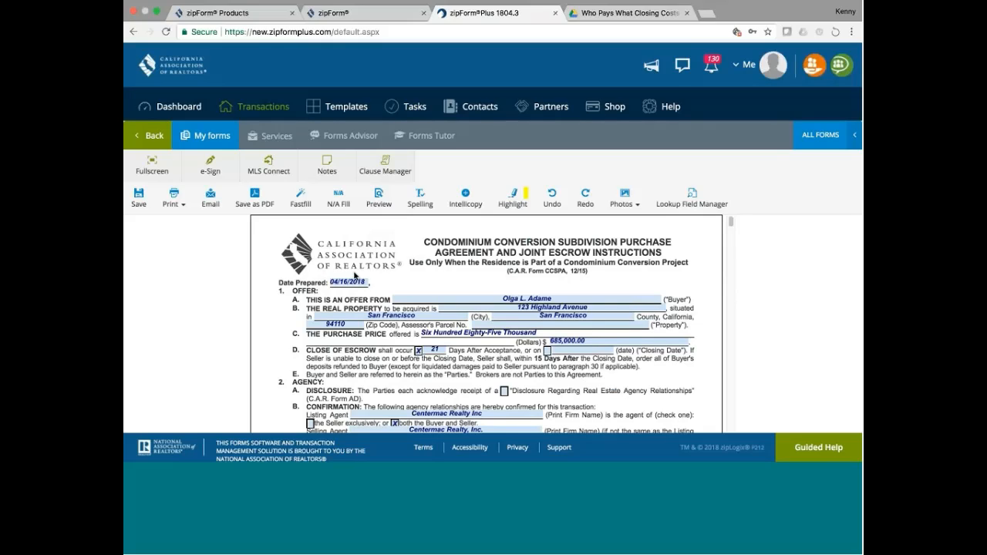